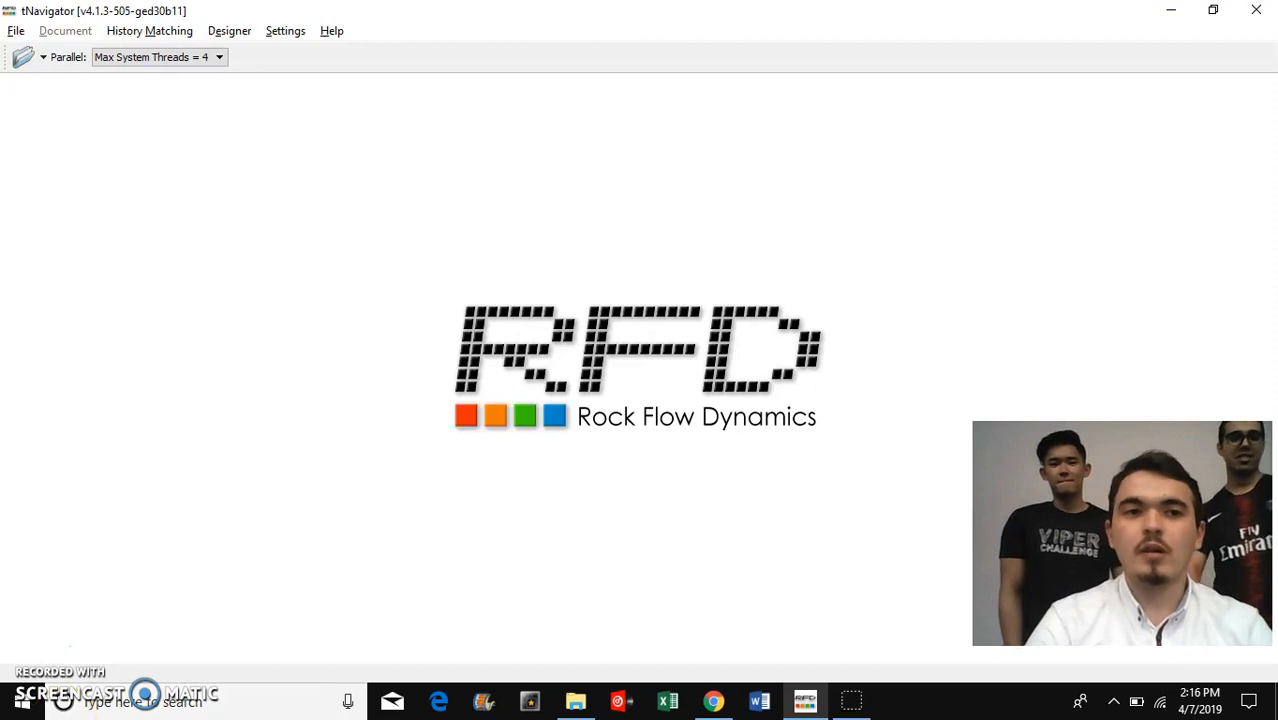
{"action": "mouse_move", "coordinate": [609, 244]}
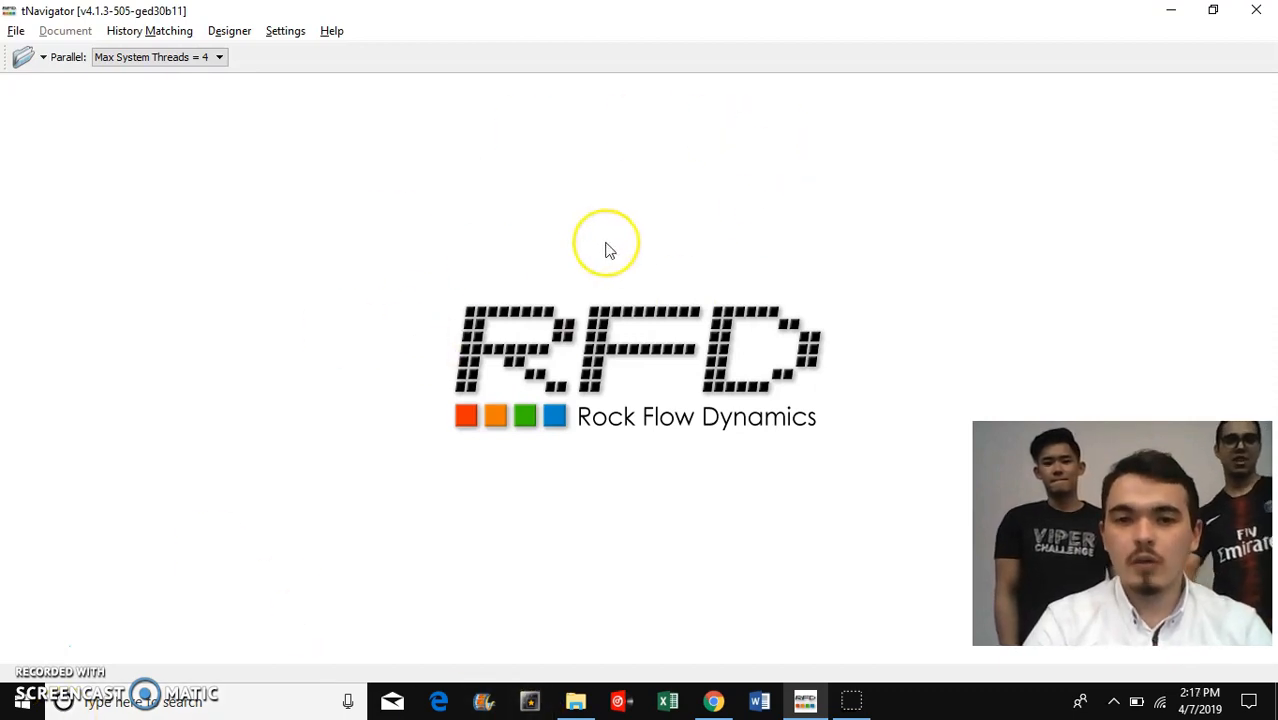
{"action": "mouse_move", "coordinate": [600, 125]}
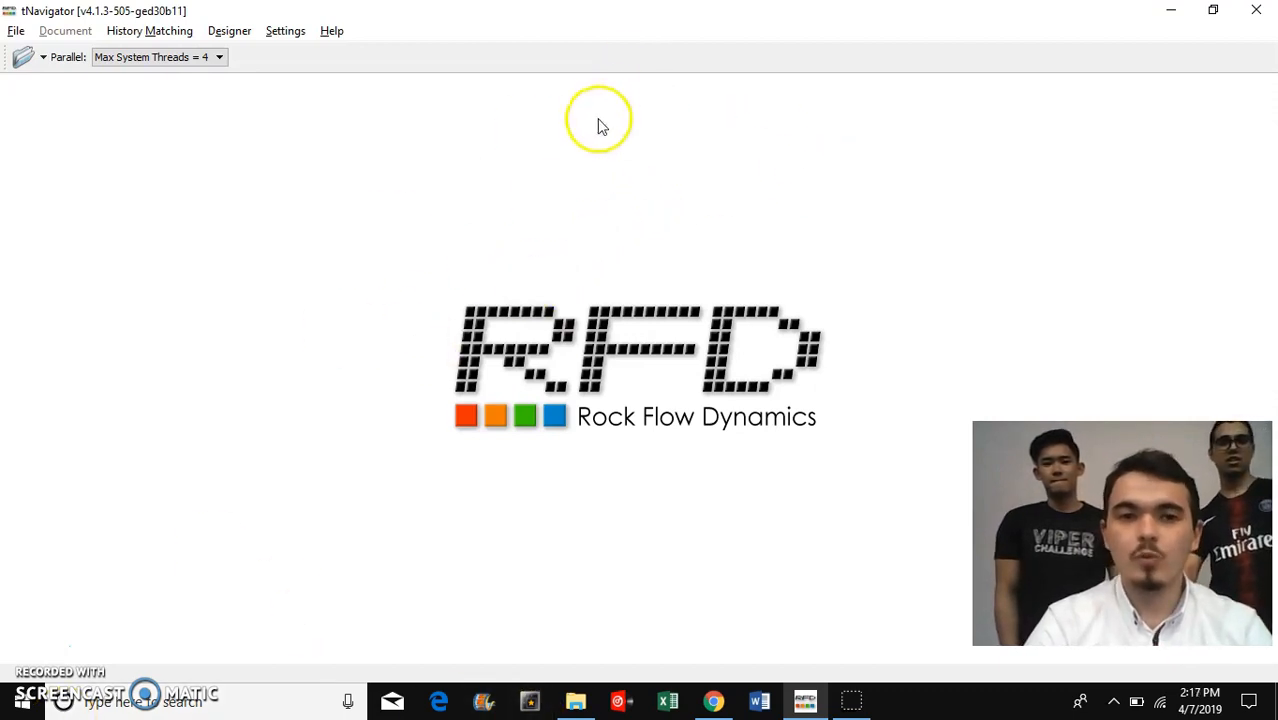
{"action": "mouse_move", "coordinate": [600, 416]}
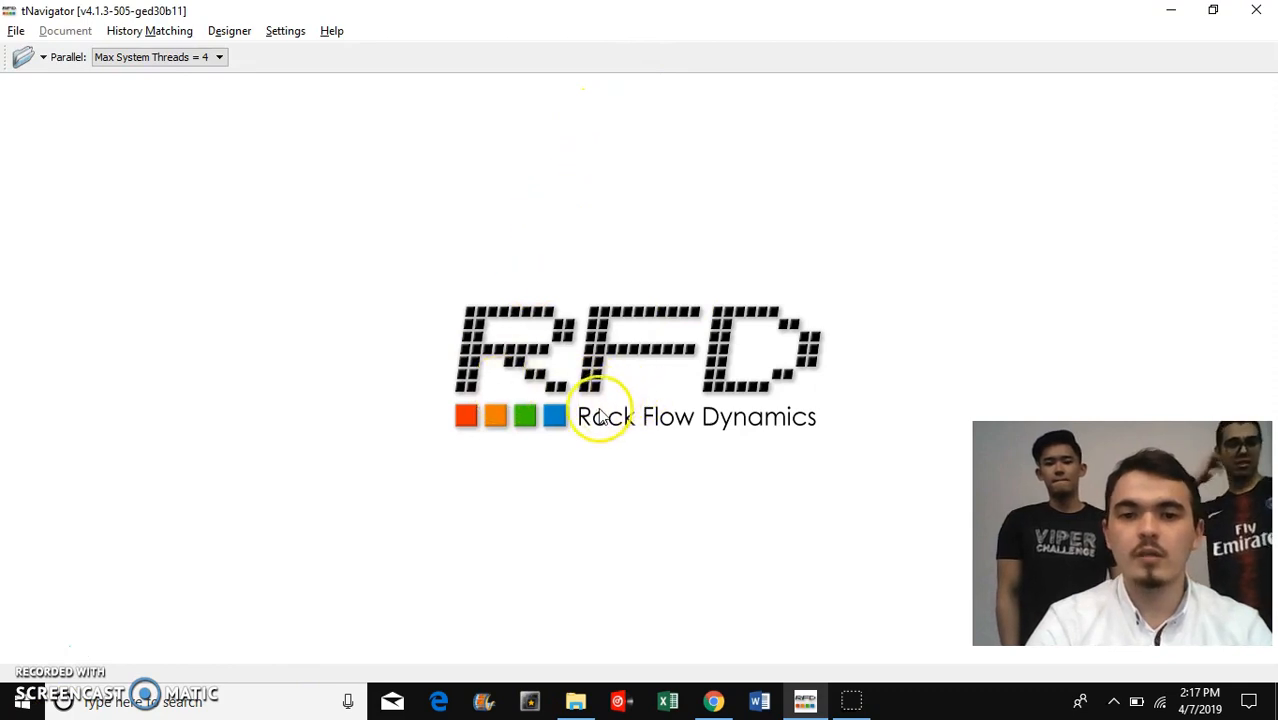
{"action": "mouse_move", "coordinate": [215, 112]}
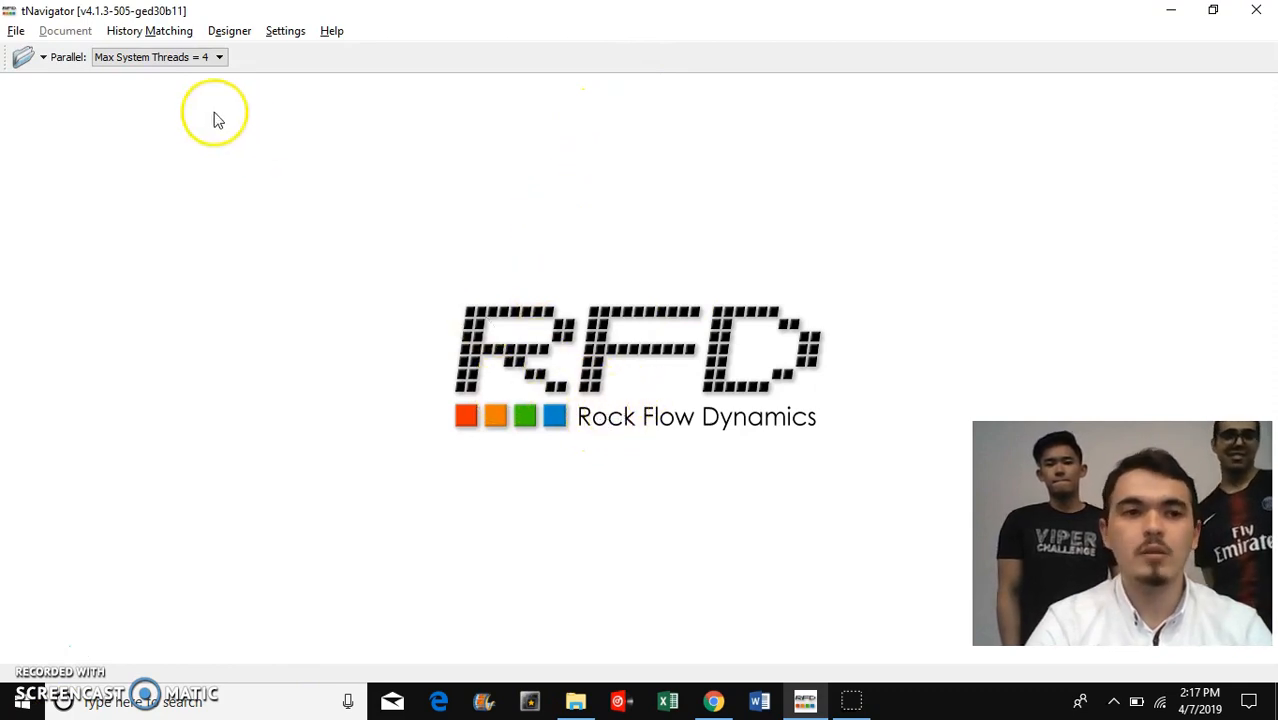
Step: Start File > Open and pick SNARK_HIST.data in the bona folder
{"action": "left_click", "coordinate": [15, 30]}
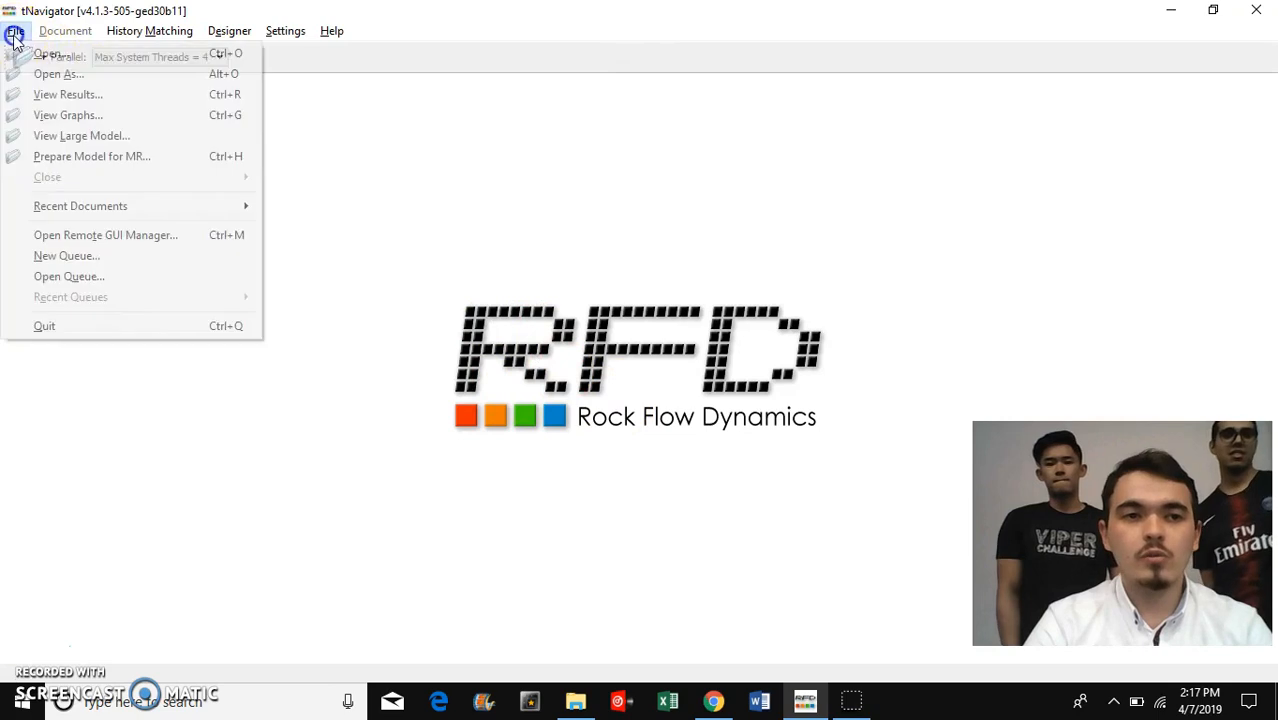
{"action": "mouse_move", "coordinate": [50, 53]}
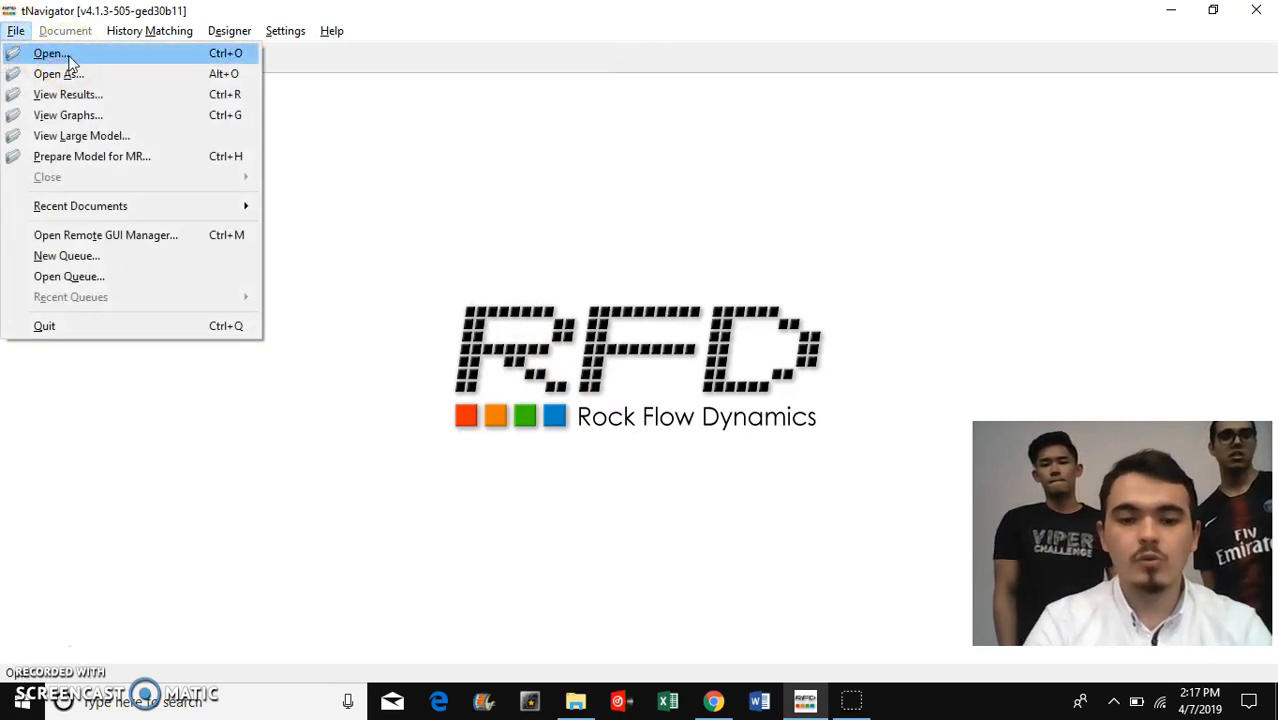
{"action": "left_click", "coordinate": [49, 53]}
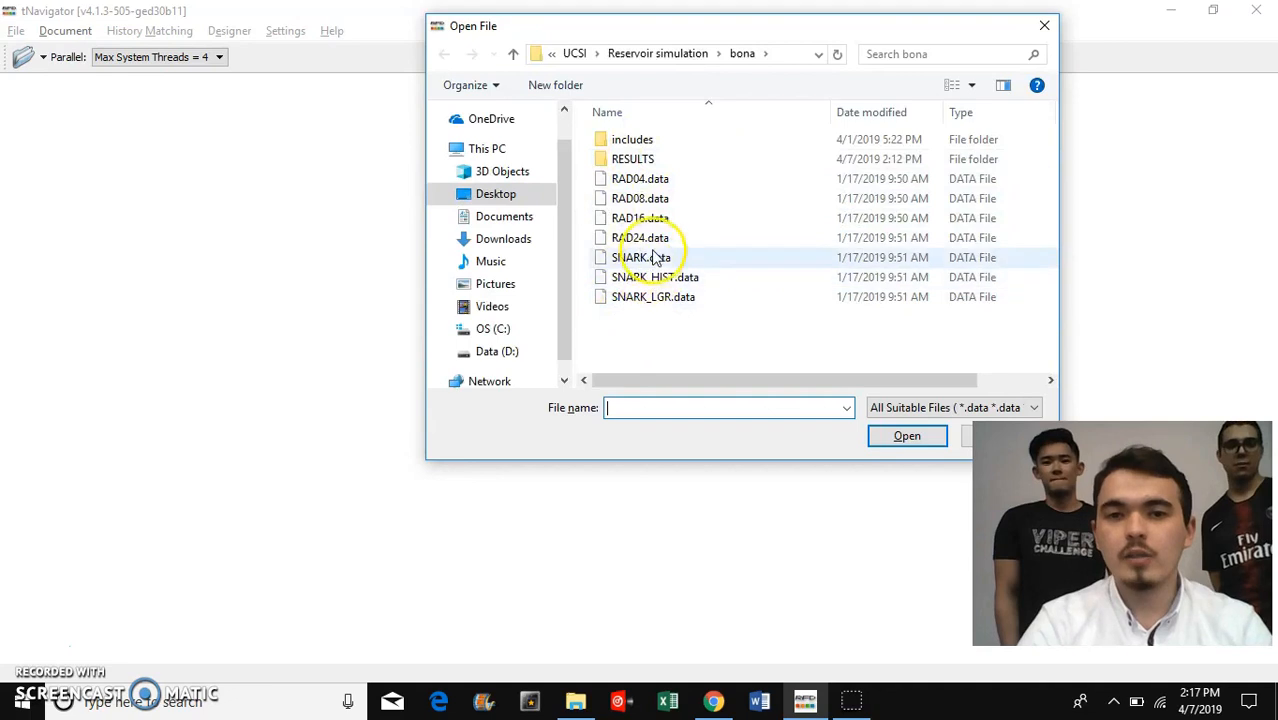
{"action": "mouse_move", "coordinate": [648, 257]}
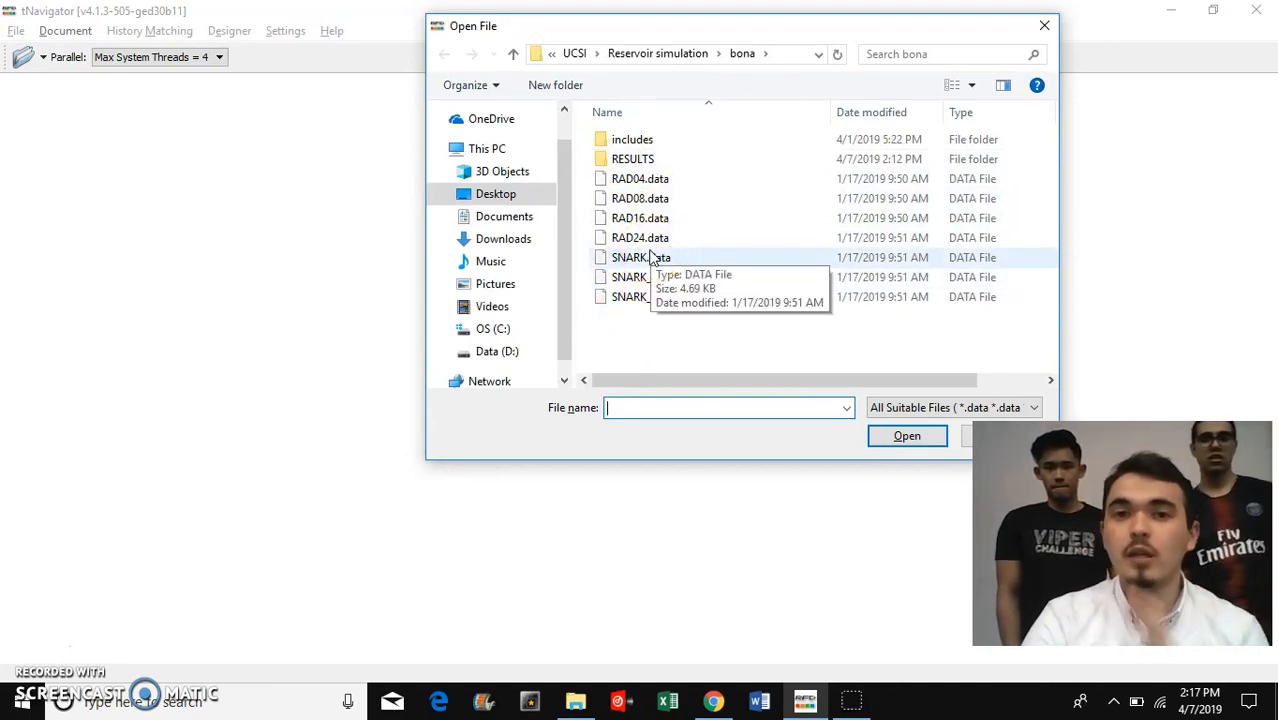
{"action": "mouse_move", "coordinate": [648, 277]}
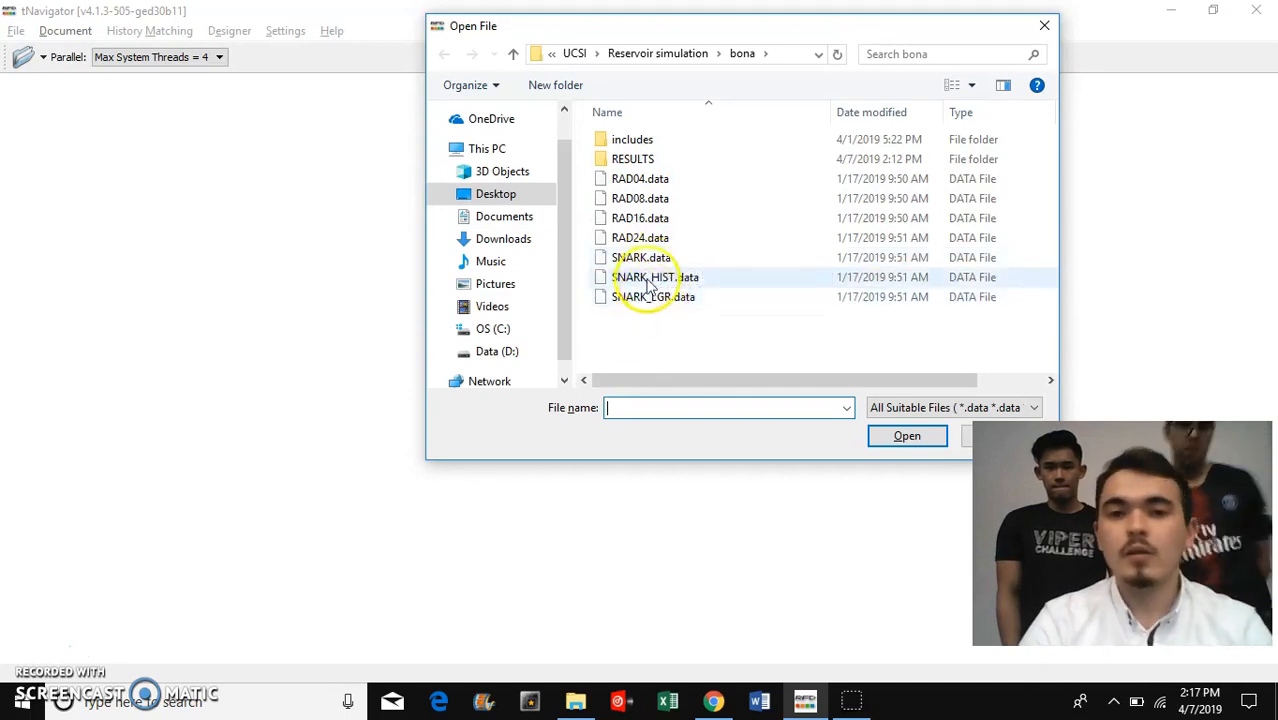
{"action": "mouse_move", "coordinate": [760, 285]}
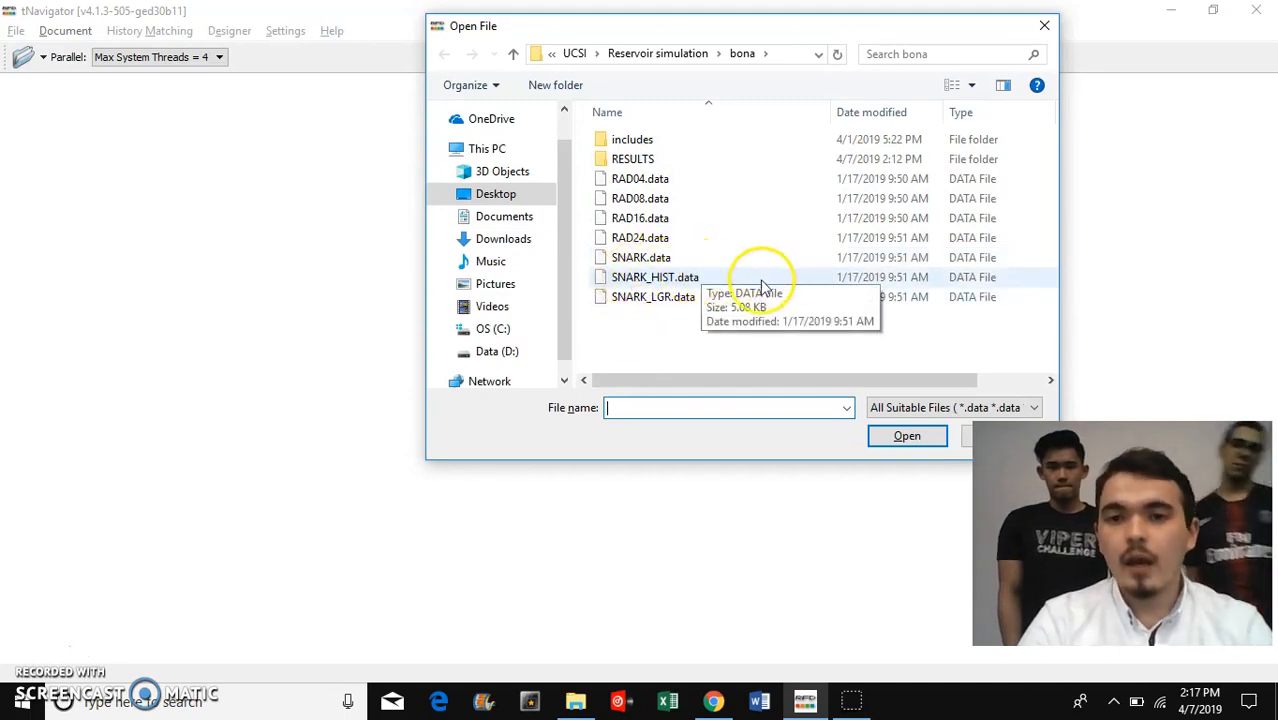
{"action": "mouse_move", "coordinate": [962, 160]}
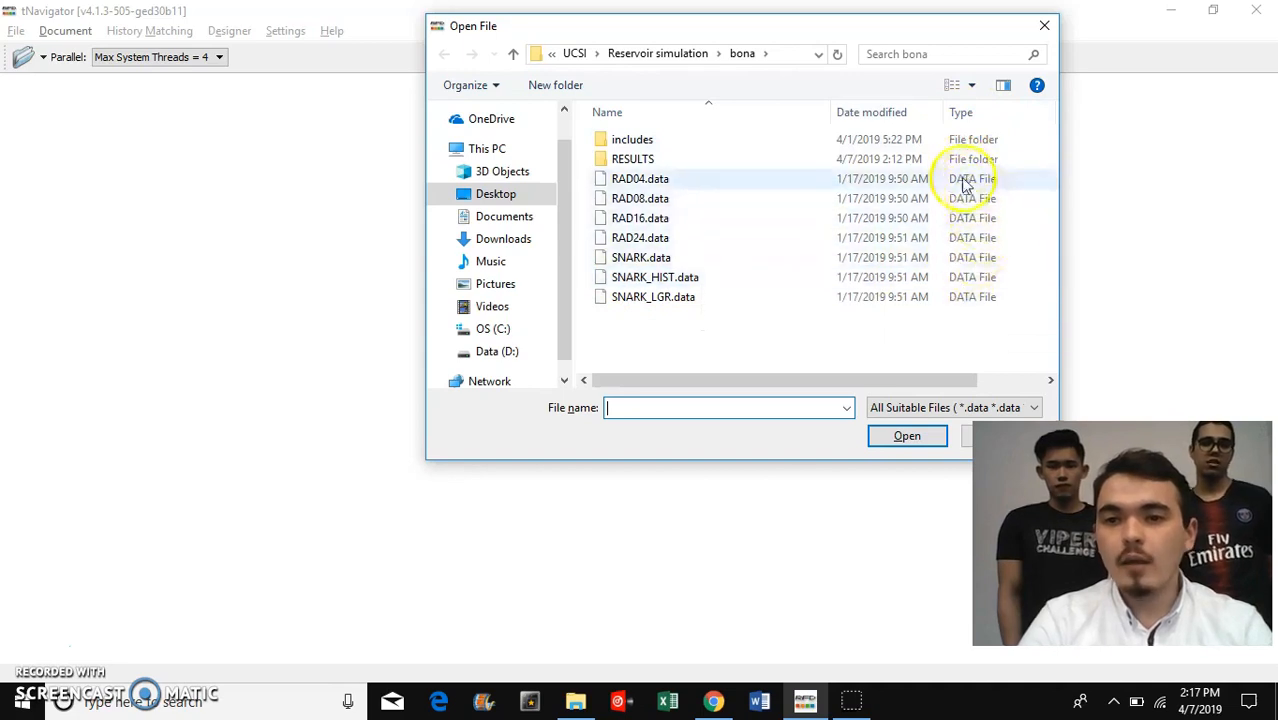
{"action": "mouse_move", "coordinate": [957, 257]}
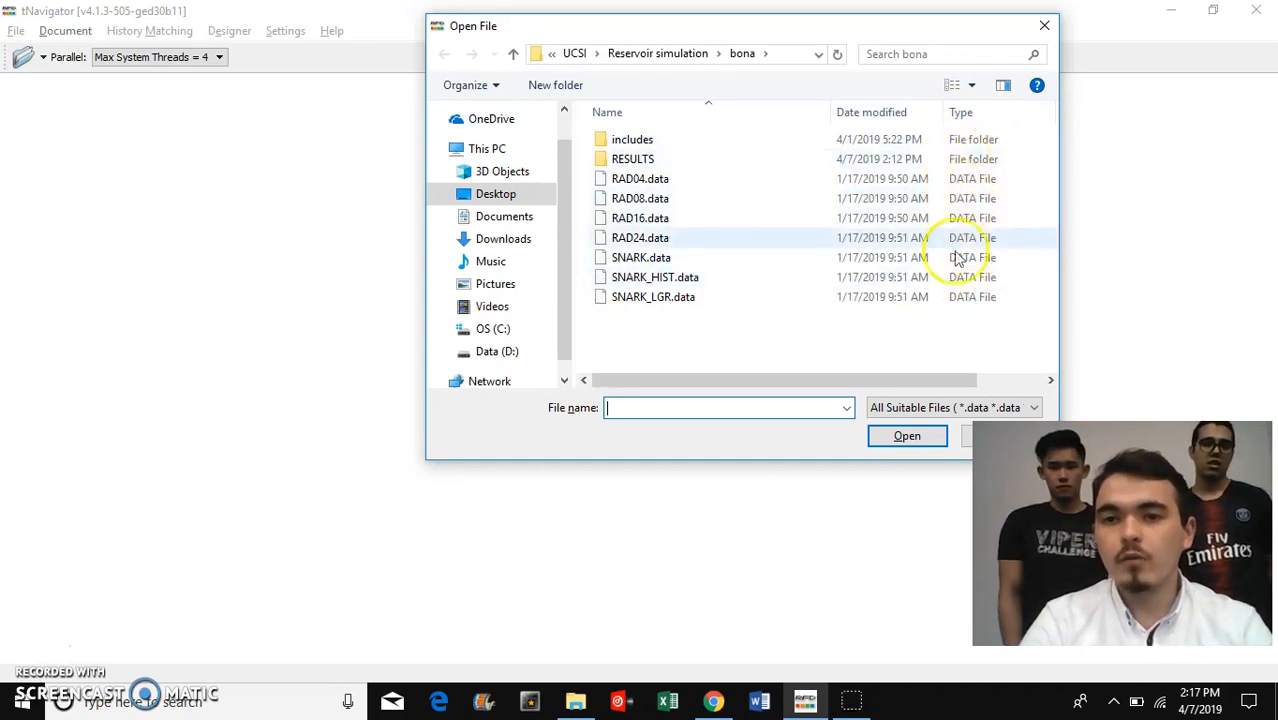
{"action": "mouse_move", "coordinate": [958, 305]}
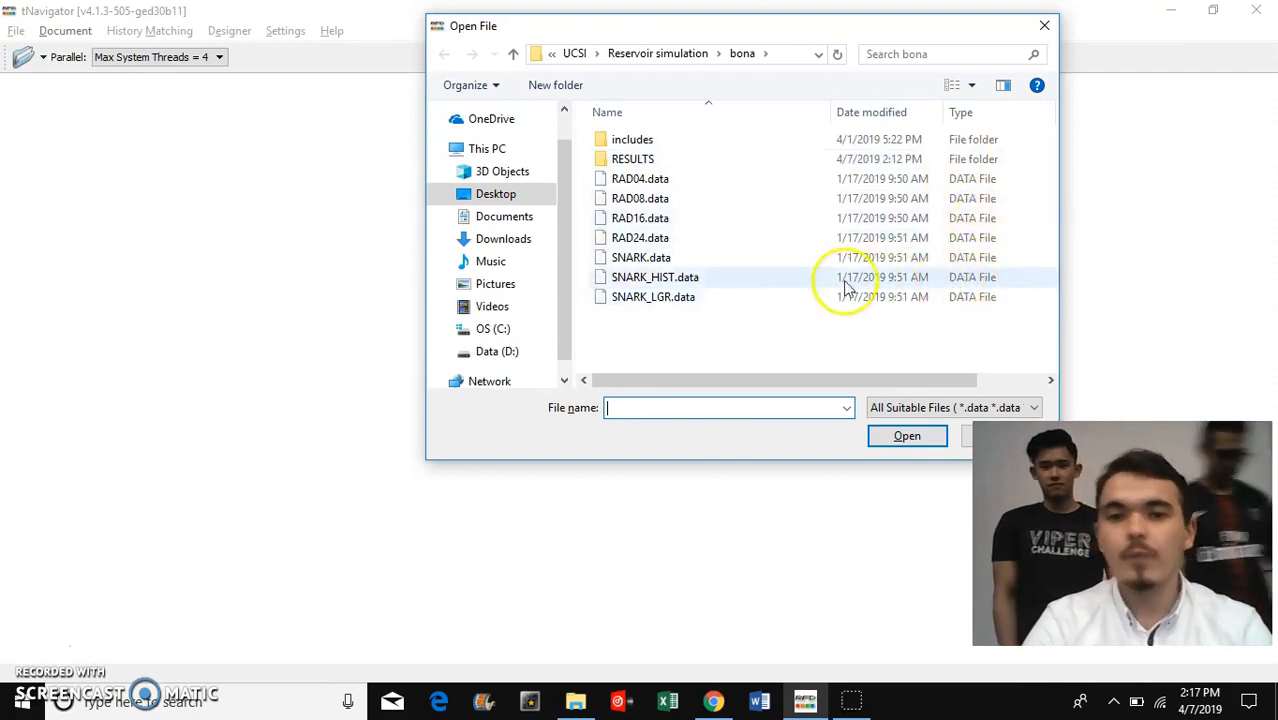
{"action": "mouse_move", "coordinate": [640, 280]}
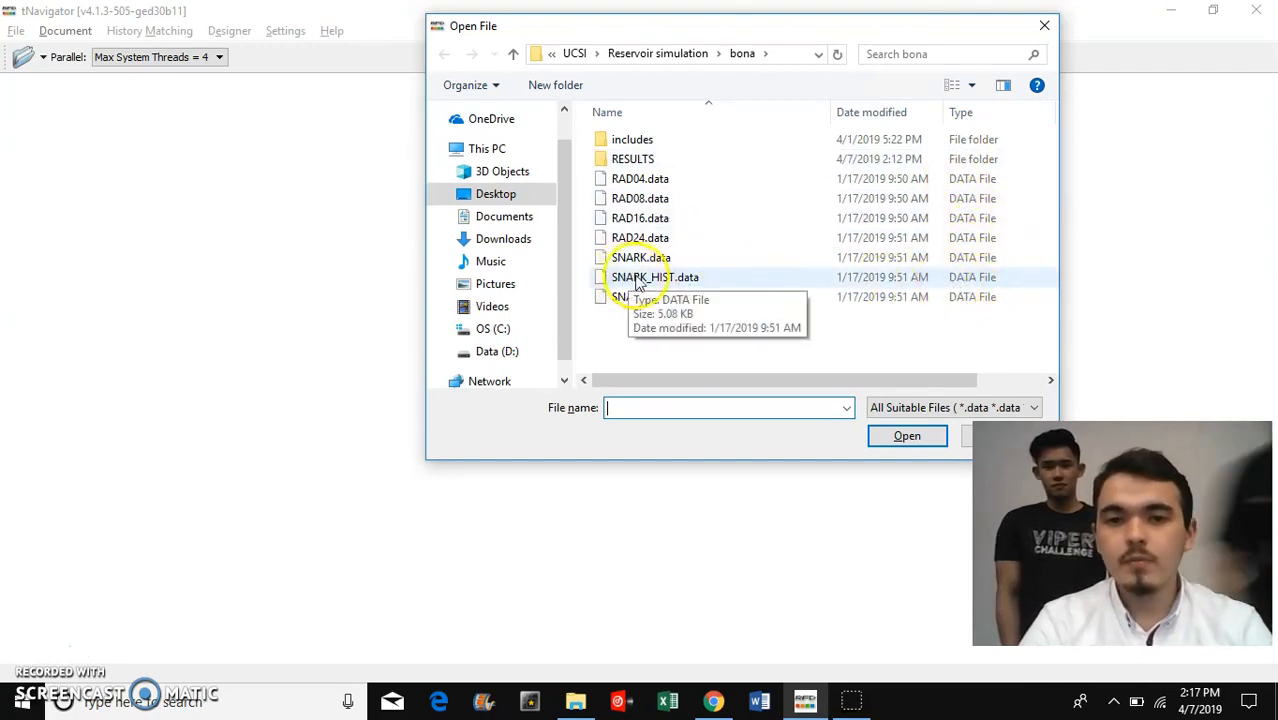
{"action": "left_click", "coordinate": [655, 277]}
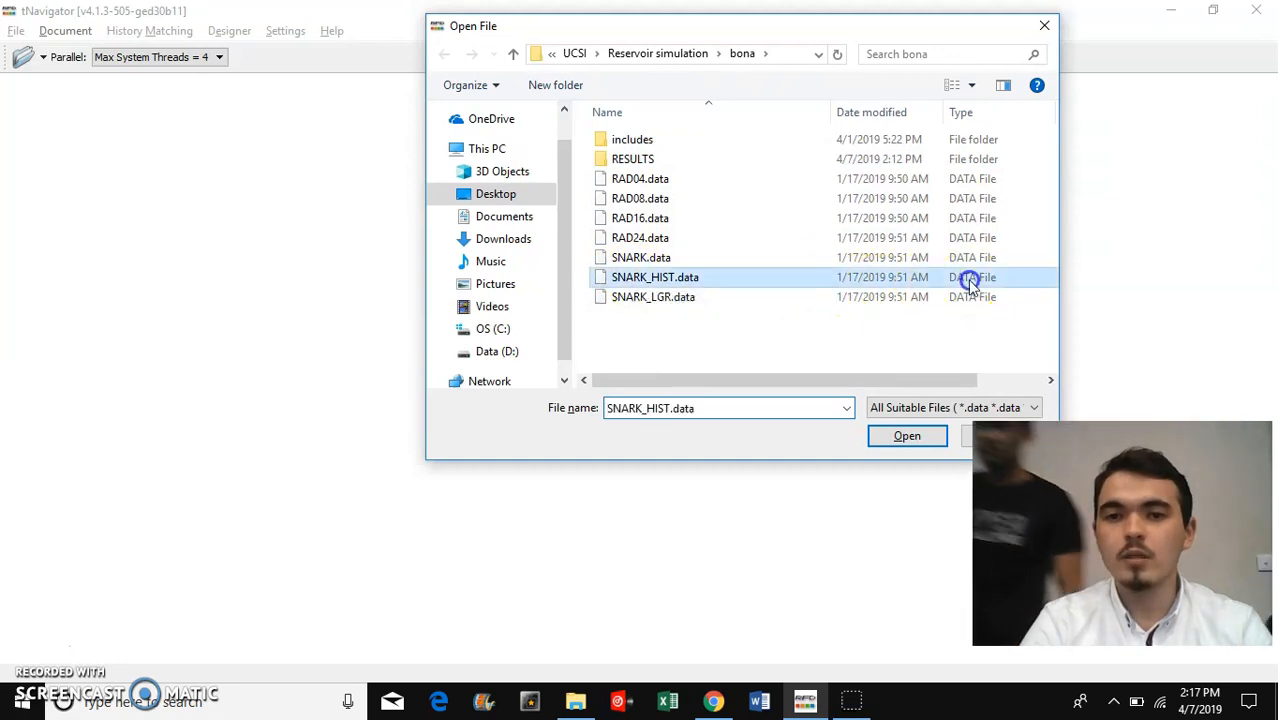
Step: Open SNARK_HIST.data, scroll the run log and bring up the Graphs workspace
{"action": "left_click", "coordinate": [906, 435]}
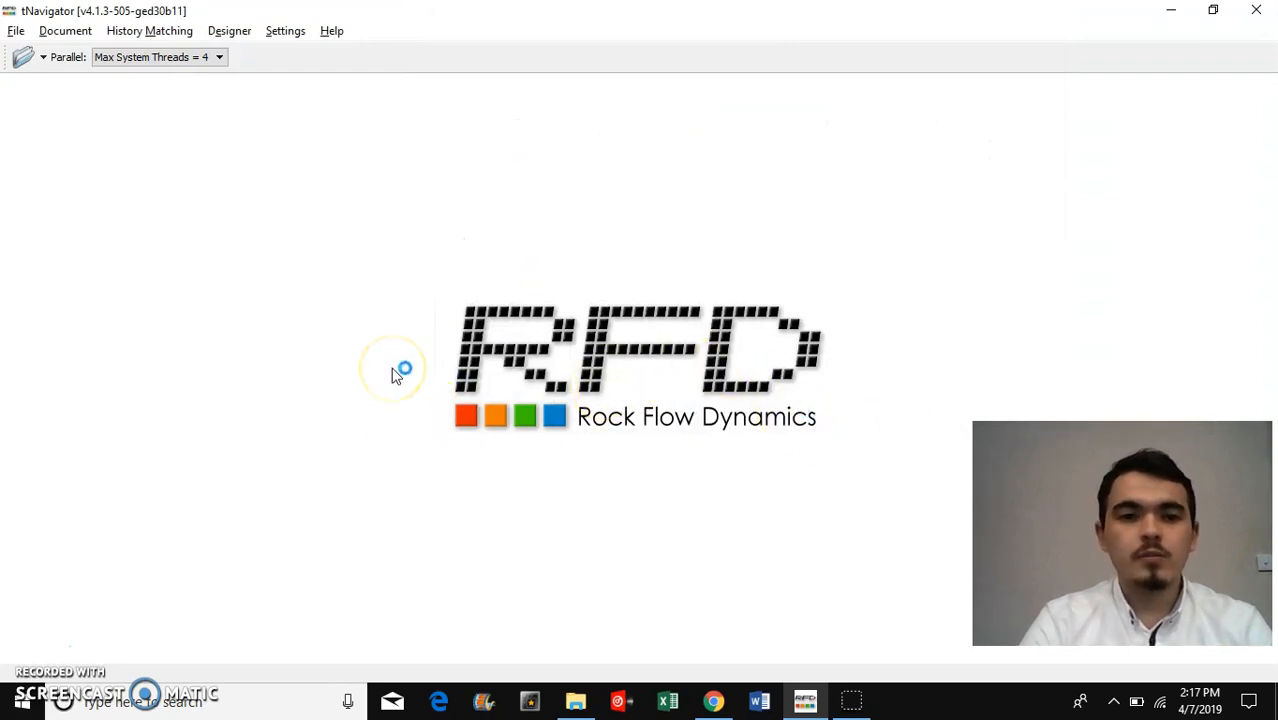
{"action": "mouse_move", "coordinate": [426, 267]}
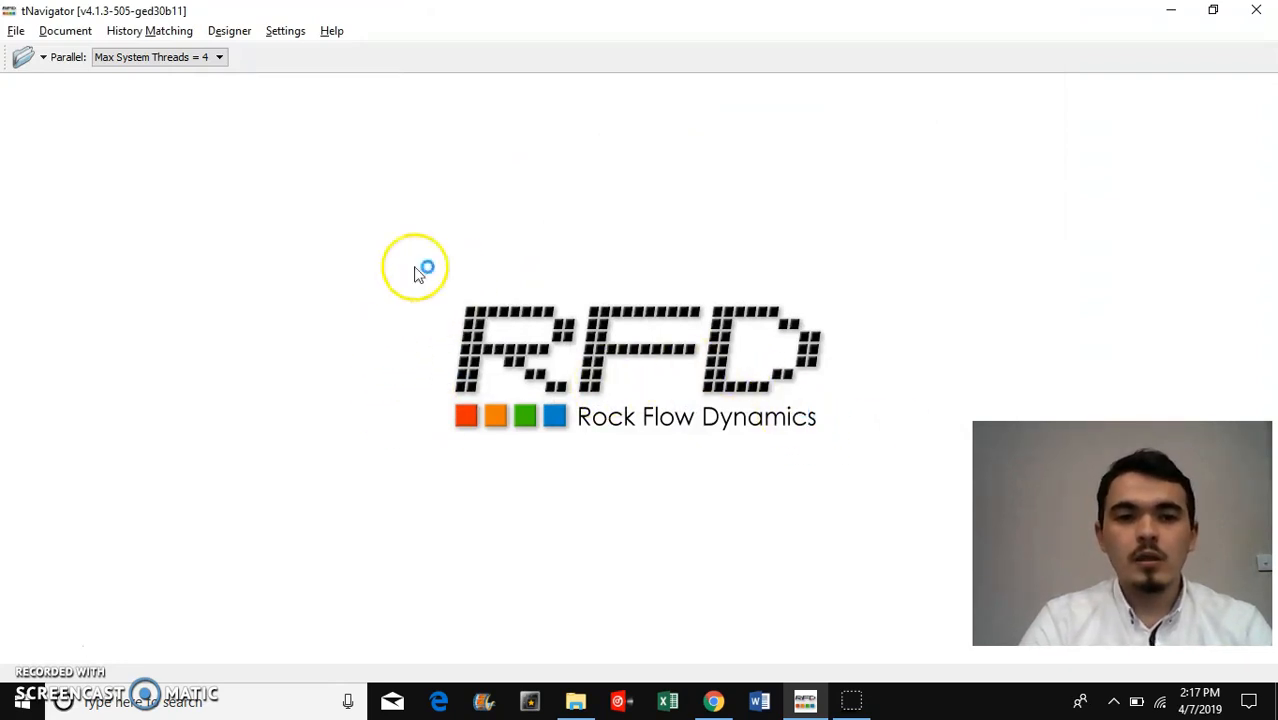
{"action": "mouse_move", "coordinate": [648, 358]}
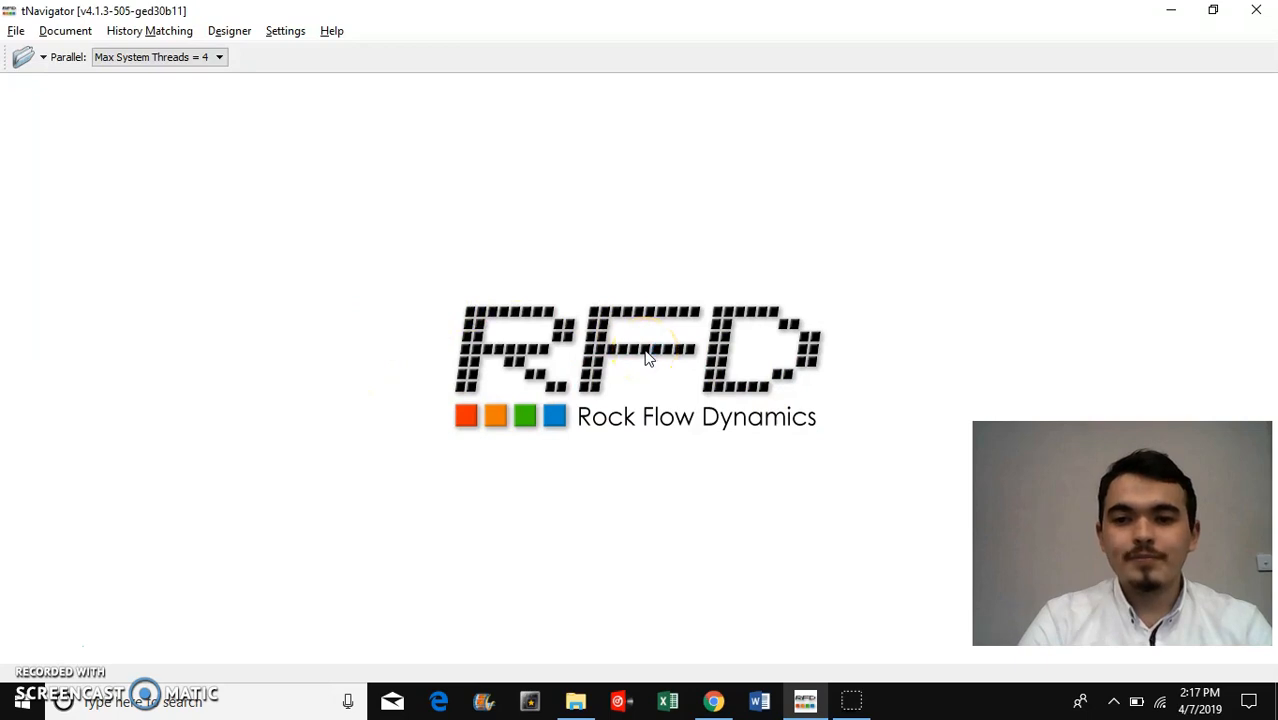
{"action": "mouse_move", "coordinate": [350, 248]}
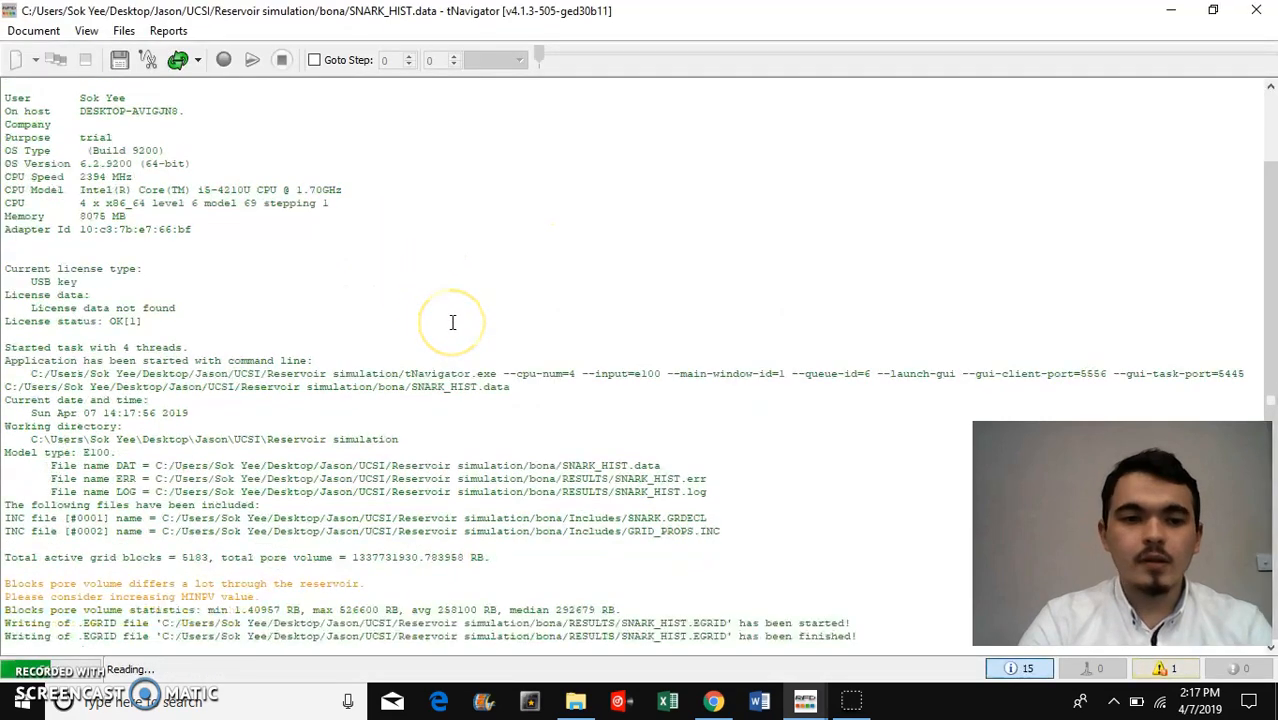
{"action": "scroll", "scroll_direction": "down", "scroll_amount": 3}
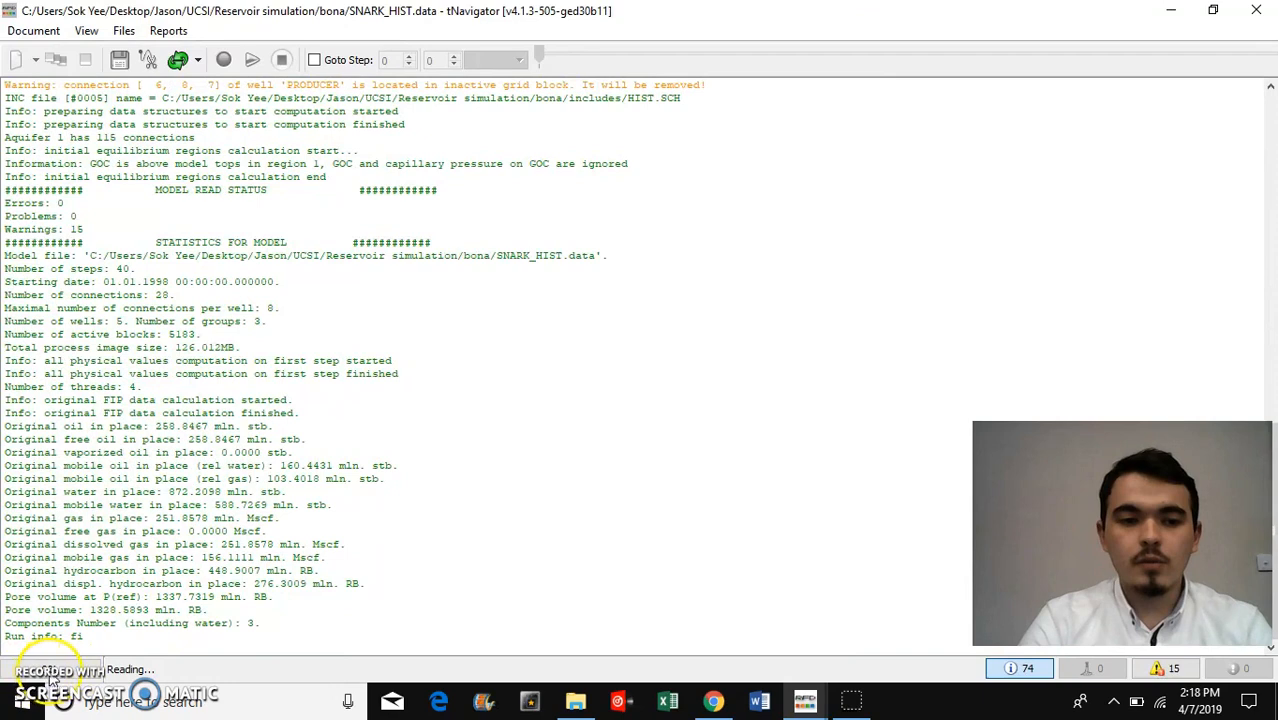
{"action": "left_click", "coordinate": [224, 59]}
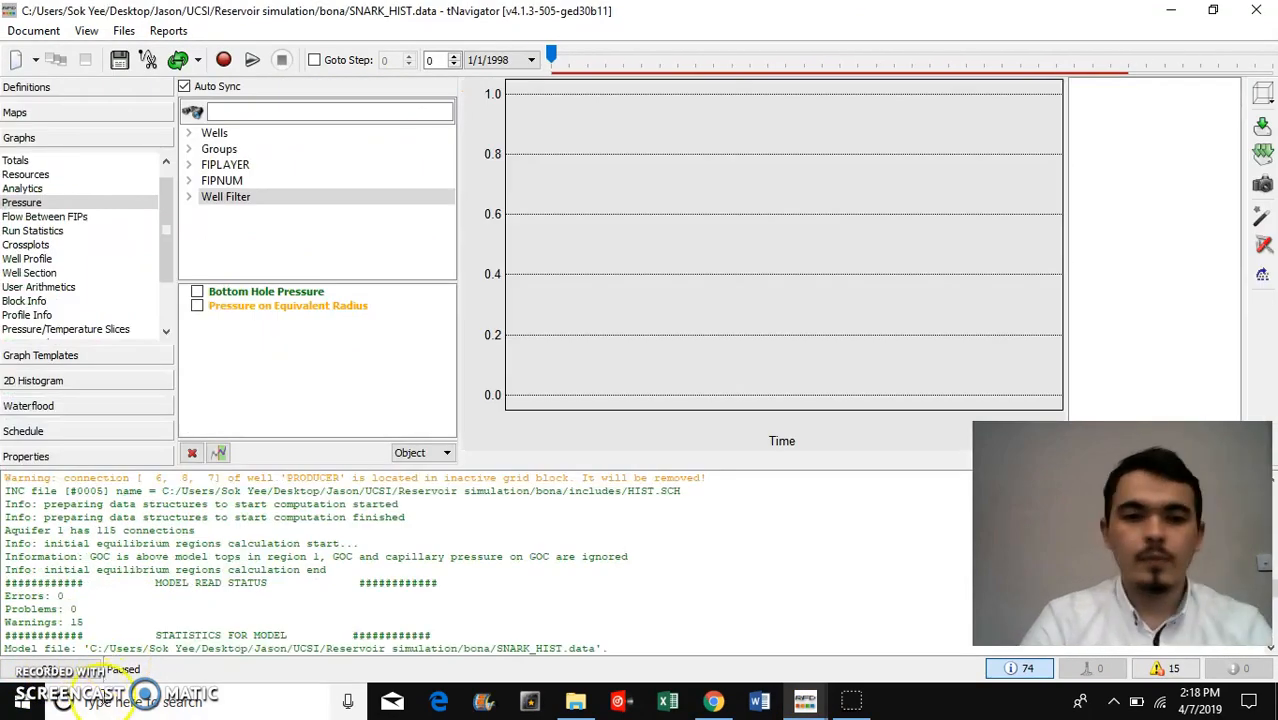
{"action": "mouse_move", "coordinate": [167, 283]}
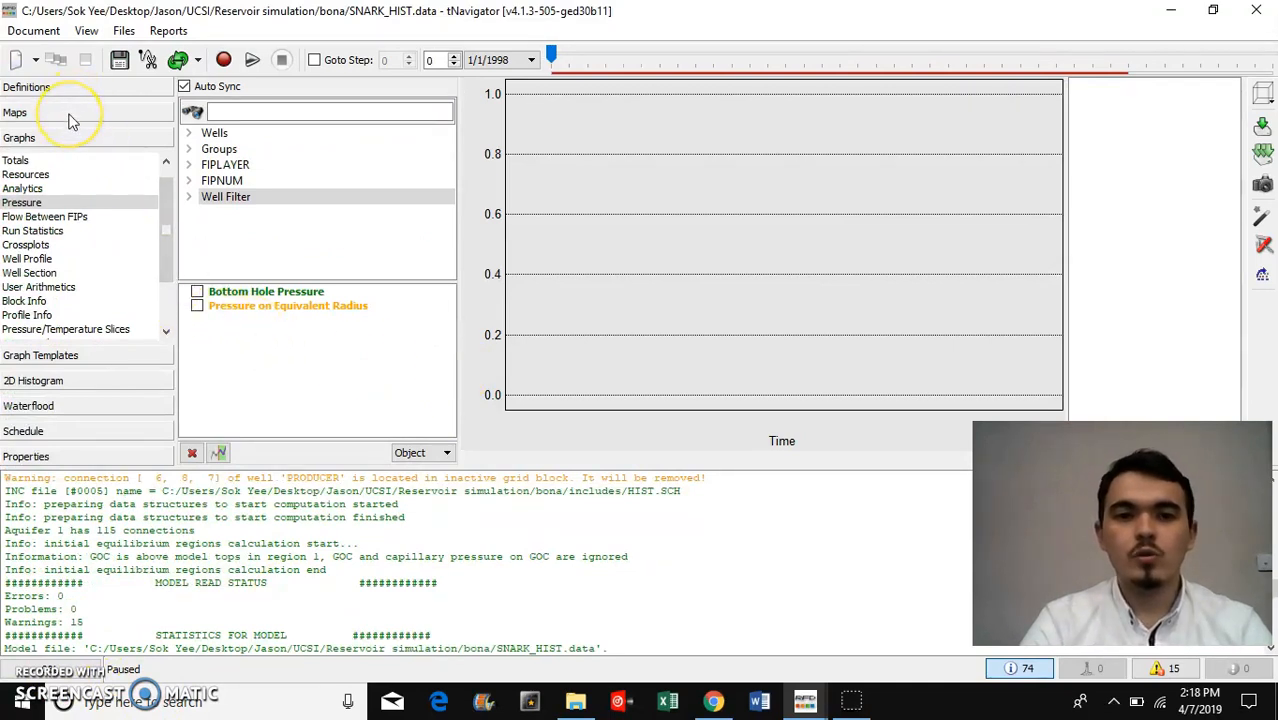
{"action": "mouse_move", "coordinate": [80, 115]}
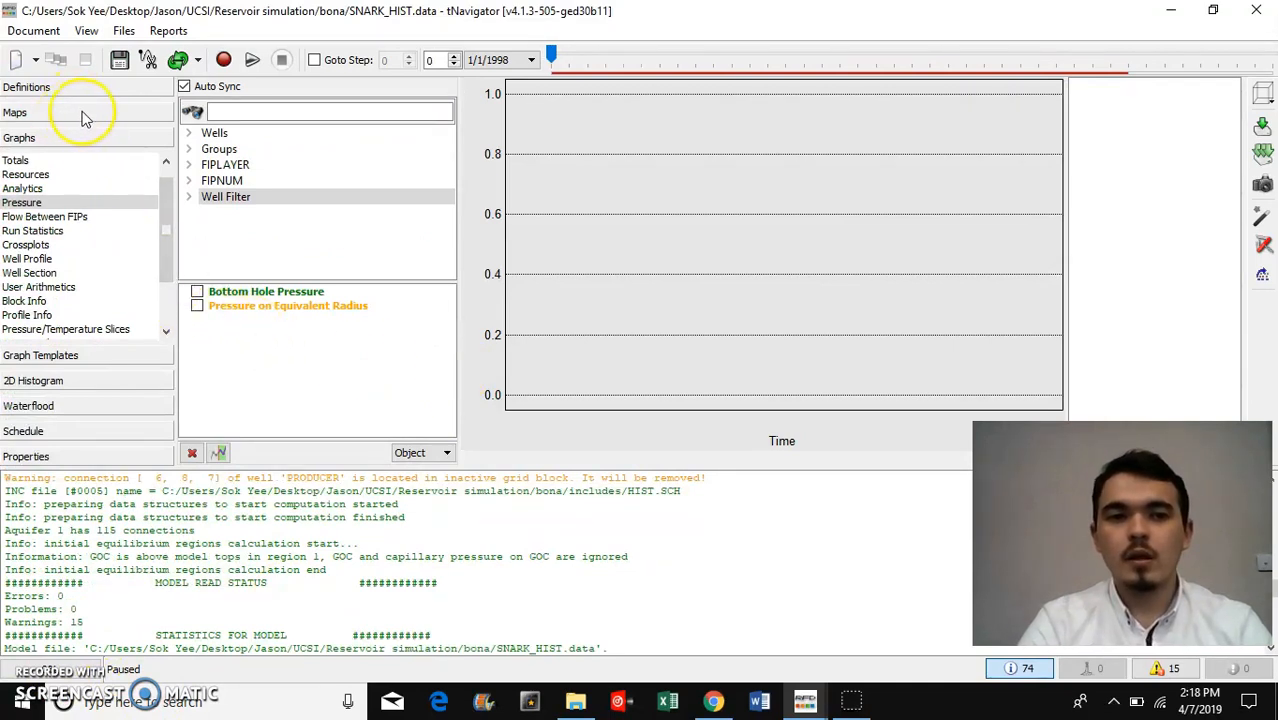
Step: Show the Saturation of Oil map and orbit the 3D reservoir from several angles
{"action": "left_click", "coordinate": [15, 112]}
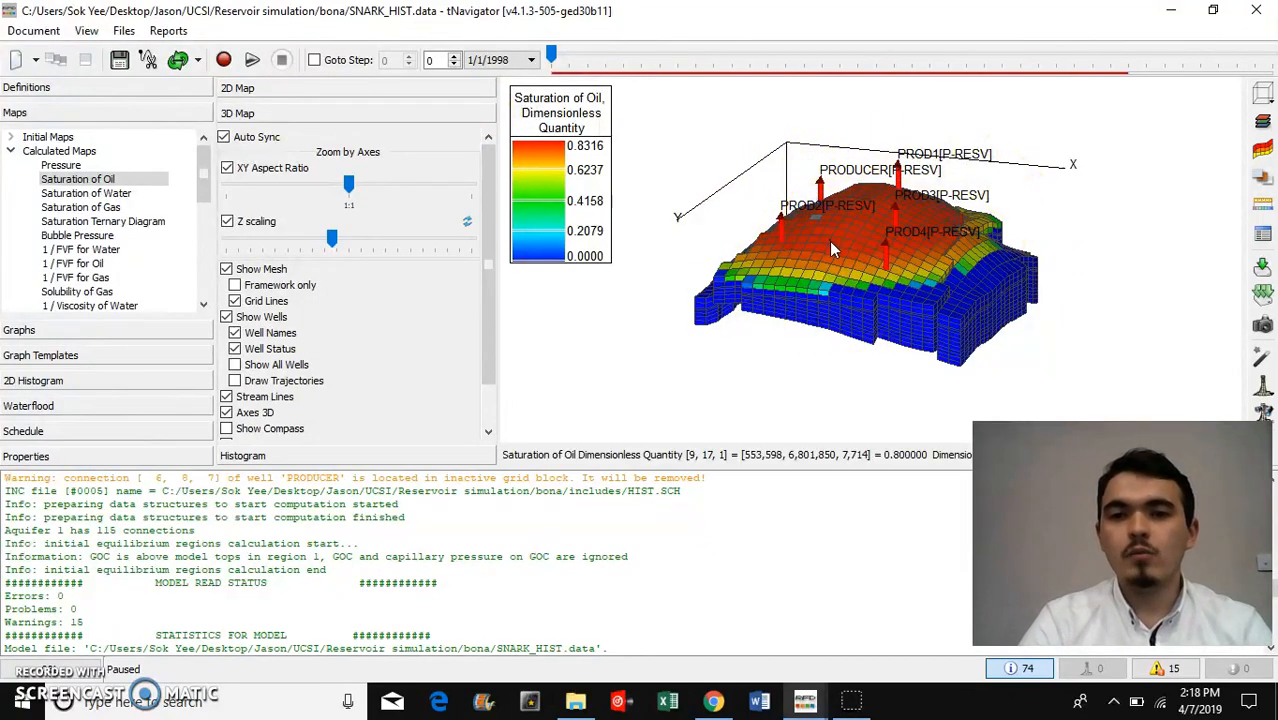
{"action": "left_click_drag", "start_coordinate": [835, 250], "coordinate": [825, 275]}
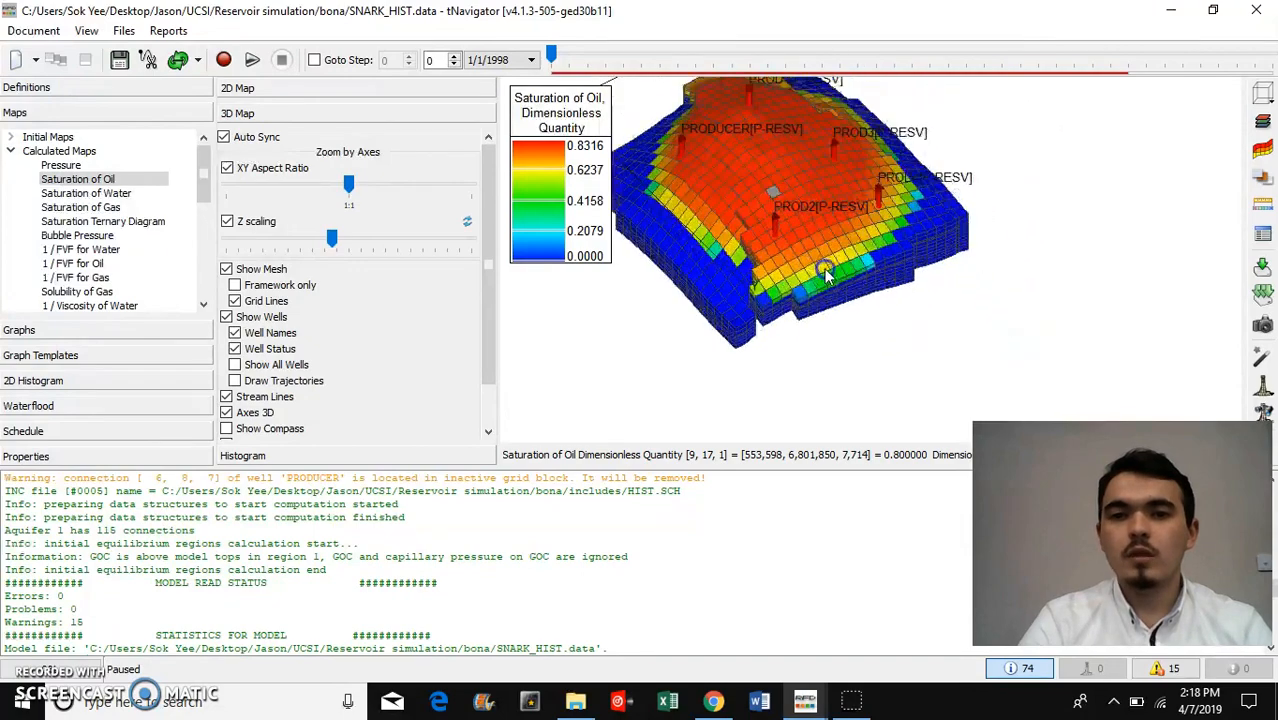
{"action": "left_click_drag", "start_coordinate": [825, 270], "coordinate": [778, 275]}
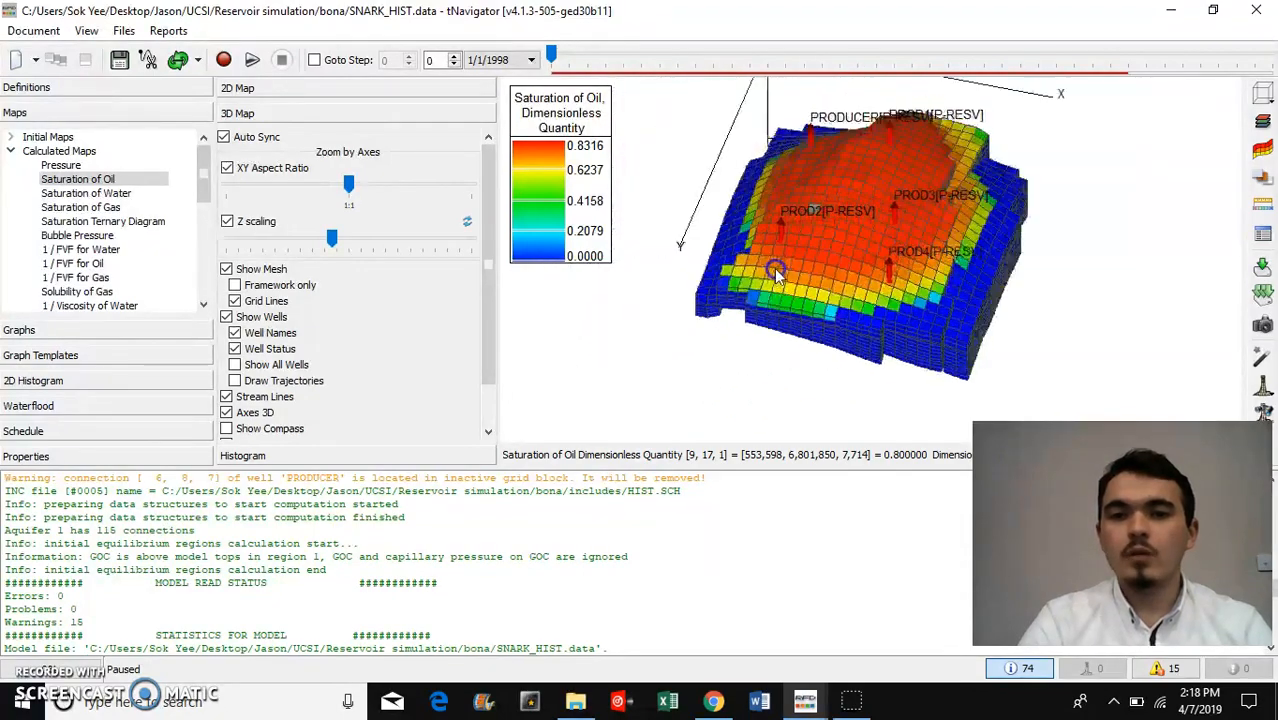
{"action": "left_click_drag", "start_coordinate": [780, 275], "coordinate": [840, 260]}
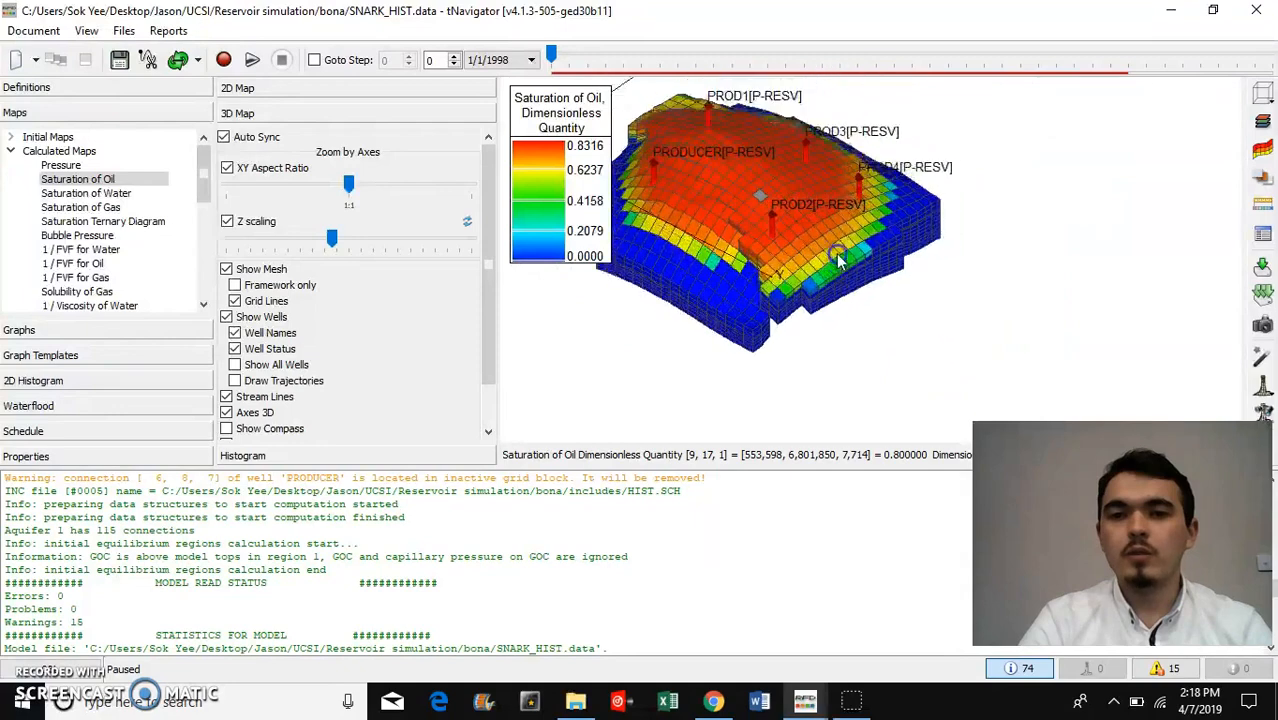
{"action": "left_click_drag", "start_coordinate": [840, 255], "coordinate": [785, 240]}
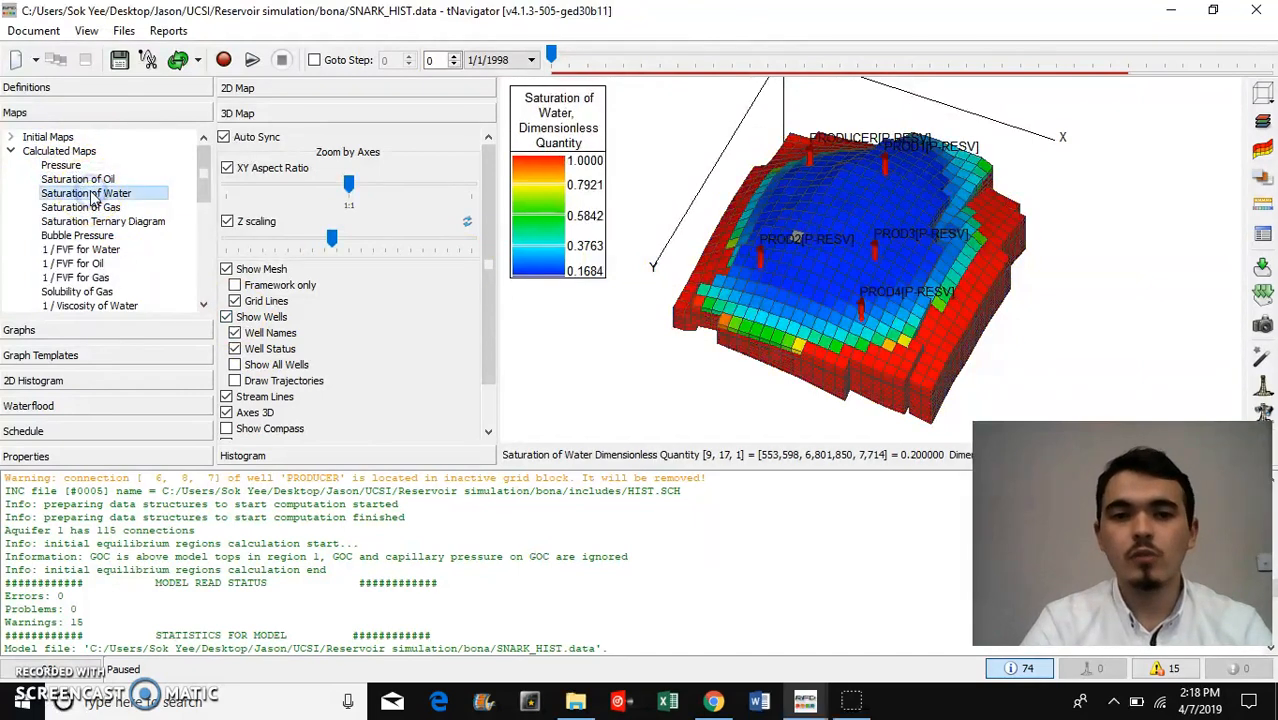
Step: Briefly show gas saturation, then select Pressure under Calculated Maps
{"action": "left_click", "coordinate": [80, 207]}
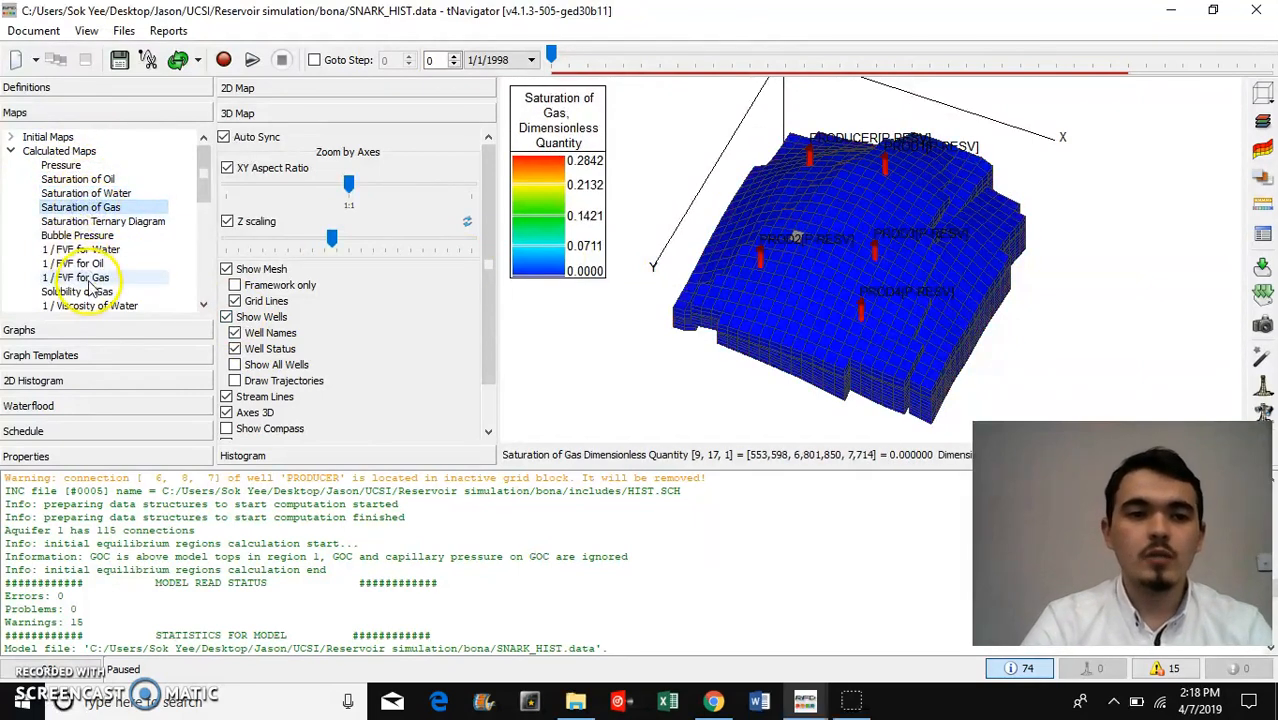
{"action": "scroll", "scroll_direction": "down", "scroll_amount": 3}
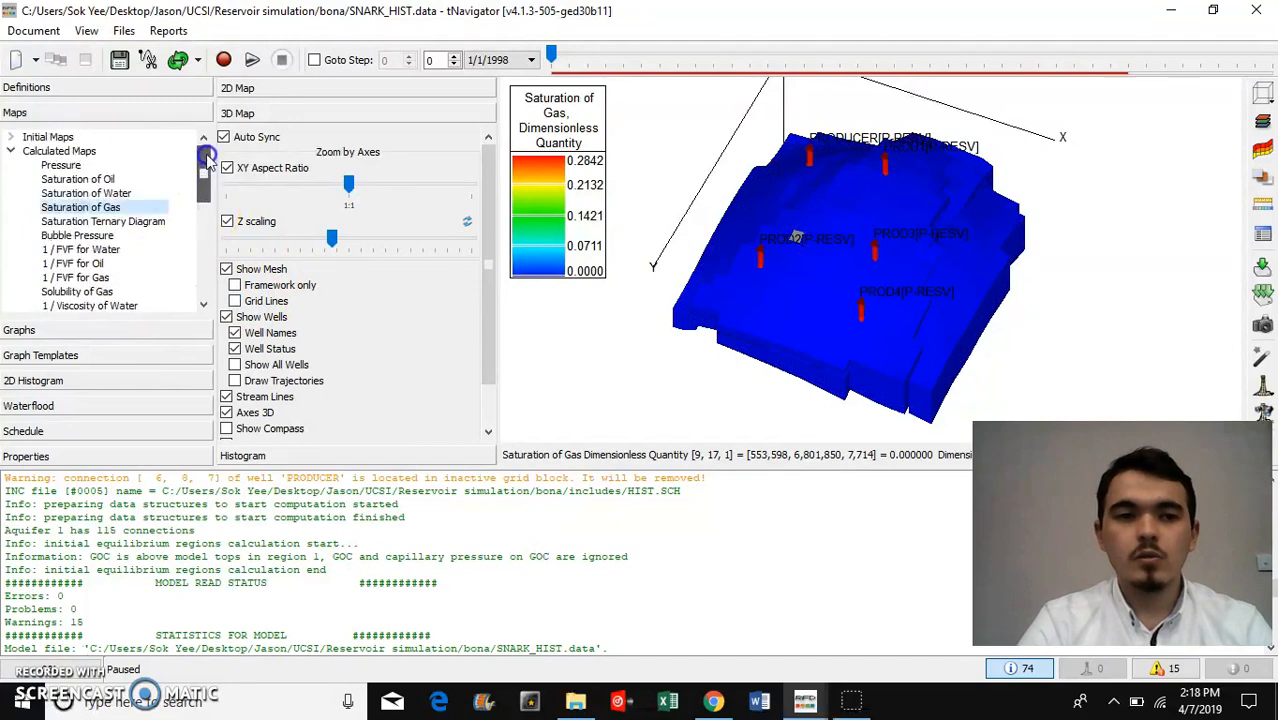
{"action": "left_click", "coordinate": [61, 164]}
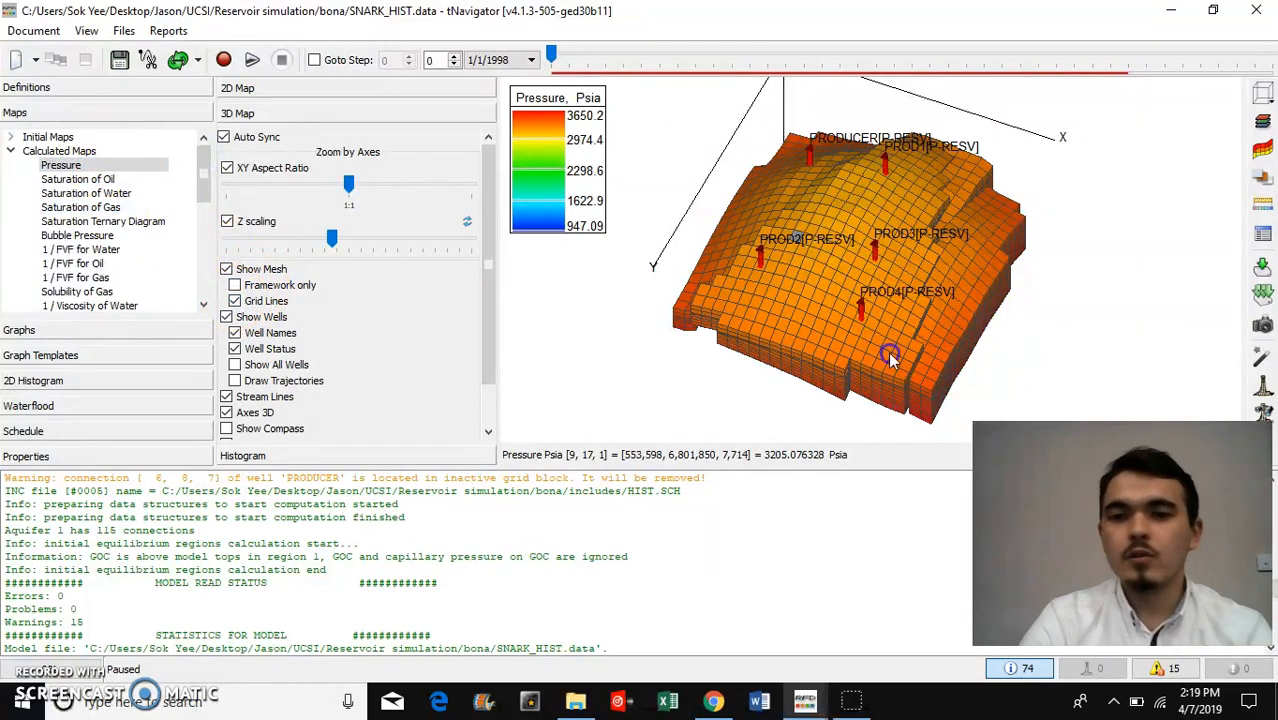
Step: Rotate the model, expand Regions and show FIPNUM, then the FIPLAYER map
{"action": "left_click_drag", "start_coordinate": [890, 355], "coordinate": [935, 350]}
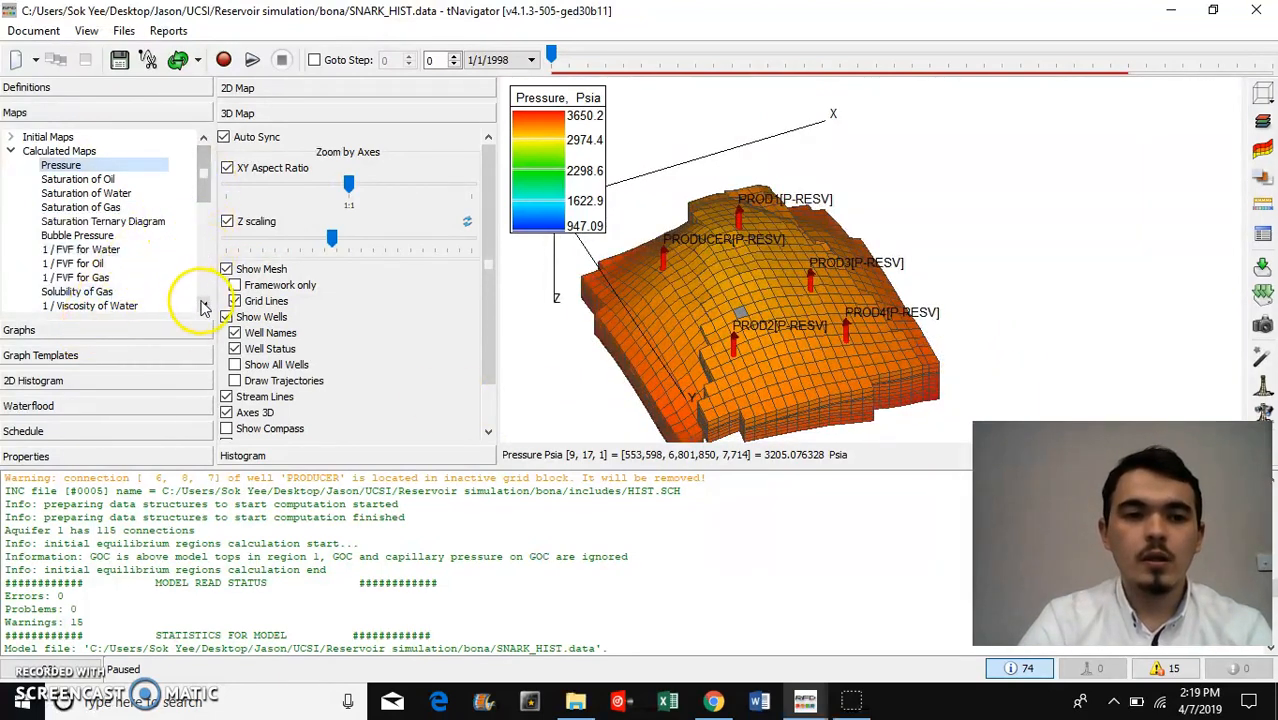
{"action": "scroll", "scroll_direction": "down", "scroll_amount": 3}
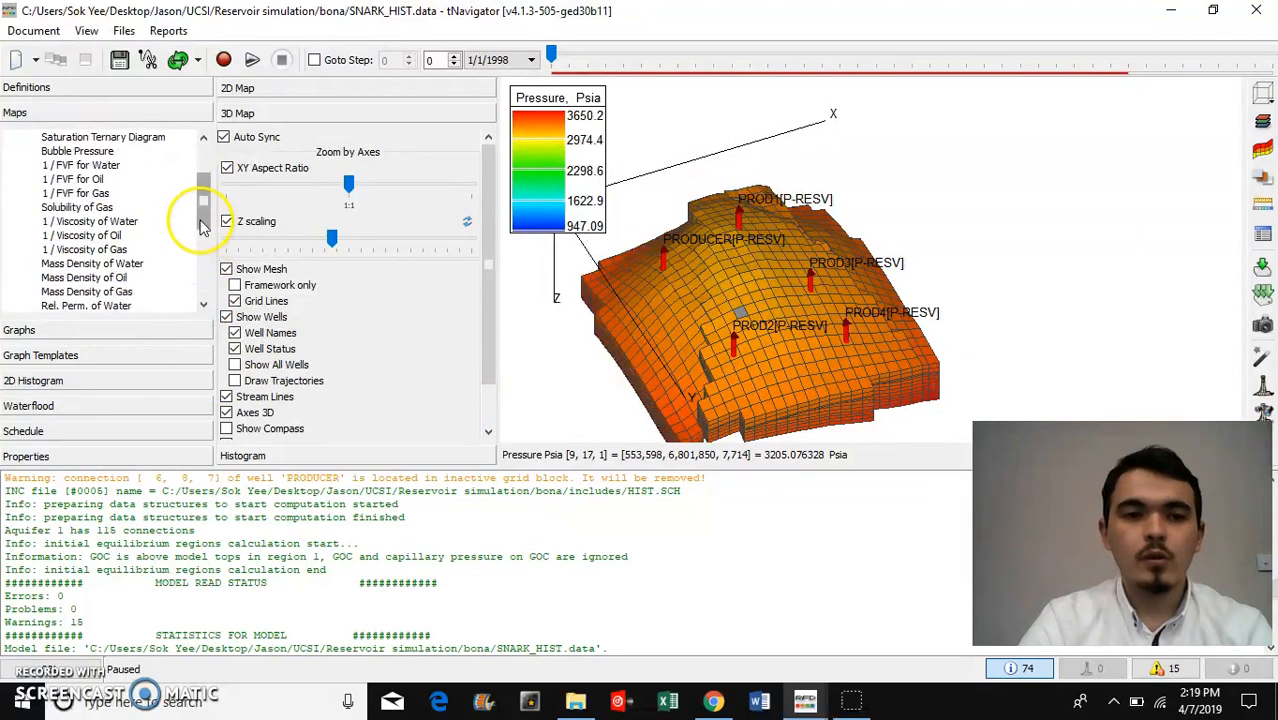
{"action": "scroll", "scroll_direction": "down", "scroll_amount": 3}
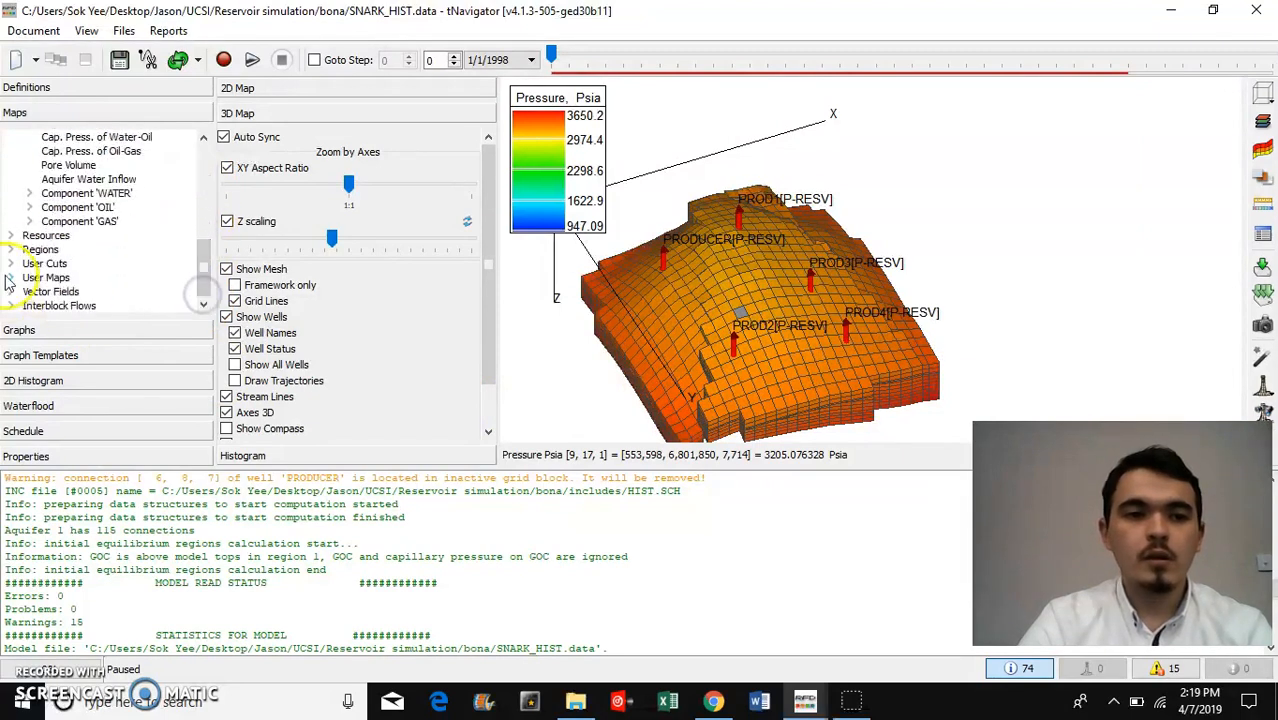
{"action": "left_click", "coordinate": [11, 249]}
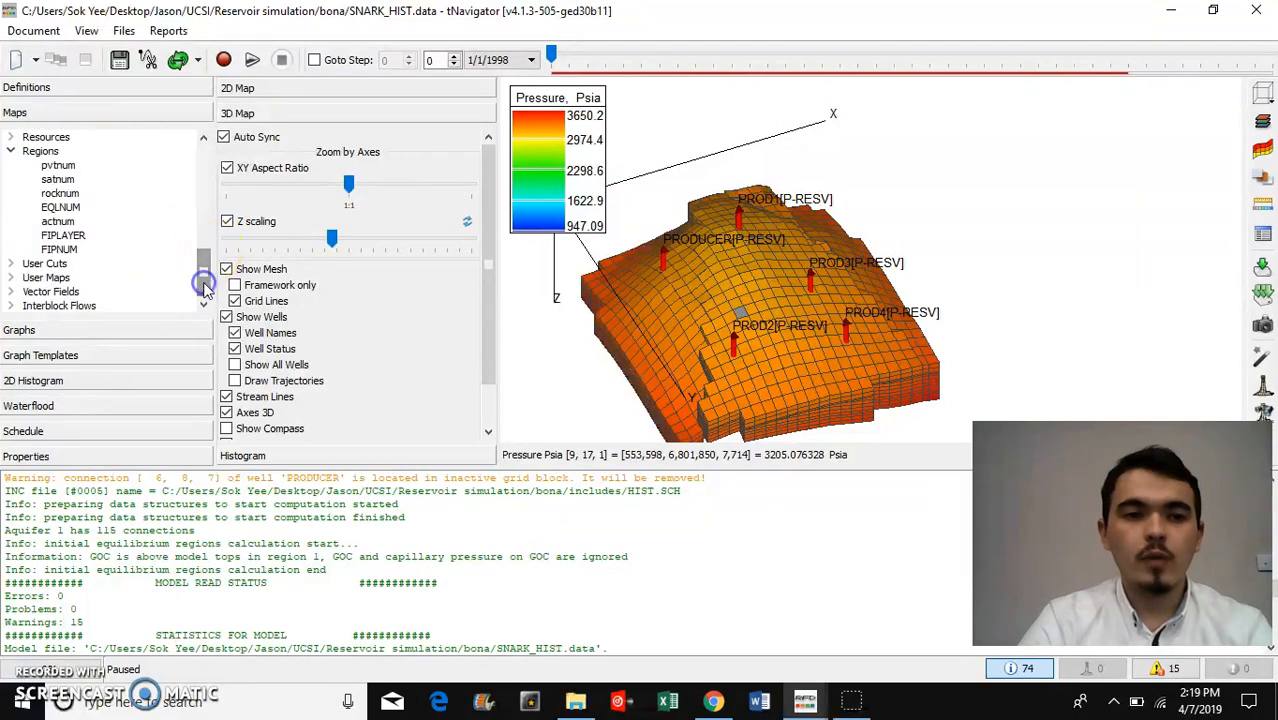
{"action": "left_click", "coordinate": [59, 249]}
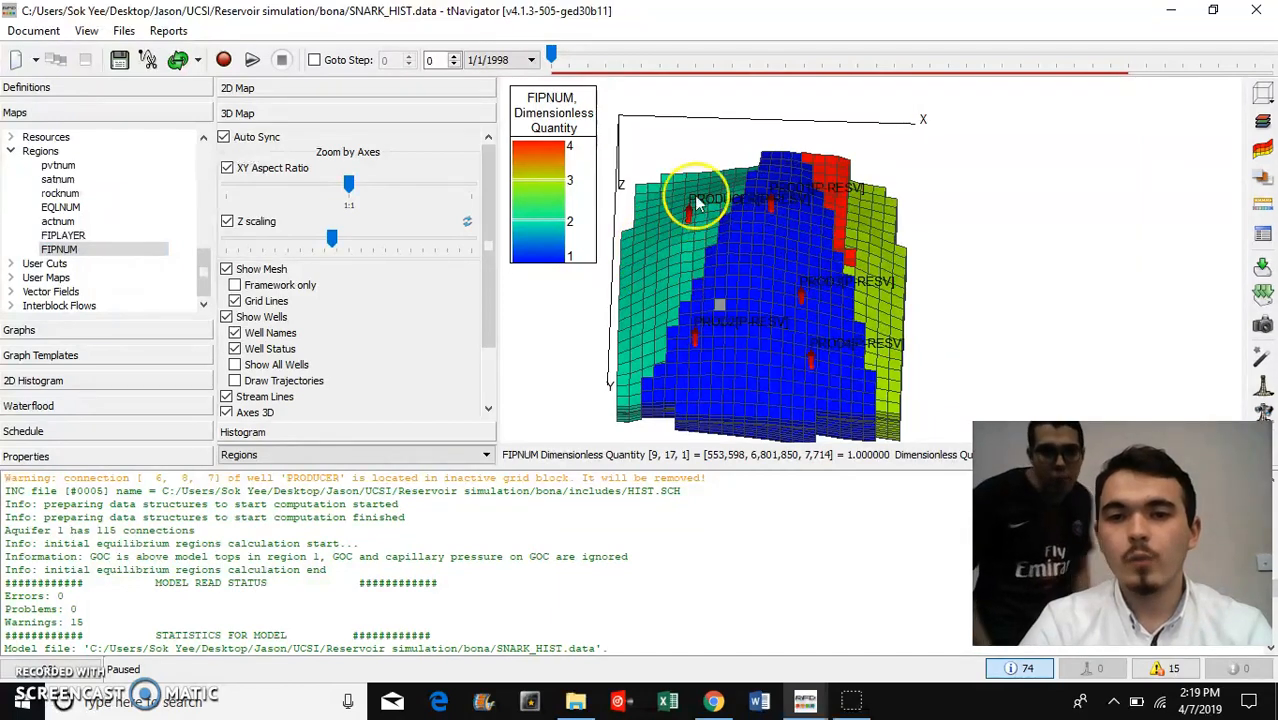
{"action": "mouse_move", "coordinate": [755, 213]}
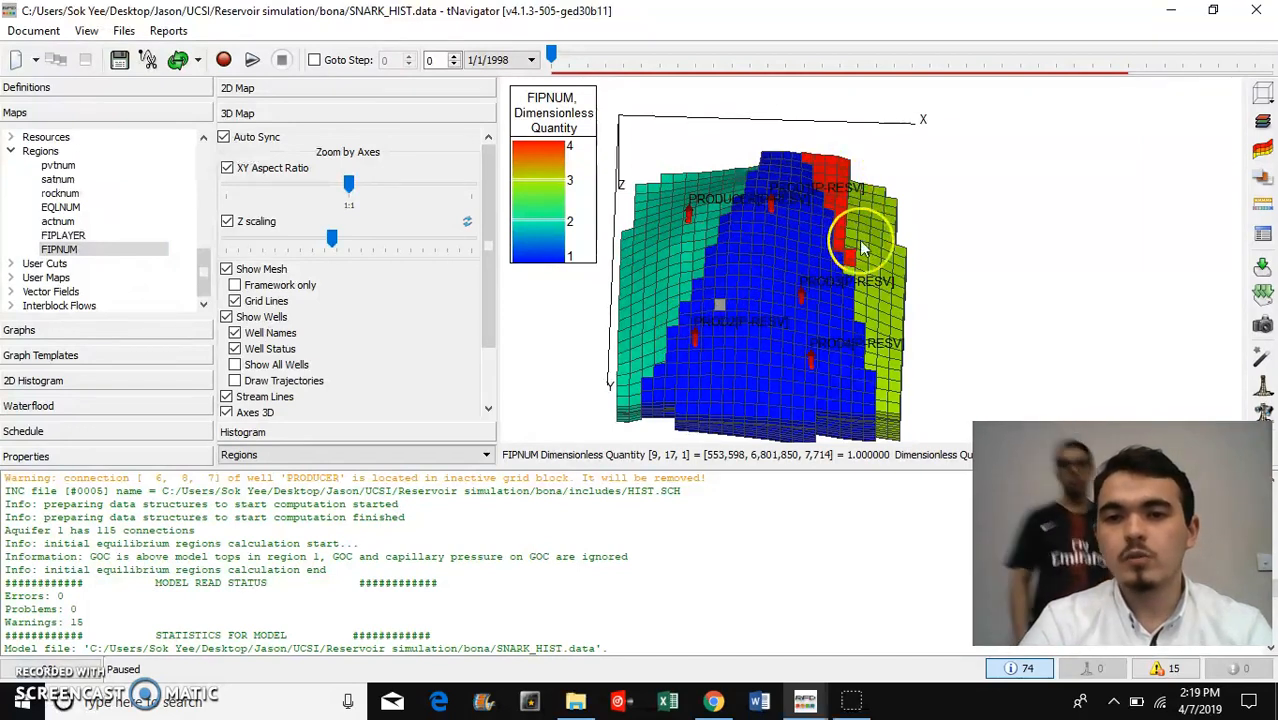
{"action": "left_click", "coordinate": [60, 249]}
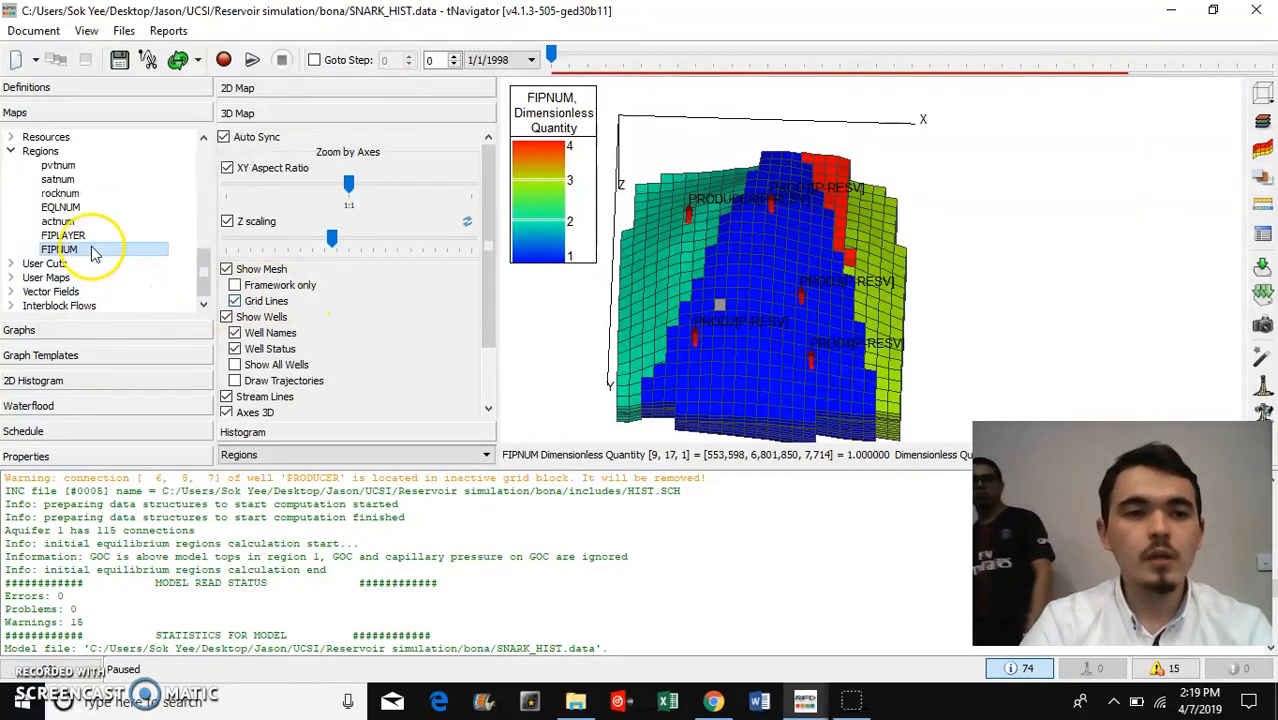
{"action": "left_click", "coordinate": [63, 235]}
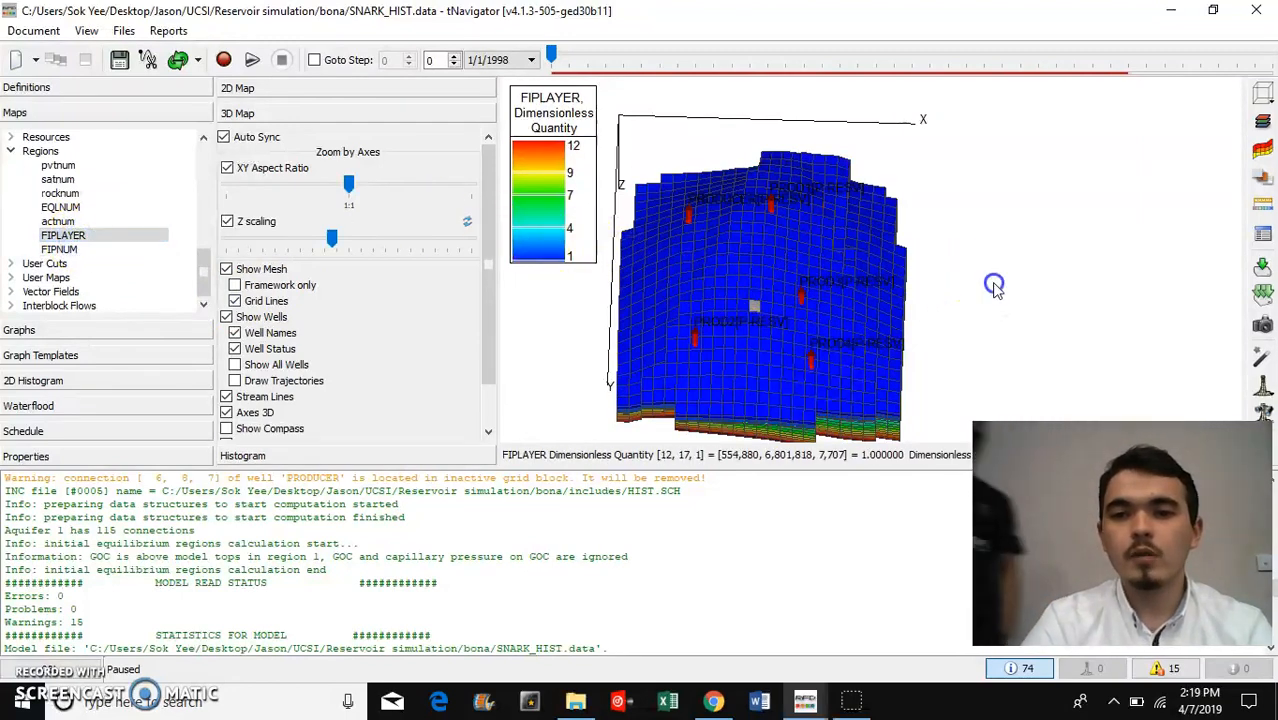
Step: Tilt the FIPLAYER model edge-on, then open and close the cross-section settings
{"action": "left_click_drag", "start_coordinate": [993, 285], "coordinate": [903, 345]}
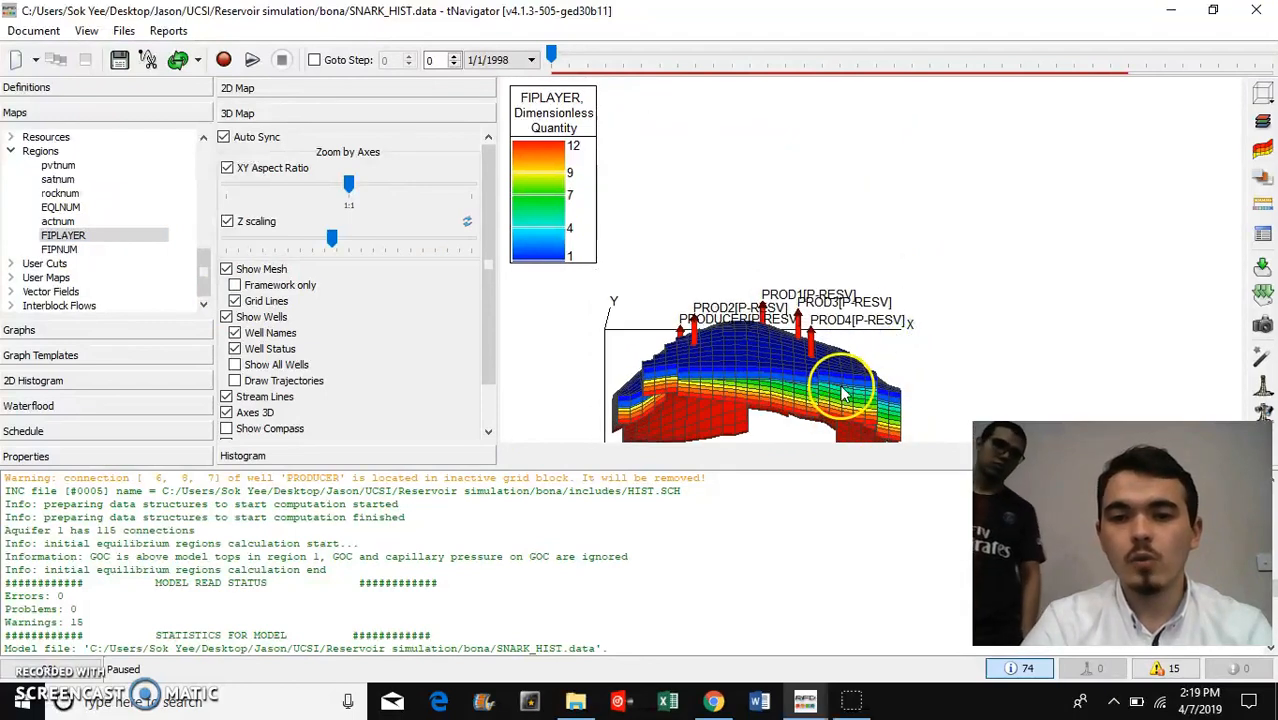
{"action": "mouse_move", "coordinate": [458, 330]}
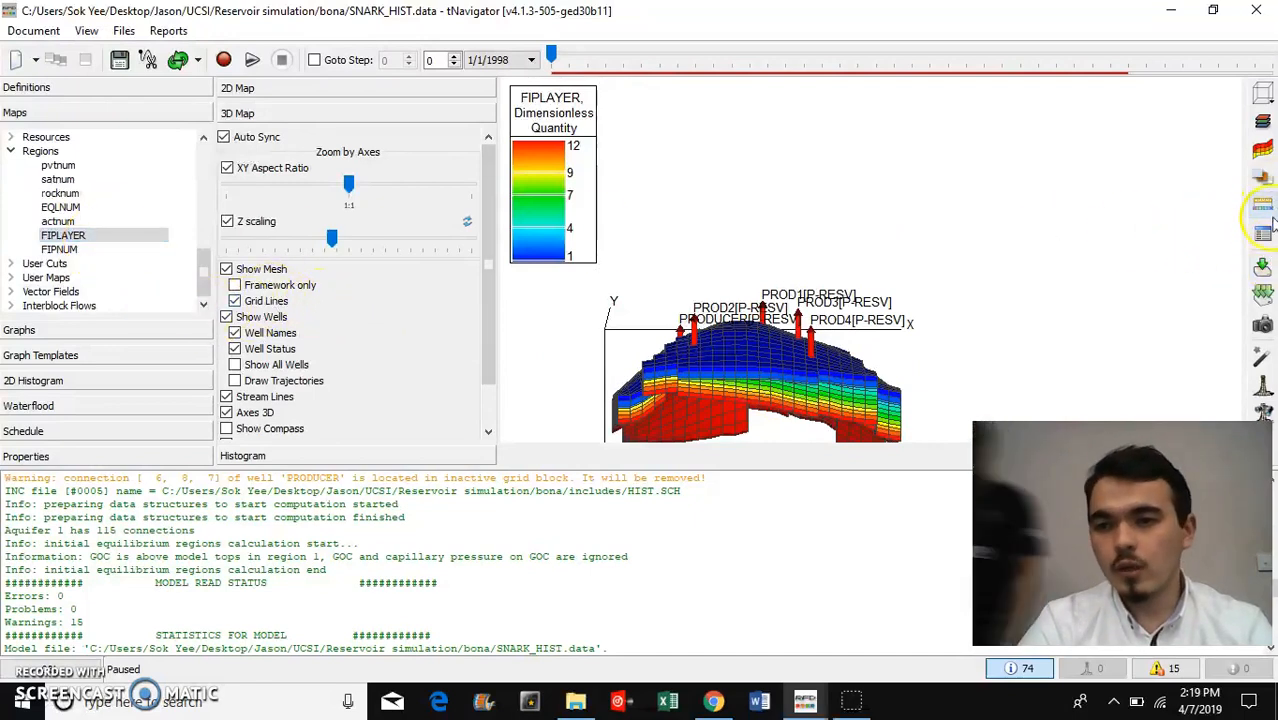
{"action": "left_click", "coordinate": [1262, 148]}
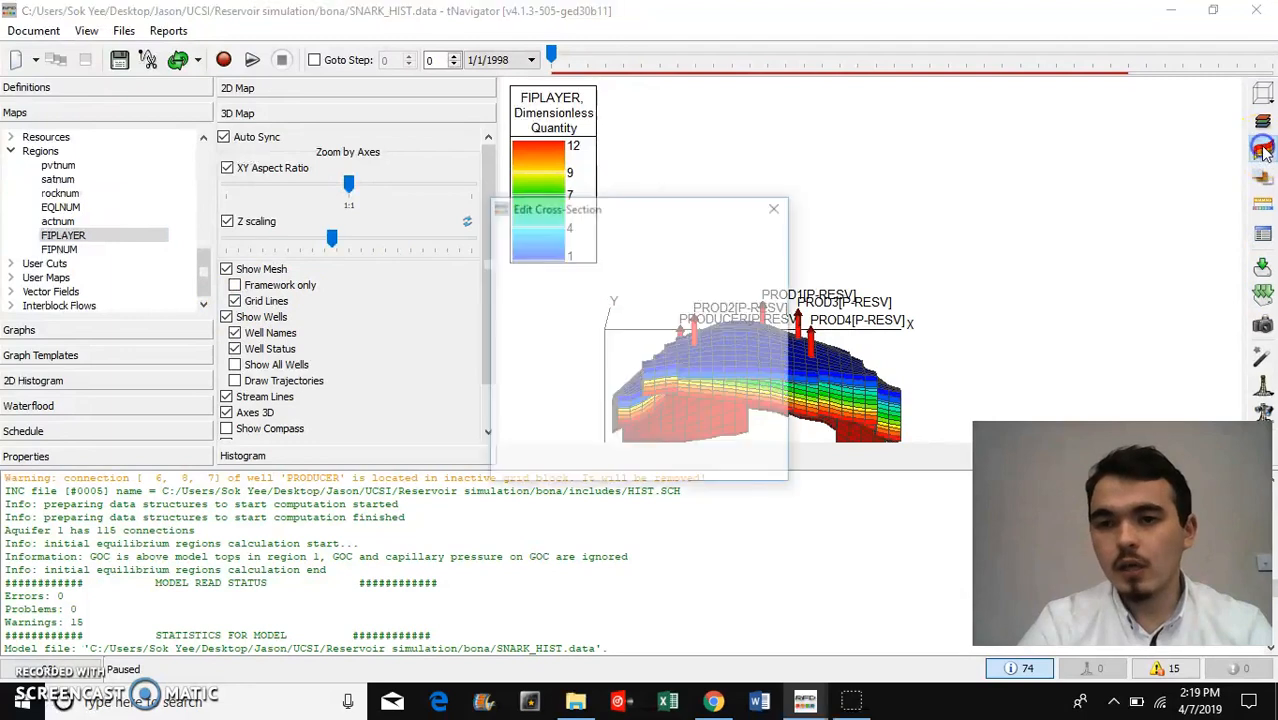
{"action": "left_click", "coordinate": [555, 208]}
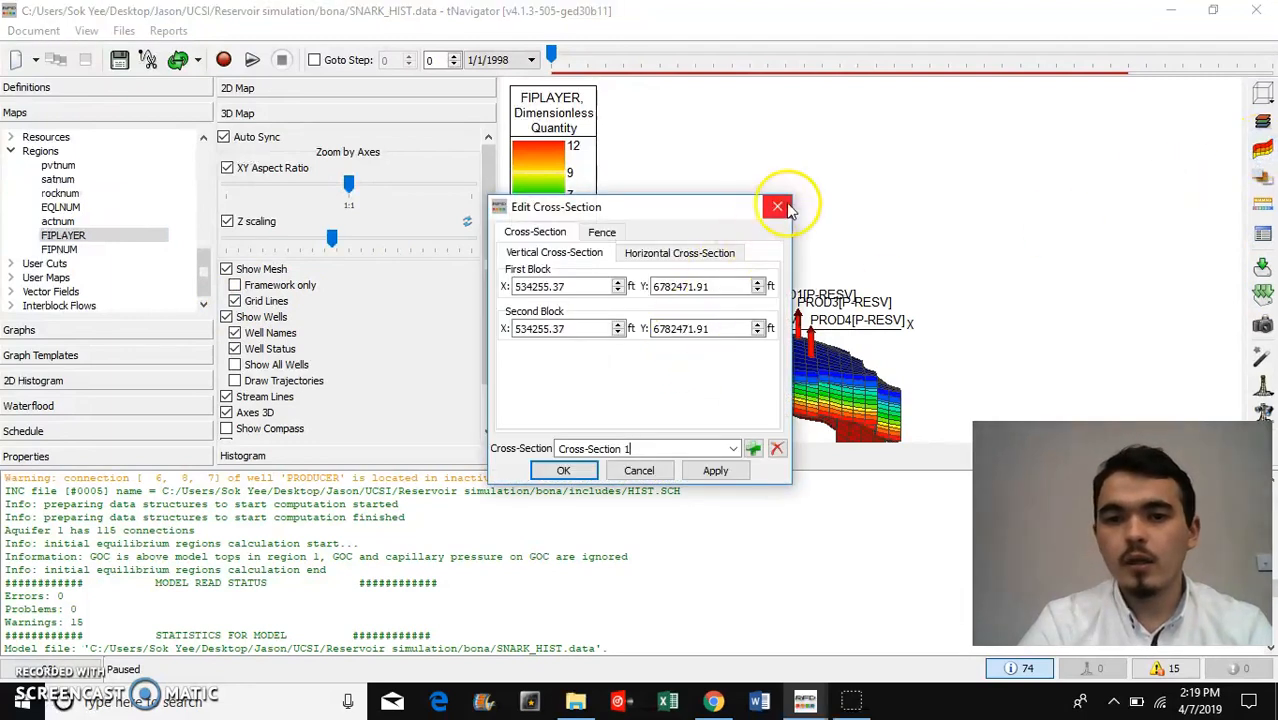
{"action": "left_click", "coordinate": [776, 207]}
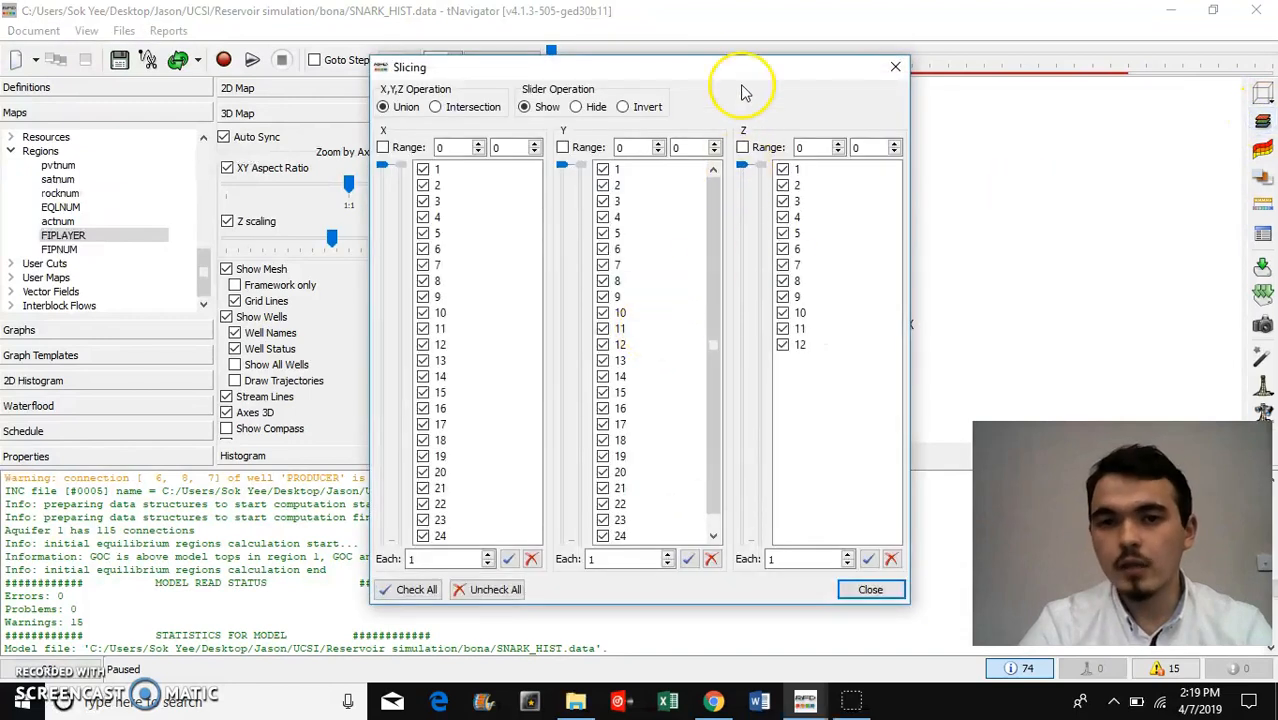
{"action": "mouse_move", "coordinate": [640, 70]}
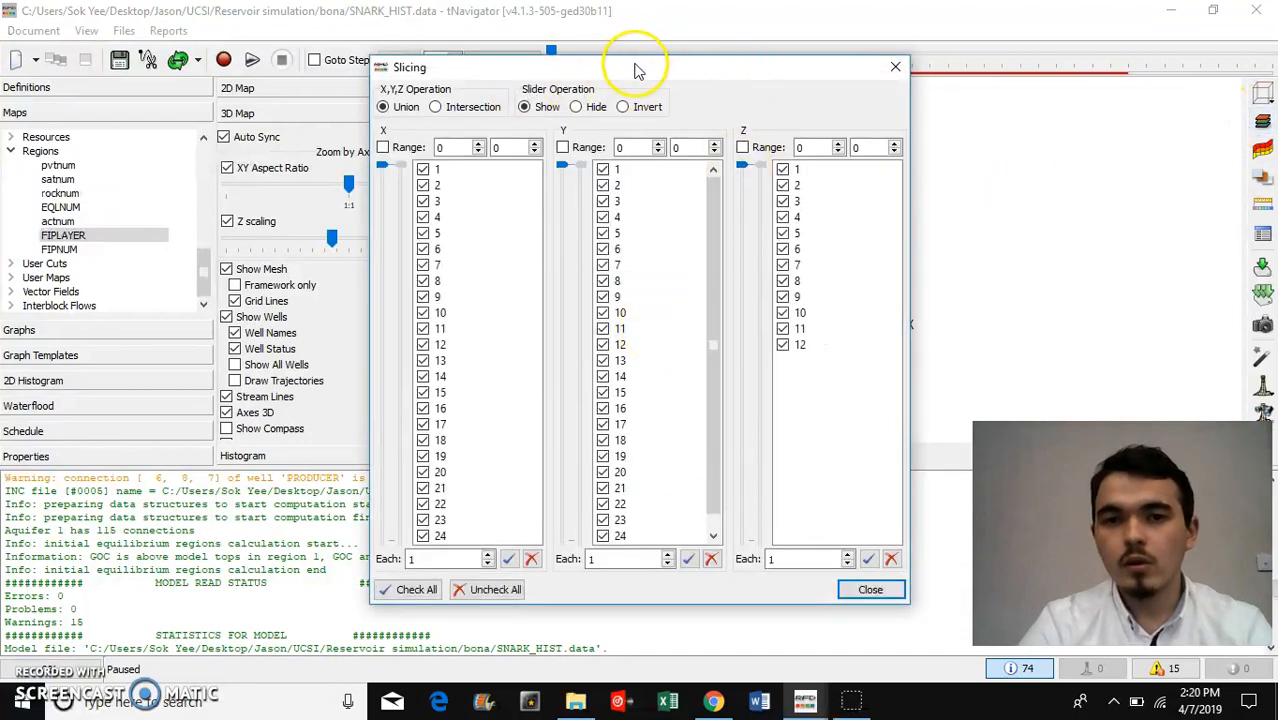
Step: Uncheck all X, Y and Z cells in Slicing and show only Z layer 1
{"action": "left_click_drag", "start_coordinate": [635, 67], "coordinate": [363, 58]}
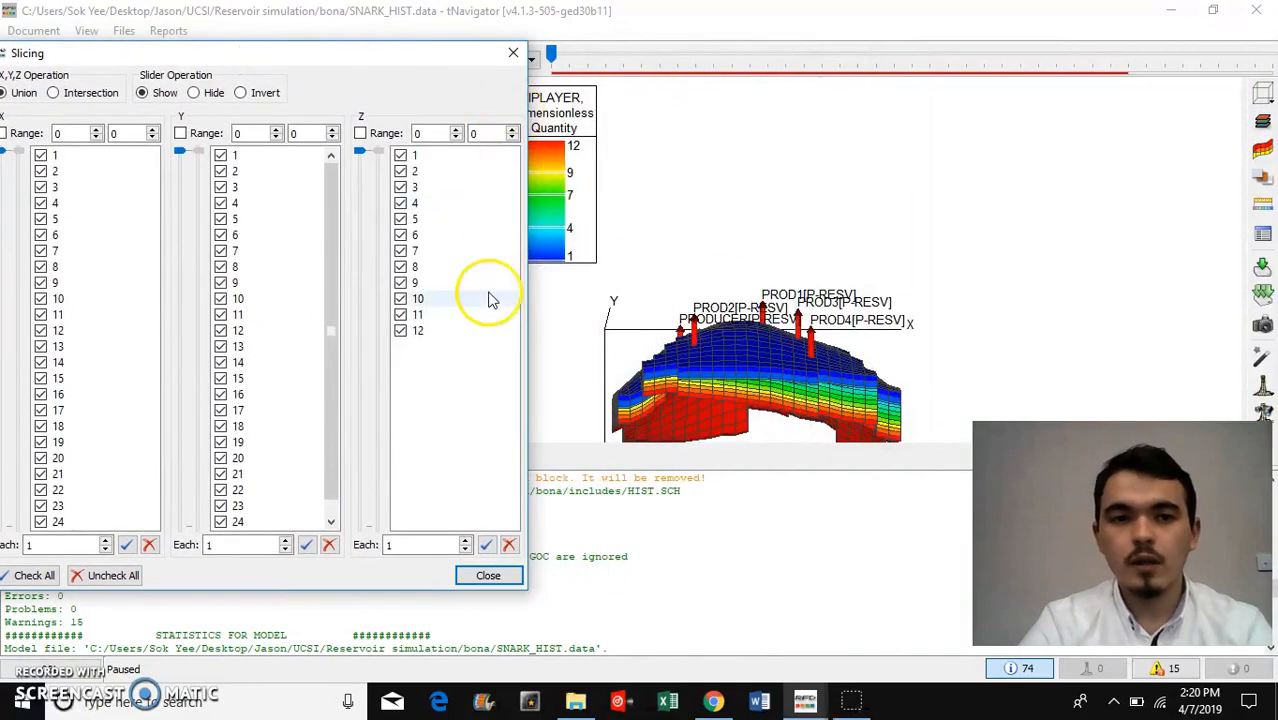
{"action": "left_click", "coordinate": [509, 544]}
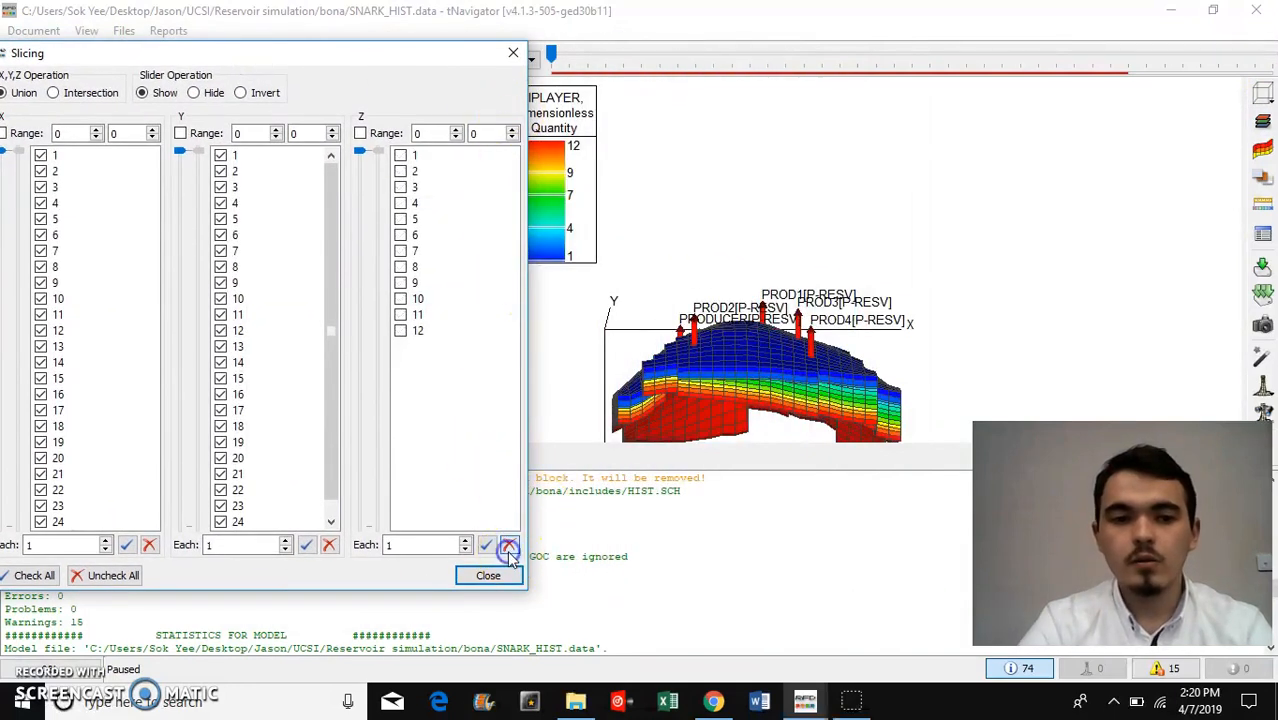
{"action": "left_click", "coordinate": [329, 545]}
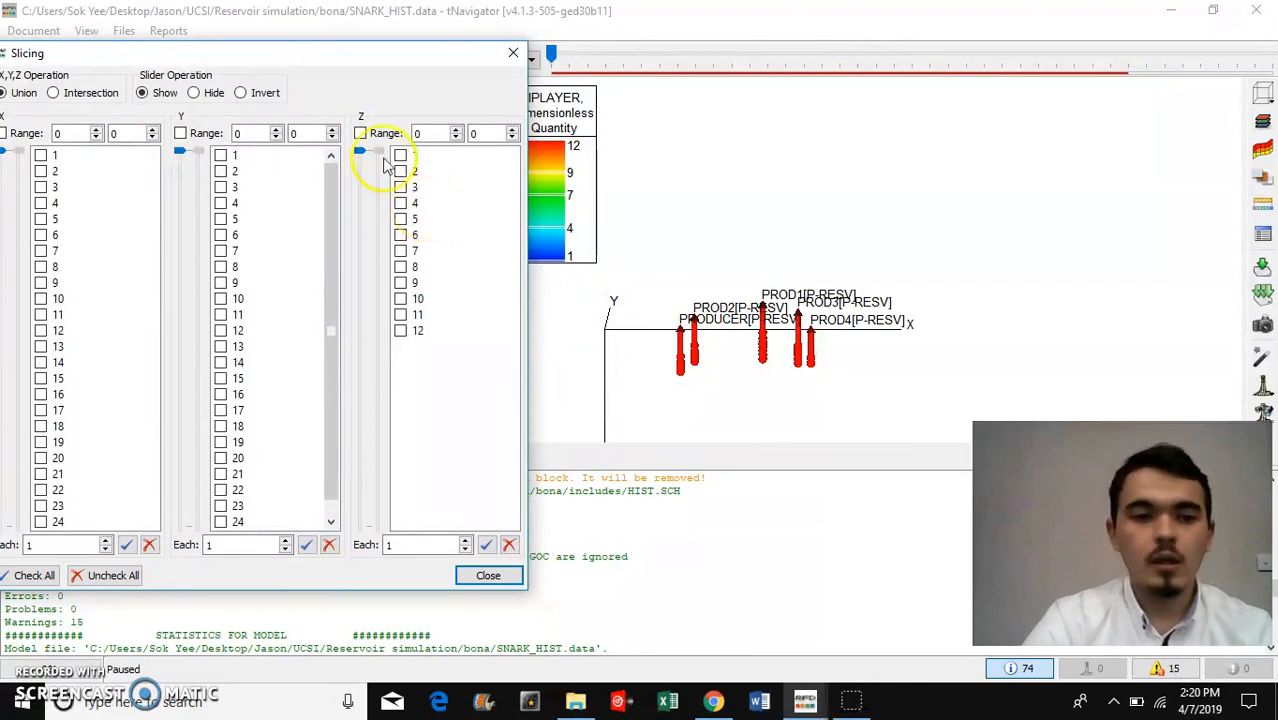
{"action": "left_click", "coordinate": [400, 155]}
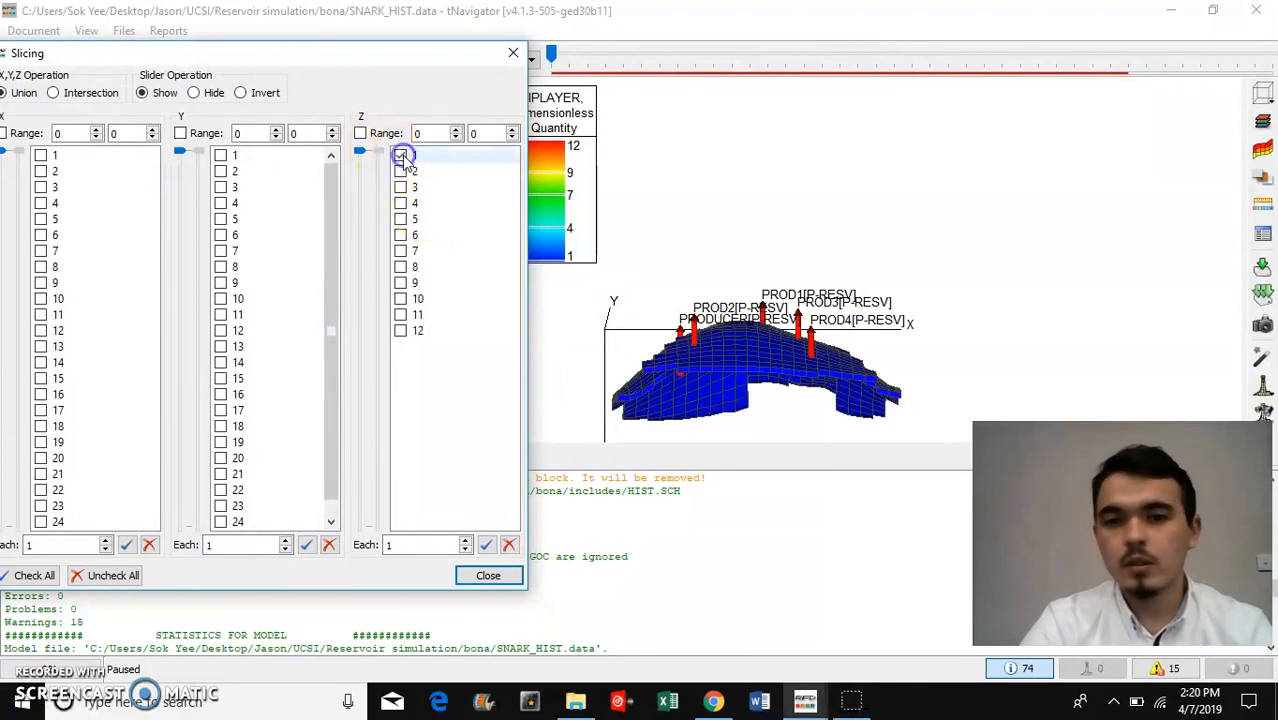
{"action": "left_click", "coordinate": [488, 575]}
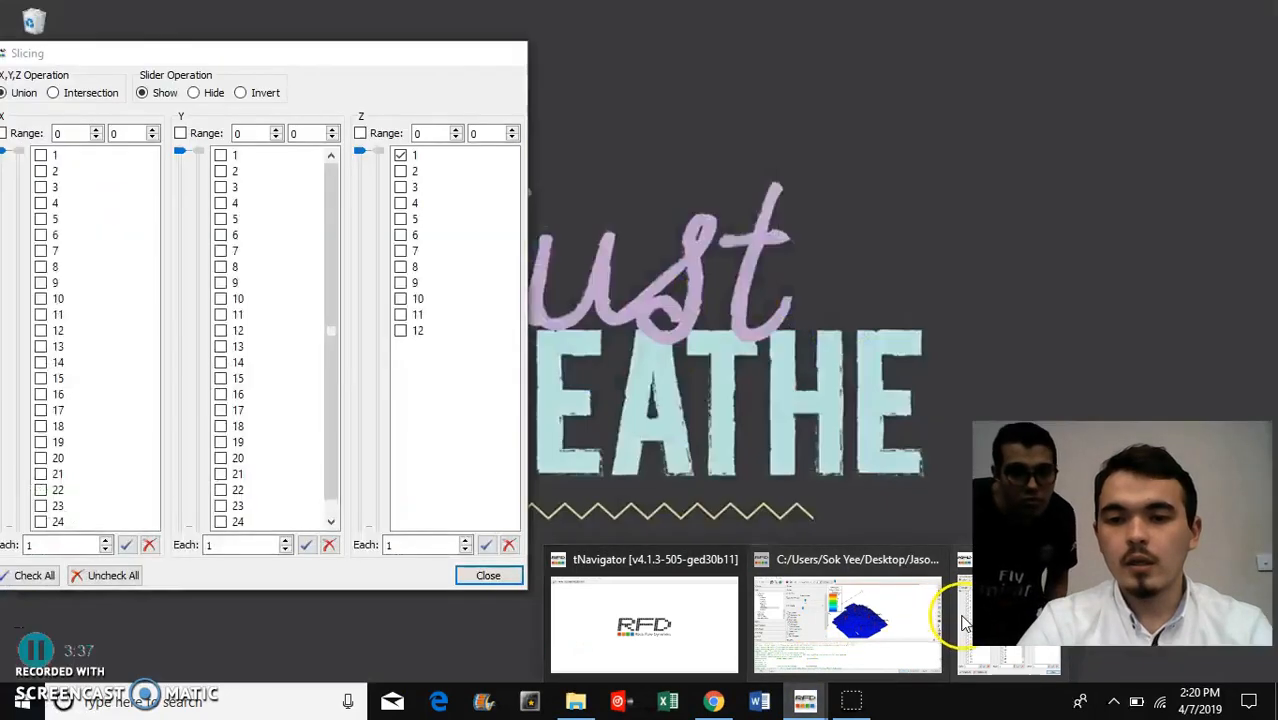
Step: Swap layer 1 for Z layer 12 and close the Slicing dialog
{"action": "left_click", "coordinate": [846, 620]}
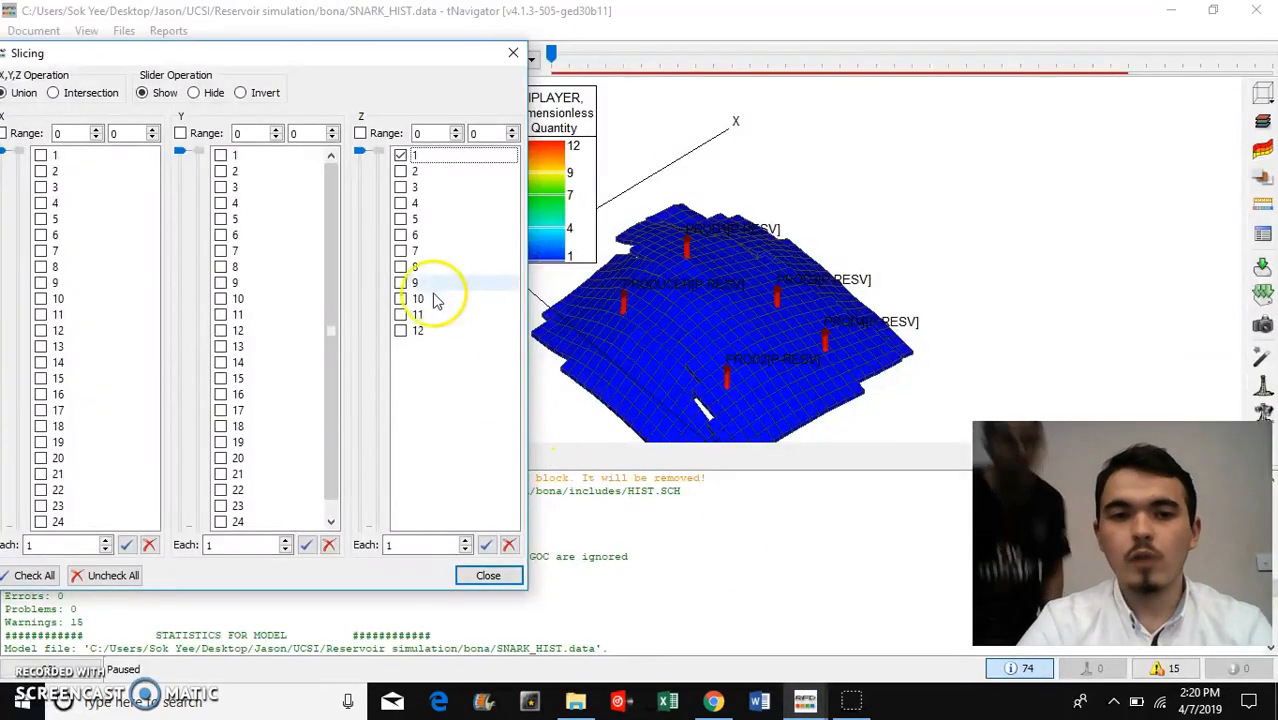
{"action": "left_click", "coordinate": [400, 155]}
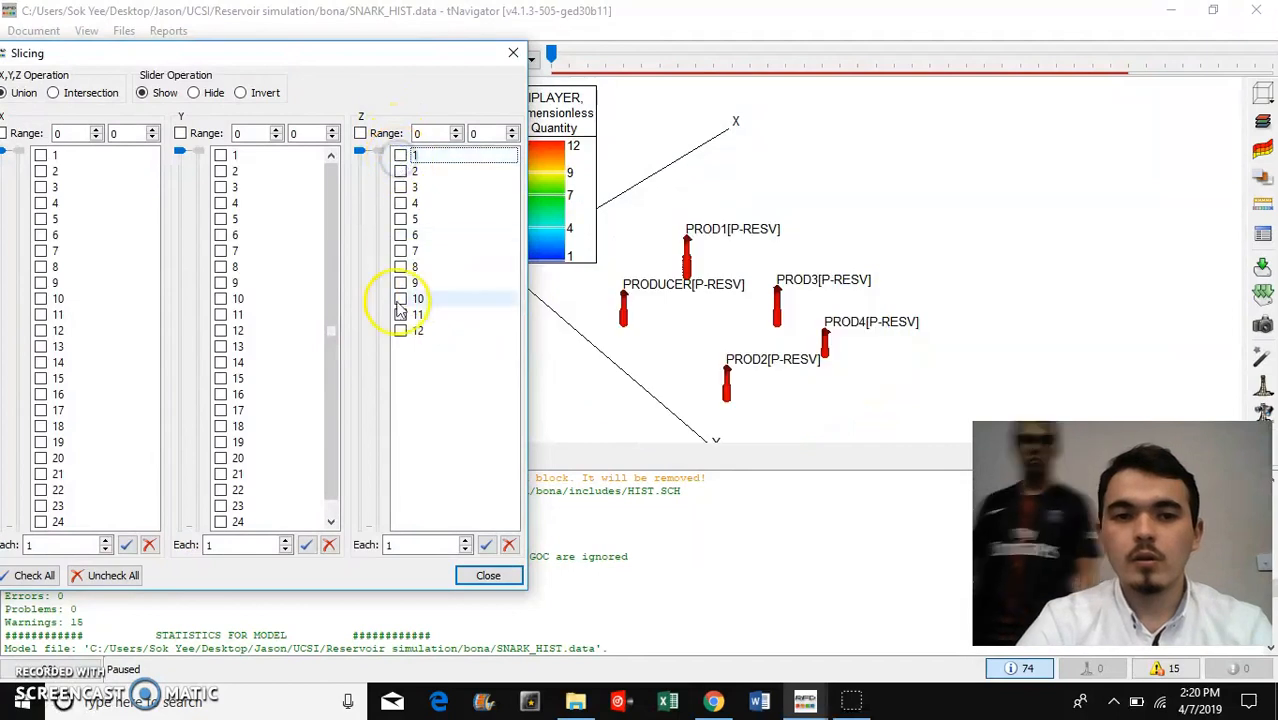
{"action": "left_click", "coordinate": [400, 330]}
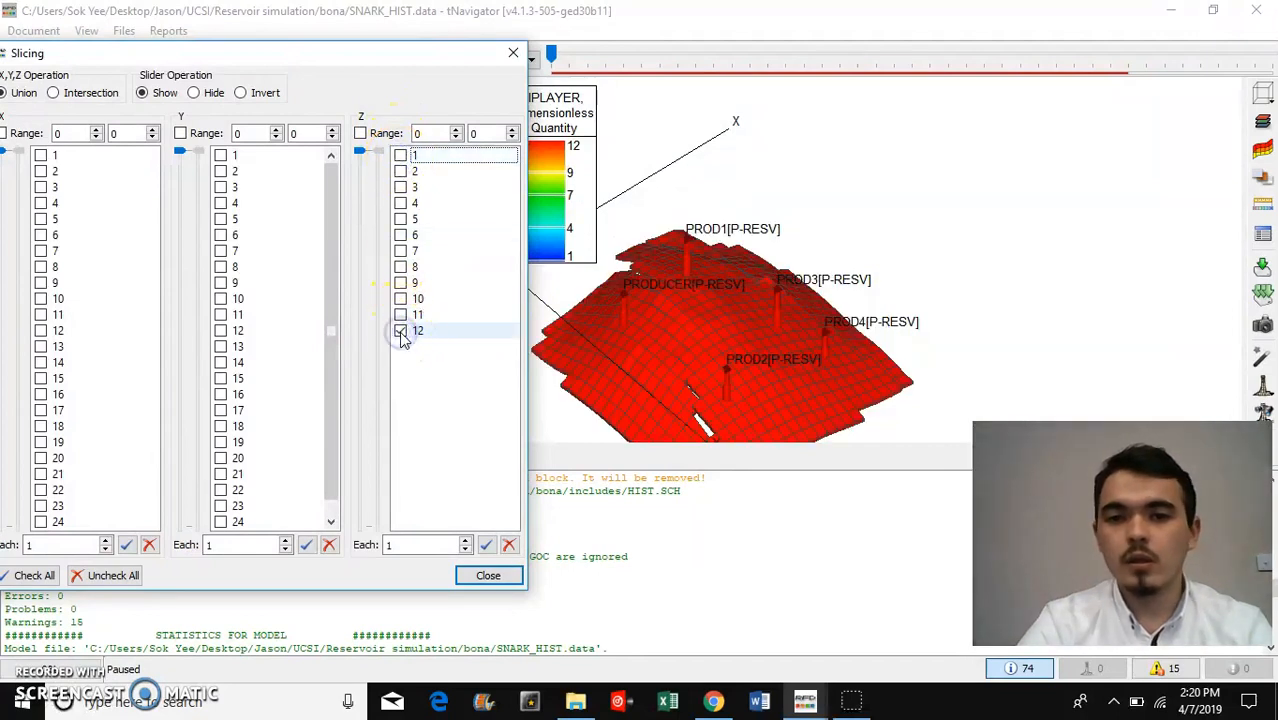
{"action": "left_click", "coordinate": [400, 330]}
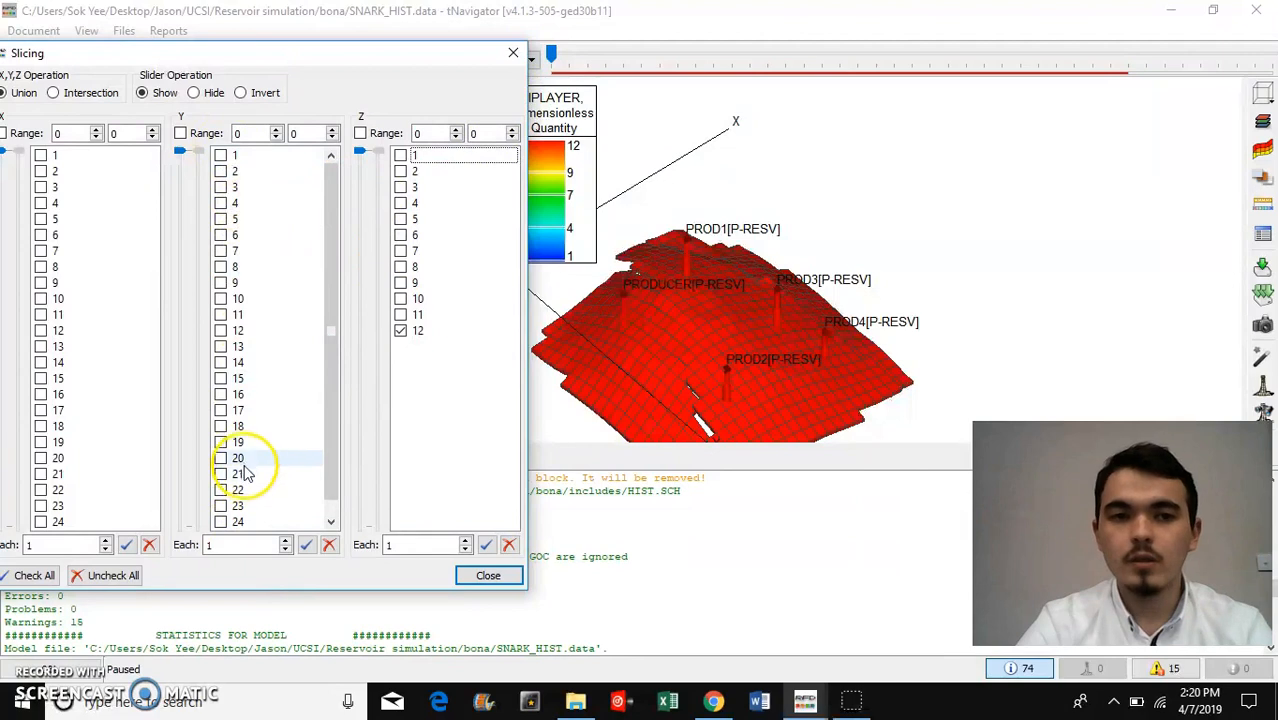
{"action": "mouse_move", "coordinate": [512, 52]}
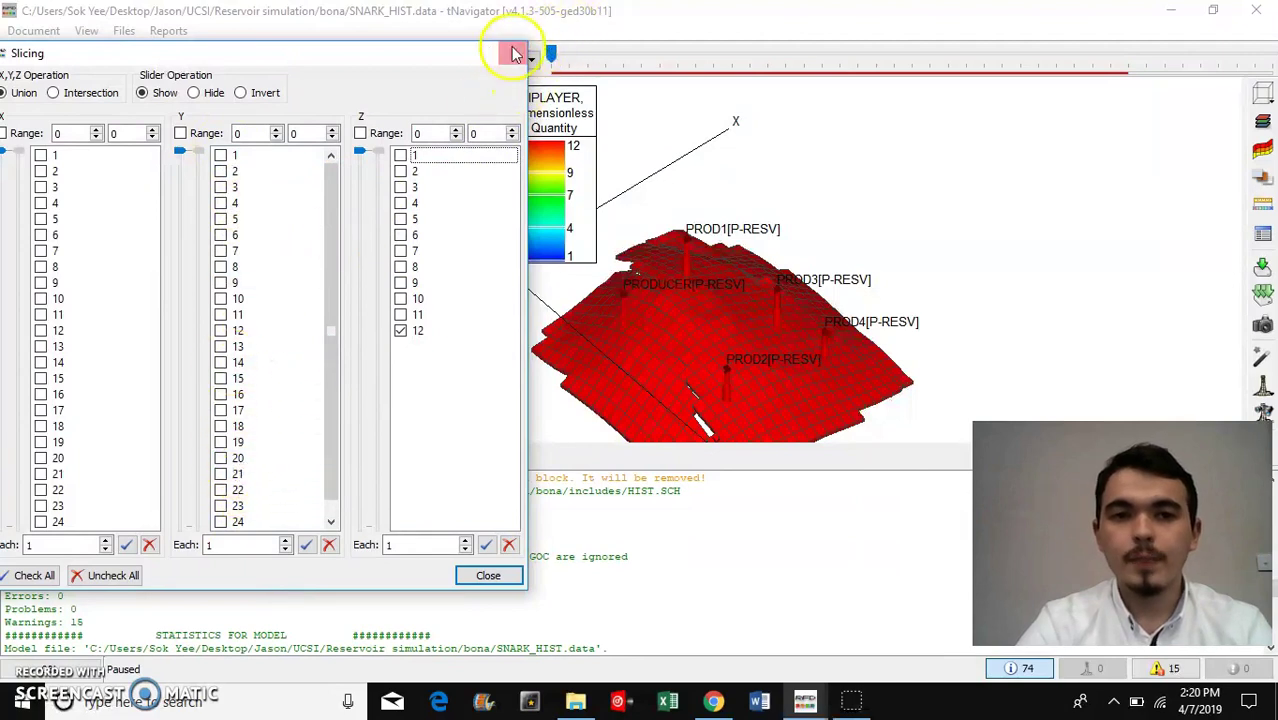
{"action": "left_click", "coordinate": [488, 575]}
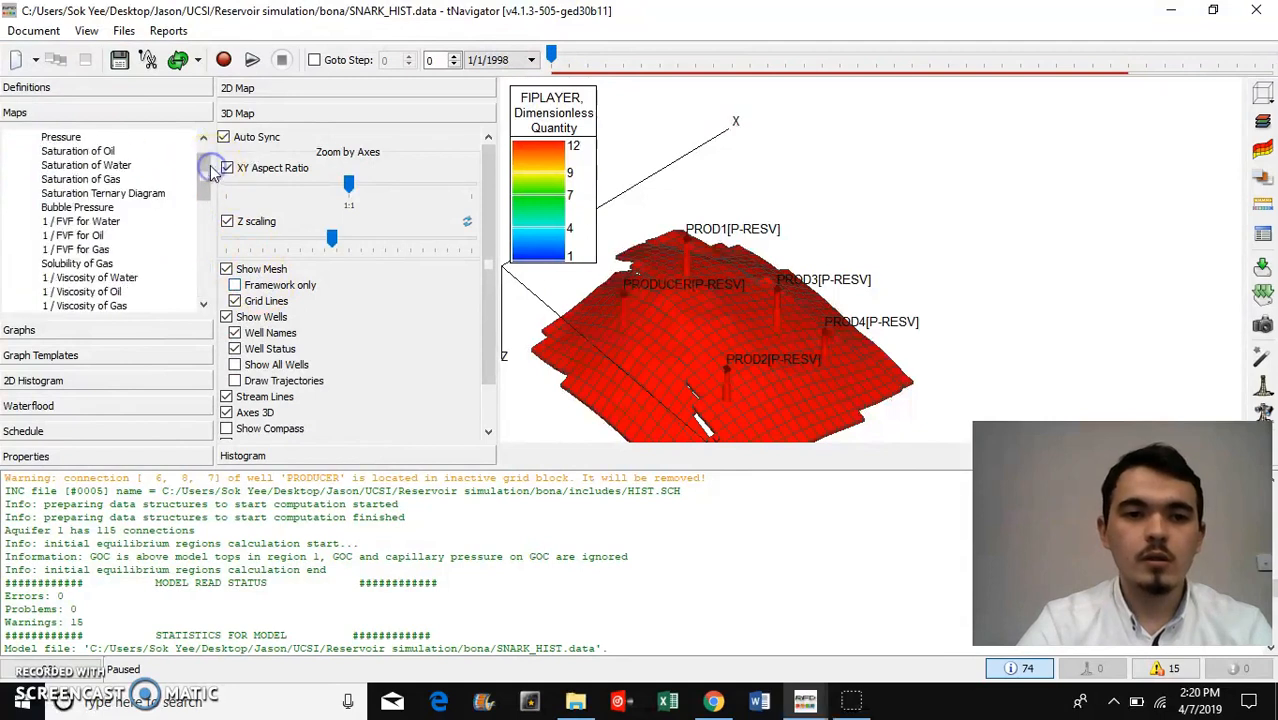
Step: Select the Pressure map and restore all layers in the Slicing dialog
{"action": "left_click", "coordinate": [60, 136]}
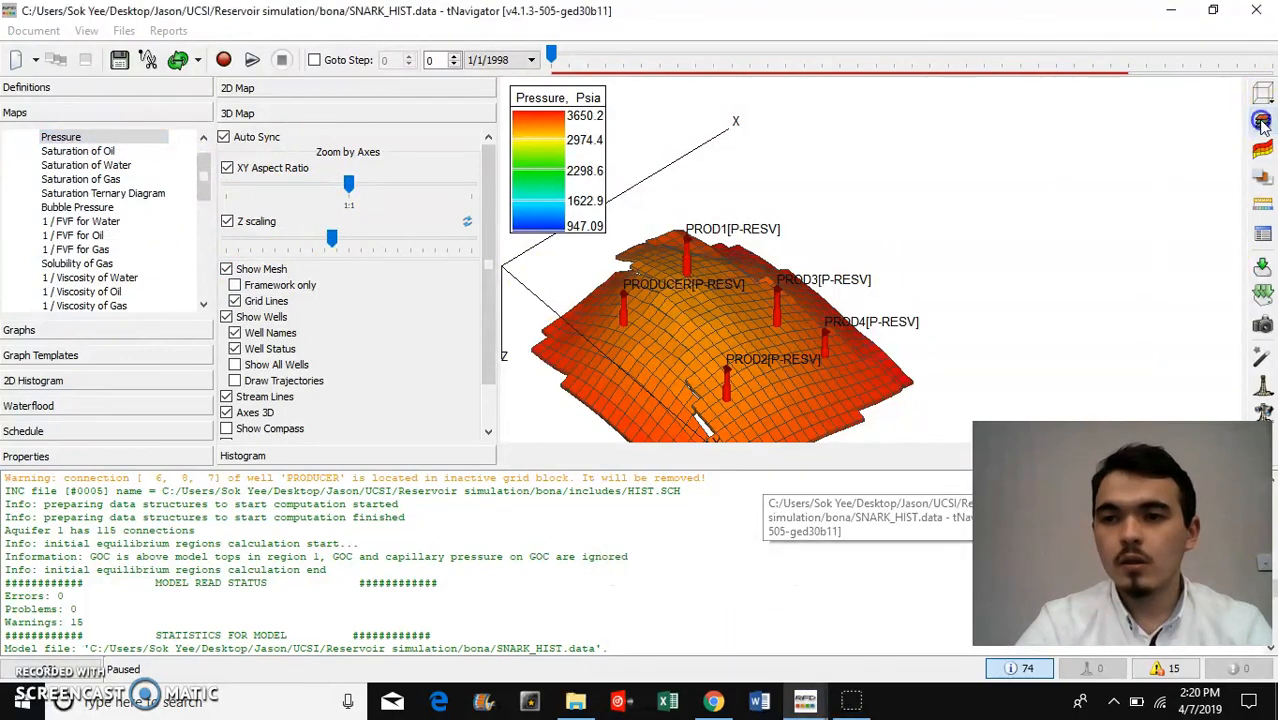
{"action": "left_click", "coordinate": [1262, 120]}
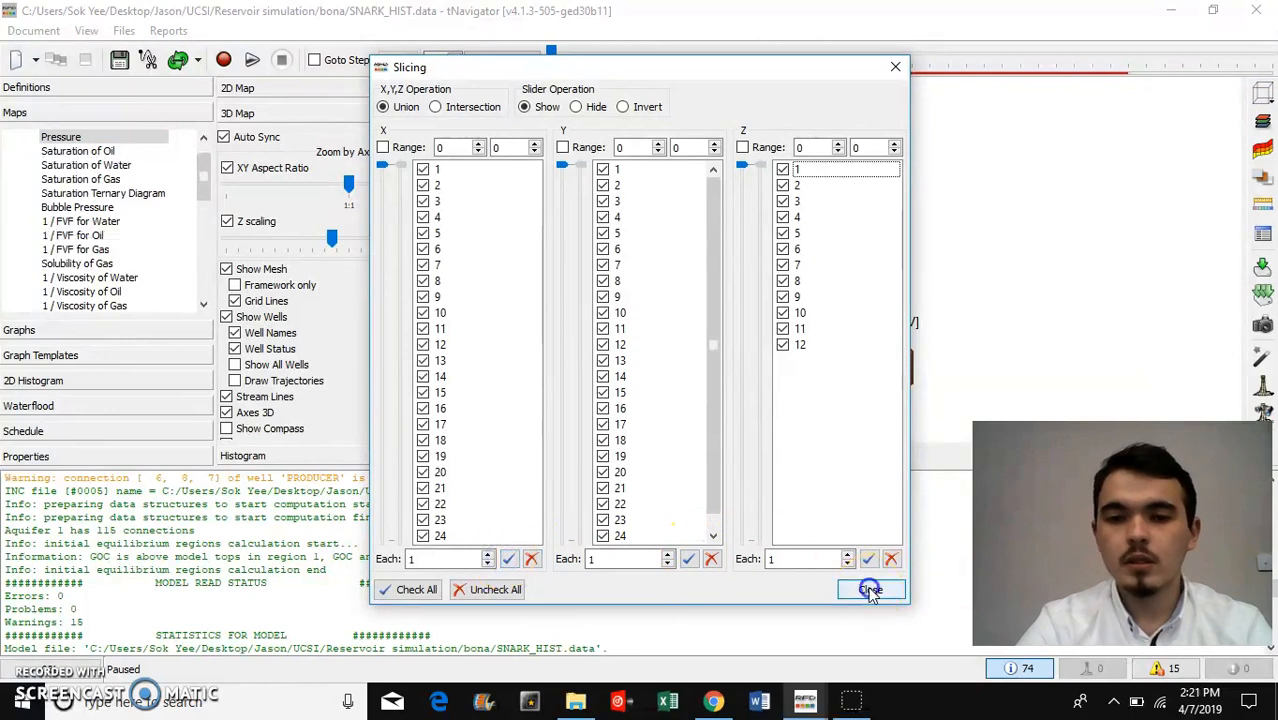
{"action": "left_click", "coordinate": [869, 589]}
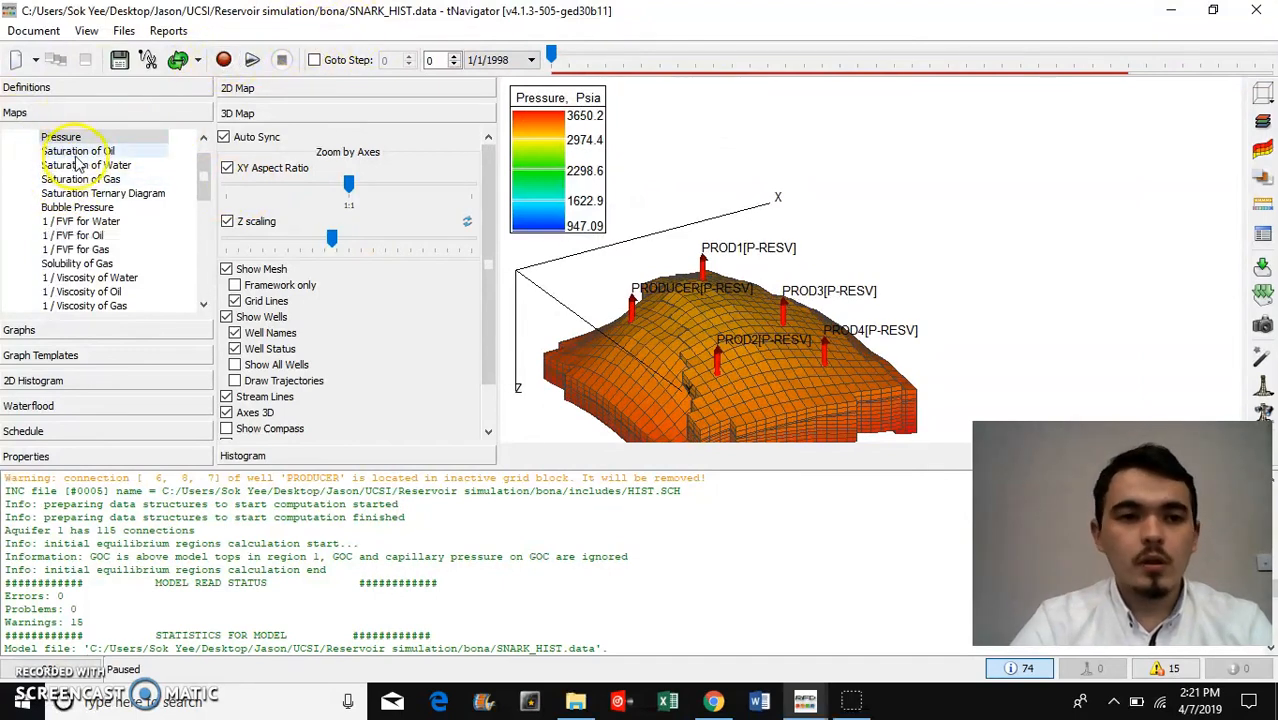
Step: Show Saturation of Oil and run the simulation through 12/31/2007
{"action": "left_click", "coordinate": [77, 150]}
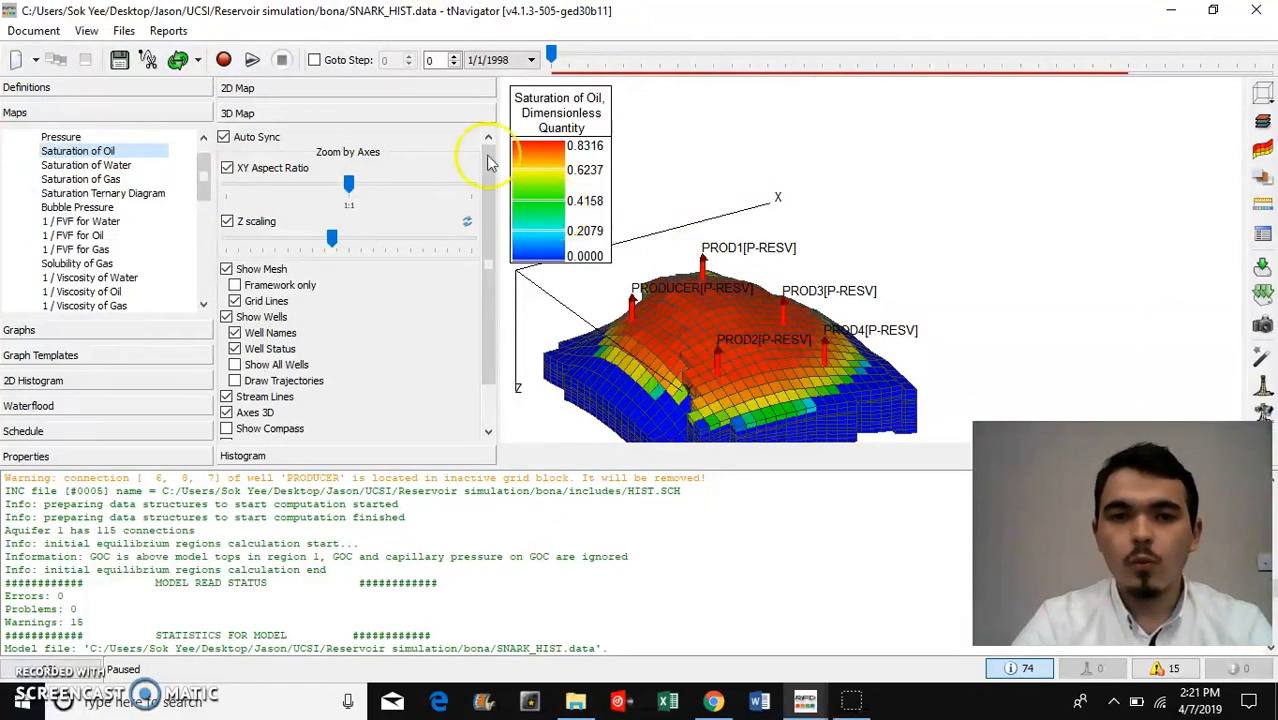
{"action": "left_click", "coordinate": [223, 60]}
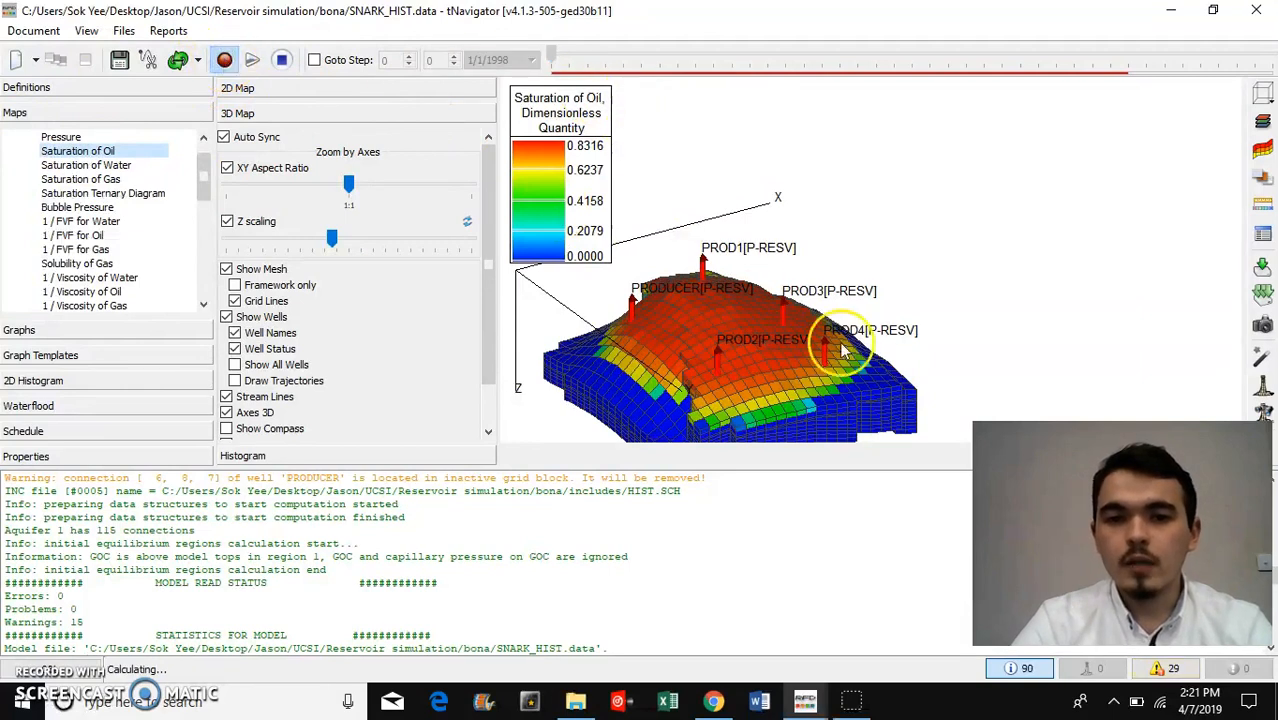
{"action": "left_click", "coordinate": [252, 60]}
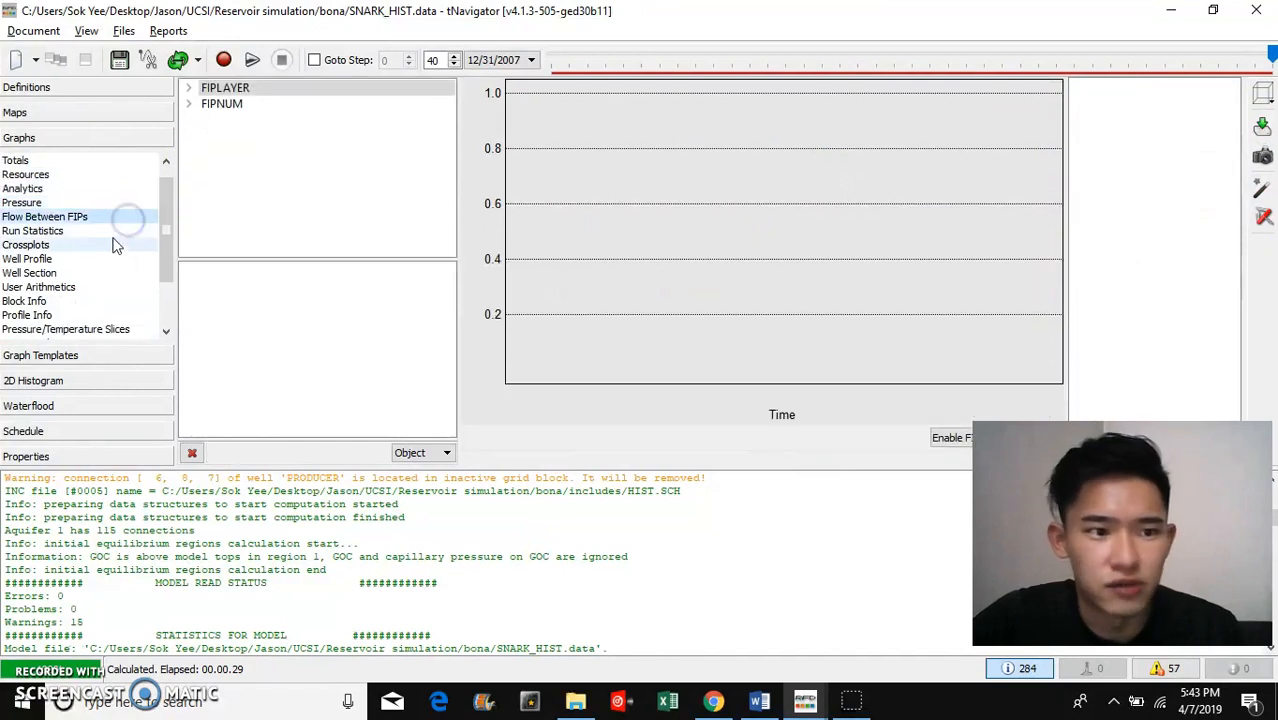
Step: Browse Crossplots, Well Section, Aquifers and Pressure graphs, expand Wells, then return to Maps
{"action": "left_click", "coordinate": [25, 245]}
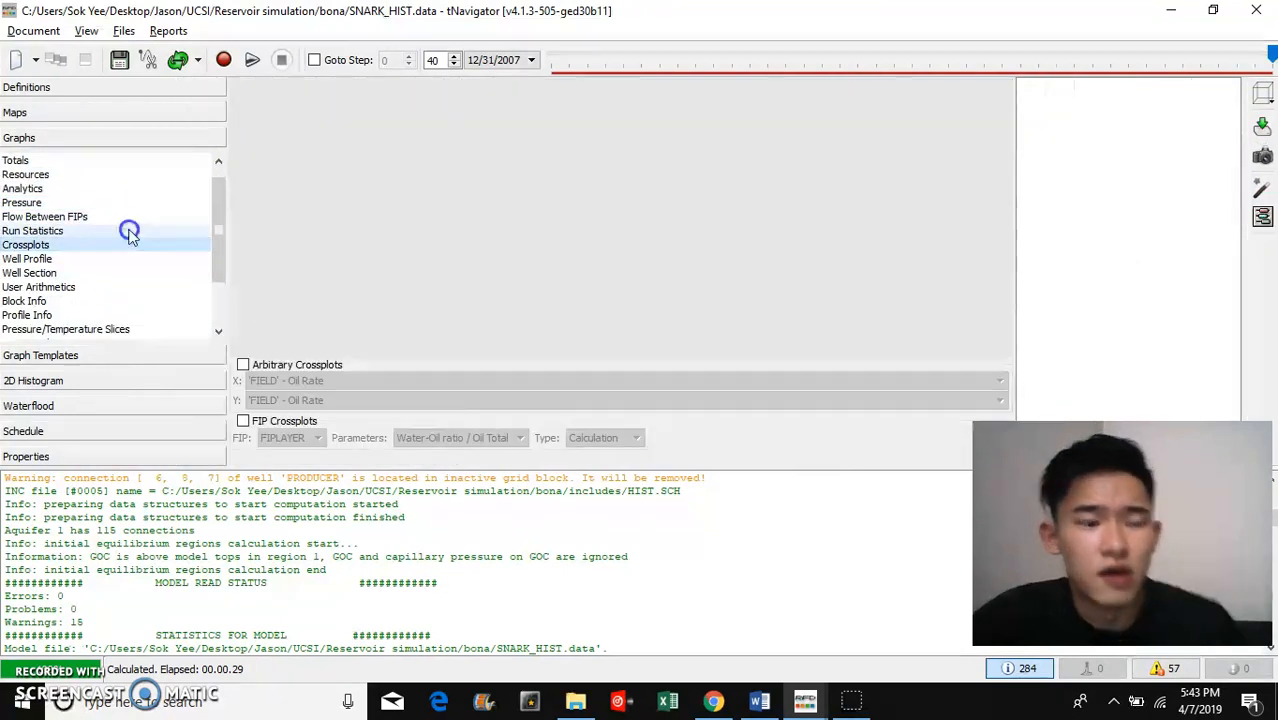
{"action": "left_click", "coordinate": [27, 258]}
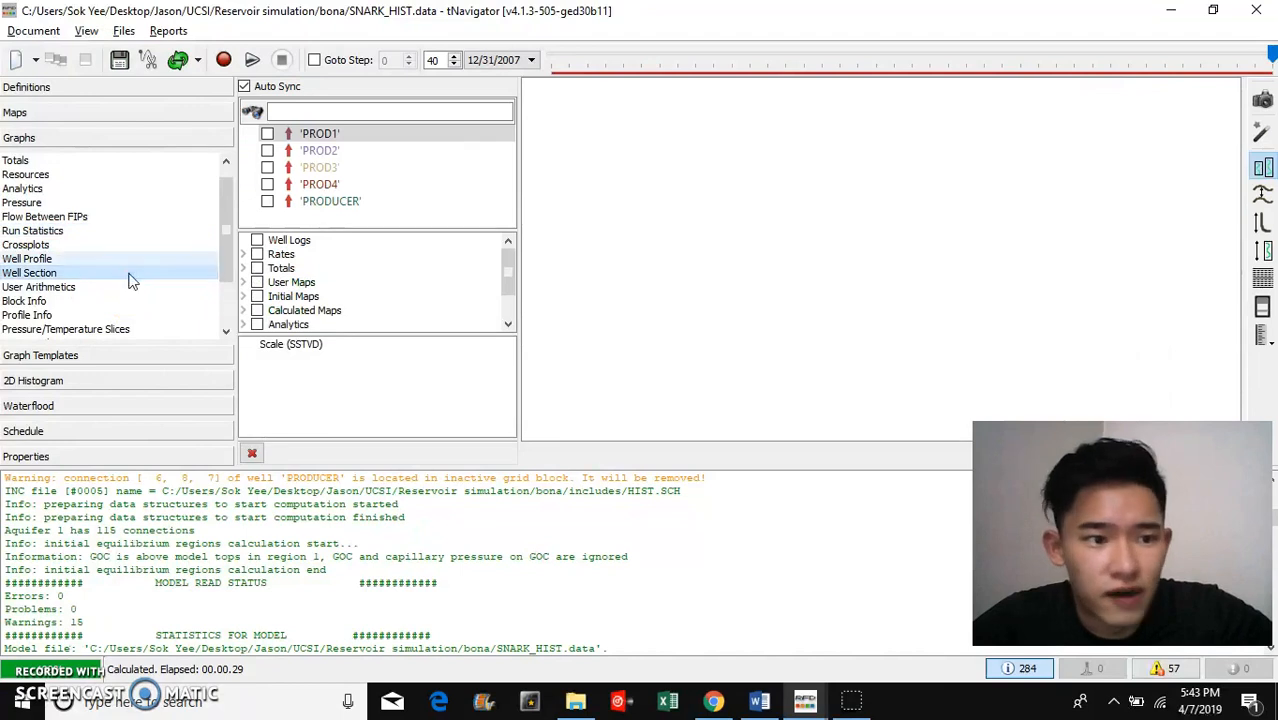
{"action": "scroll", "scroll_direction": "down", "scroll_amount": 3}
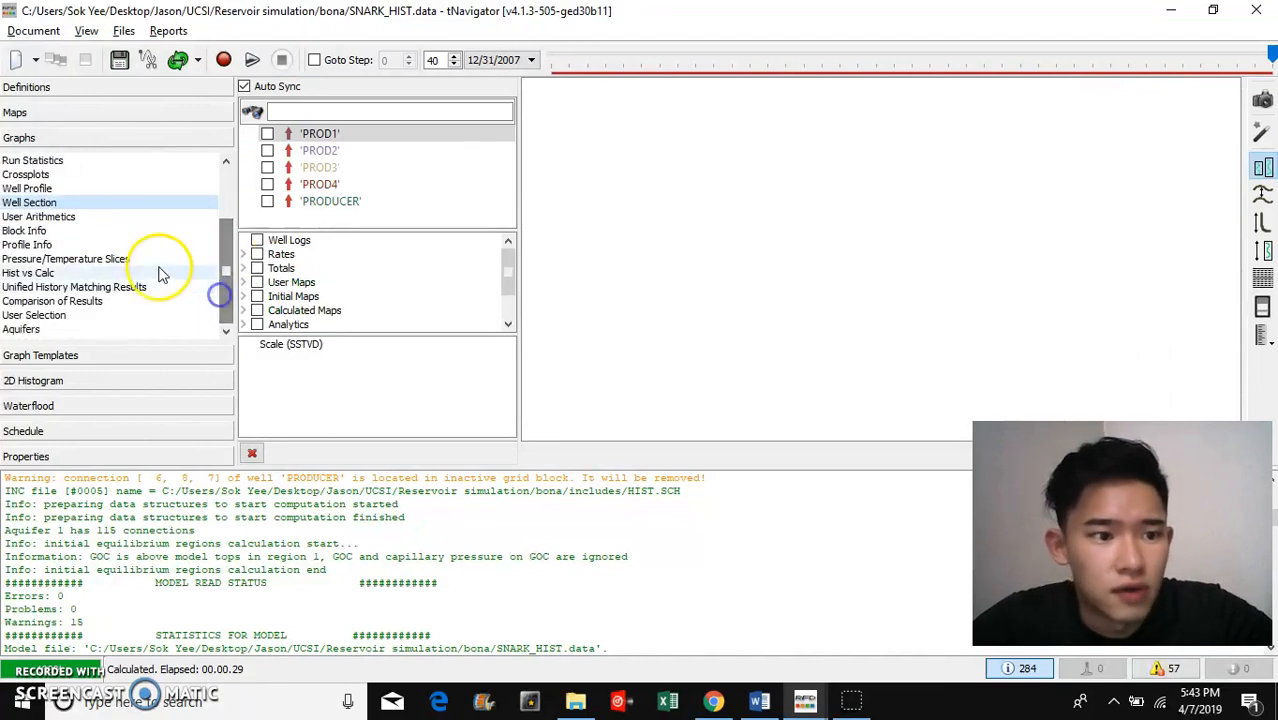
{"action": "left_click", "coordinate": [52, 301]}
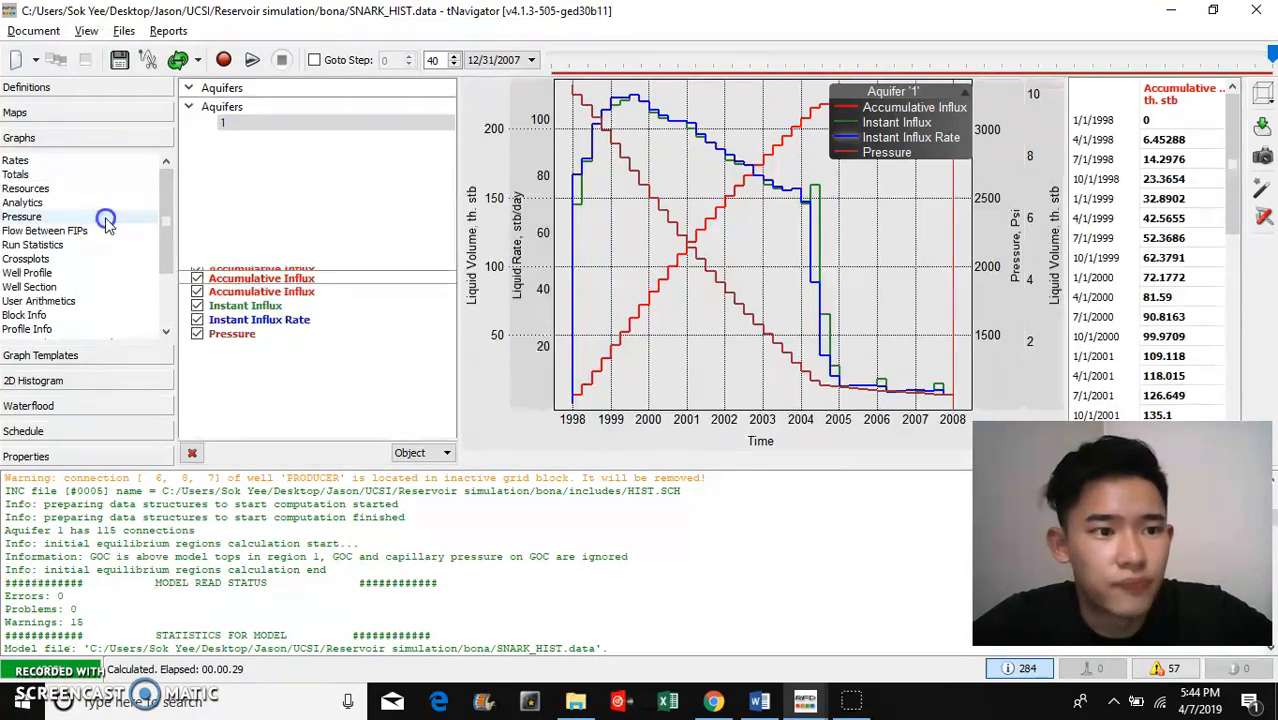
{"action": "left_click", "coordinate": [22, 216]}
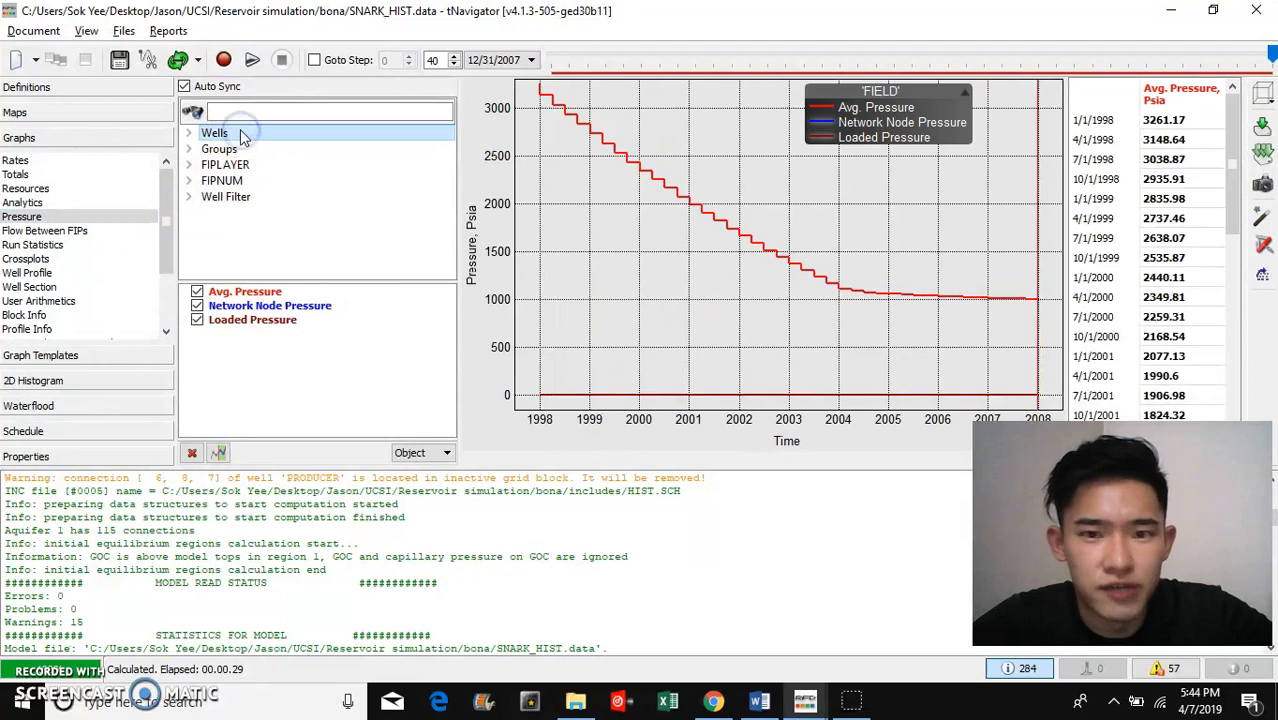
{"action": "mouse_move", "coordinate": [283, 217]}
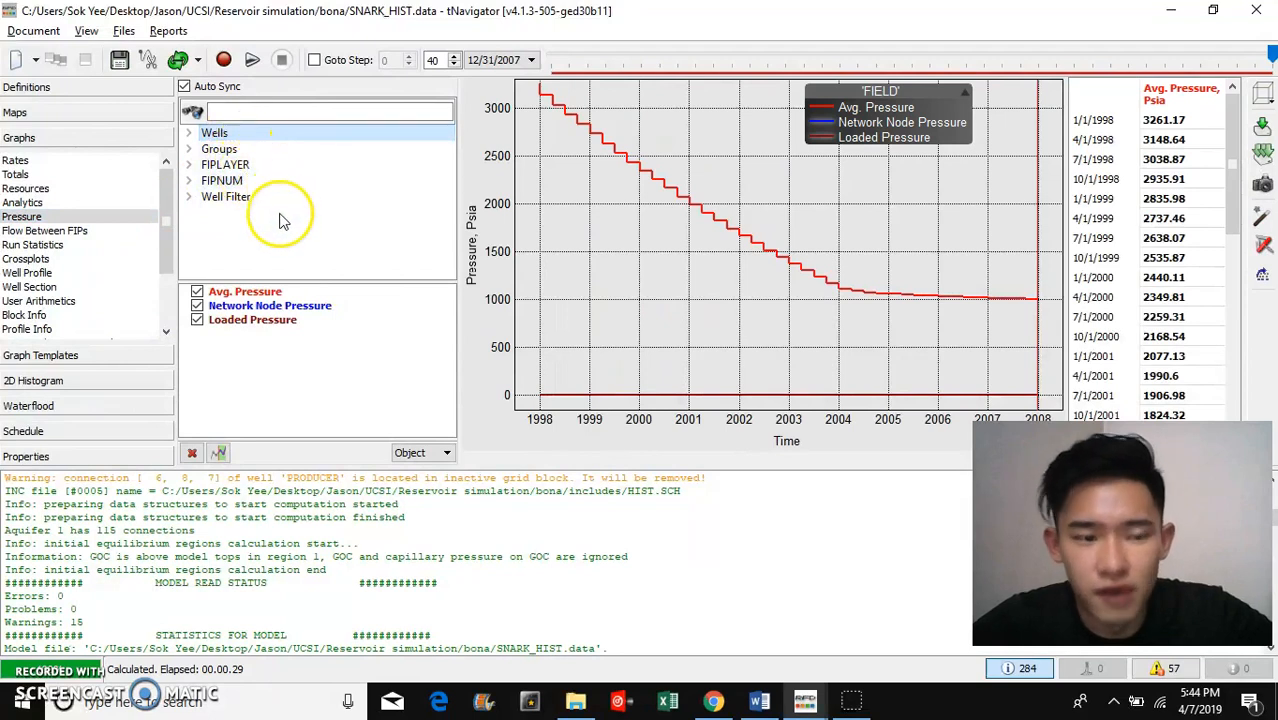
{"action": "left_click", "coordinate": [189, 132]}
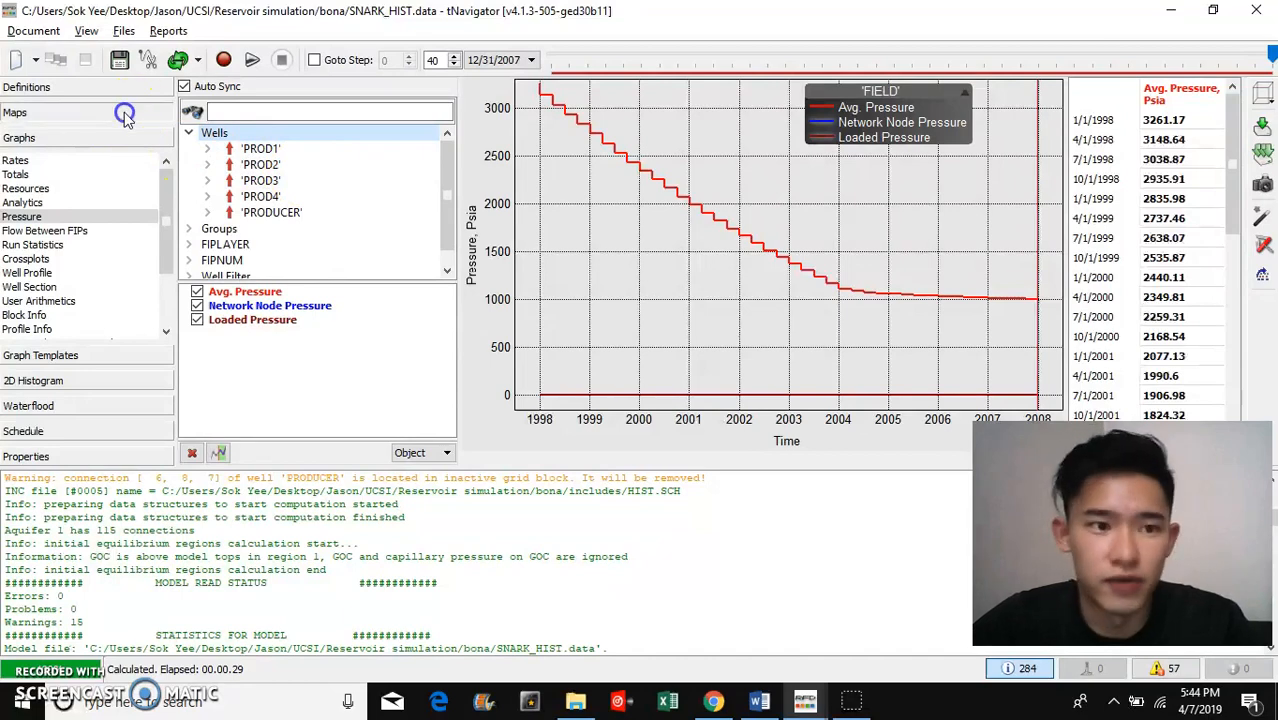
{"action": "left_click", "coordinate": [15, 112]}
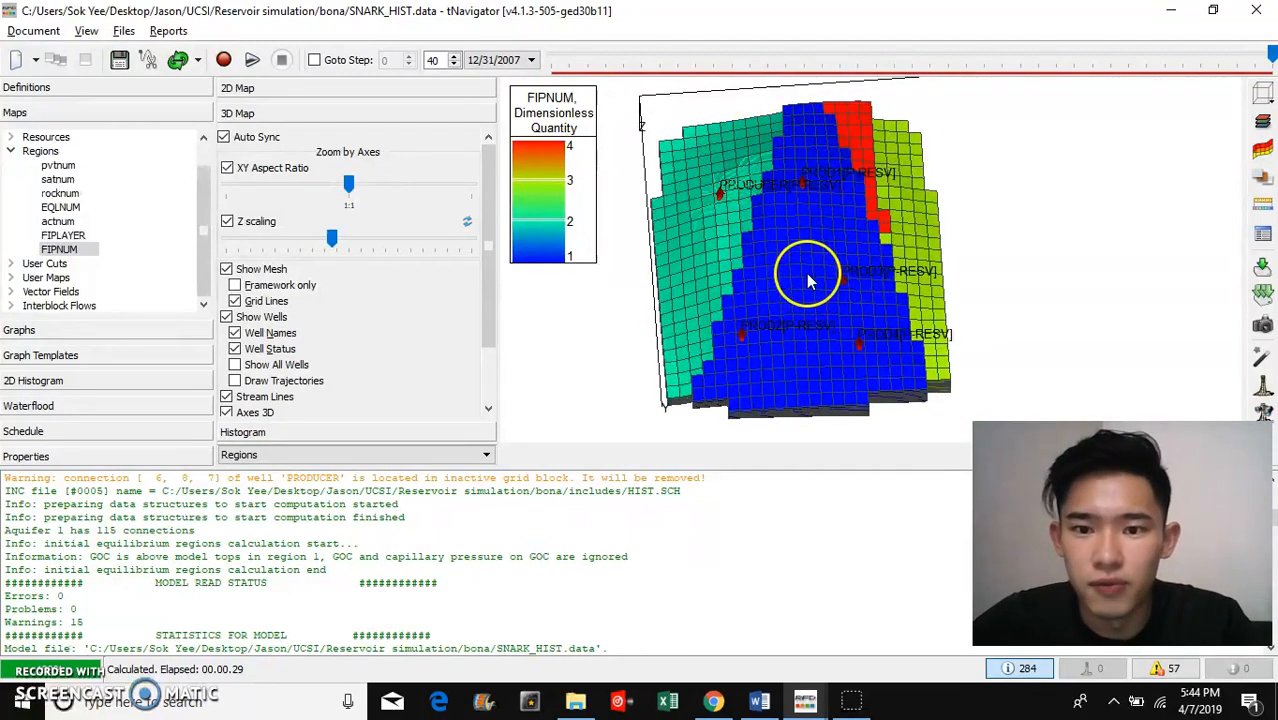
{"action": "mouse_move", "coordinate": [810, 298]}
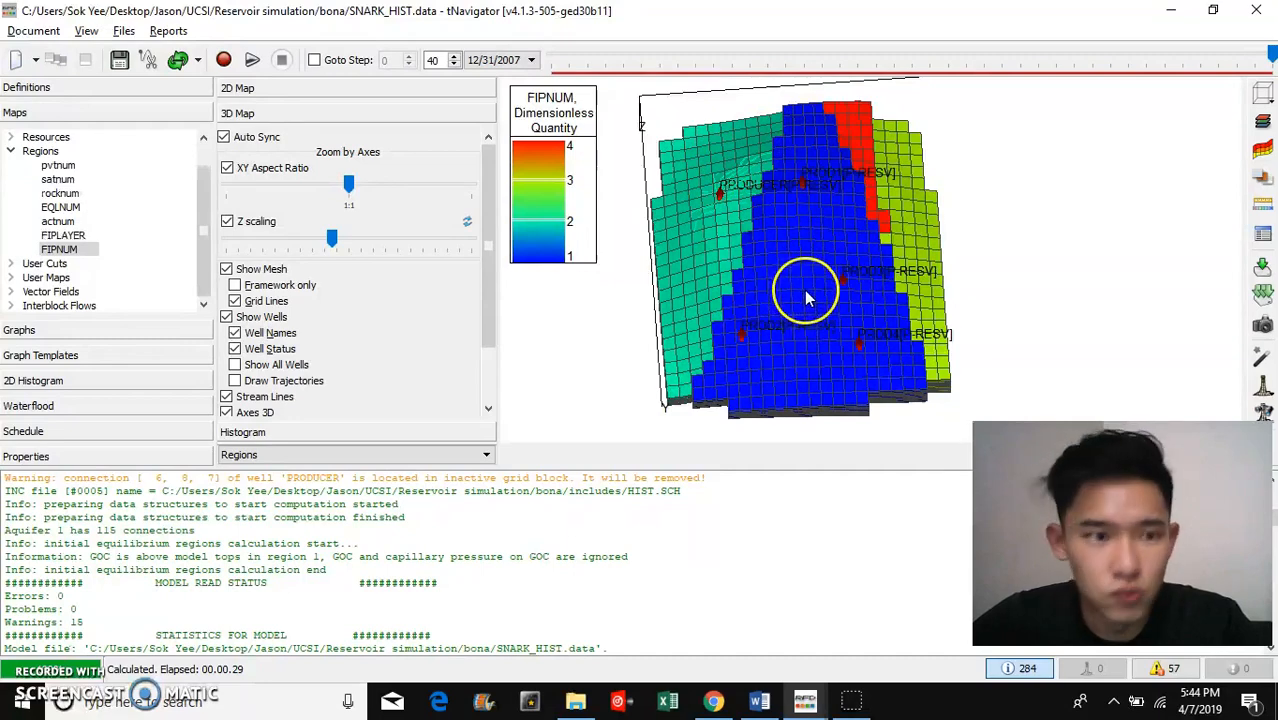
Step: Rotate the 3D FIPNUM map to a front-facing view of its four regions and wells
{"action": "left_click_drag", "start_coordinate": [808, 298], "coordinate": [920, 290]}
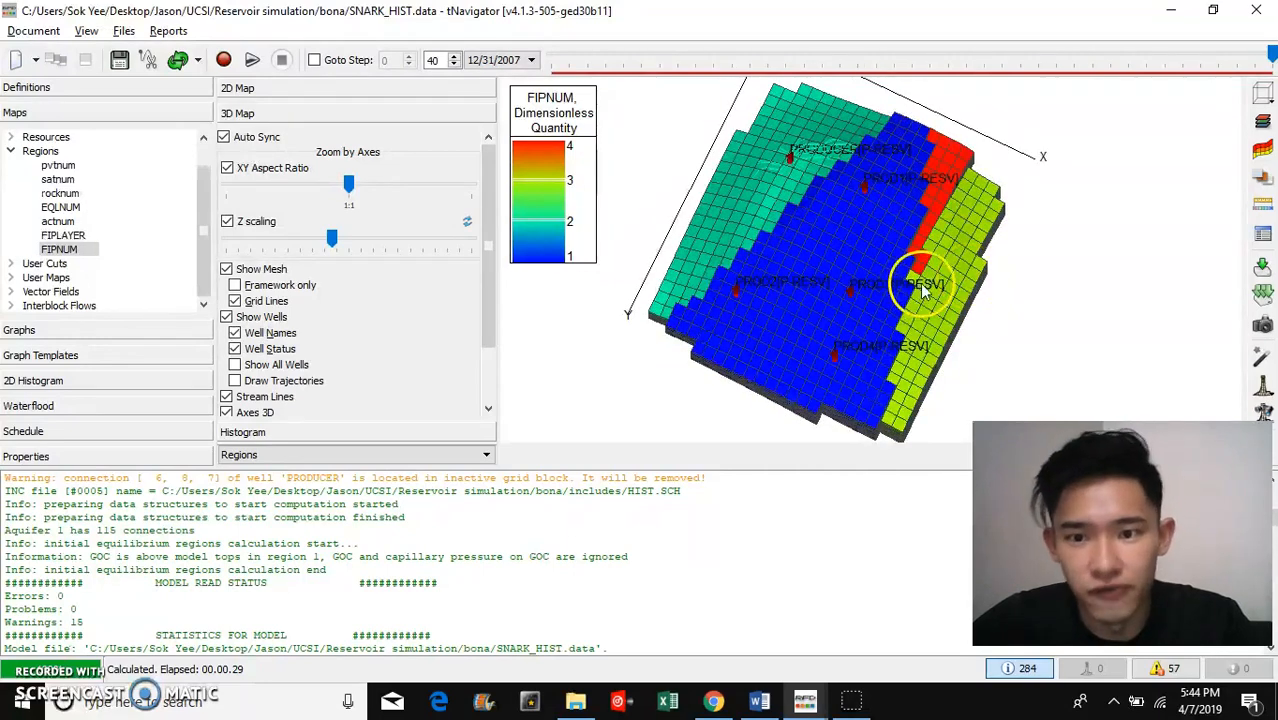
{"action": "left_click_drag", "start_coordinate": [920, 283], "coordinate": [800, 190]}
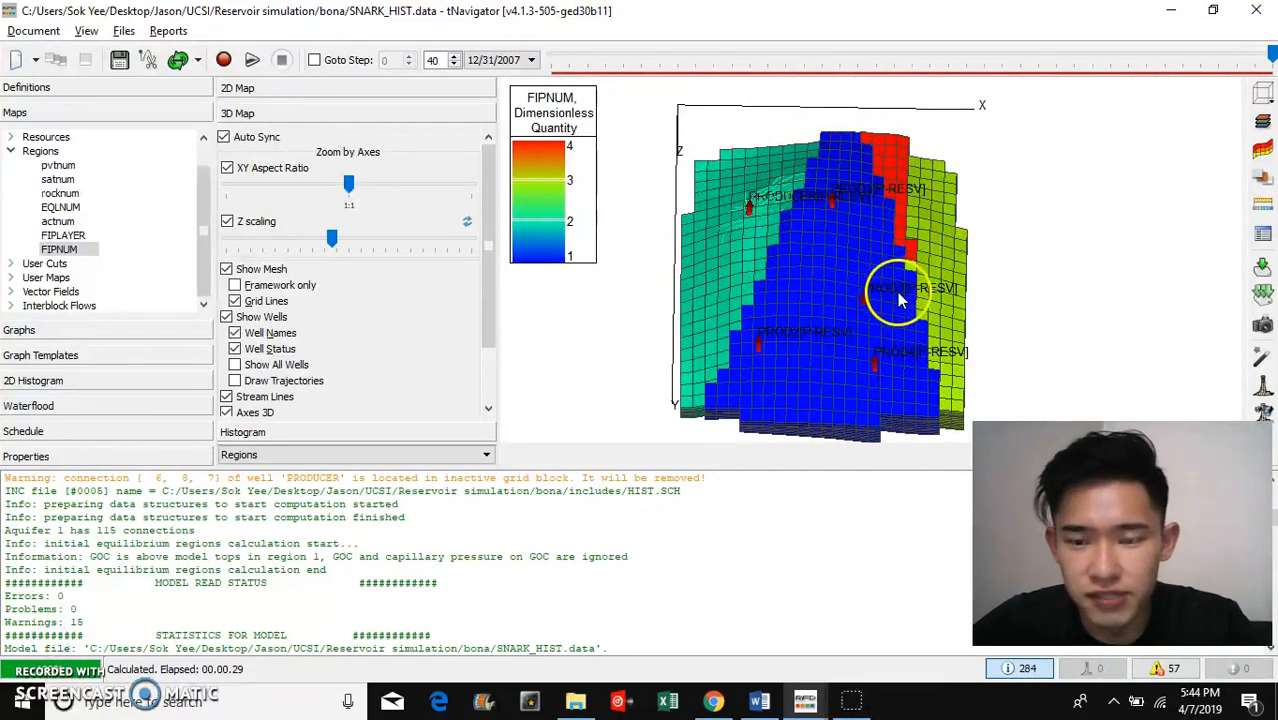
{"action": "left_click_drag", "start_coordinate": [900, 290], "coordinate": [875, 270]}
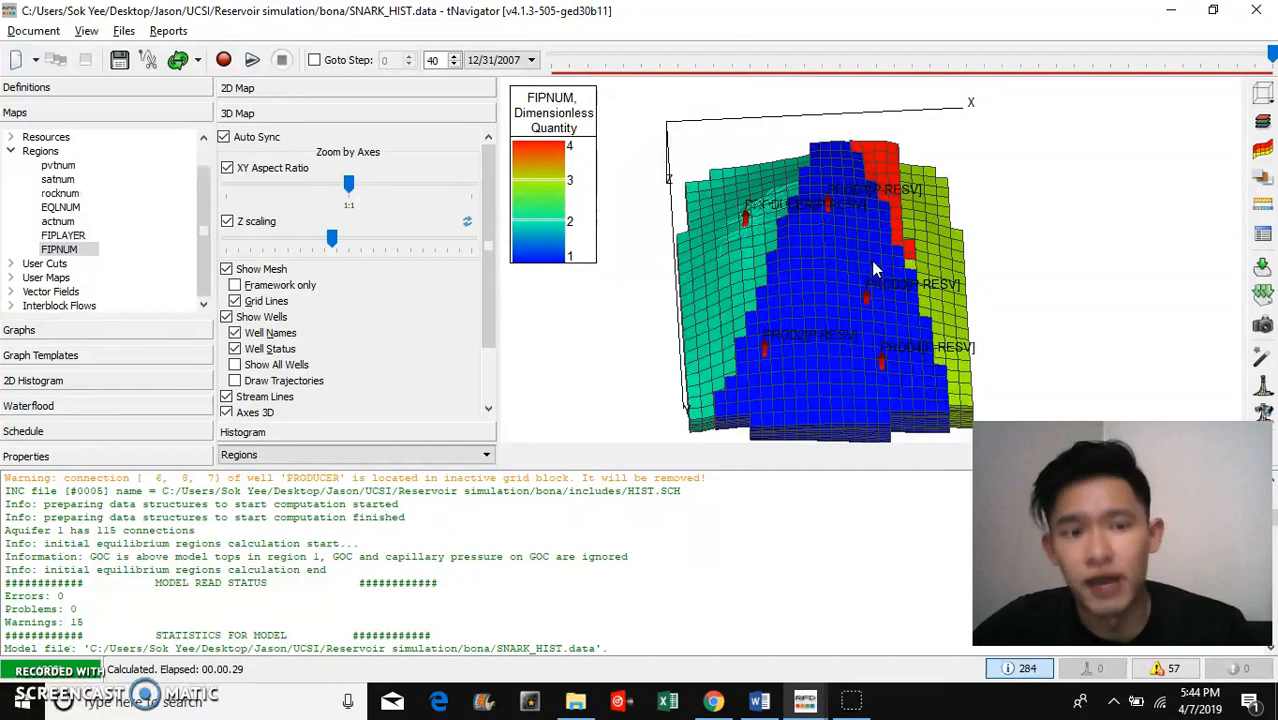
{"action": "mouse_move", "coordinate": [883, 410]}
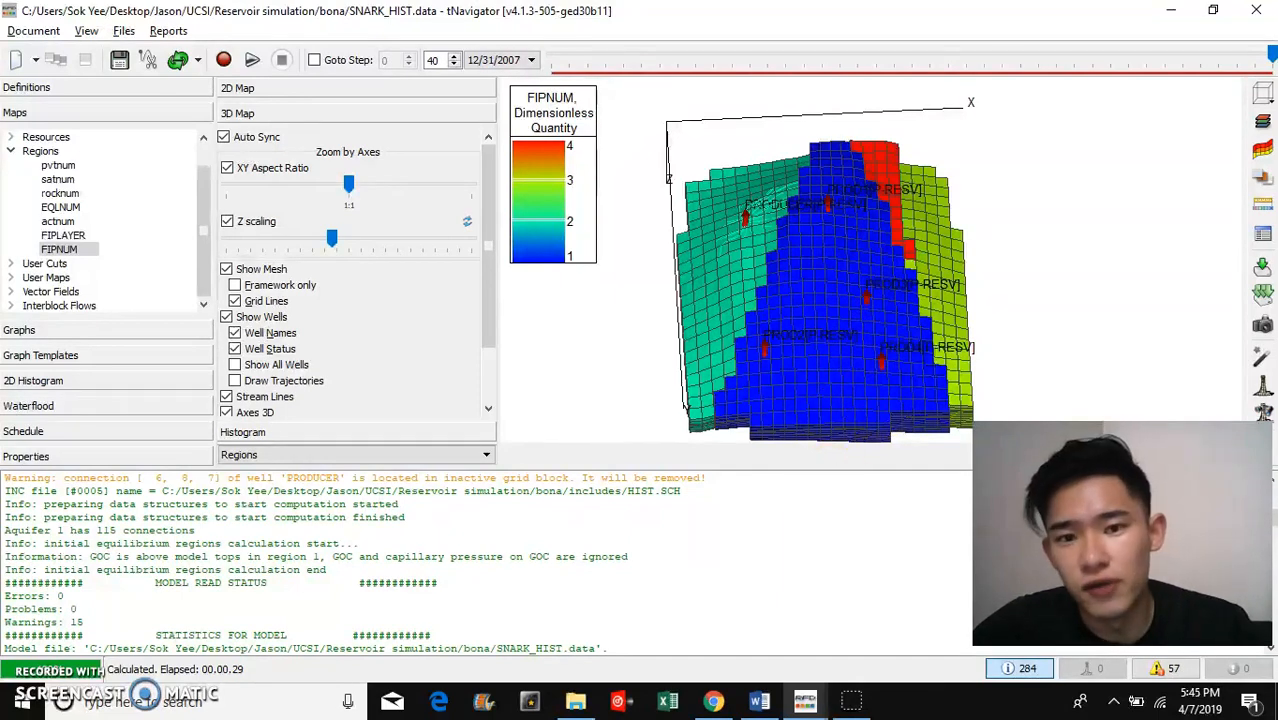
{"action": "left_click_drag", "start_coordinate": [830, 270], "coordinate": [920, 400]}
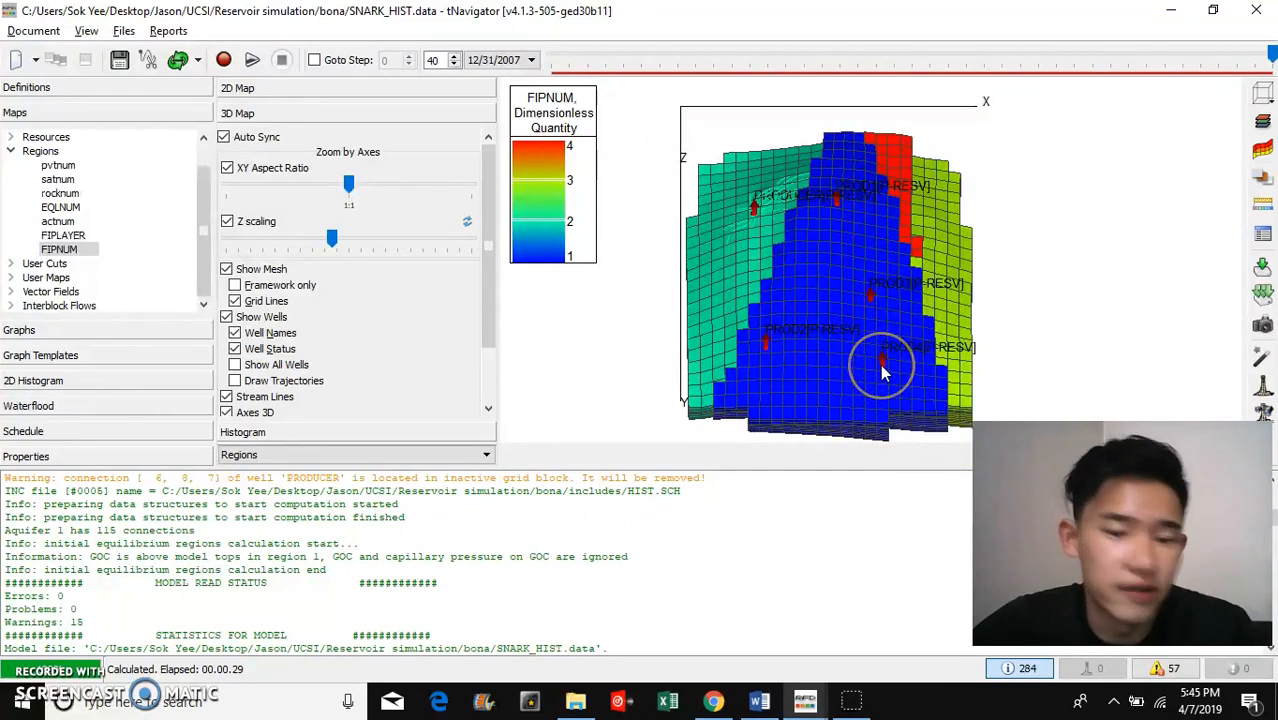
{"action": "mouse_move", "coordinate": [730, 380]}
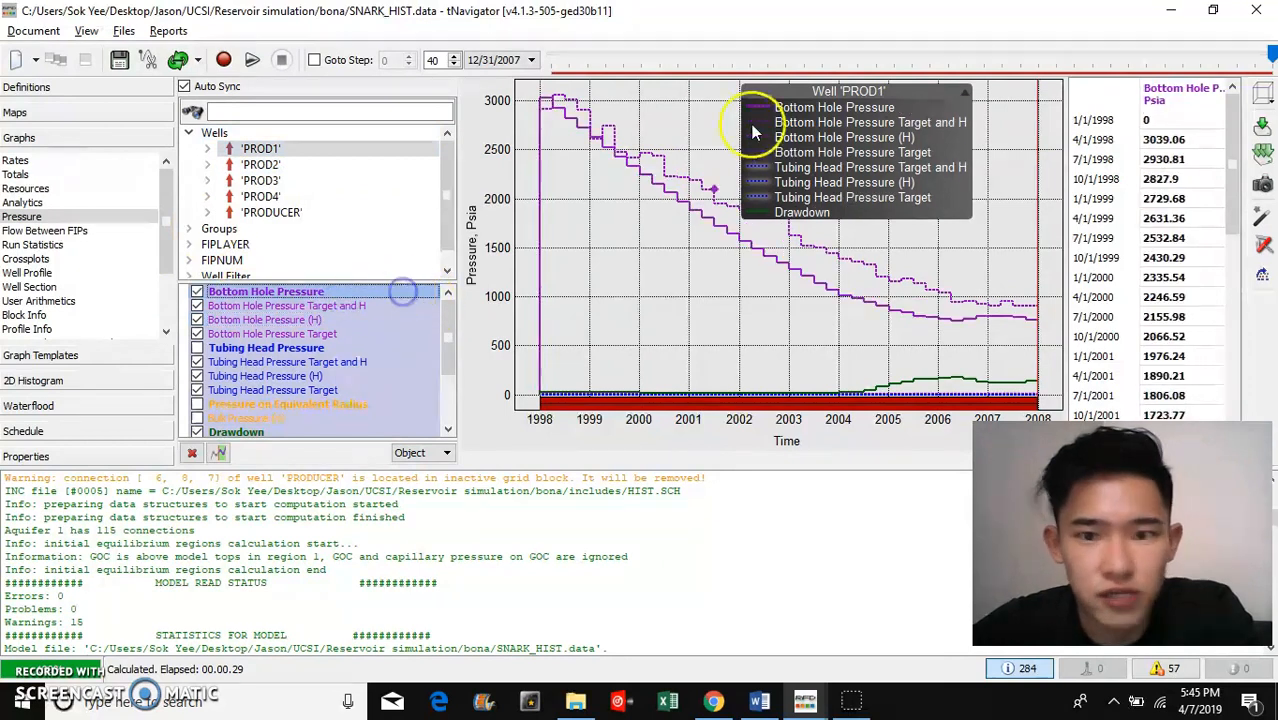
{"action": "mouse_move", "coordinate": [975, 335]}
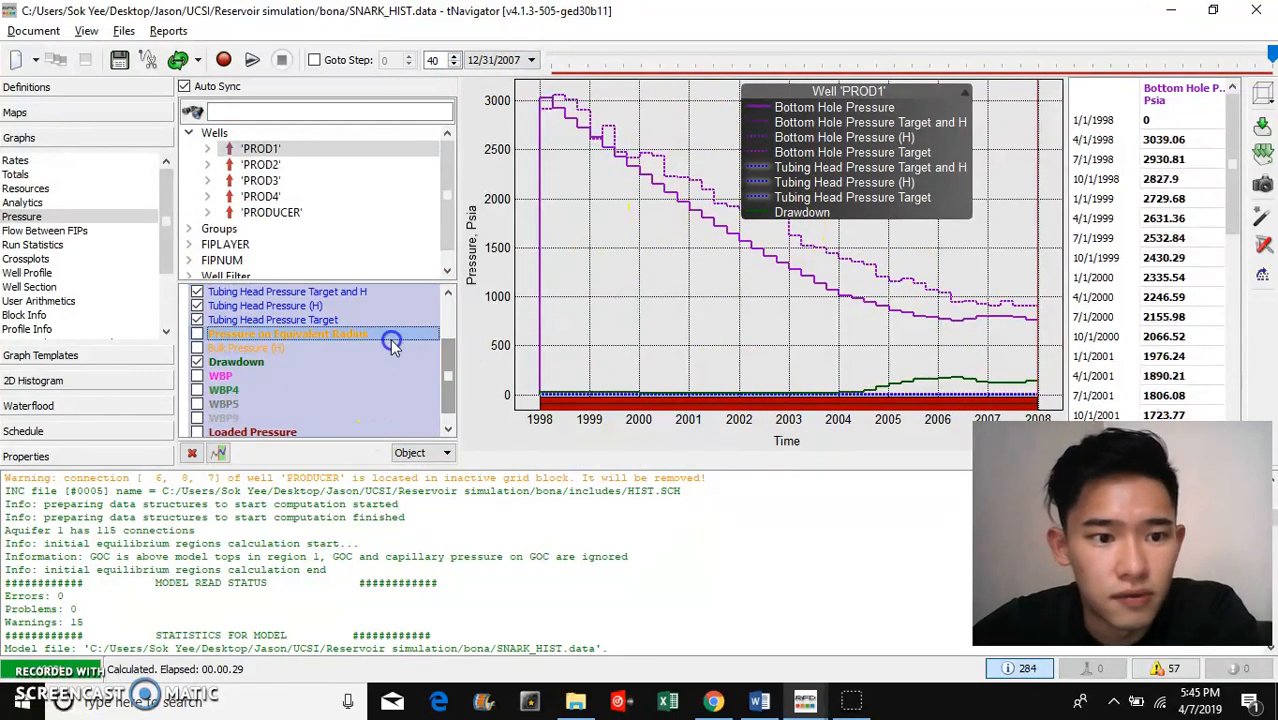
Step: Add PROD1's Pressure on Equivalent Radius curve and expand the well groups toward FIELD
{"action": "left_click", "coordinate": [197, 334]}
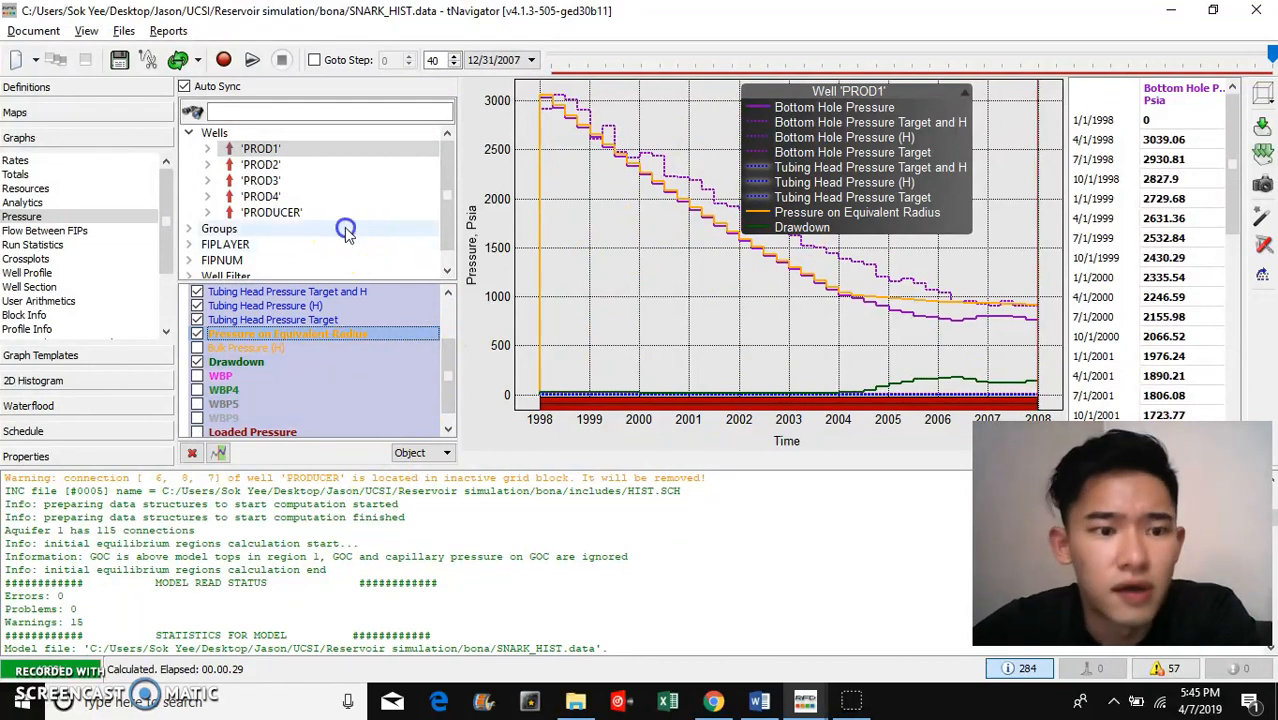
{"action": "left_click", "coordinate": [219, 228]}
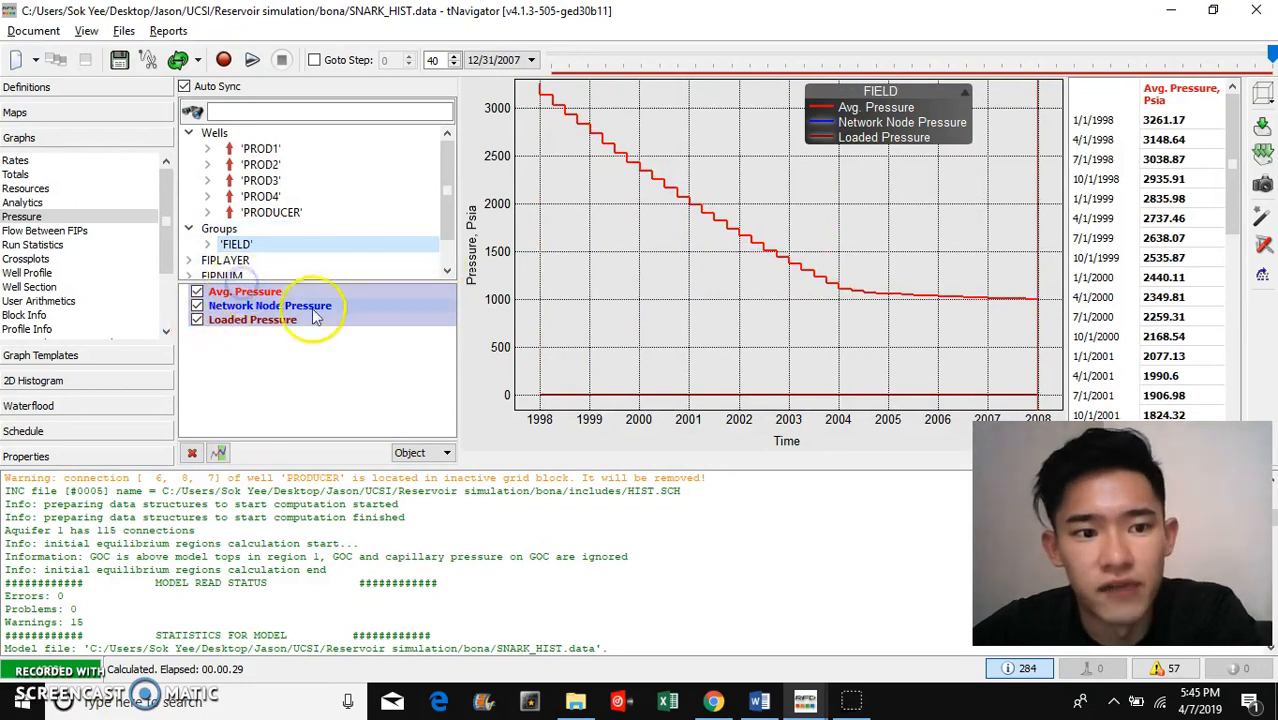
{"action": "mouse_move", "coordinate": [330, 305]}
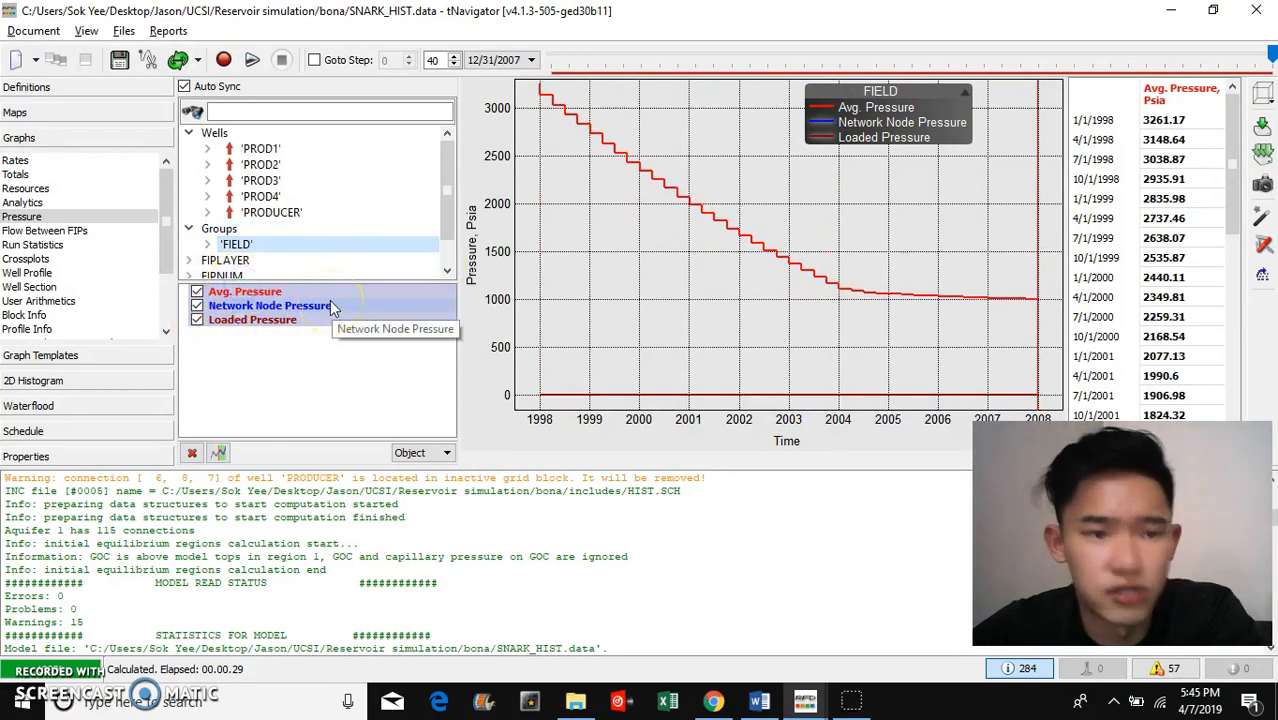
Step: Plot FIPLAYER average pressure and potential curves
{"action": "left_click", "coordinate": [225, 260]}
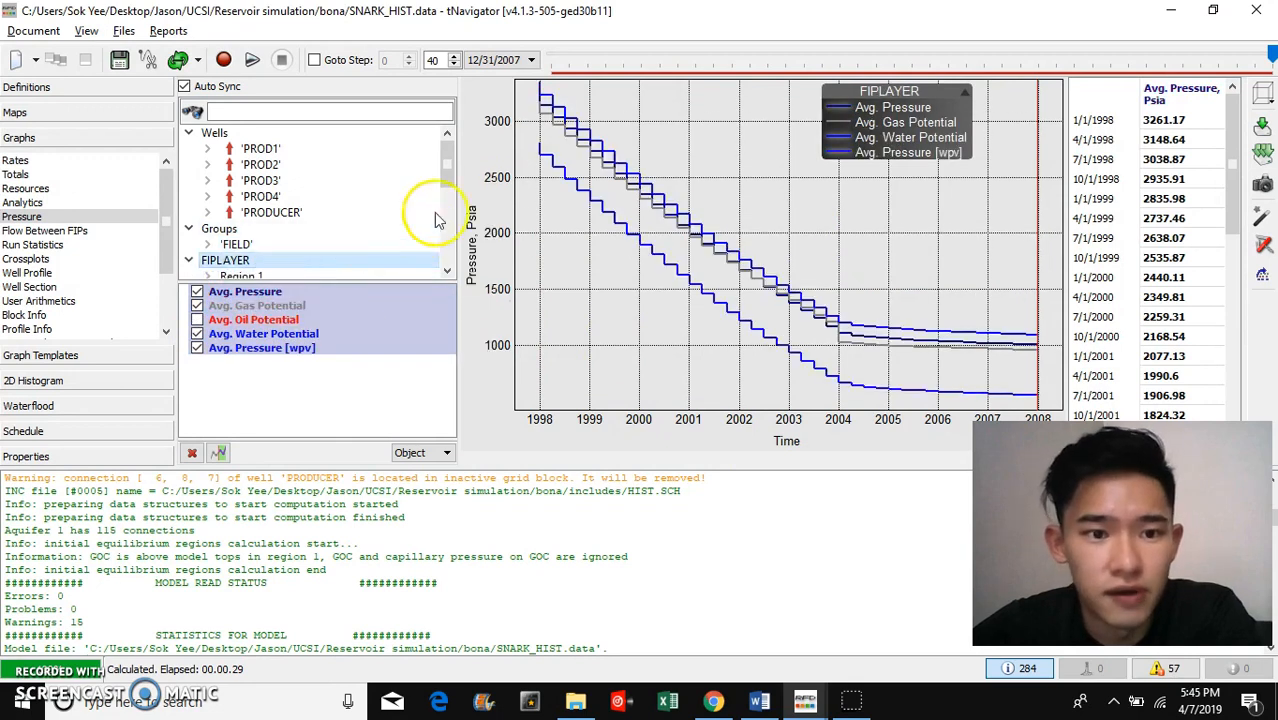
{"action": "scroll", "scroll_direction": "down", "scroll_amount": 3}
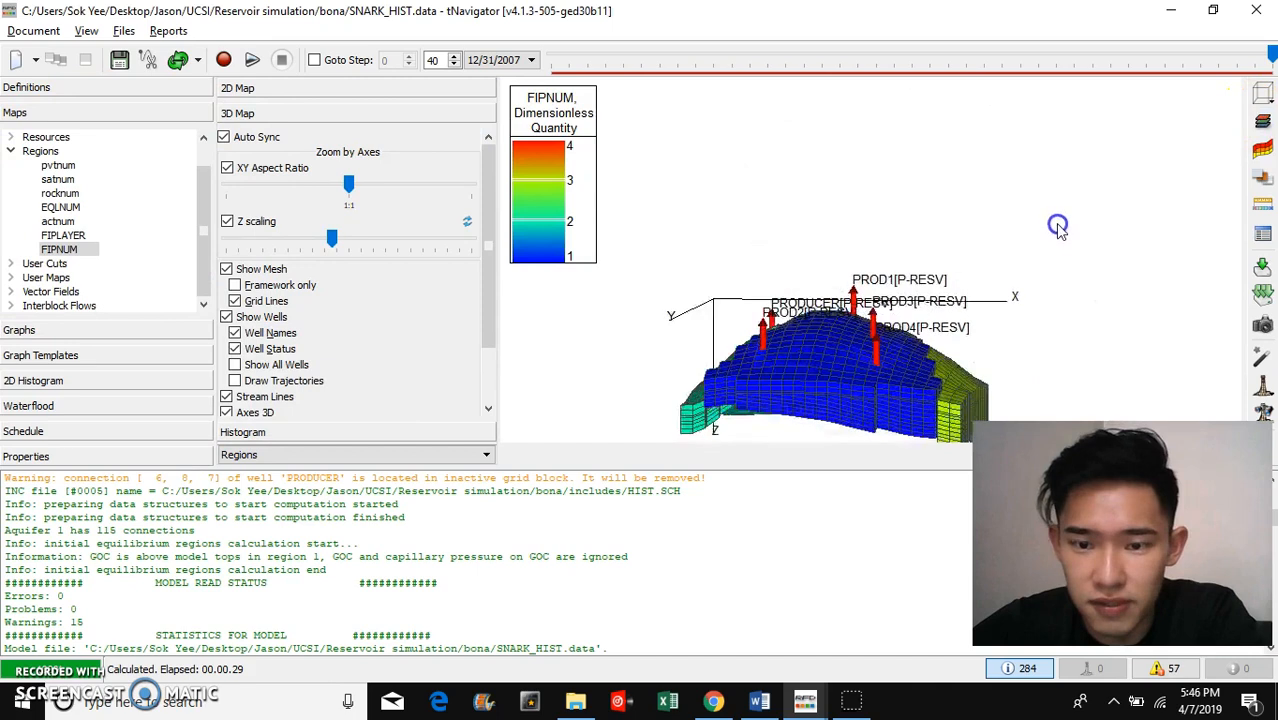
Step: Hide all grid slices, then show only Z layers 1, 4, 7, 9, 11 and 12
{"action": "left_click_drag", "start_coordinate": [850, 370], "coordinate": [820, 340]}
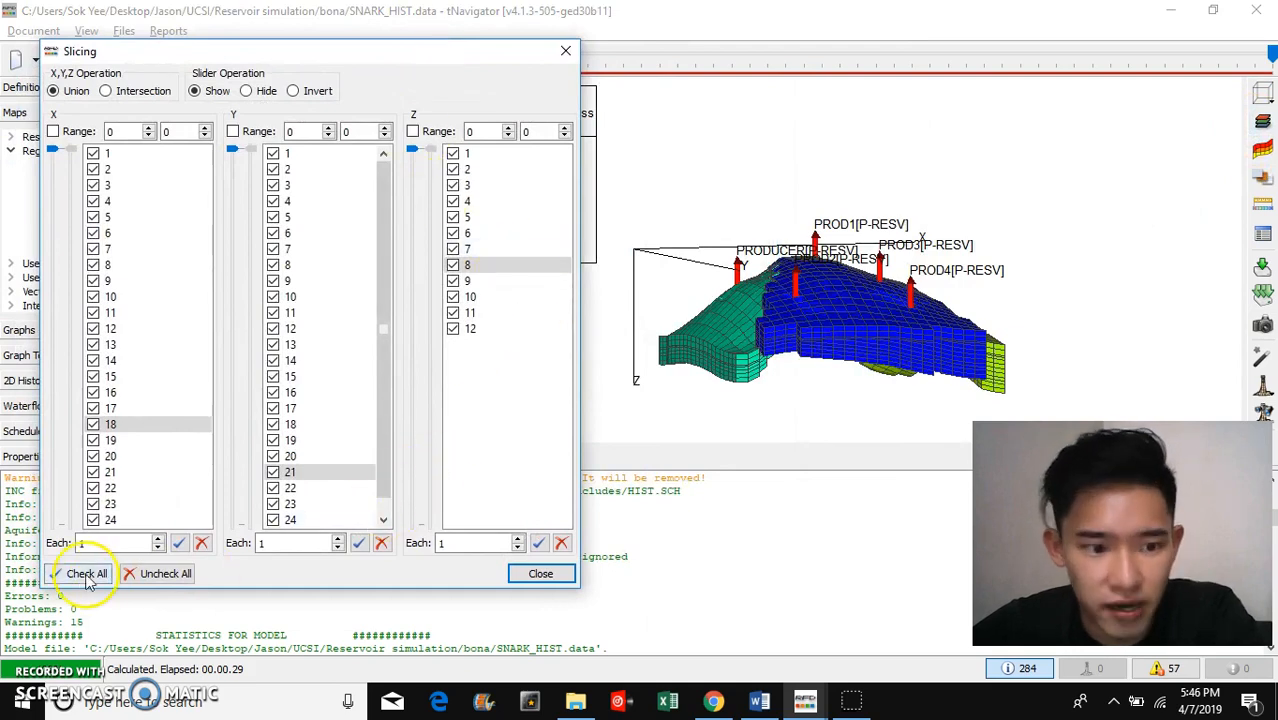
{"action": "left_click", "coordinate": [166, 573]}
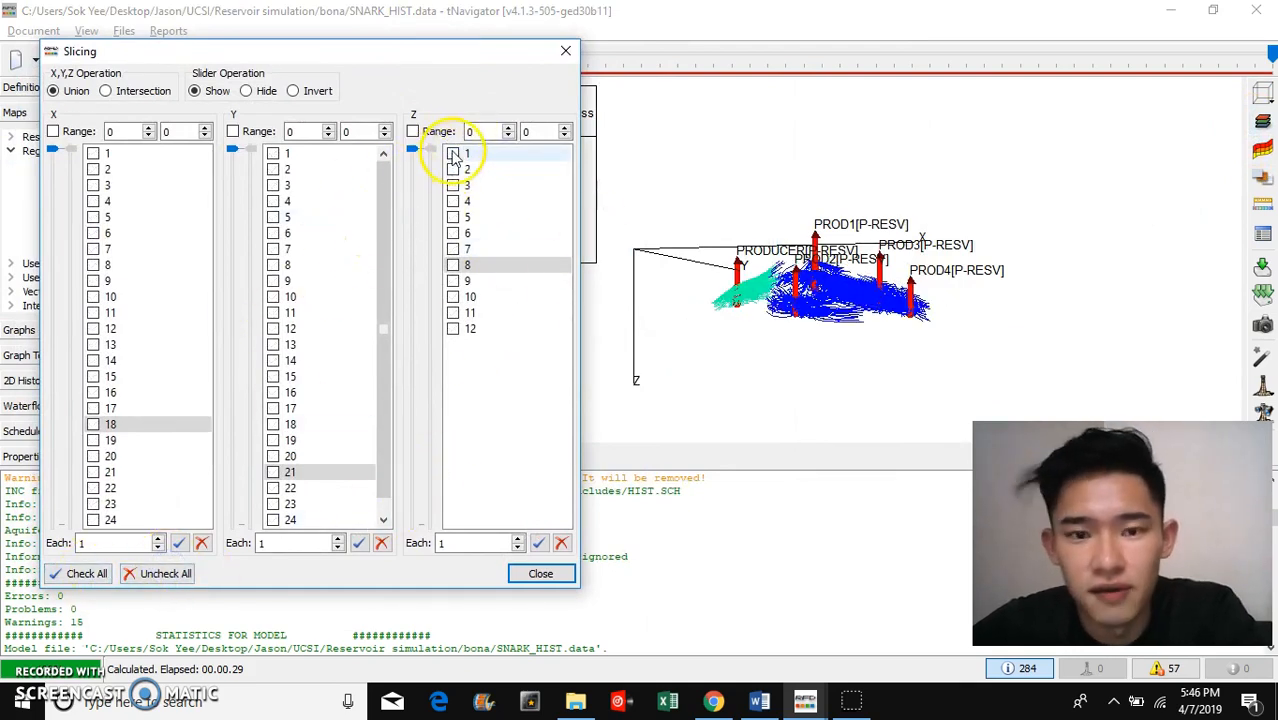
{"action": "left_click", "coordinate": [453, 153]}
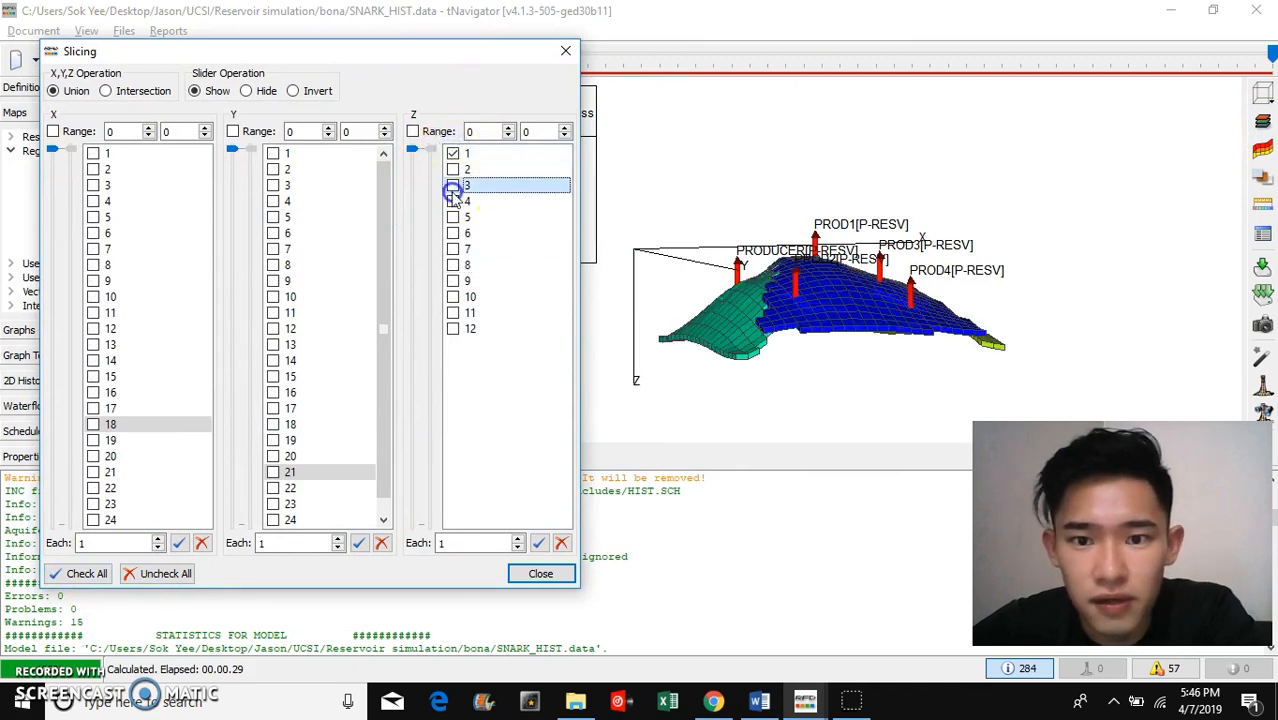
{"action": "left_click", "coordinate": [540, 573]}
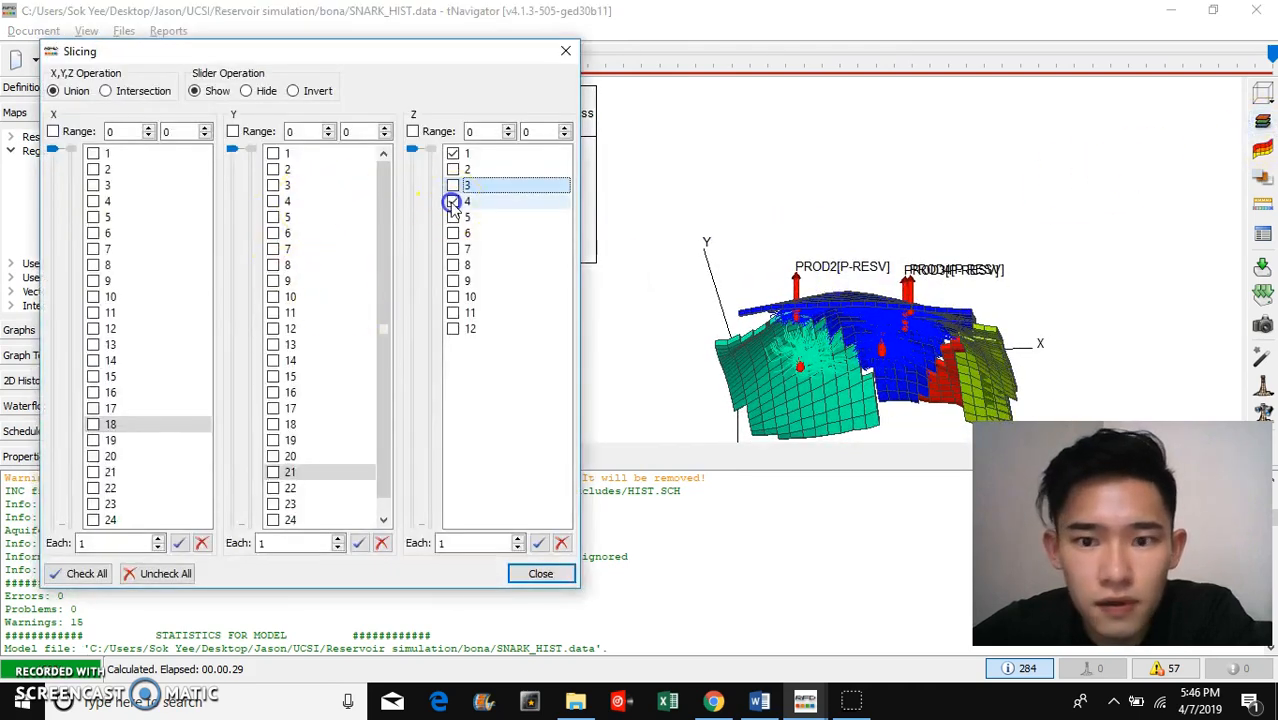
{"action": "left_click", "coordinate": [540, 573]}
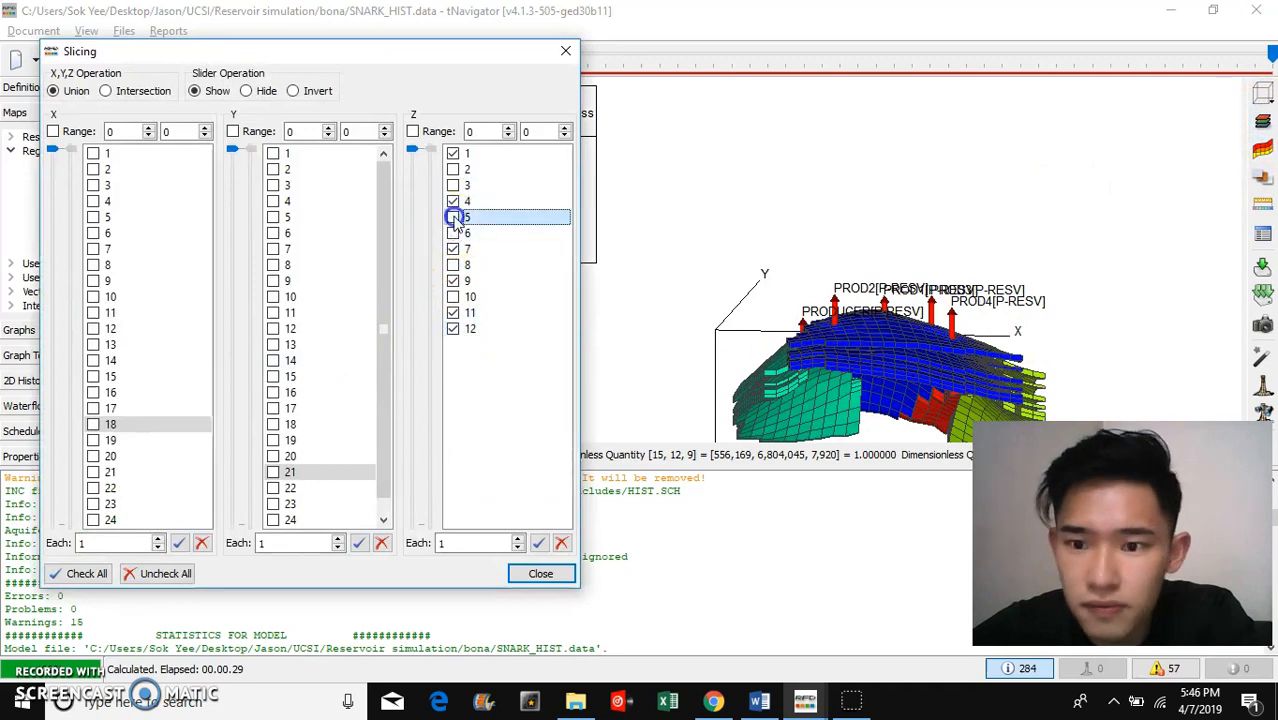
{"action": "left_click", "coordinate": [453, 217]}
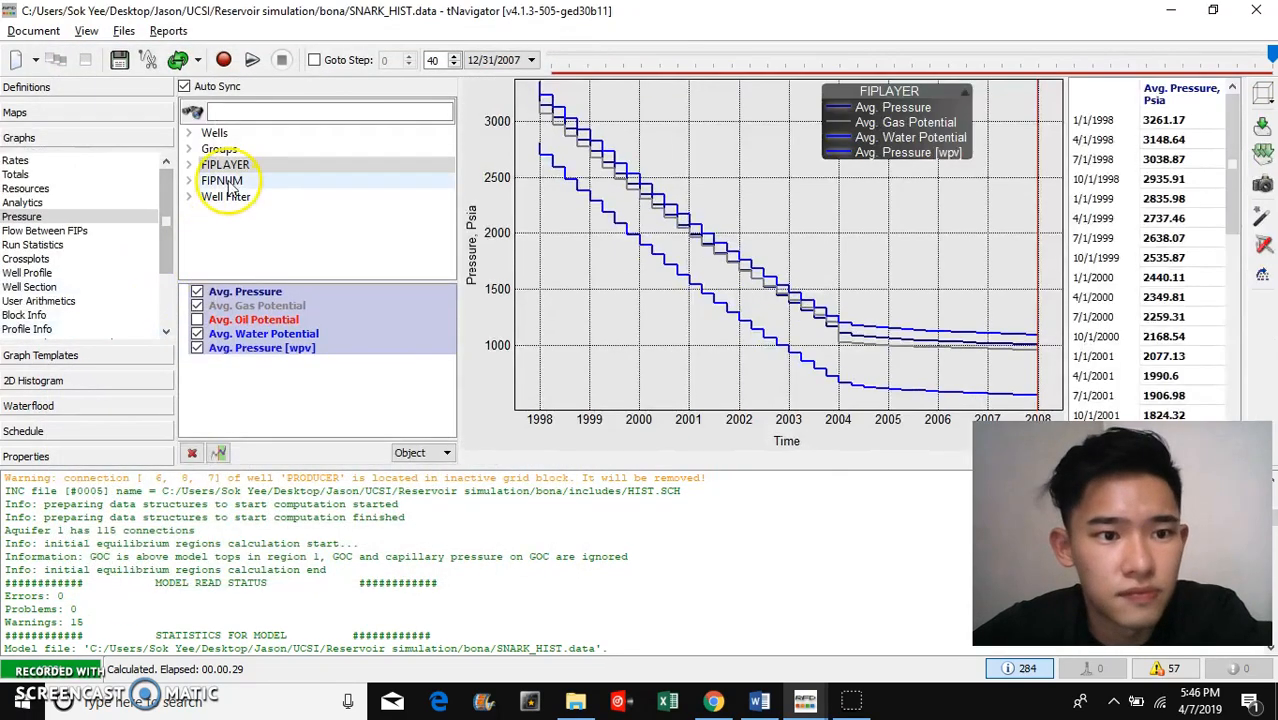
Step: Expand FIPNUM regions and plot average pressures for Regions 1 and 2
{"action": "left_click", "coordinate": [189, 180]}
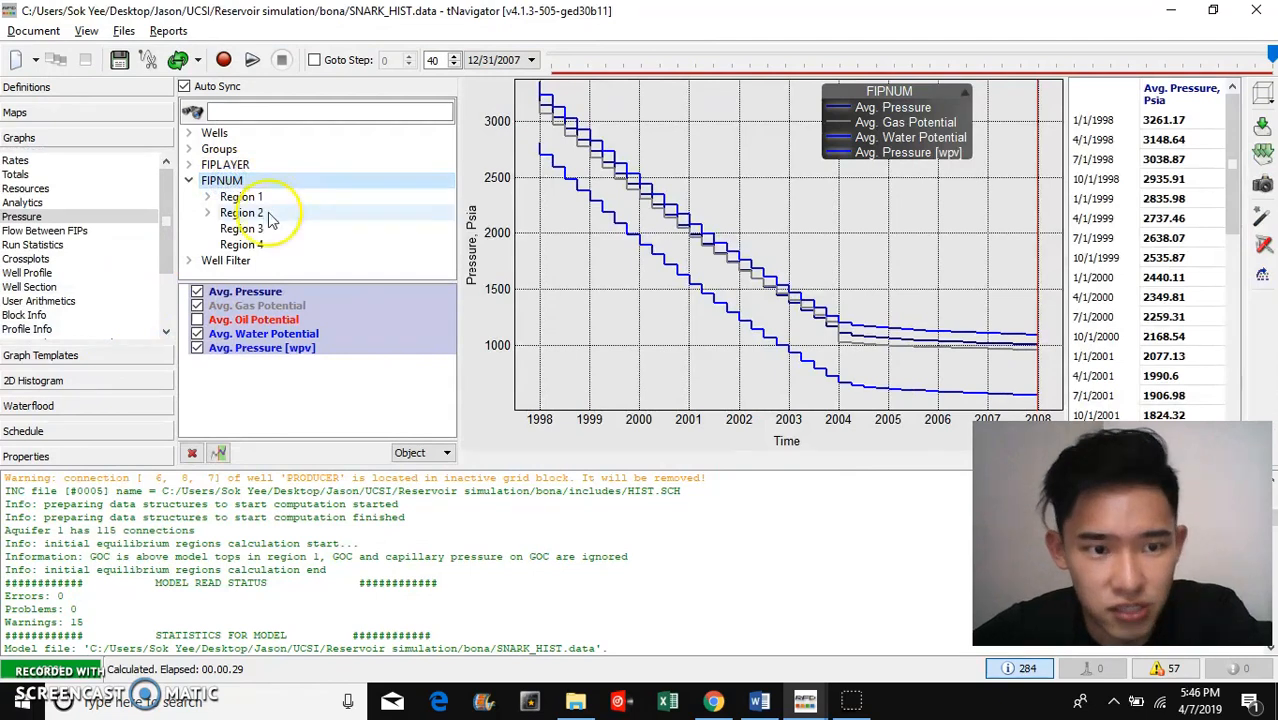
{"action": "left_click", "coordinate": [241, 196]}
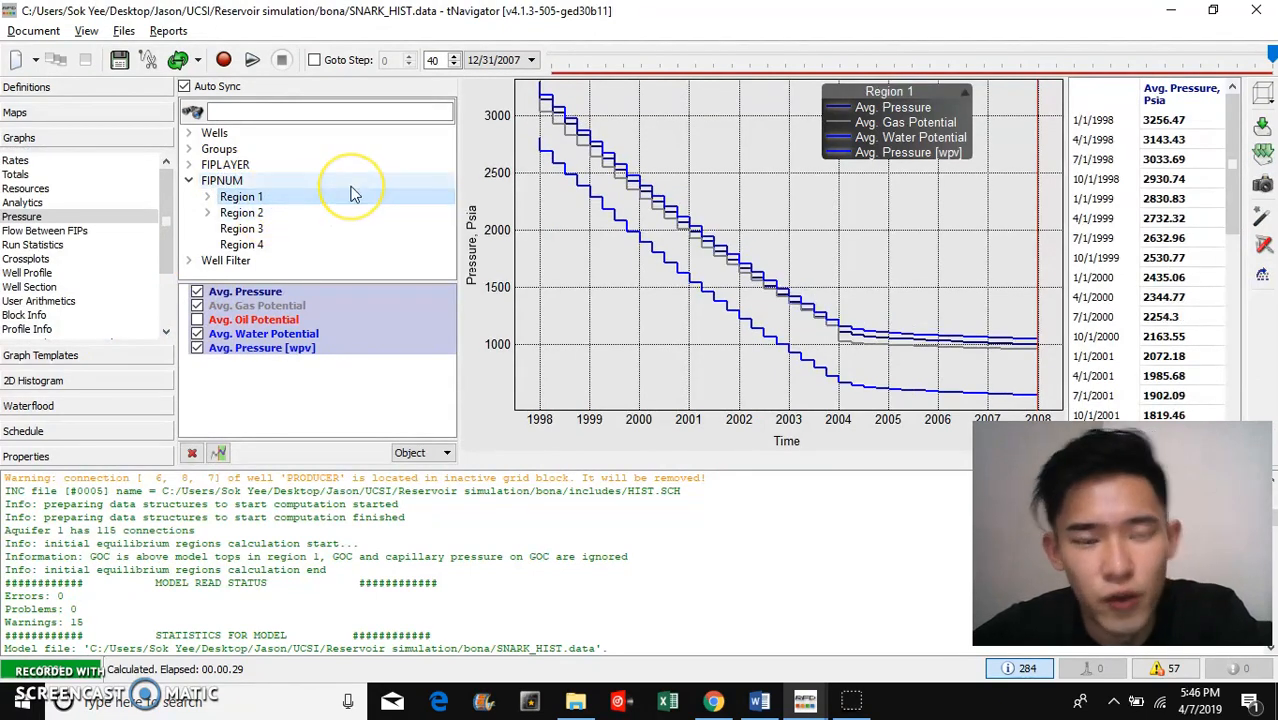
{"action": "mouse_move", "coordinate": [350, 190]}
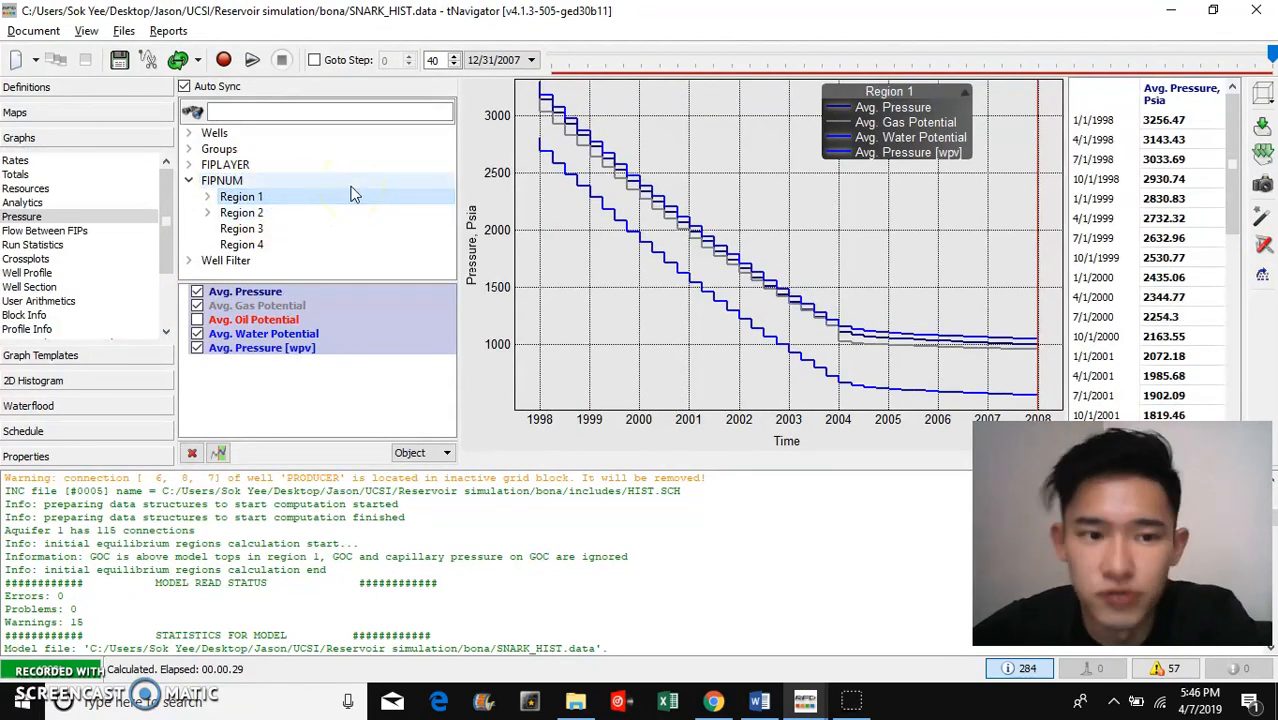
{"action": "left_click", "coordinate": [241, 212]}
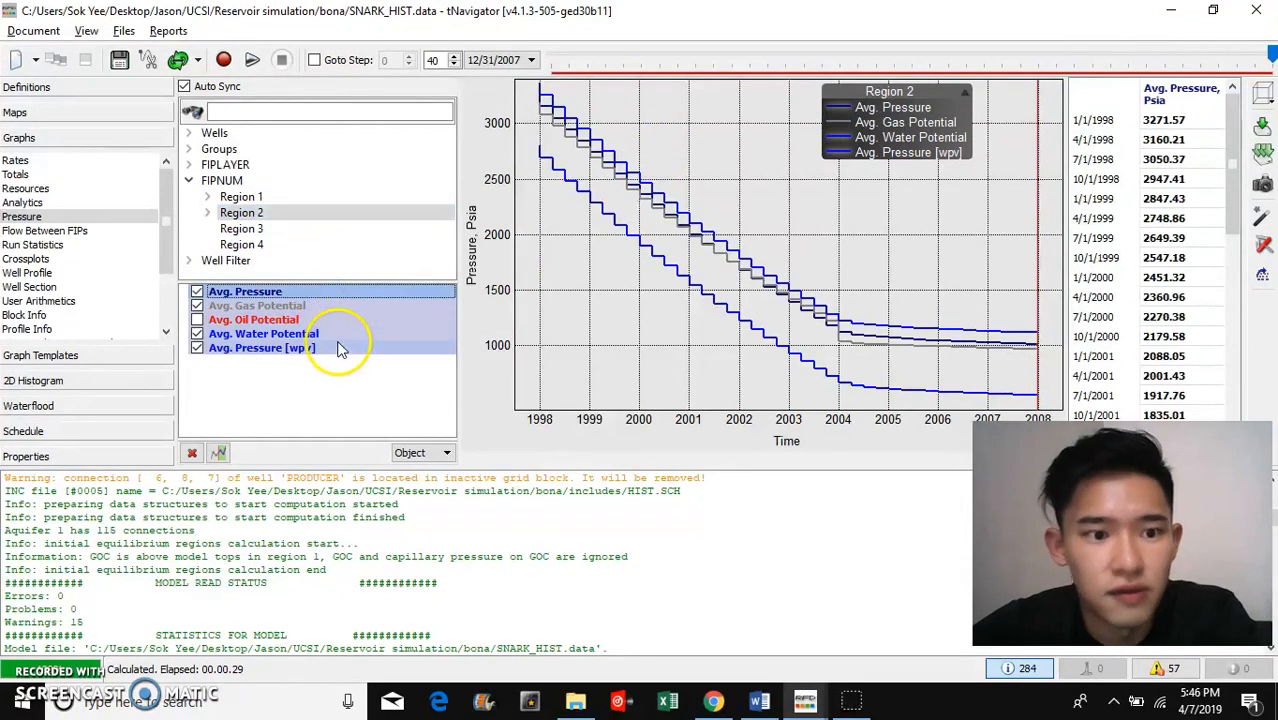
Step: Hide Avg. Water Potential and Avg. Pressure [wpv], and show Avg. Oil Potential
{"action": "left_click", "coordinate": [197, 333]}
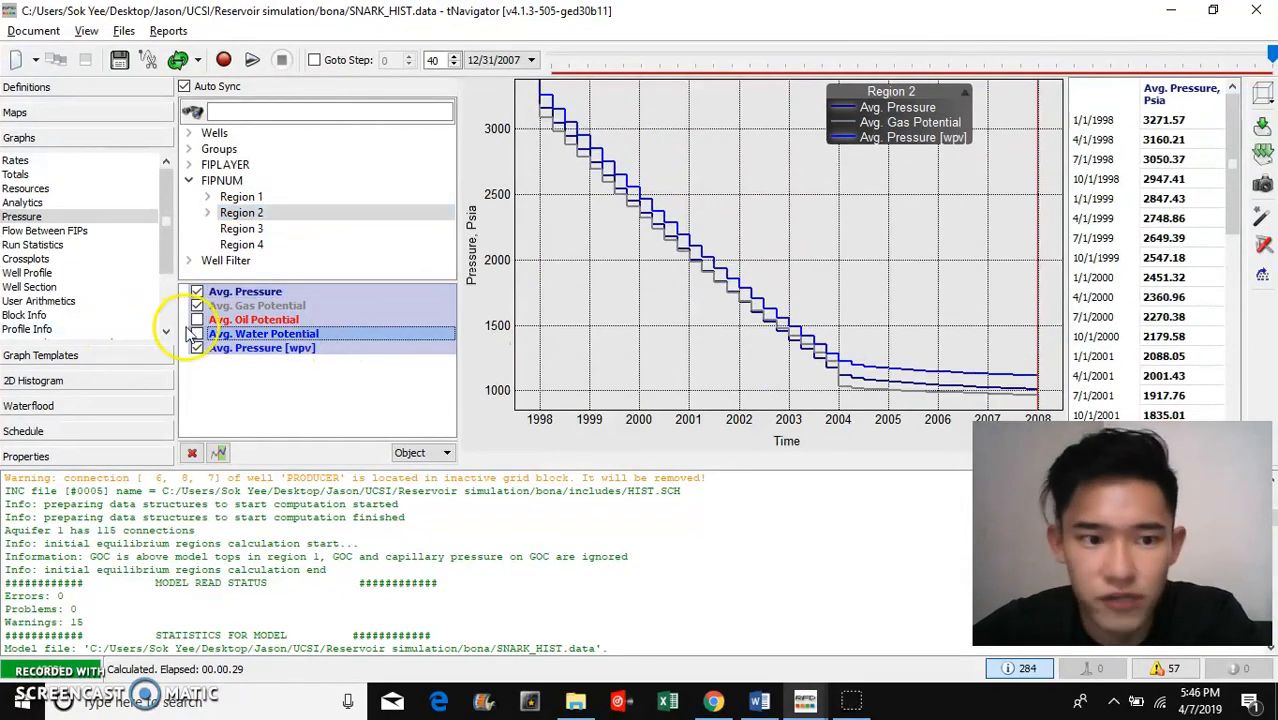
{"action": "left_click", "coordinate": [197, 319]}
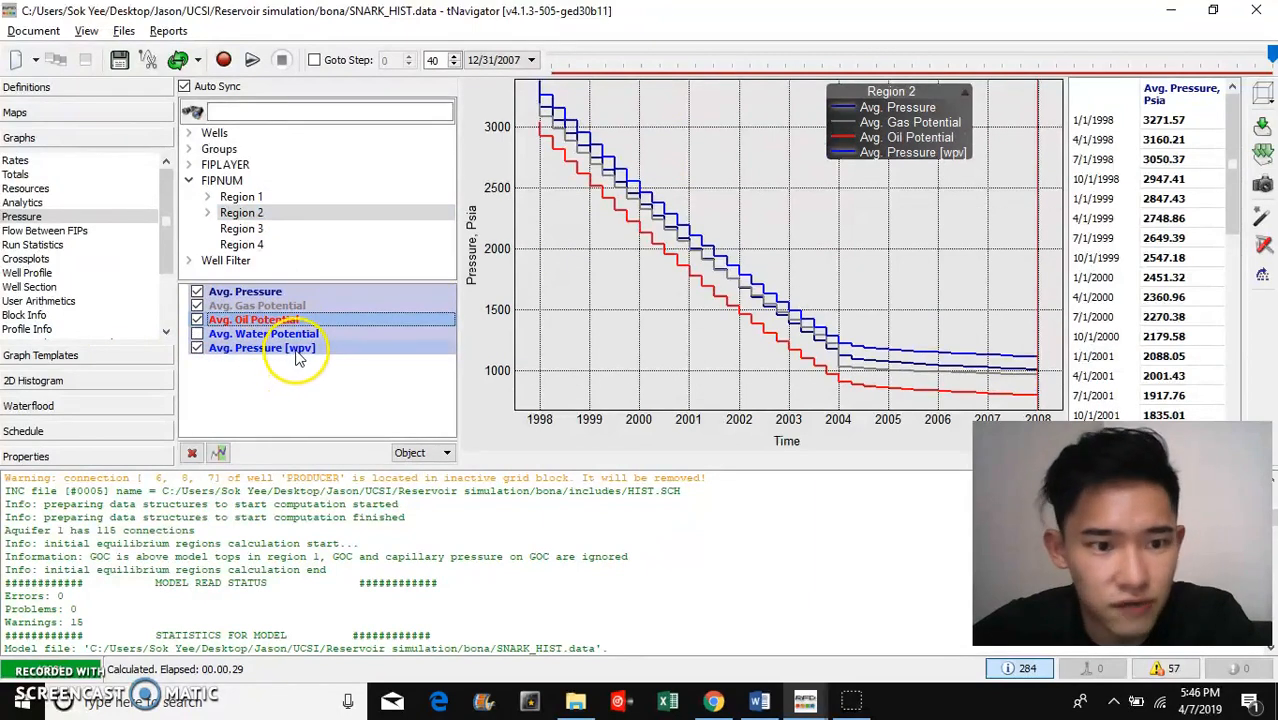
{"action": "left_click", "coordinate": [197, 347]}
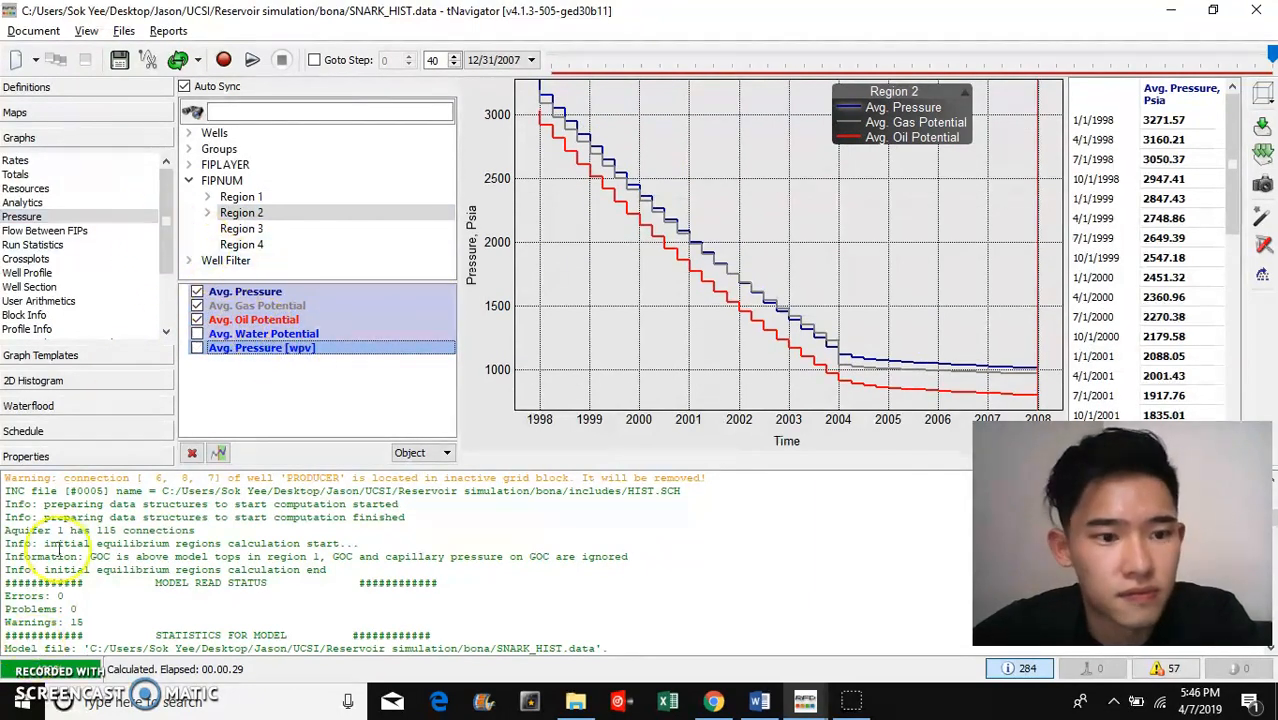
{"action": "scroll", "scroll_direction": "down", "scroll_amount": 3}
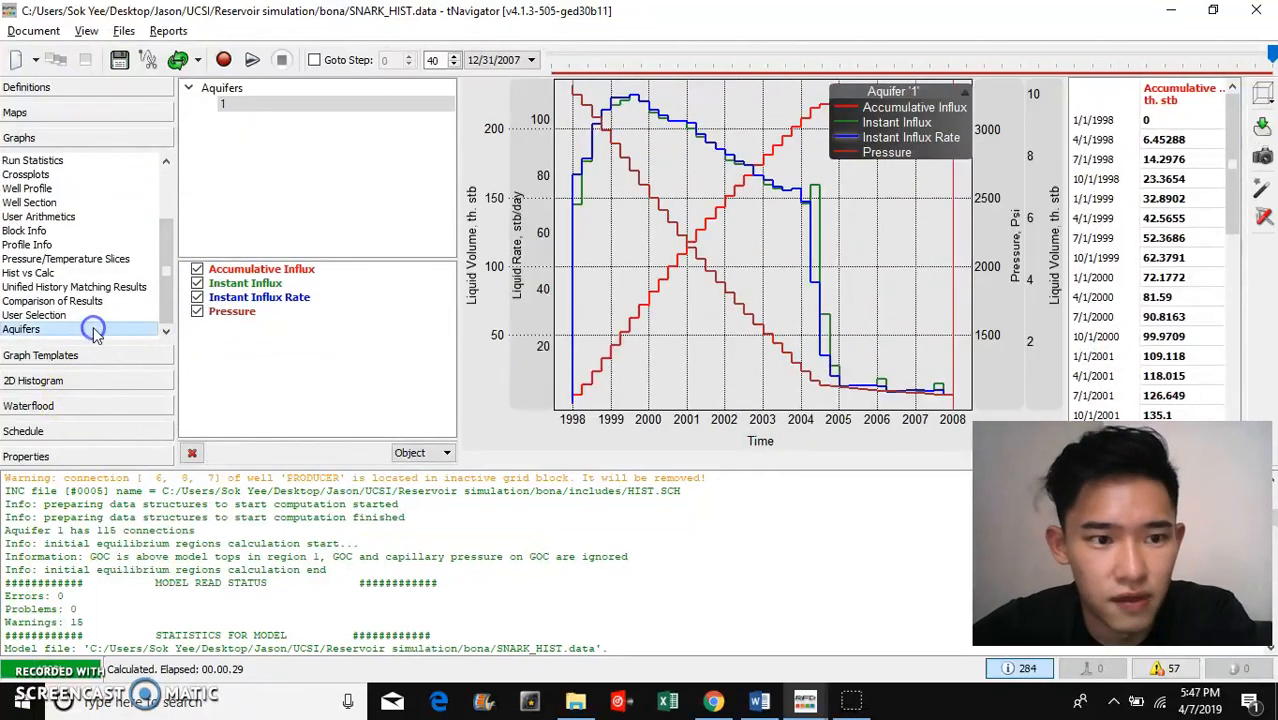
{"action": "mouse_move", "coordinate": [705, 220]}
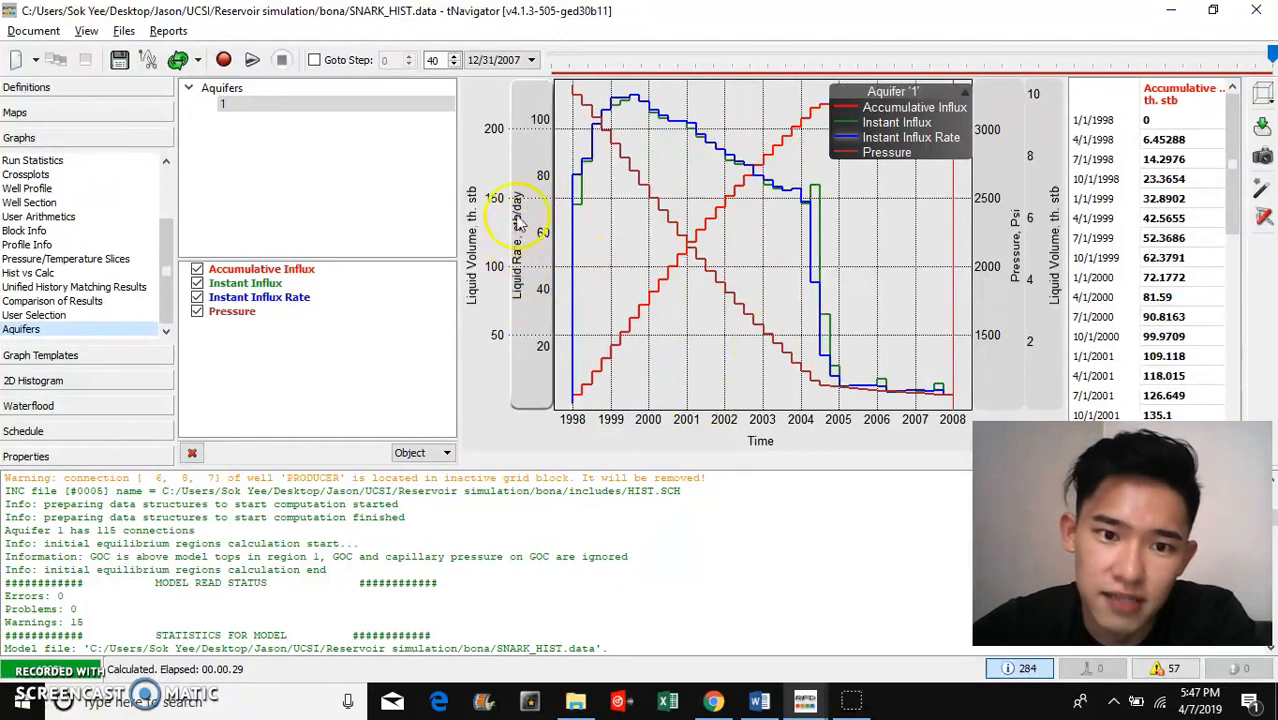
{"action": "mouse_move", "coordinate": [685, 335]}
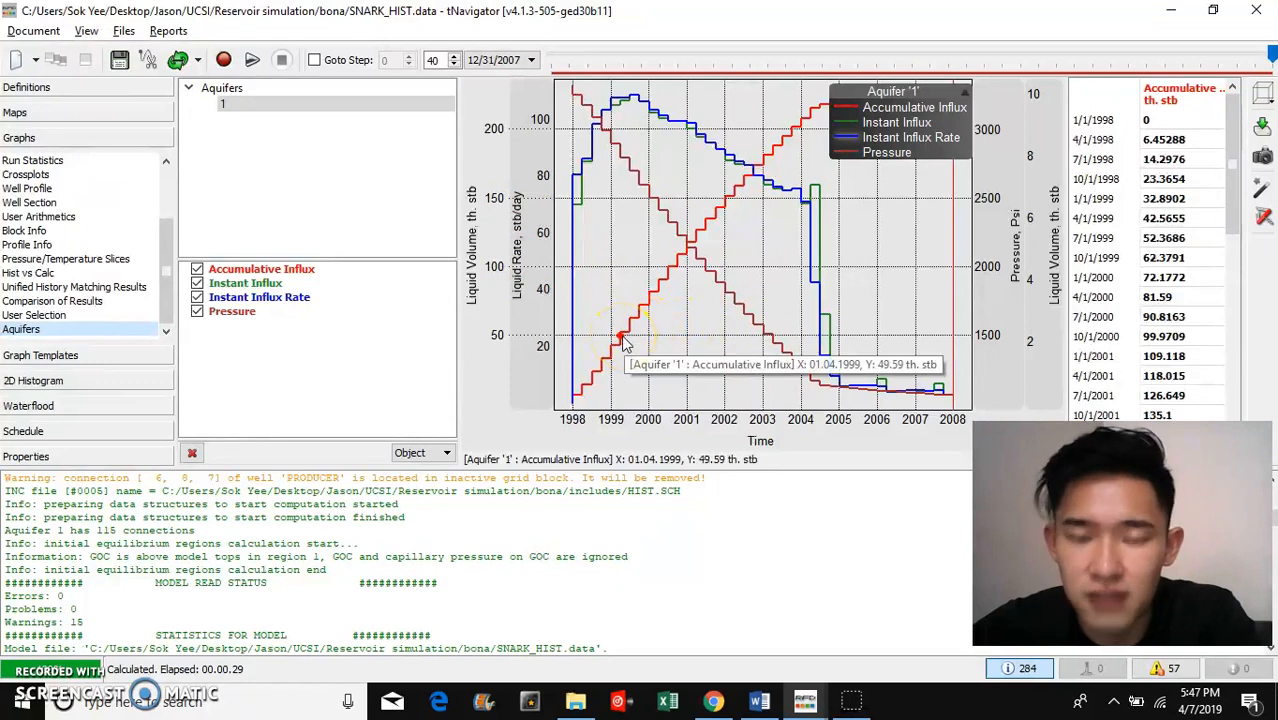
{"action": "mouse_move", "coordinate": [780, 150]}
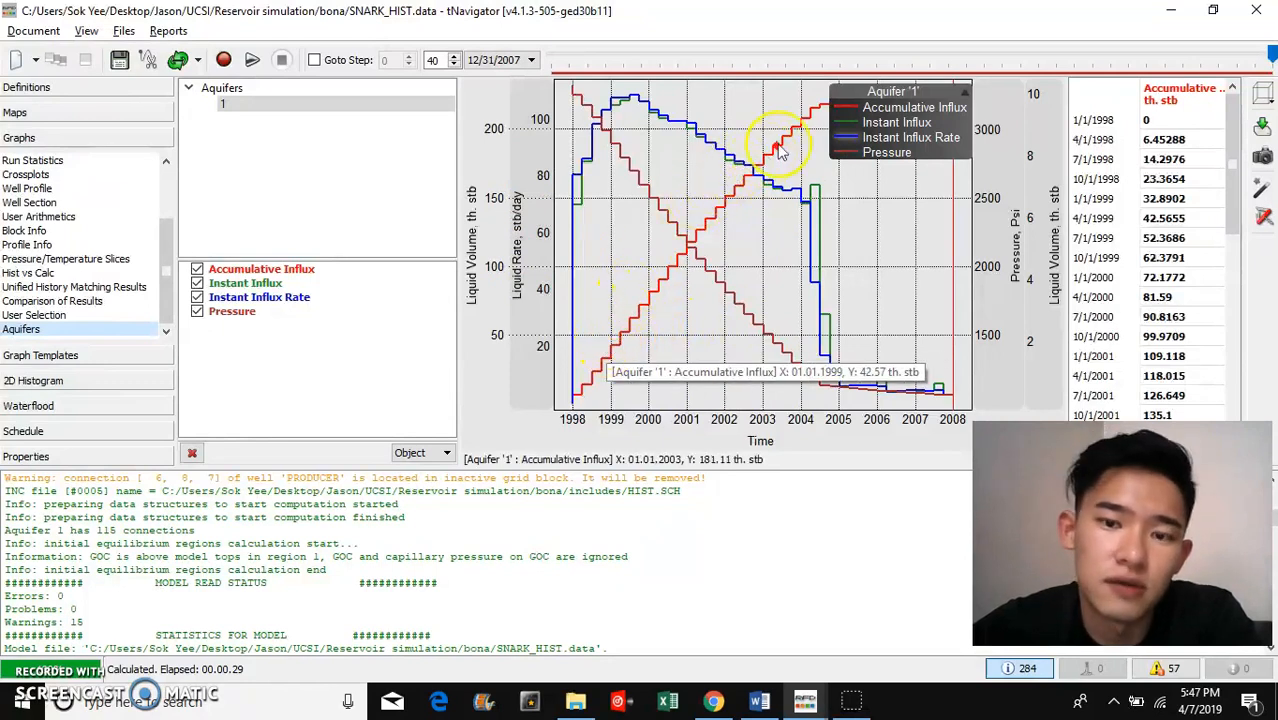
{"action": "mouse_move", "coordinate": [795, 140]}
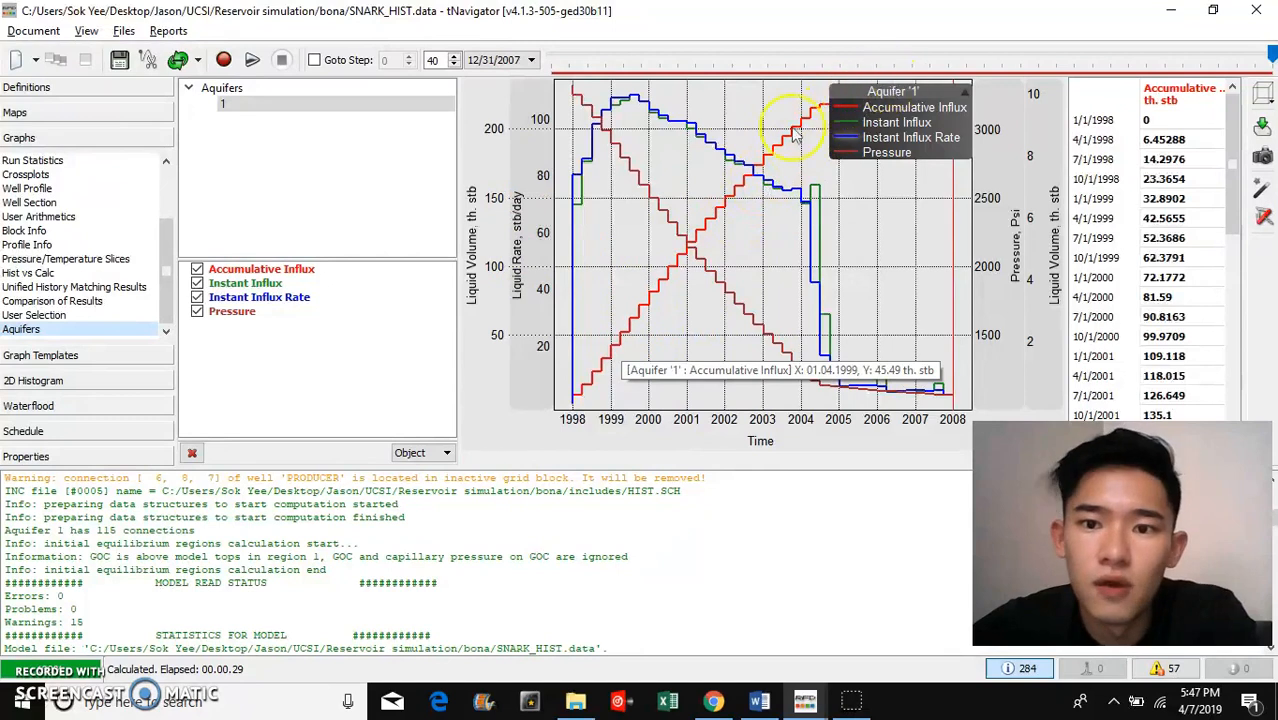
{"action": "mouse_move", "coordinate": [645, 105]}
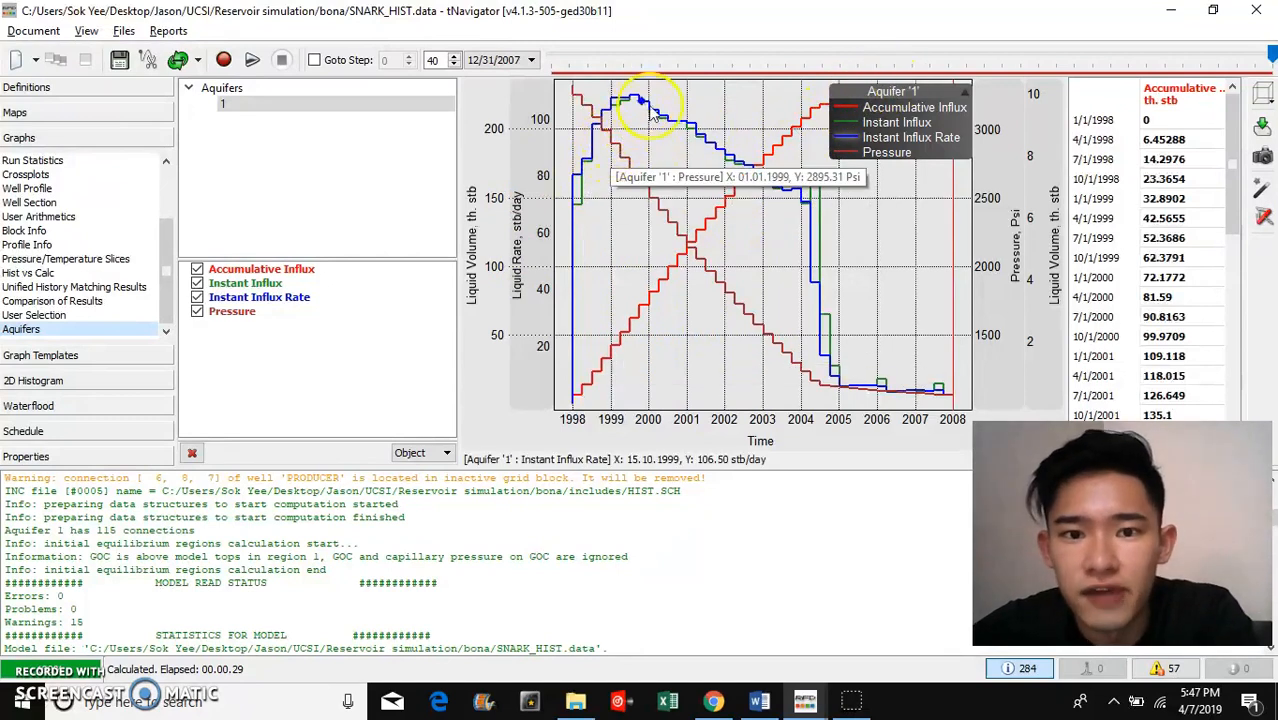
{"action": "mouse_move", "coordinate": [800, 190]}
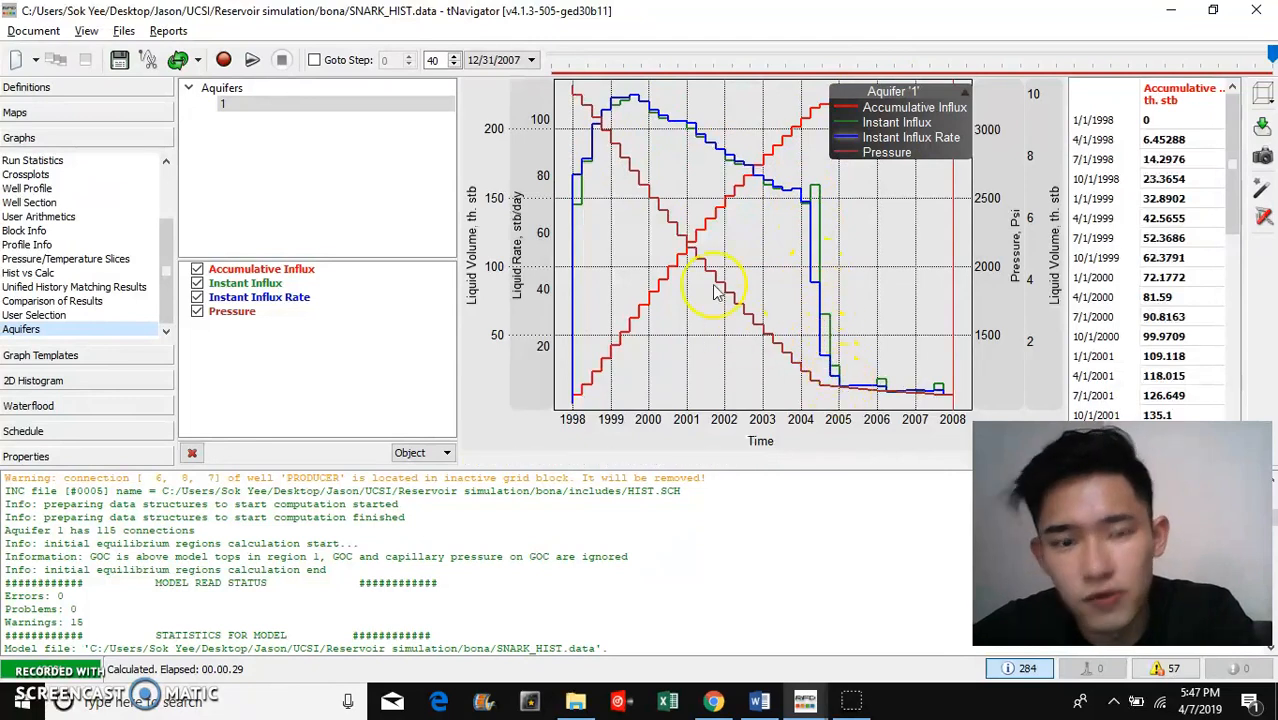
{"action": "mouse_move", "coordinate": [680, 245]}
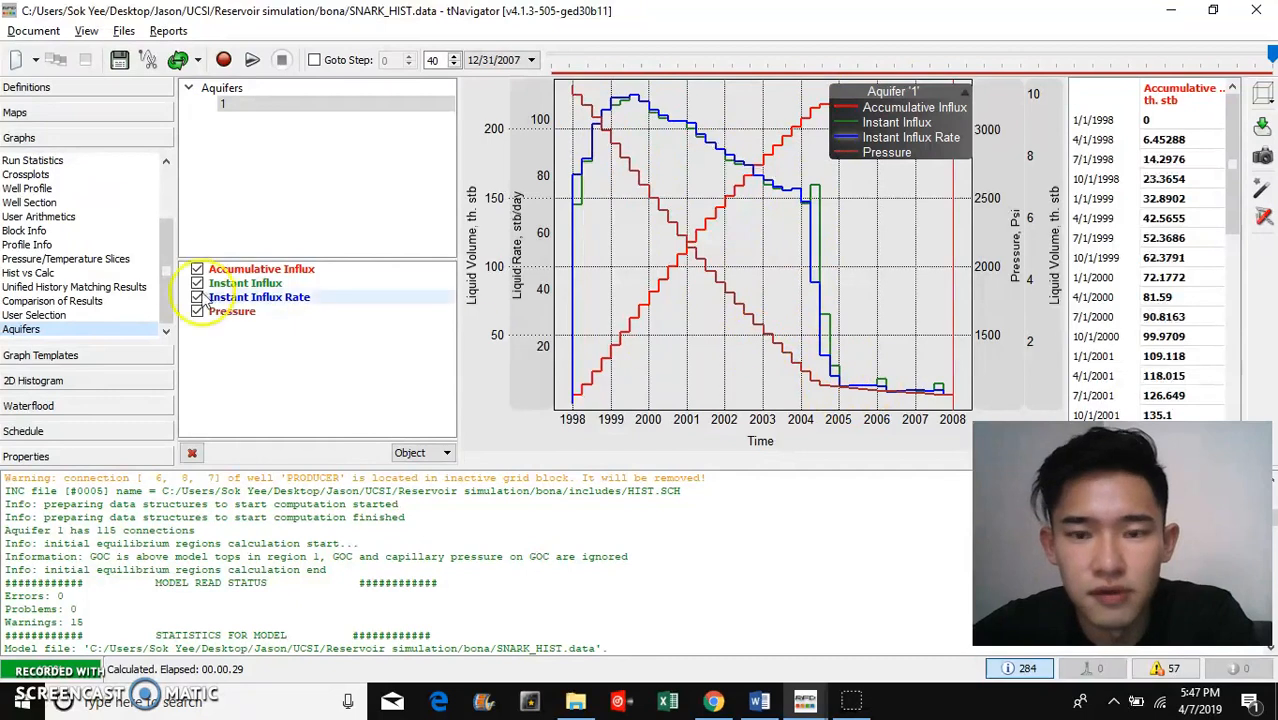
{"action": "mouse_move", "coordinate": [763, 395]}
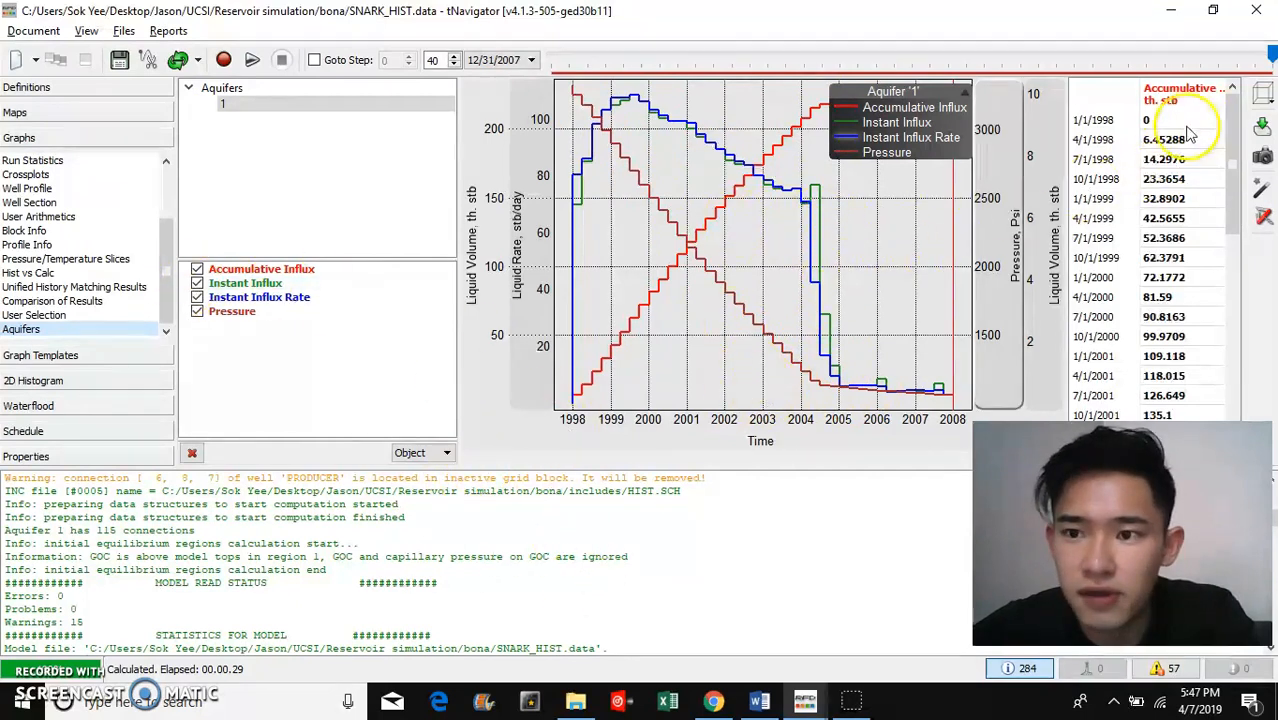
Step: Scroll through aquifer 1's accumulative influx values for 2004–2007
{"action": "scroll", "scroll_direction": "down", "scroll_amount": 3}
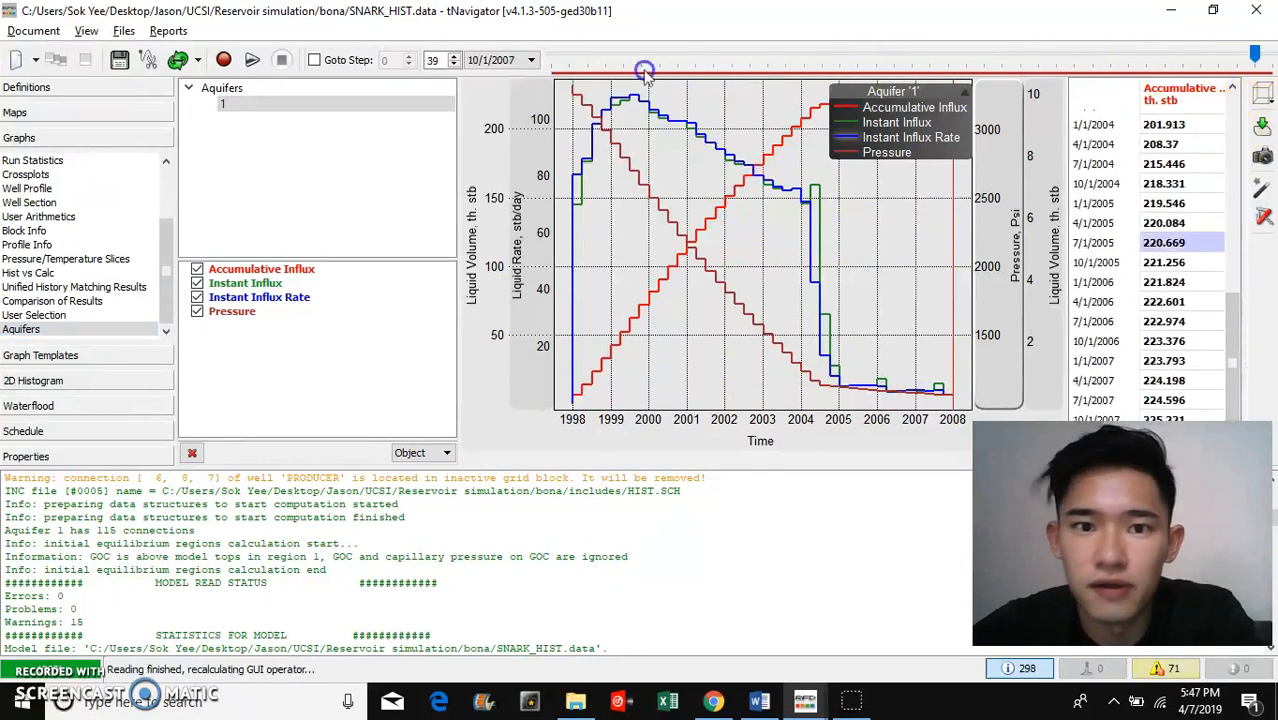
Step: Rewind to the first time step, 1/1/1998, and rerun the simulation
{"action": "left_click_drag", "start_coordinate": [645, 71], "coordinate": [730, 55]}
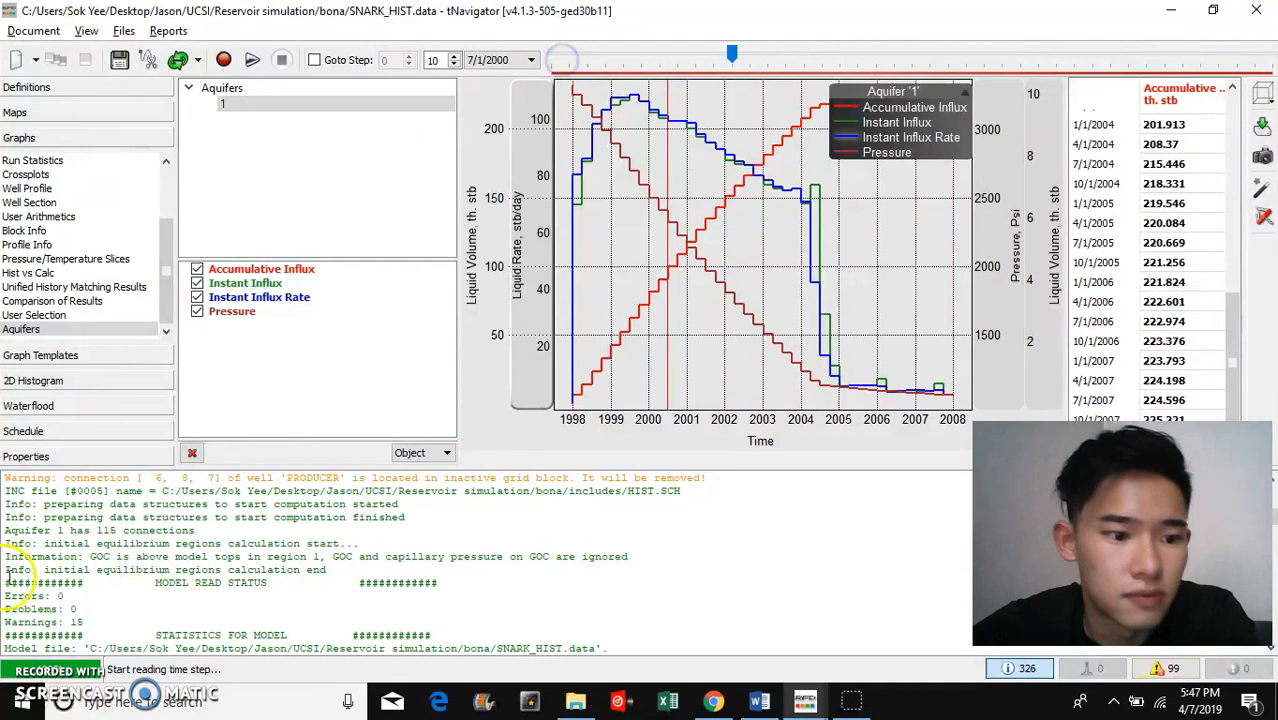
{"action": "left_click", "coordinate": [223, 60]}
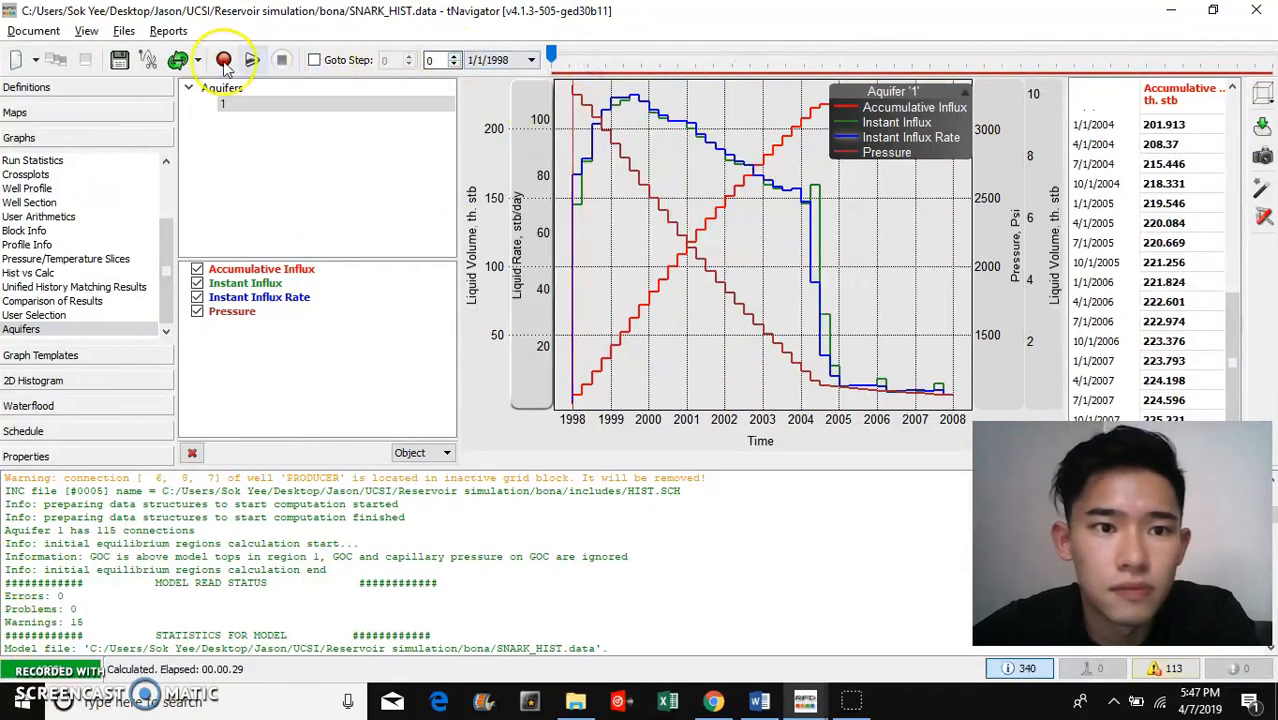
{"action": "left_click", "coordinate": [223, 60]}
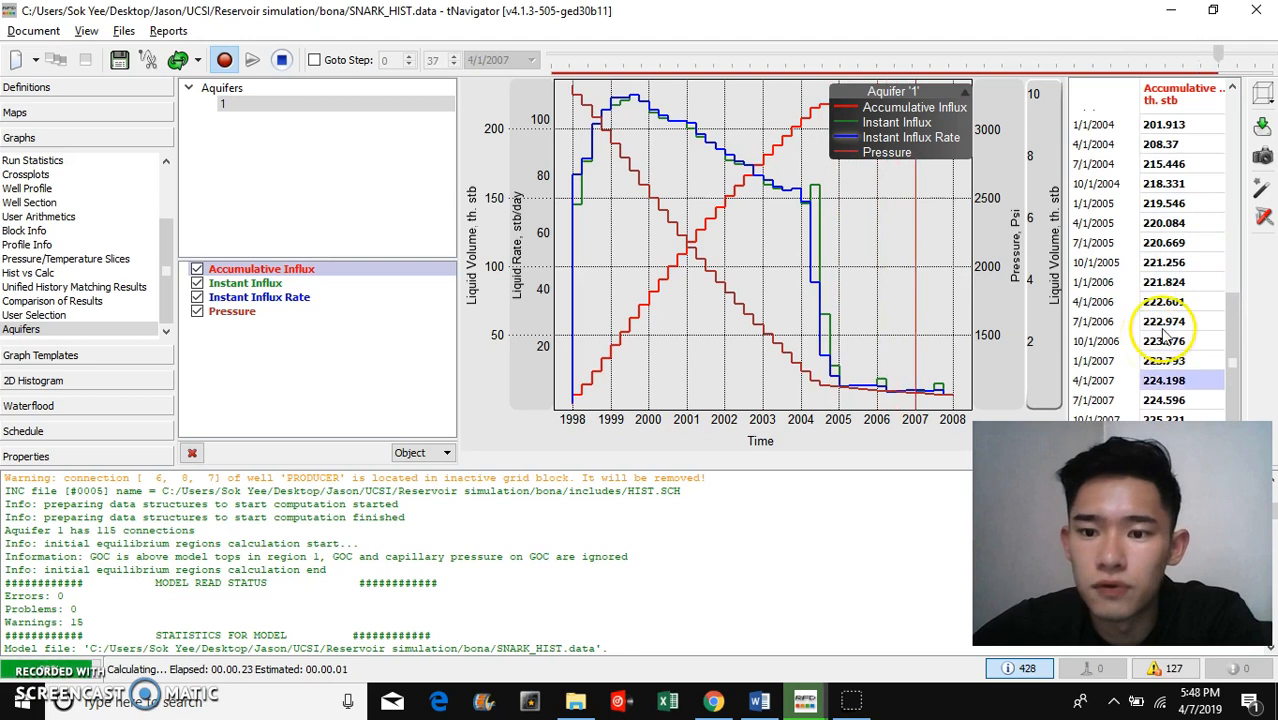
{"action": "left_click", "coordinate": [451, 55]}
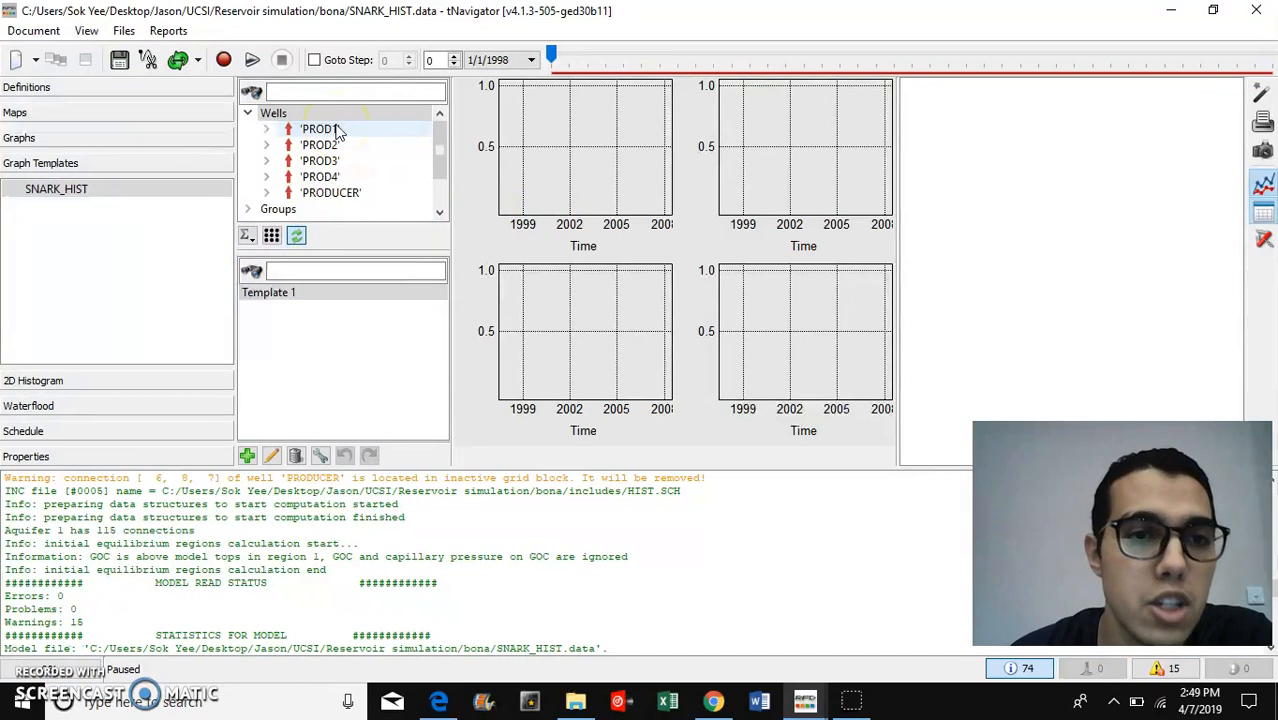
Step: In Template 1, plot Oil Rate (H) and Oil Rate, then Gas Rate (H) in chart two
{"action": "left_click", "coordinate": [283, 292]}
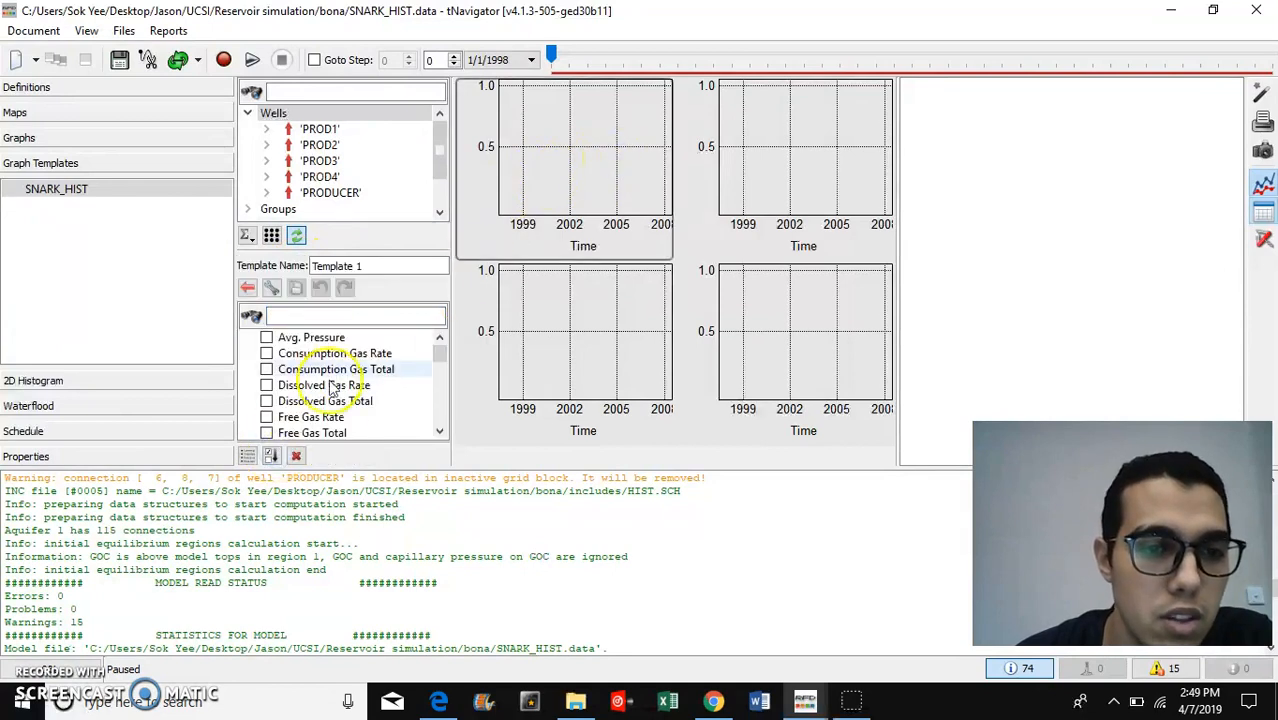
{"action": "left_click", "coordinate": [355, 315]}
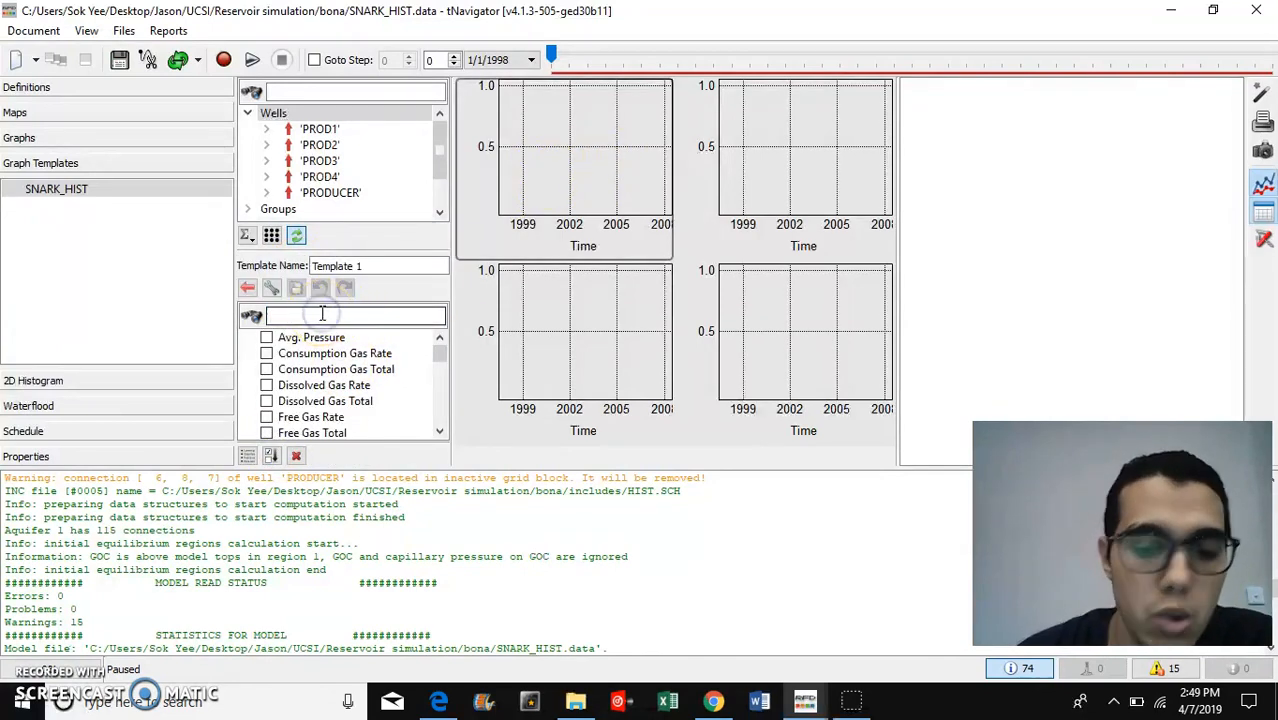
{"action": "type", "text": "oil"}
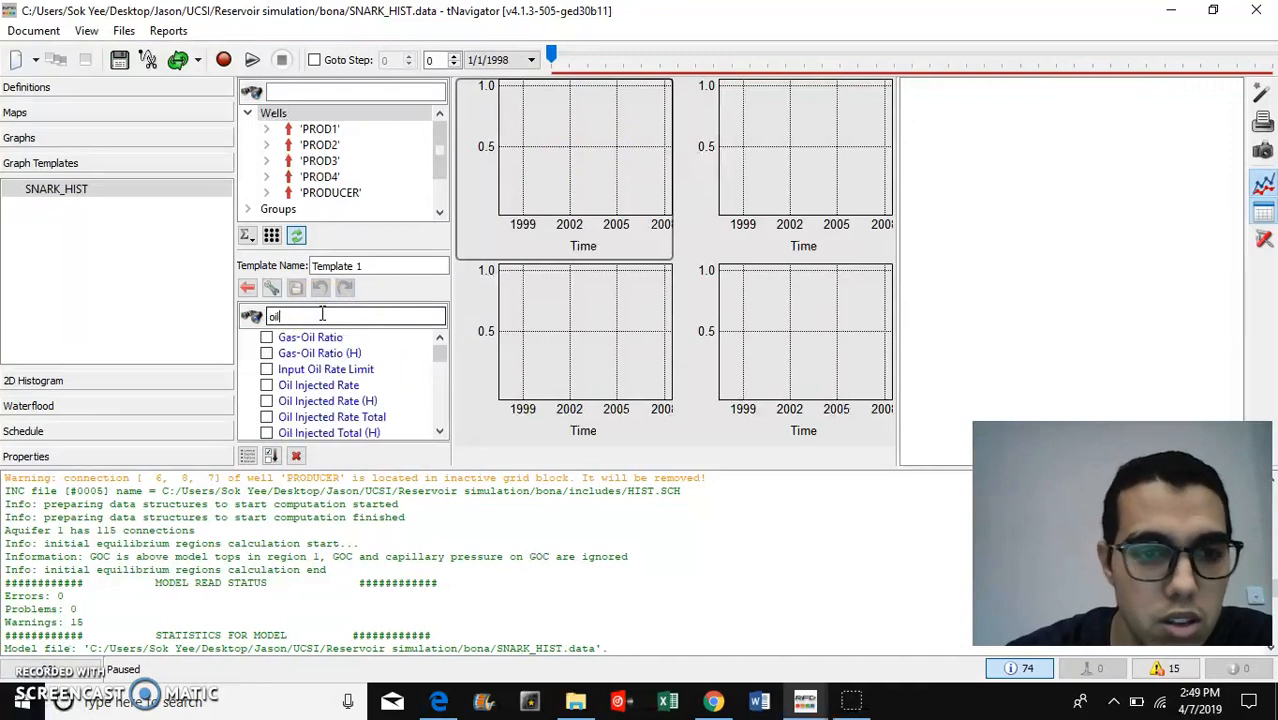
{"action": "type", "text": "ra"}
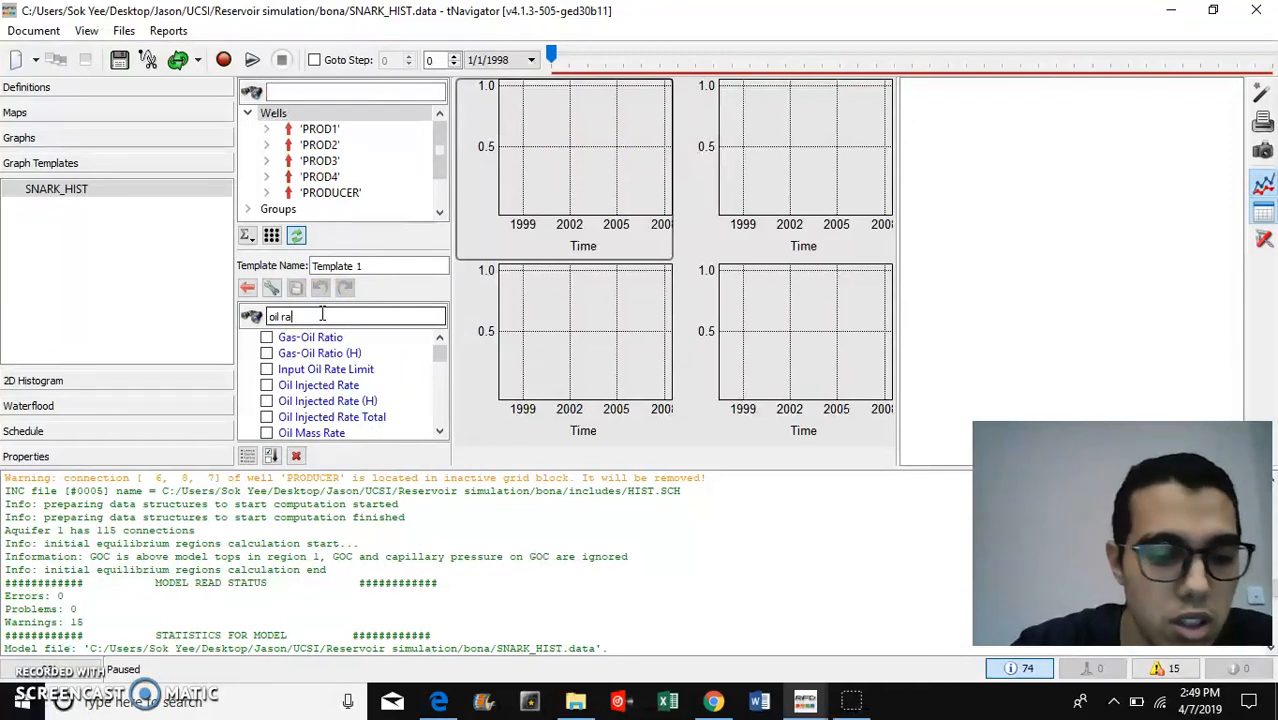
{"action": "type", "text": "te"}
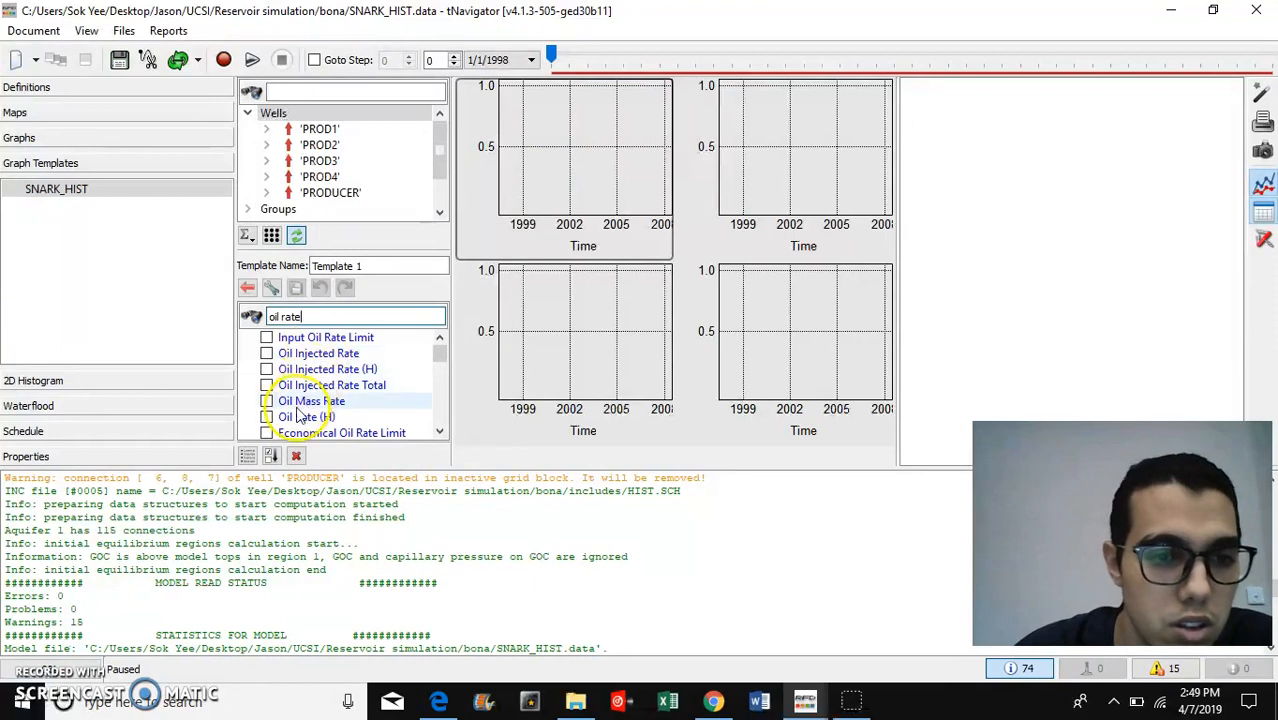
{"action": "left_click", "coordinate": [267, 417]}
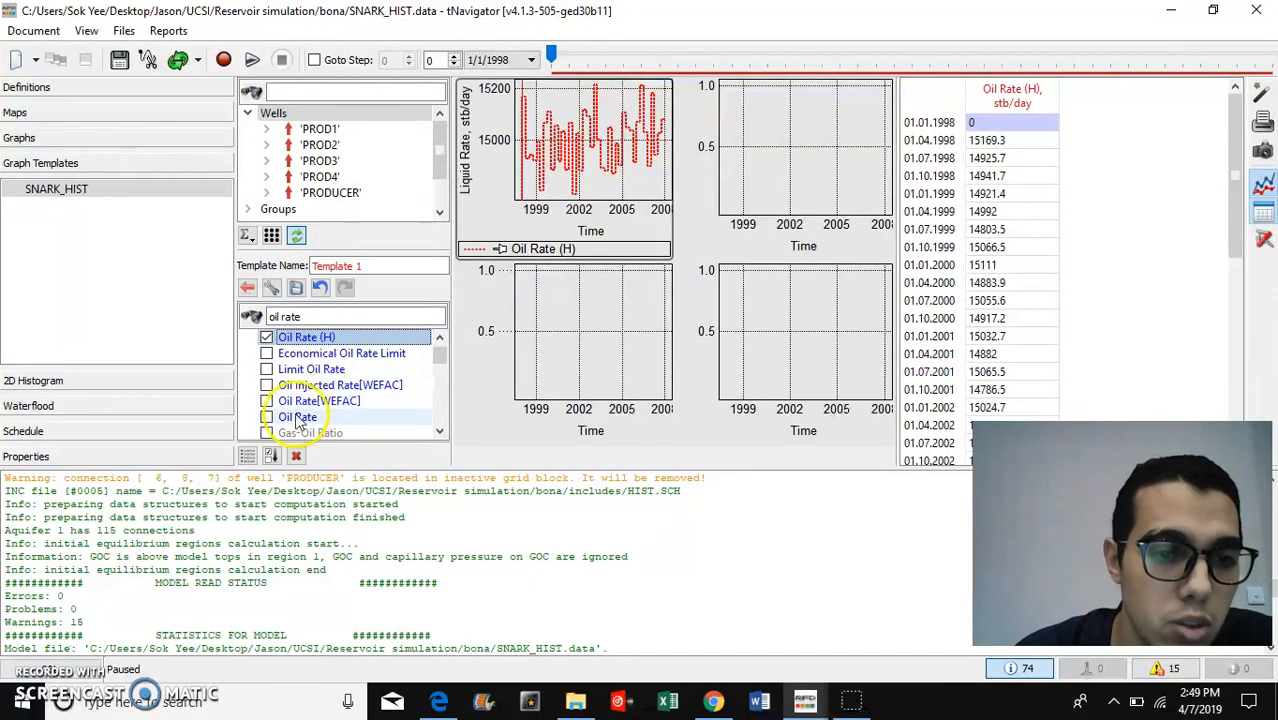
{"action": "left_click", "coordinate": [267, 417]}
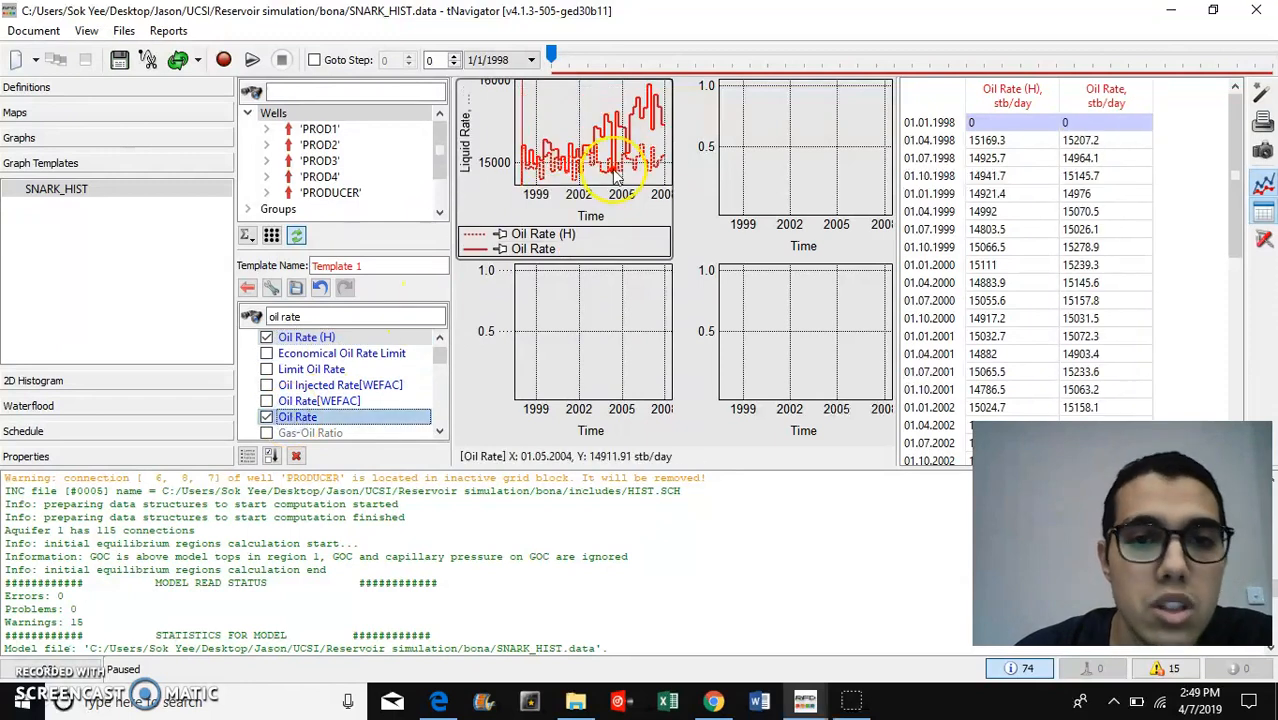
{"action": "mouse_move", "coordinate": [585, 175]}
{"action": "type", "text": "gas"}
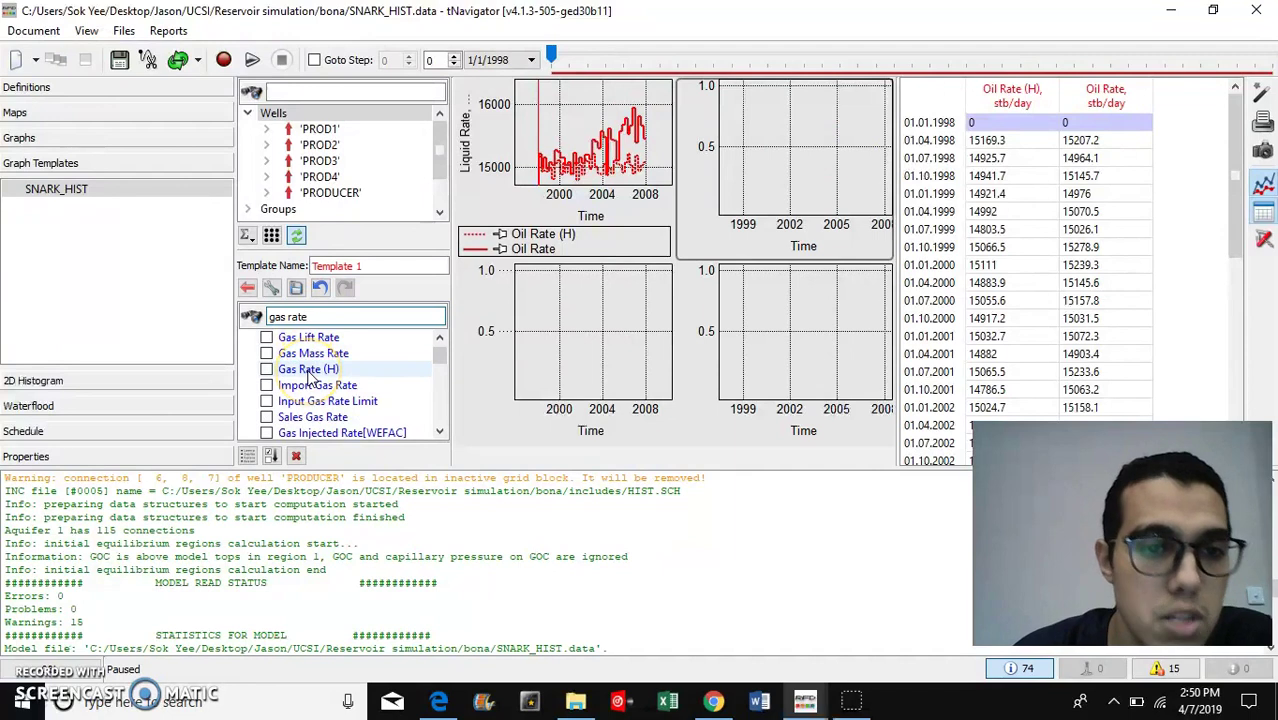
{"action": "left_click", "coordinate": [267, 353]}
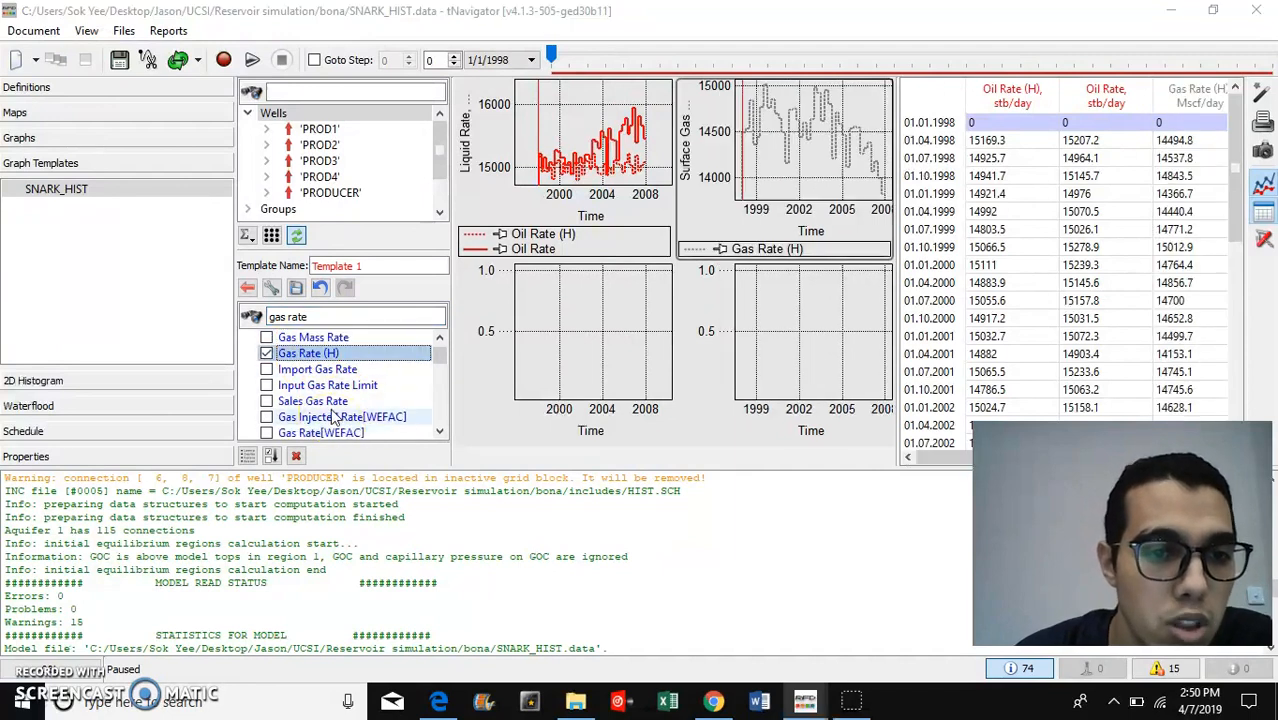
Step: Add simulated Gas Rate to the second graph and filter properties by 'water'
{"action": "scroll", "scroll_direction": "down", "scroll_amount": 3}
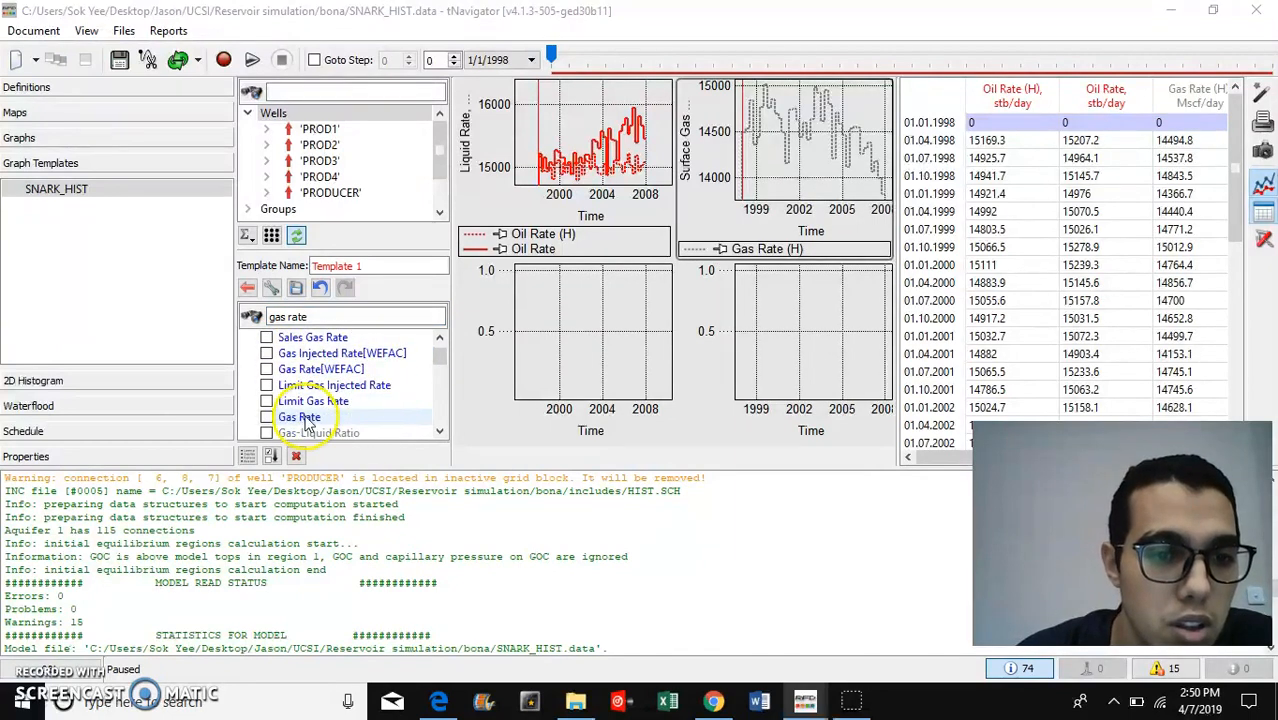
{"action": "left_click", "coordinate": [299, 417]}
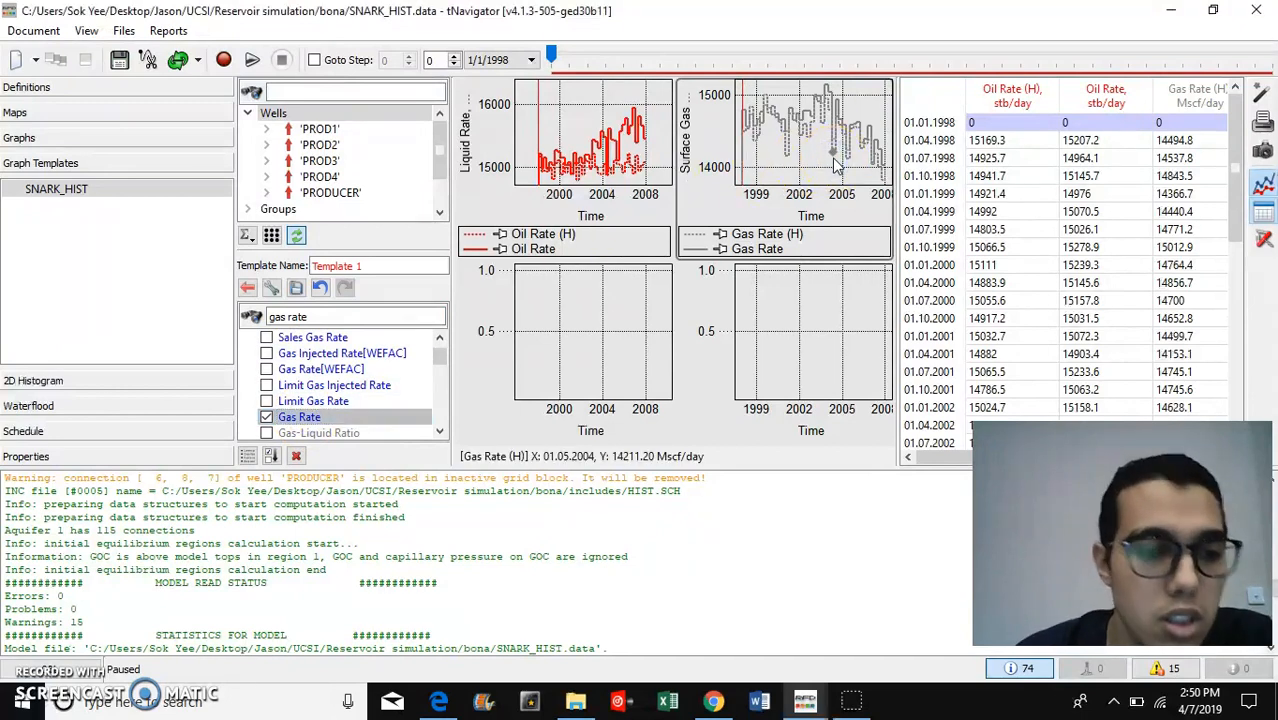
{"action": "mouse_move", "coordinate": [570, 340]}
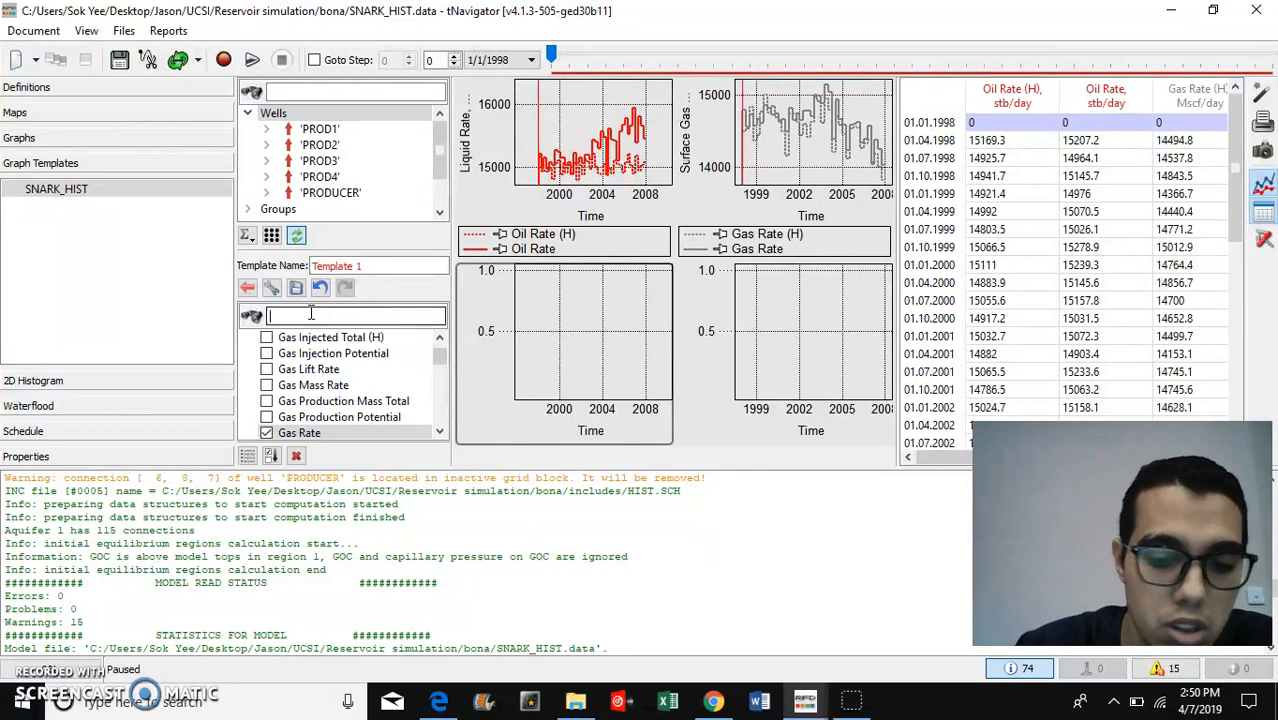
{"action": "type", "text": "liq"}
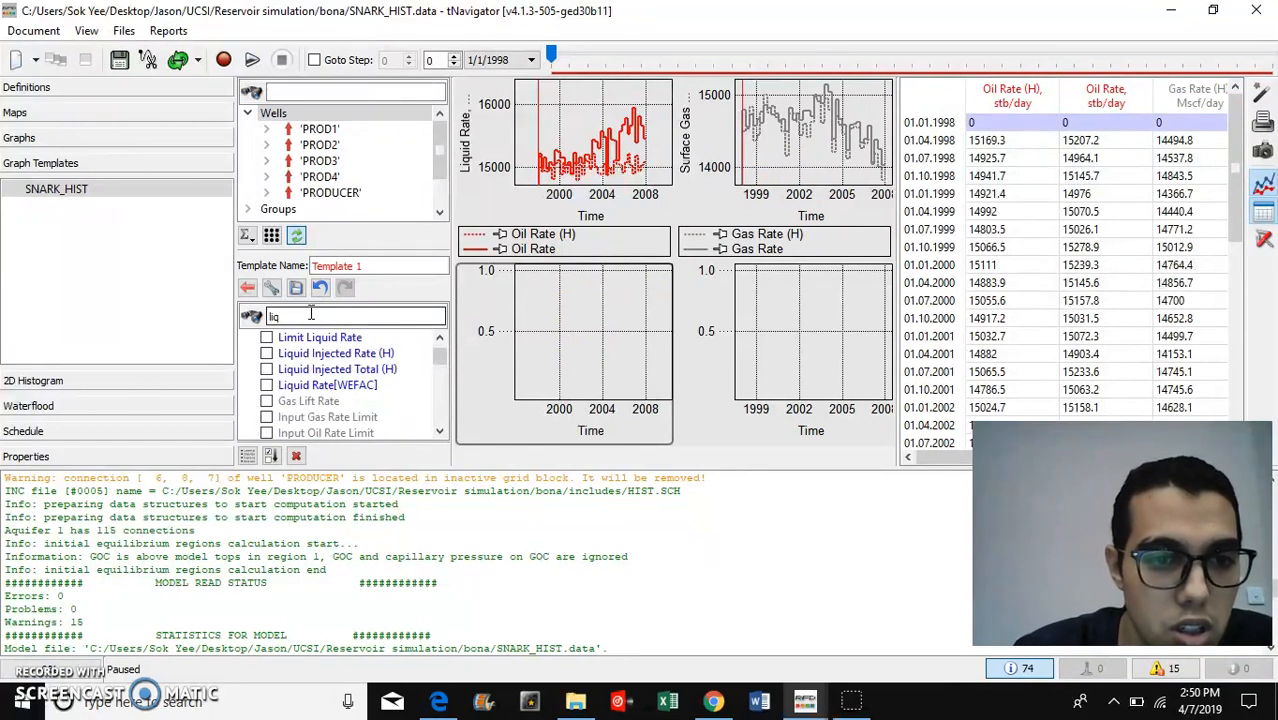
{"action": "type", "text": "ui"}
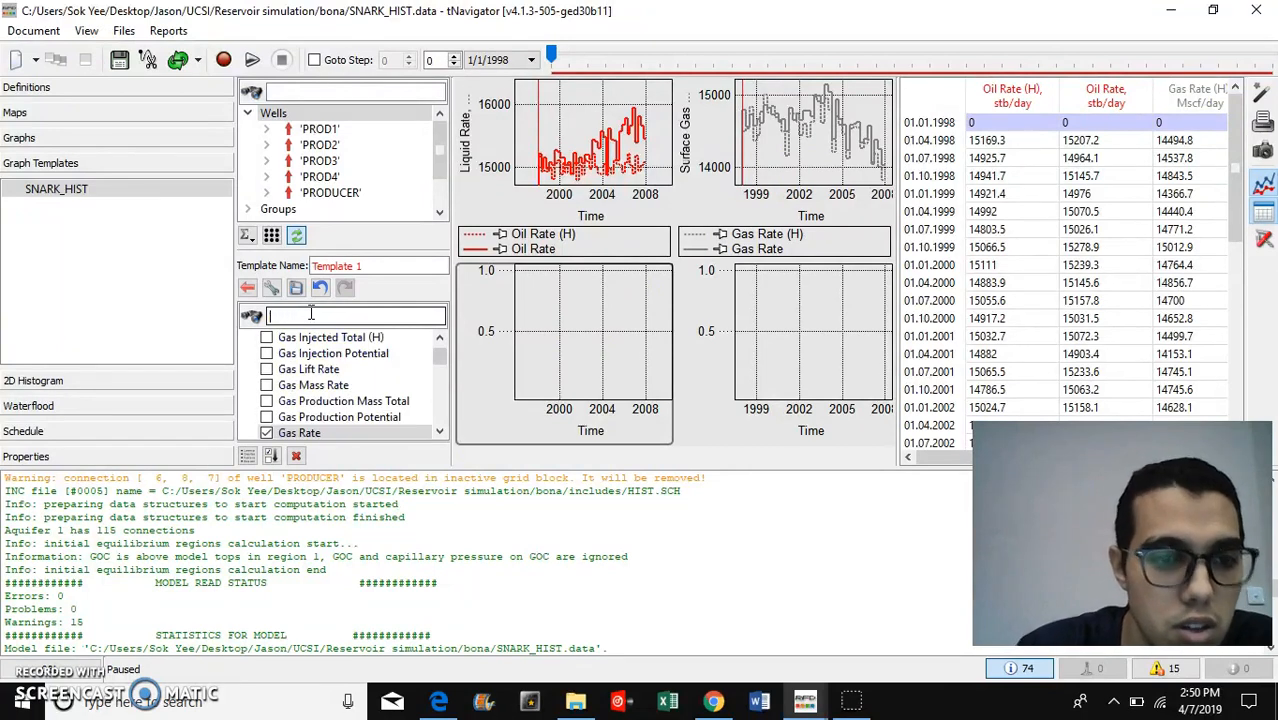
{"action": "type", "text": "water"}
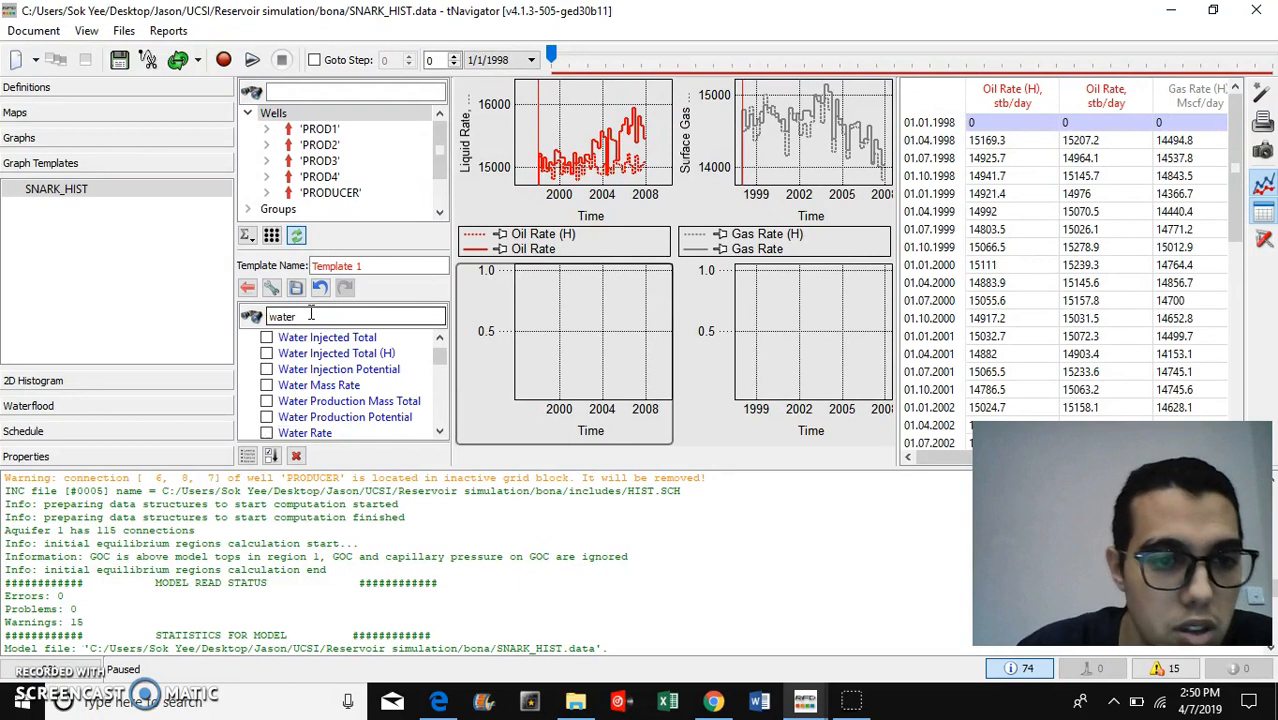
Step: Plot Water Rate and Water Rate (H) in the third graph, then filter by 'bhp'
{"action": "left_click", "coordinate": [267, 432]}
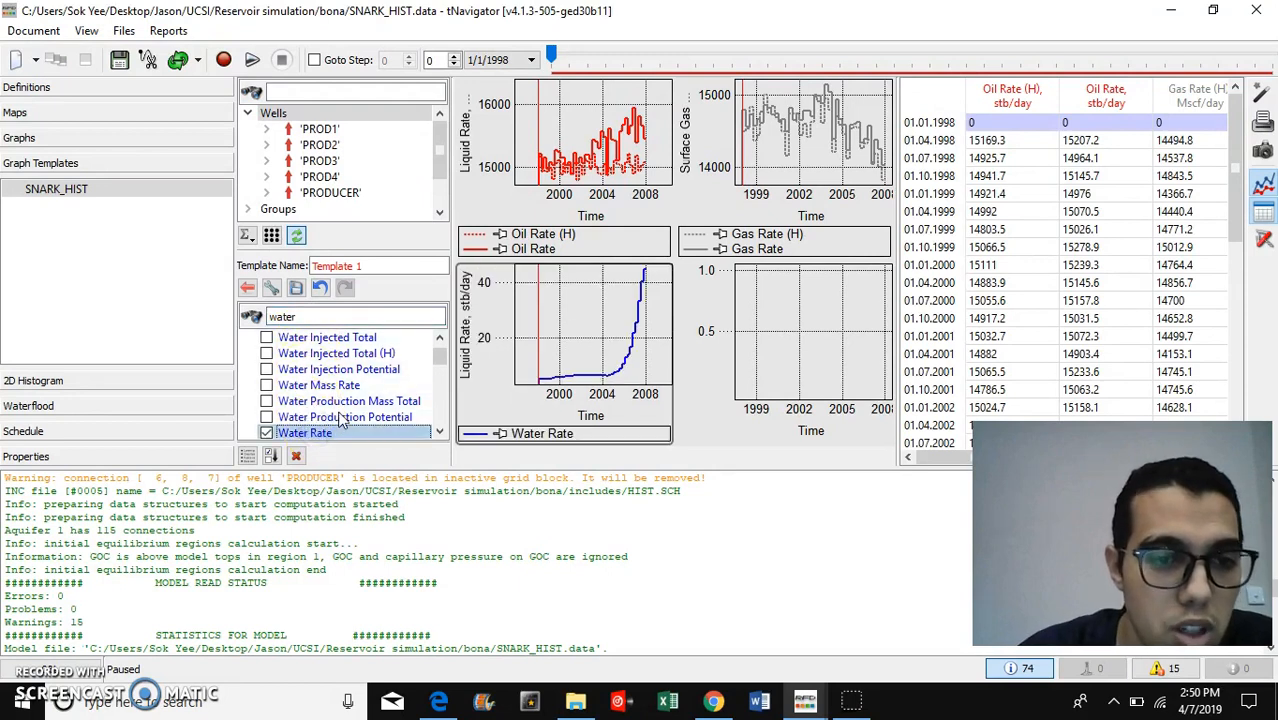
{"action": "scroll", "scroll_direction": "down", "scroll_amount": 3}
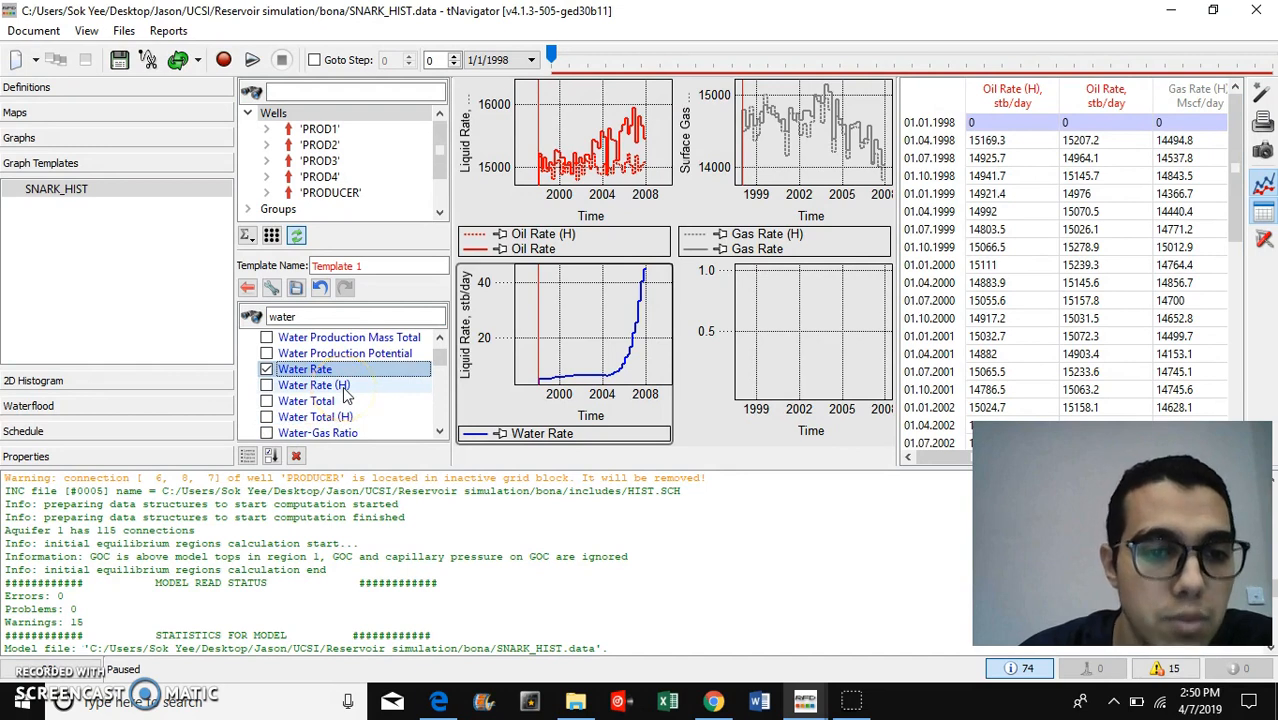
{"action": "left_click", "coordinate": [267, 385]}
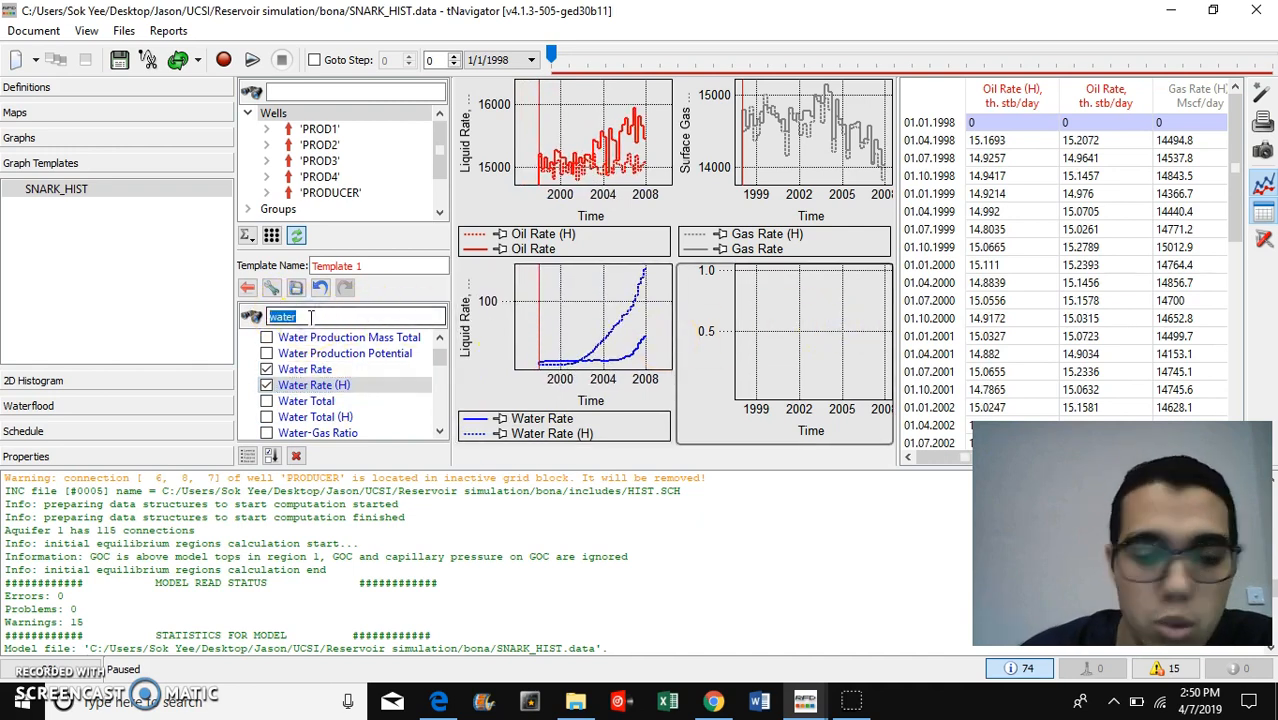
{"action": "type", "text": "b"}
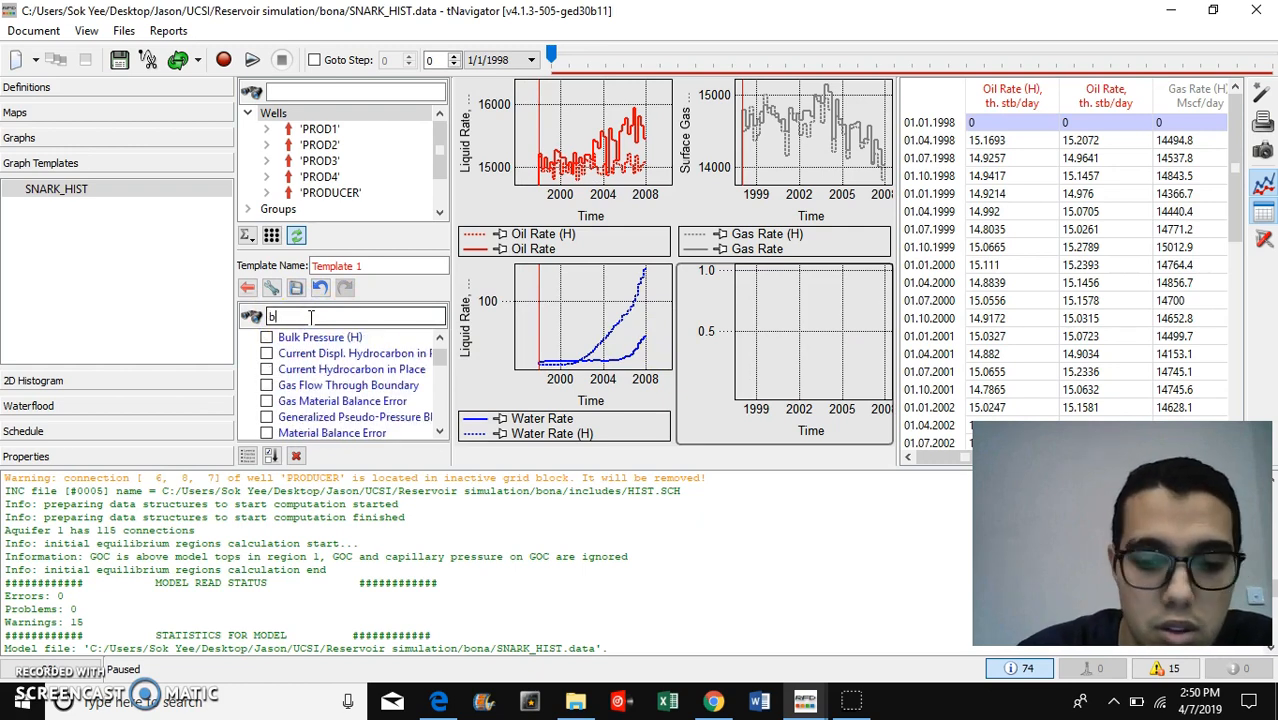
{"action": "type", "text": "hp"}
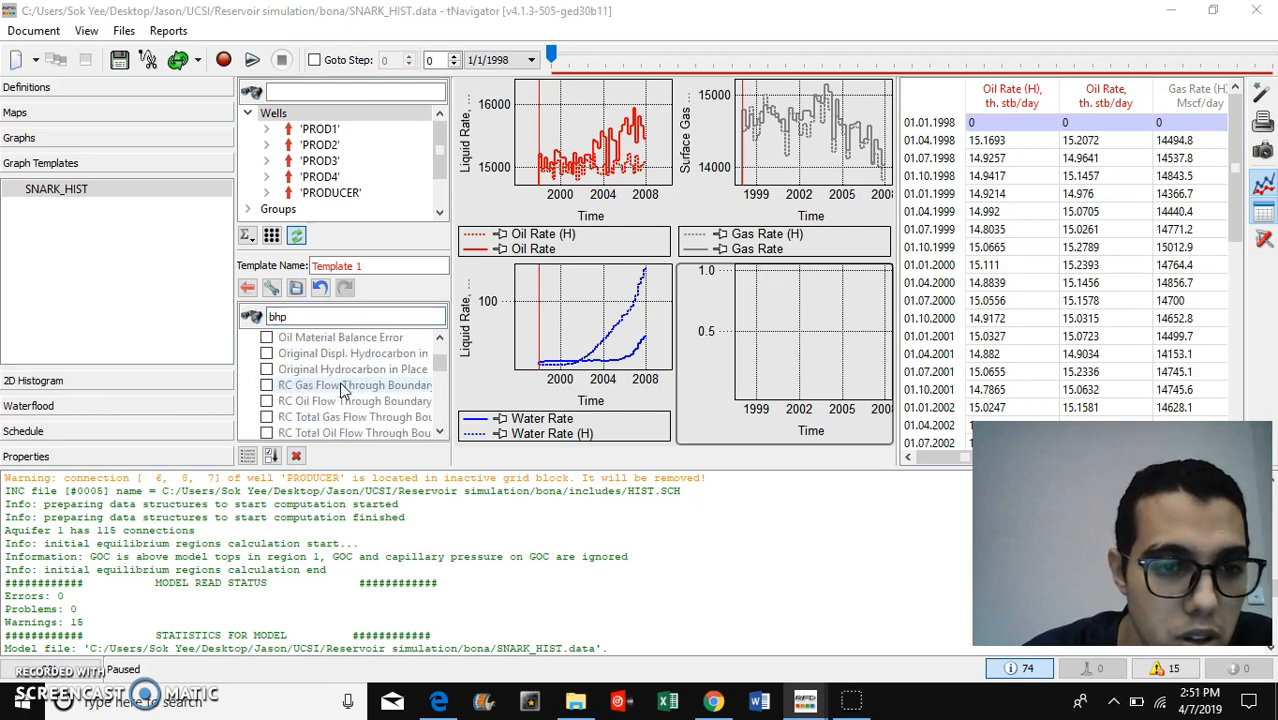
Step: Add Bottom Hole Pressure (H) and Bottom Hole Pressure to the template's remaining graph
{"action": "scroll", "scroll_direction": "down", "scroll_amount": 3}
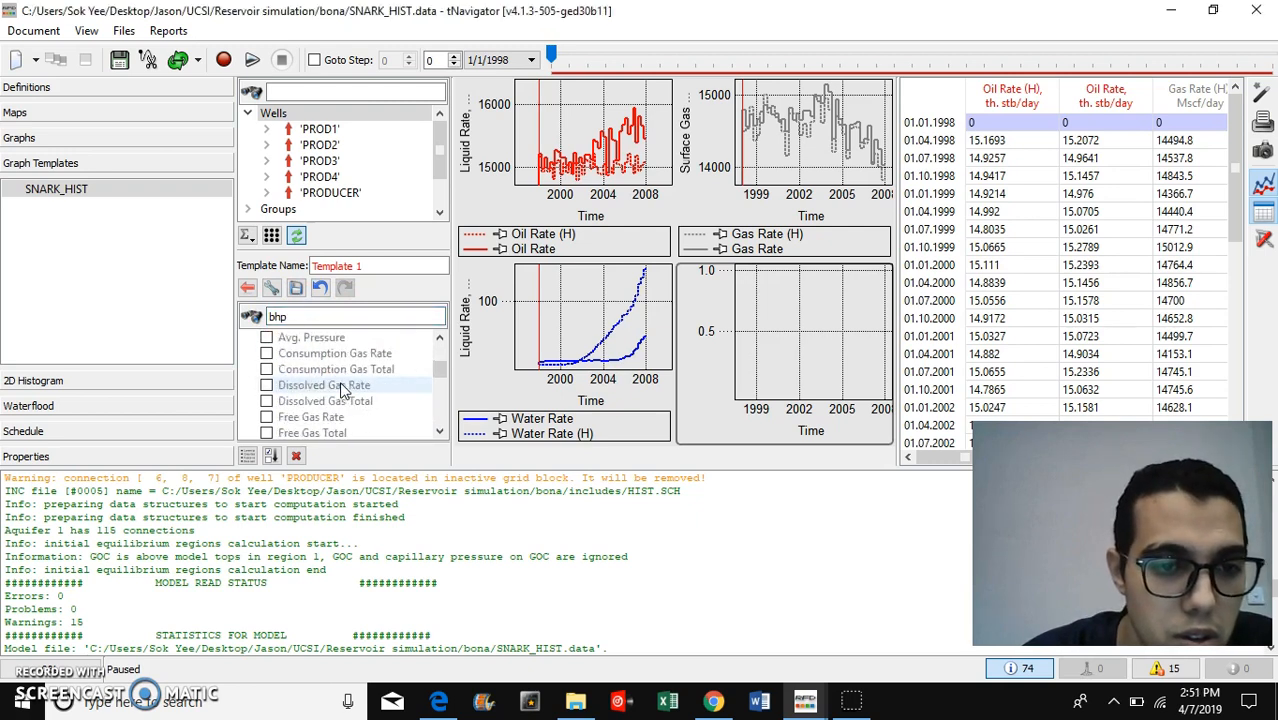
{"action": "scroll", "scroll_direction": "down", "scroll_amount": 3}
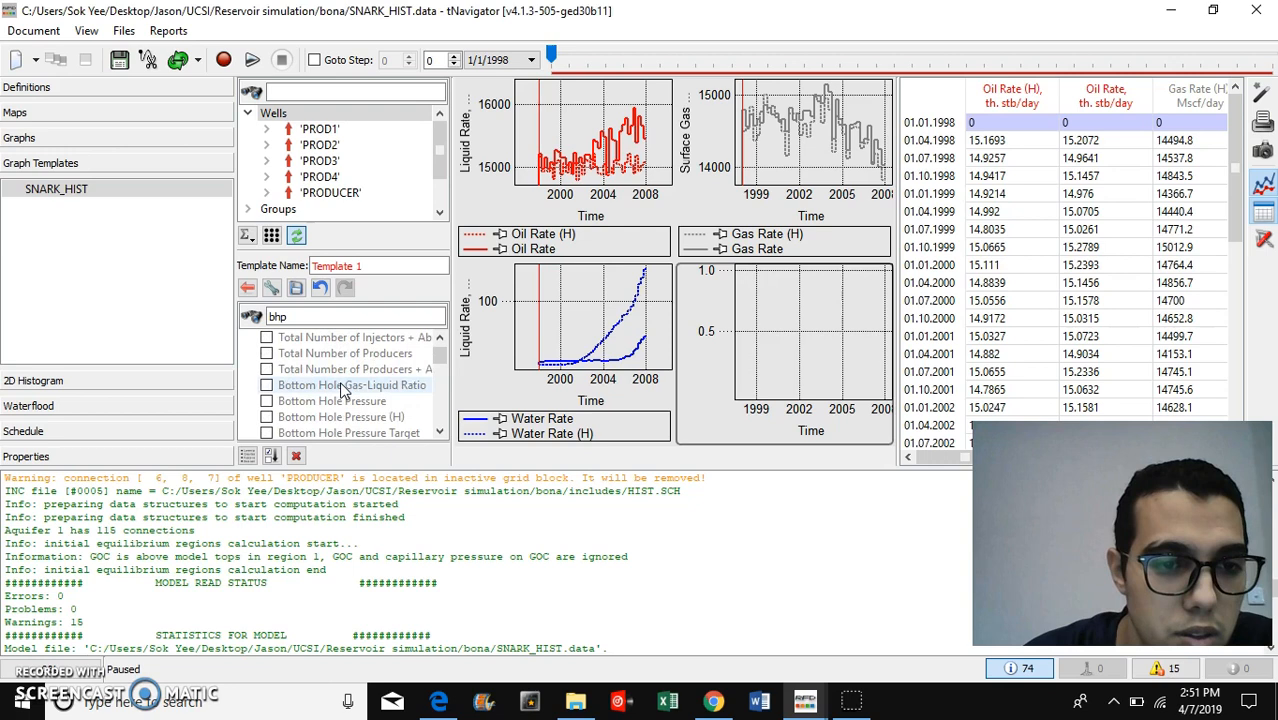
{"action": "left_click", "coordinate": [267, 400]}
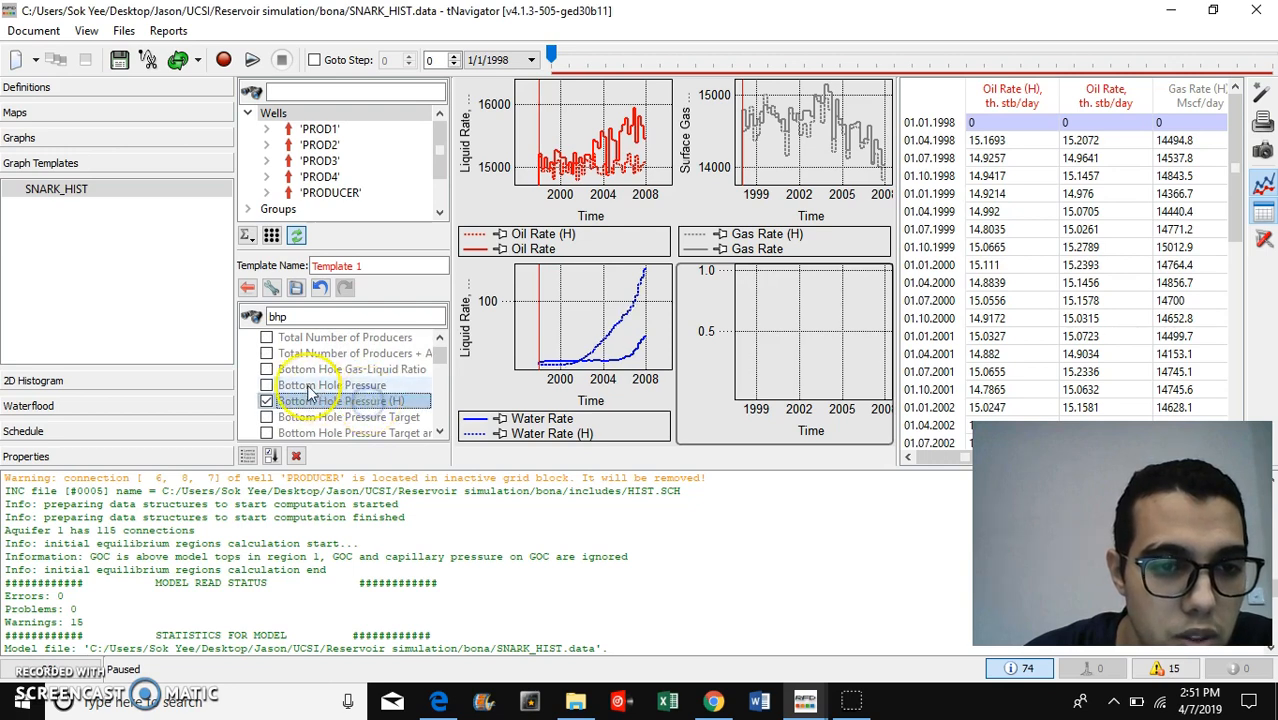
{"action": "left_click", "coordinate": [267, 385]}
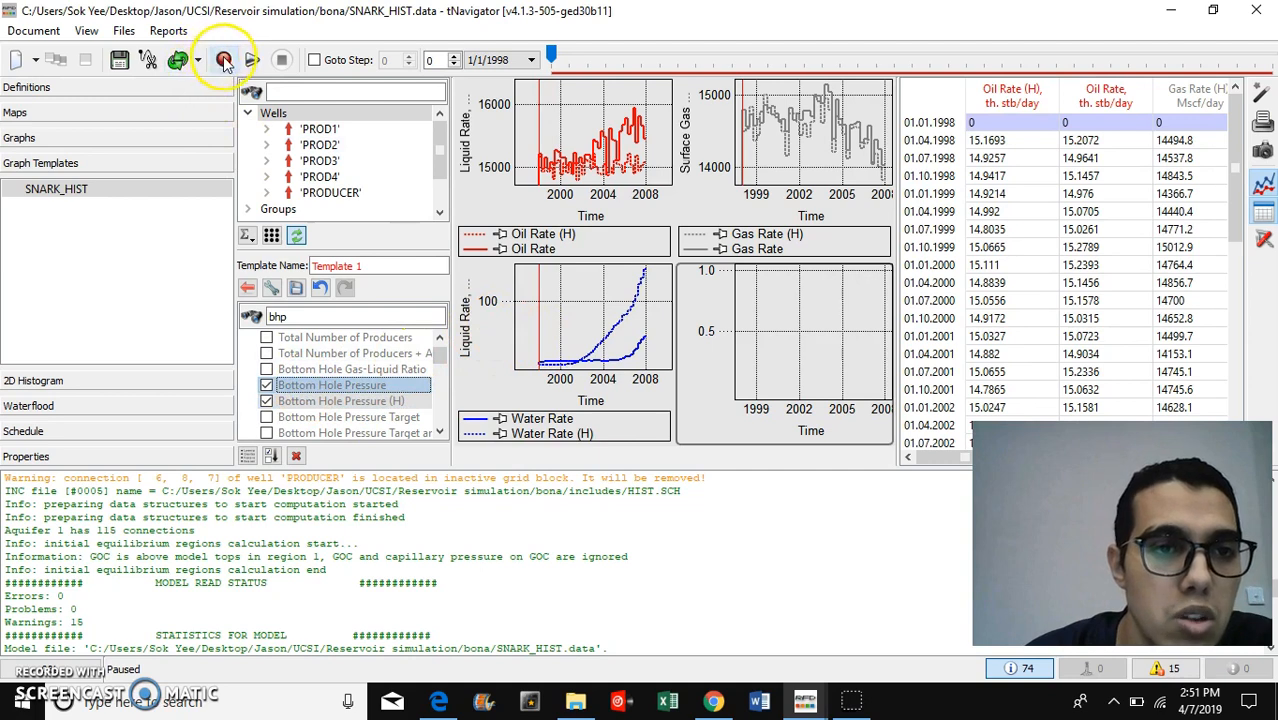
Step: Run the simulation through 12/31/2007 so the template's simulated curves redraw
{"action": "left_click", "coordinate": [224, 60]}
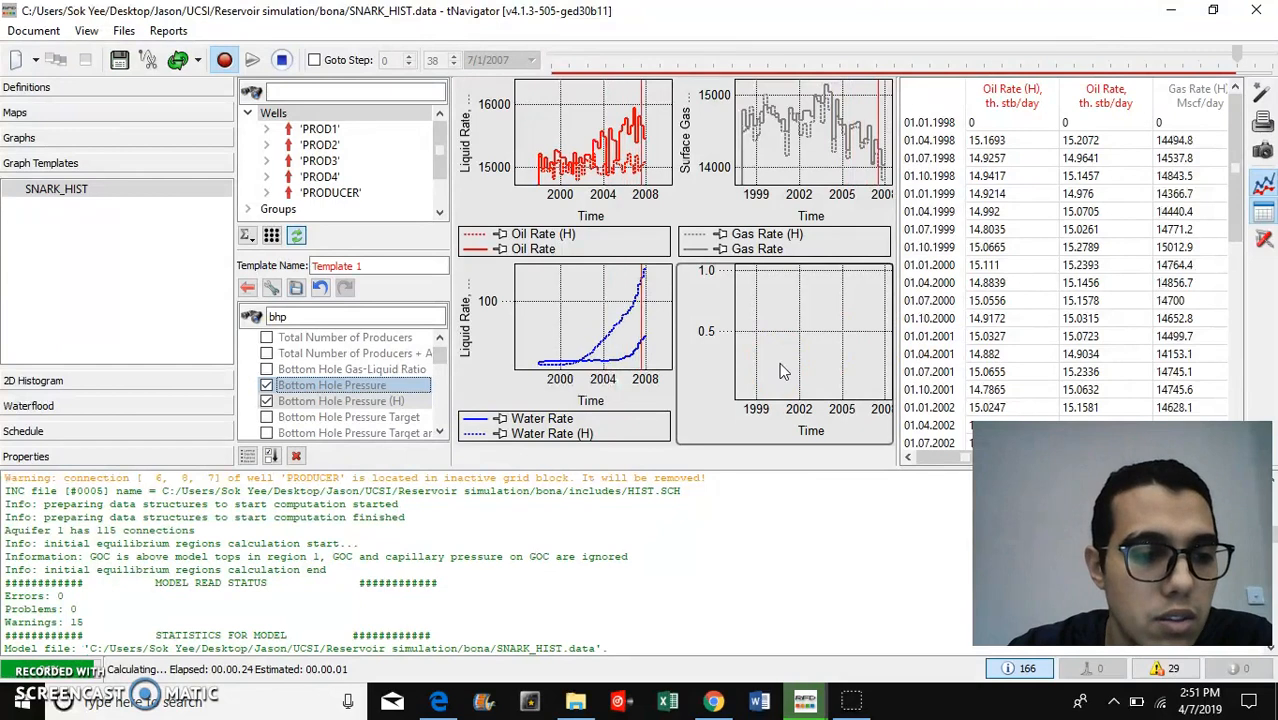
{"action": "left_click", "coordinate": [252, 60]}
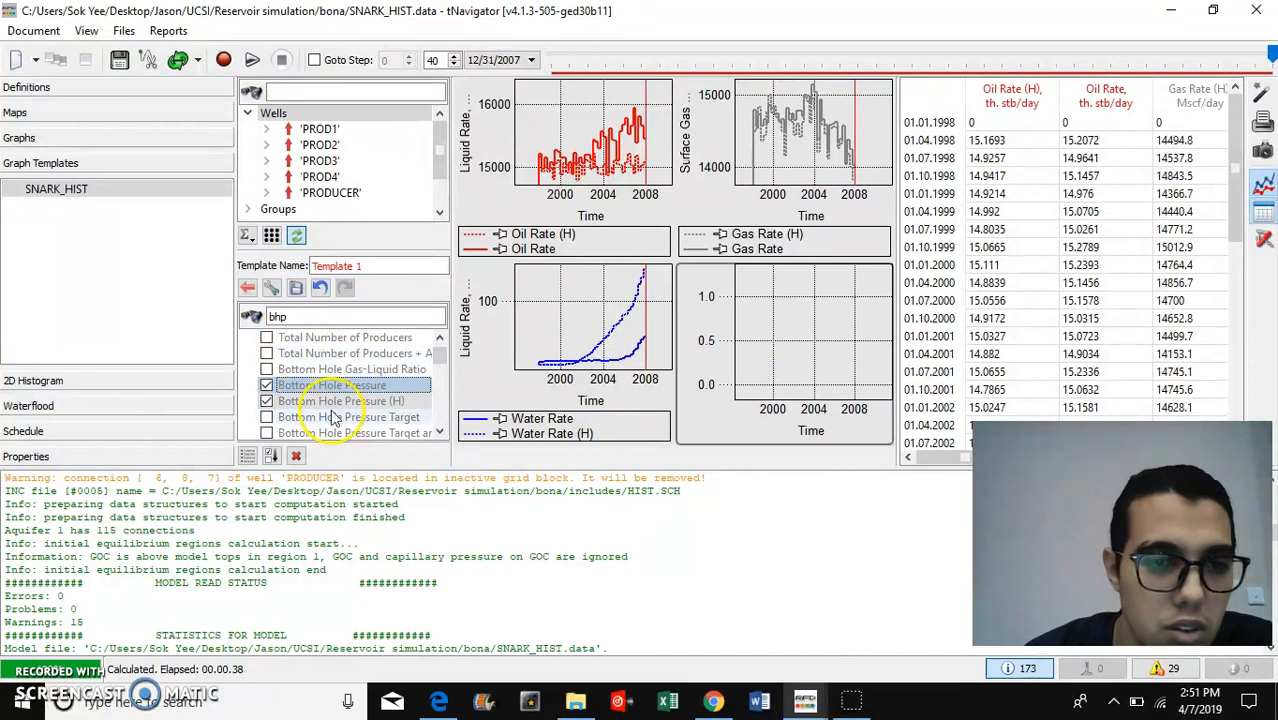
{"action": "scroll", "scroll_direction": "down", "scroll_amount": 3}
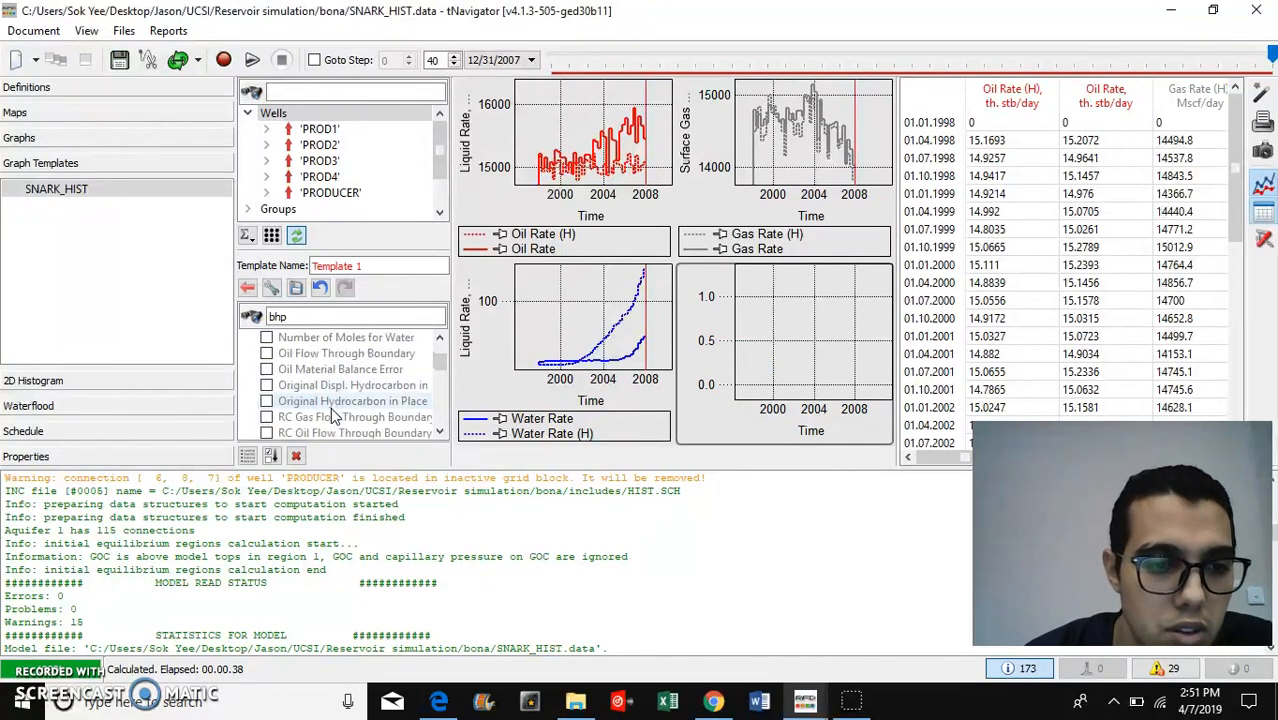
{"action": "scroll", "scroll_direction": "up", "scroll_amount": 3}
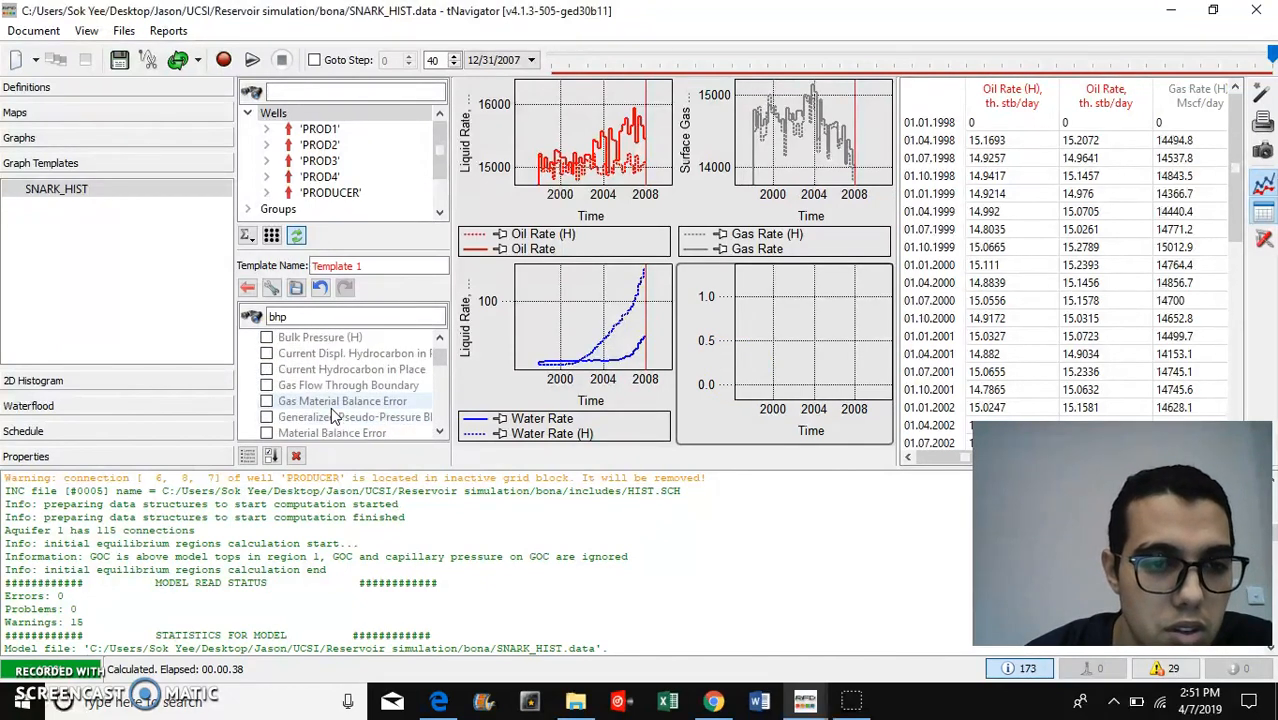
{"action": "scroll", "scroll_direction": "down", "scroll_amount": 3}
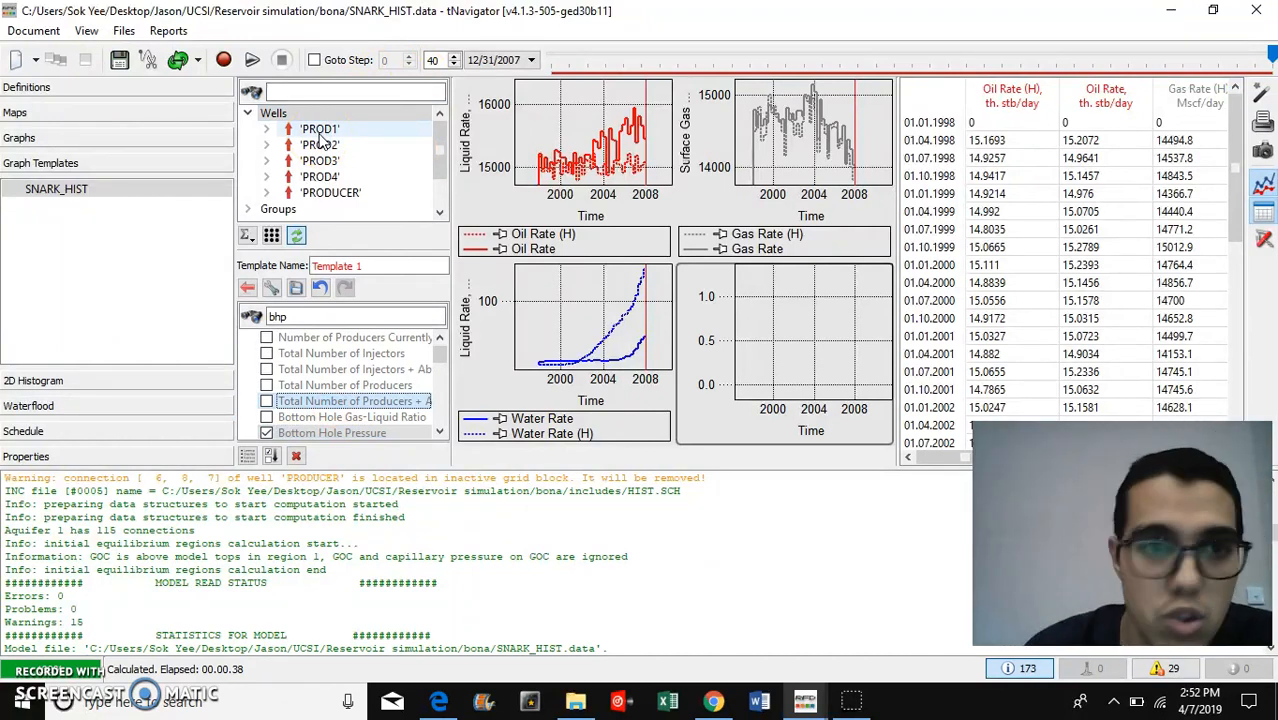
Step: View the historical-versus-simulated graphs for wells PROD1, PROD2, PROD3, PROD4 and PRODUCER
{"action": "left_click", "coordinate": [320, 128]}
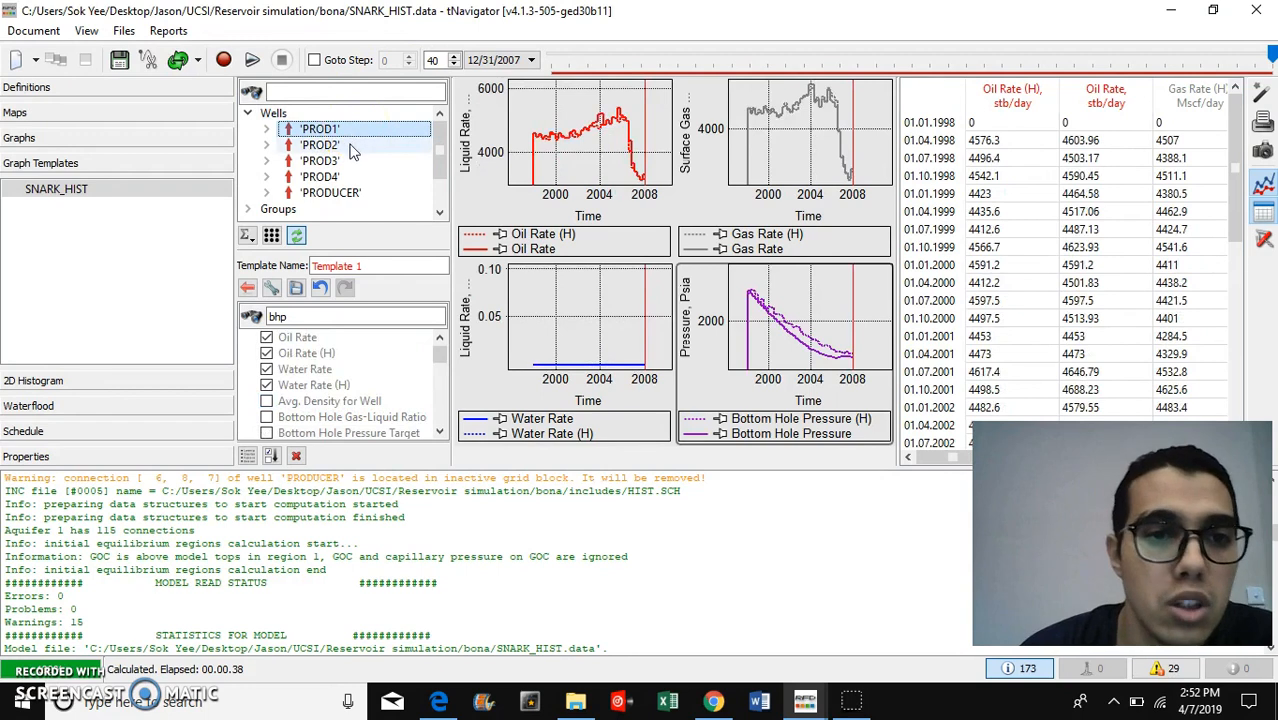
{"action": "left_click", "coordinate": [319, 144]}
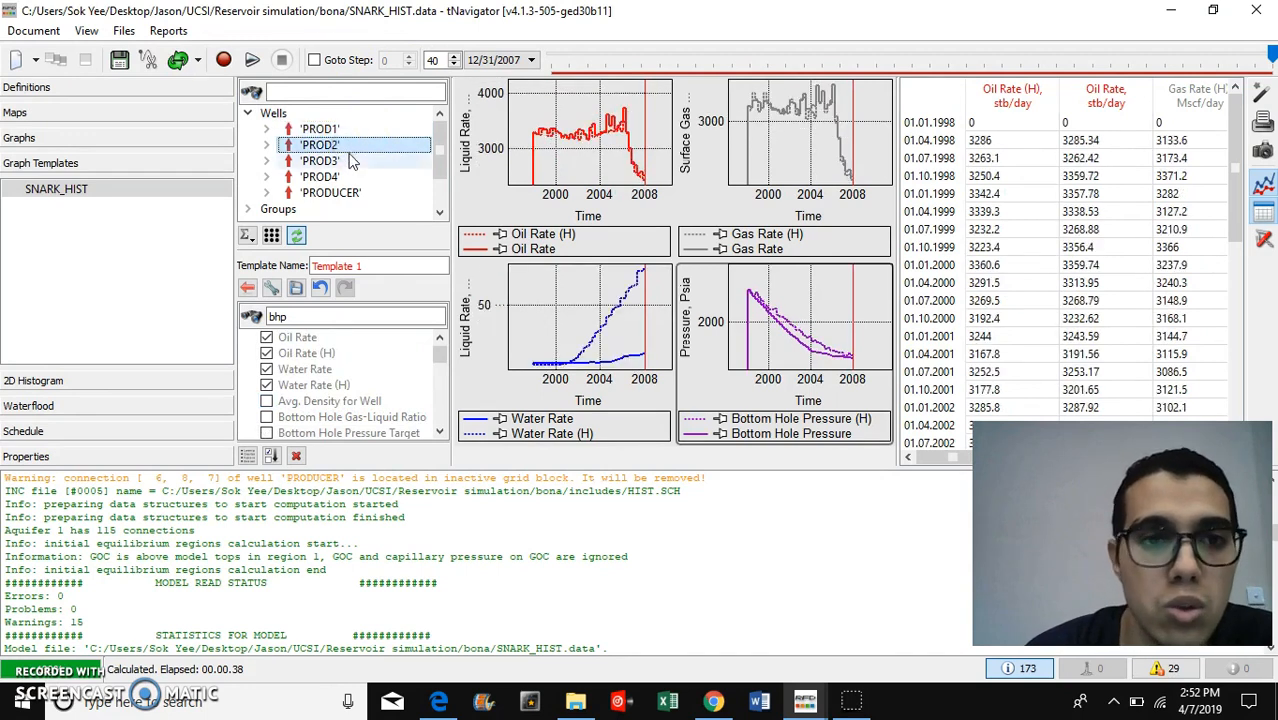
{"action": "left_click", "coordinate": [320, 161]}
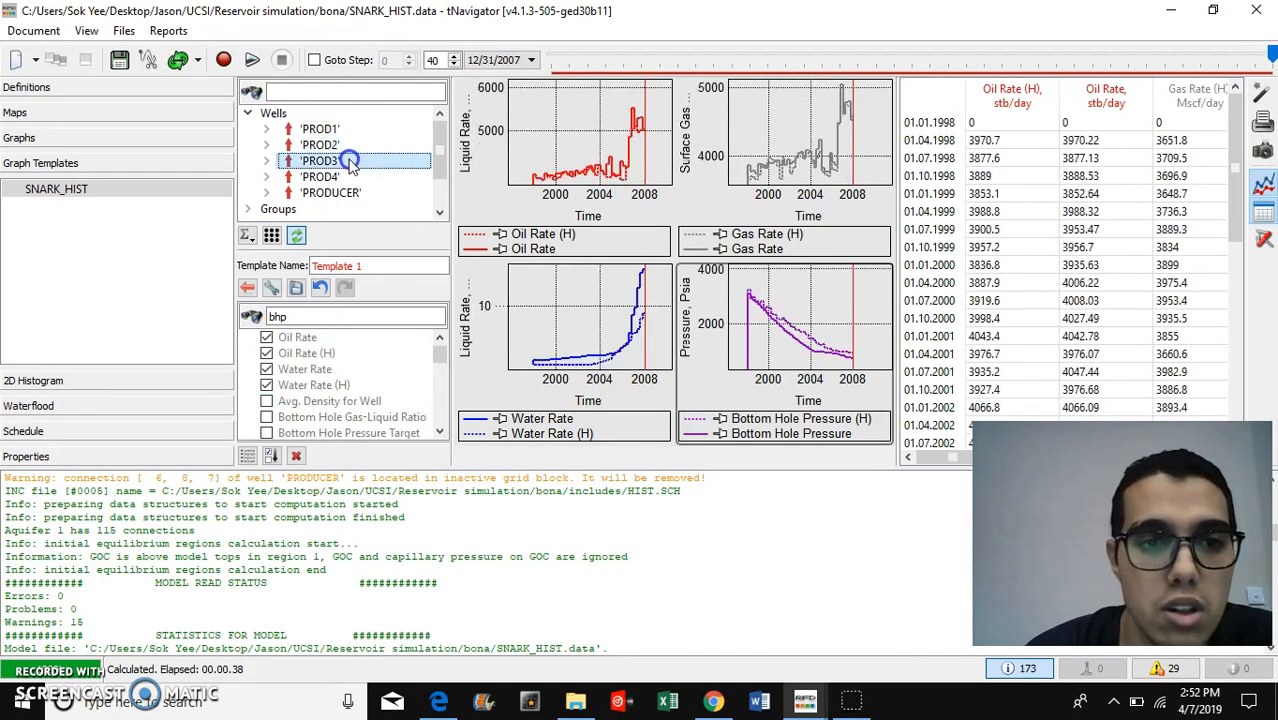
{"action": "left_click", "coordinate": [320, 176]}
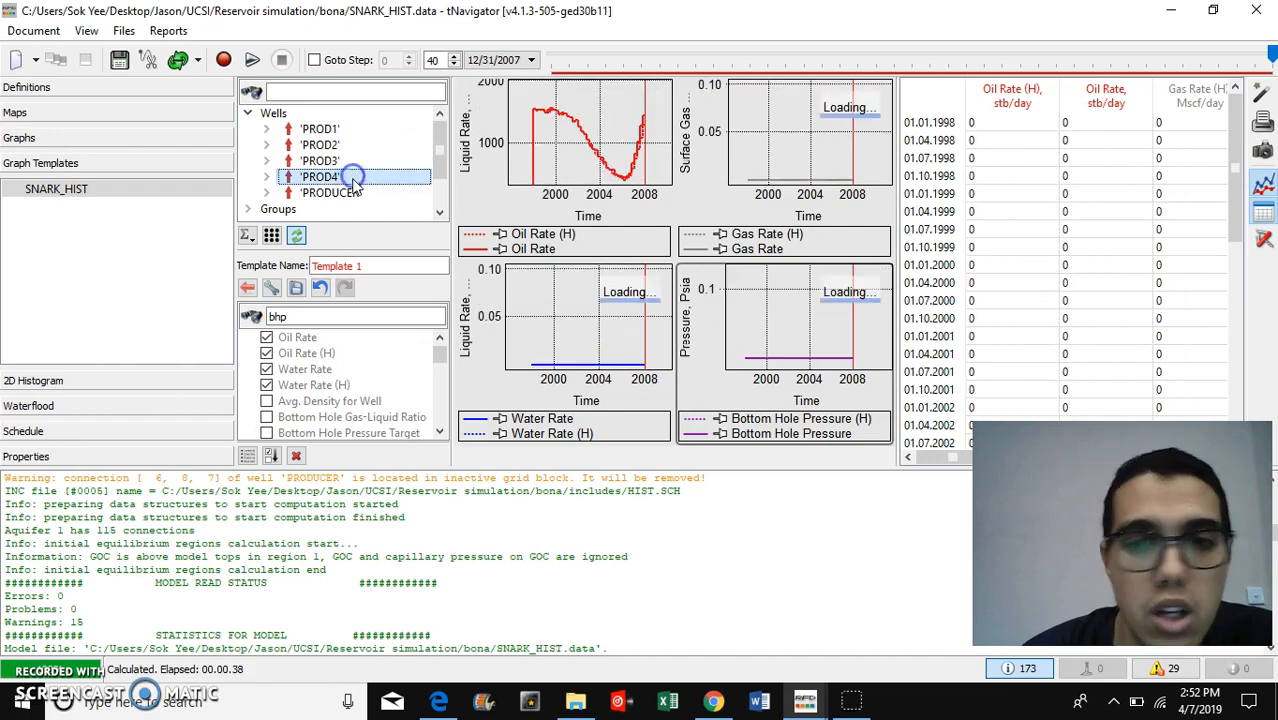
{"action": "left_click", "coordinate": [332, 192]}
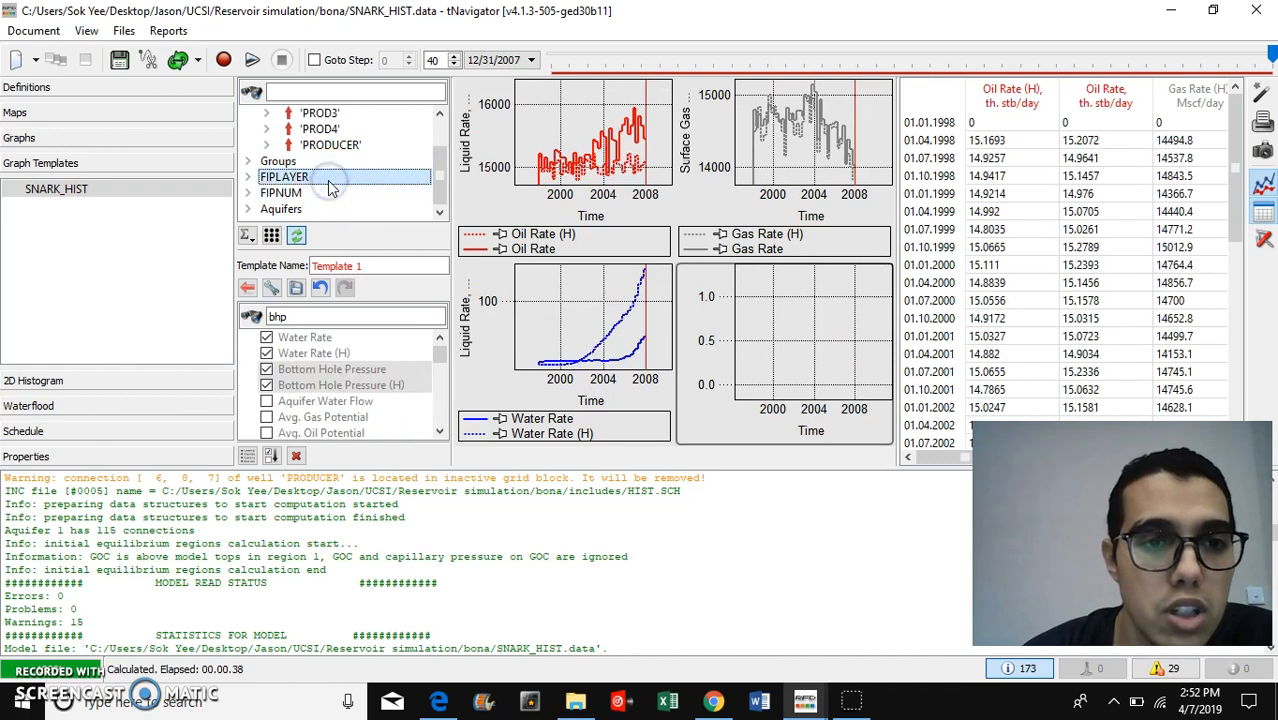
{"action": "left_click", "coordinate": [282, 192]}
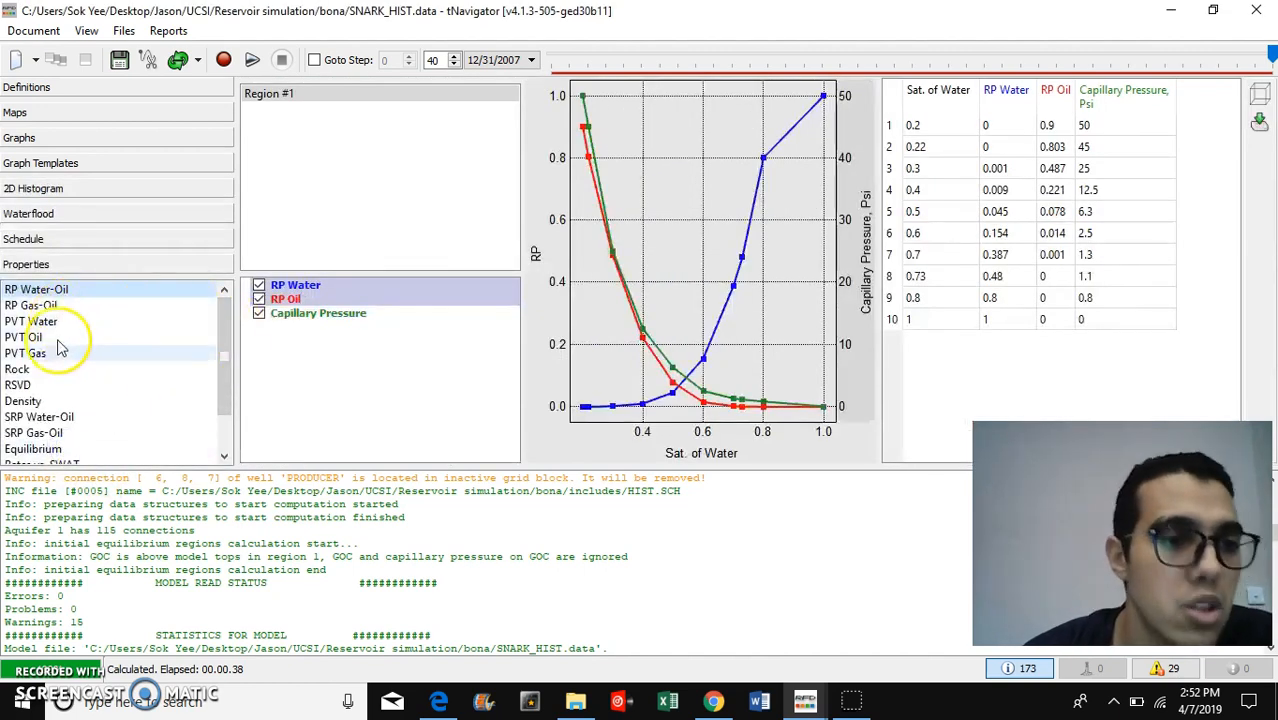
{"action": "mouse_move", "coordinate": [45, 405]}
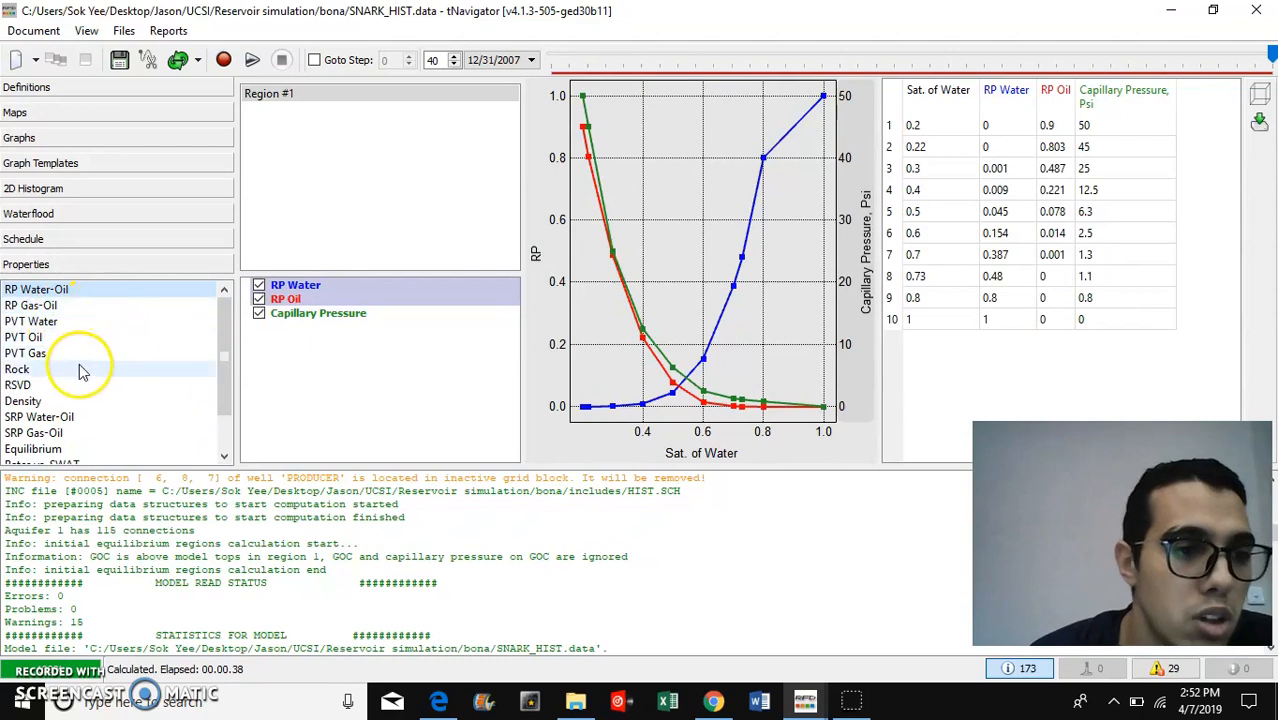
Step: Display the rock compressibility and fluid density tables
{"action": "left_click", "coordinate": [18, 385]}
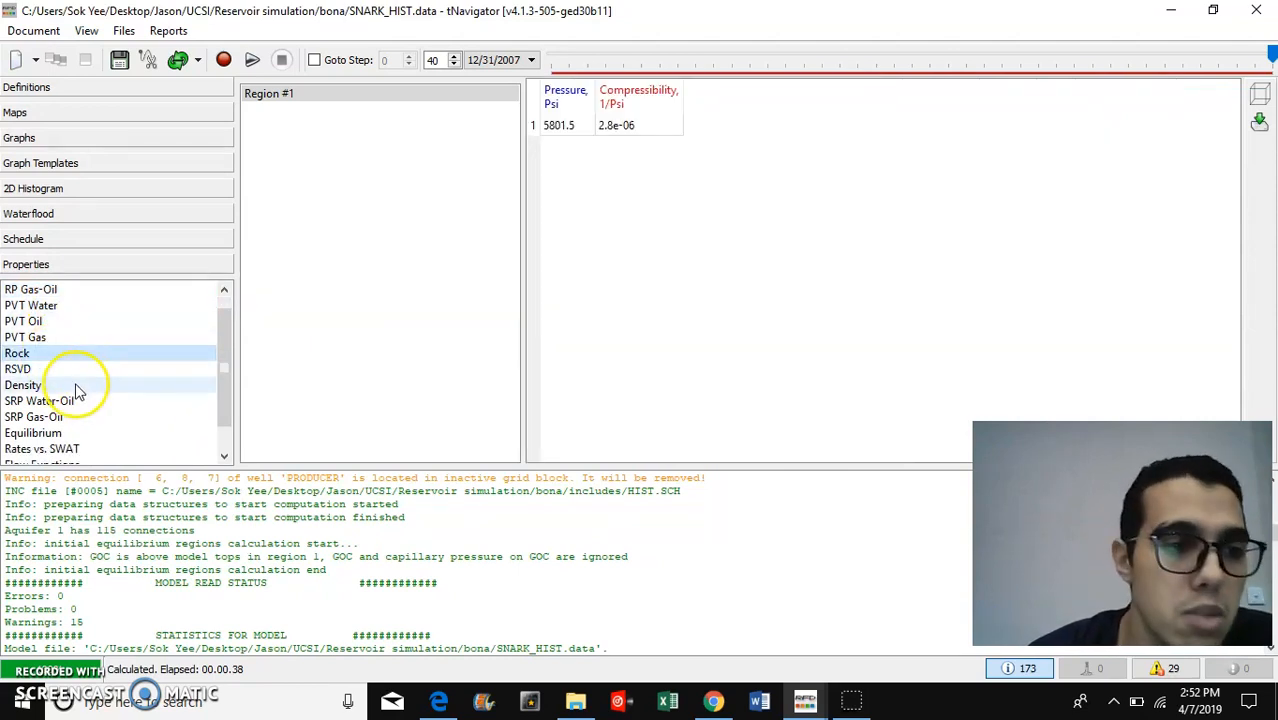
{"action": "left_click", "coordinate": [22, 384]}
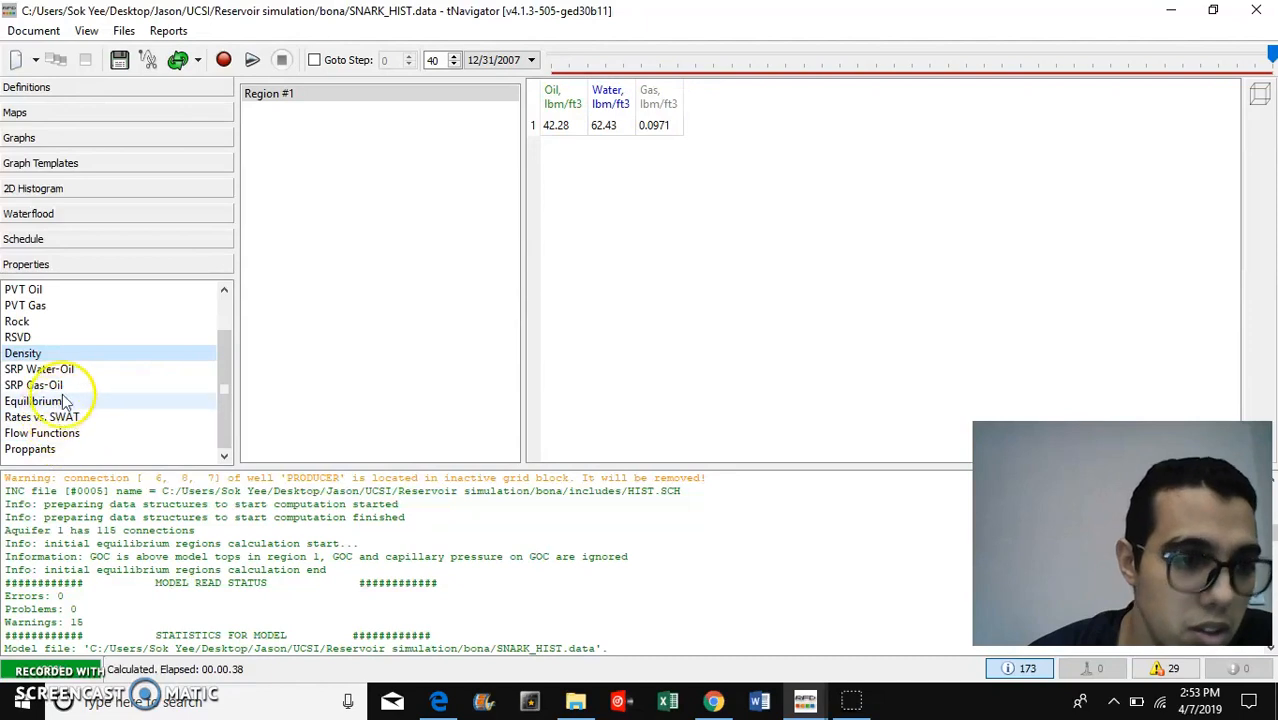
{"action": "scroll", "scroll_direction": "up", "scroll_amount": 3}
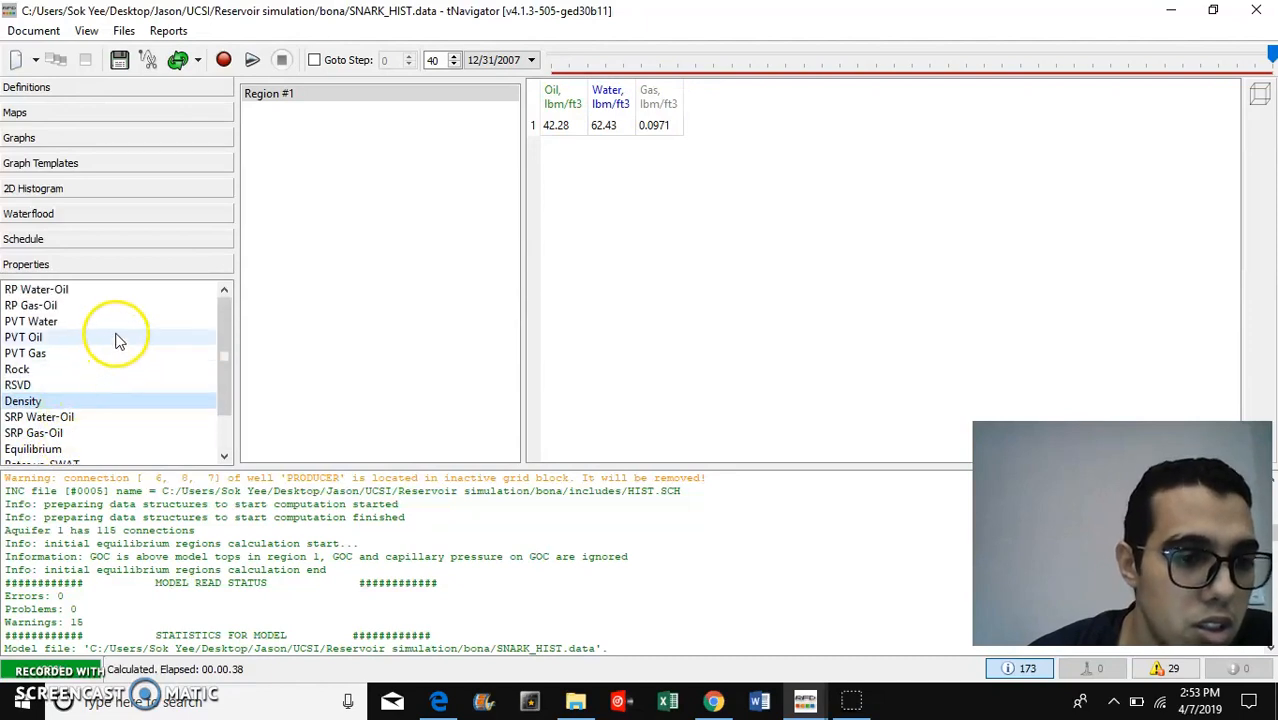
Step: Display the water-oil and gas-oil relative permeability curves and the water PVT table
{"action": "left_click", "coordinate": [37, 289]}
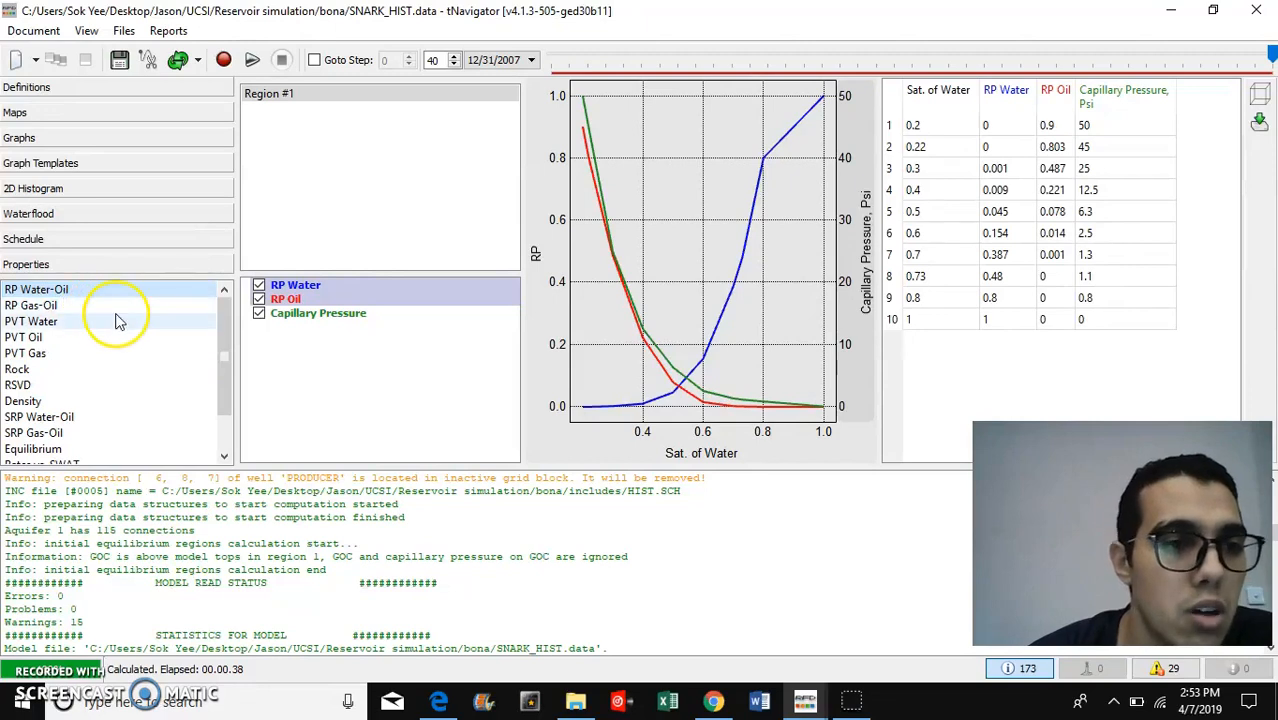
{"action": "left_click", "coordinate": [30, 305]}
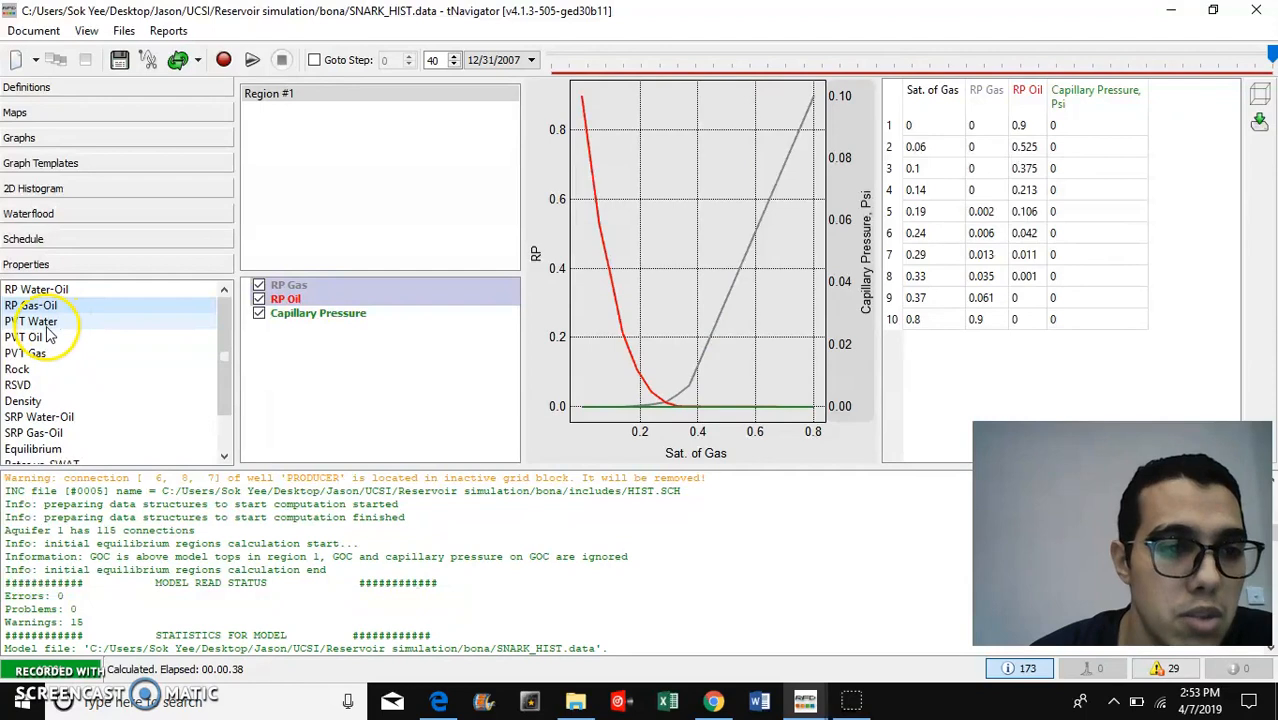
{"action": "left_click", "coordinate": [31, 321]}
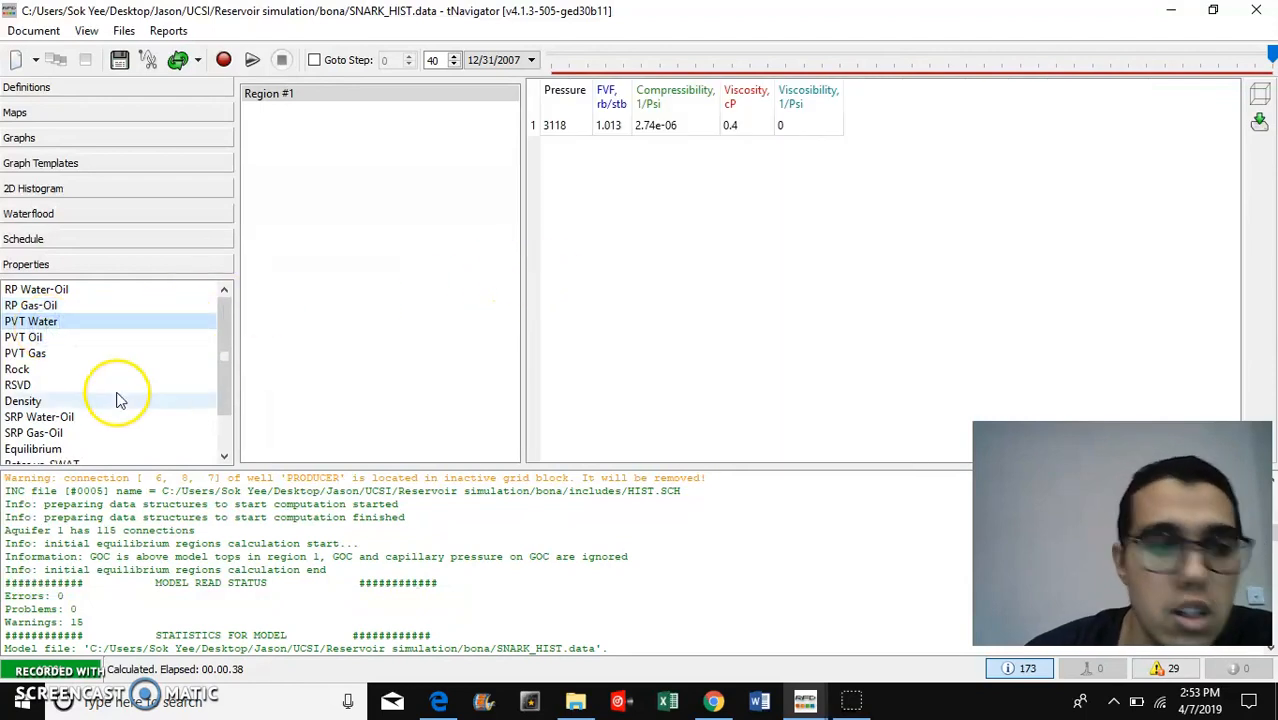
{"action": "scroll", "scroll_direction": "down", "scroll_amount": 3}
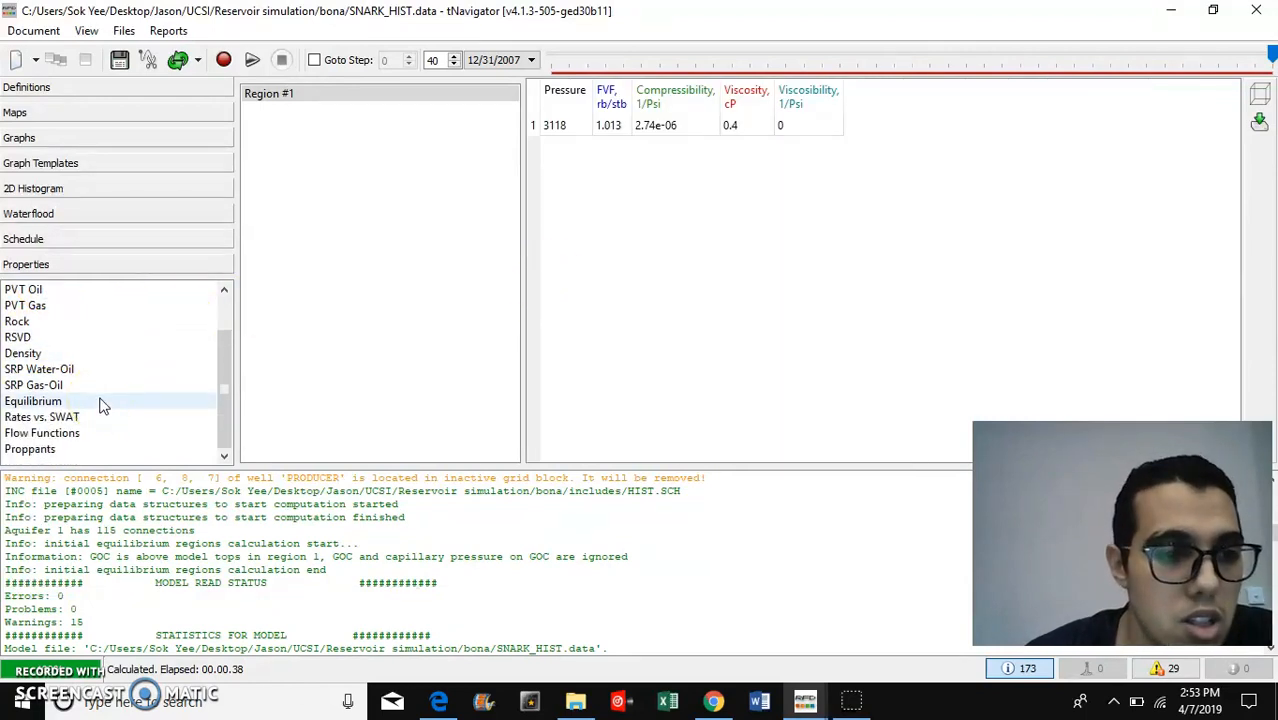
{"action": "scroll", "scroll_direction": "up", "scroll_amount": 3}
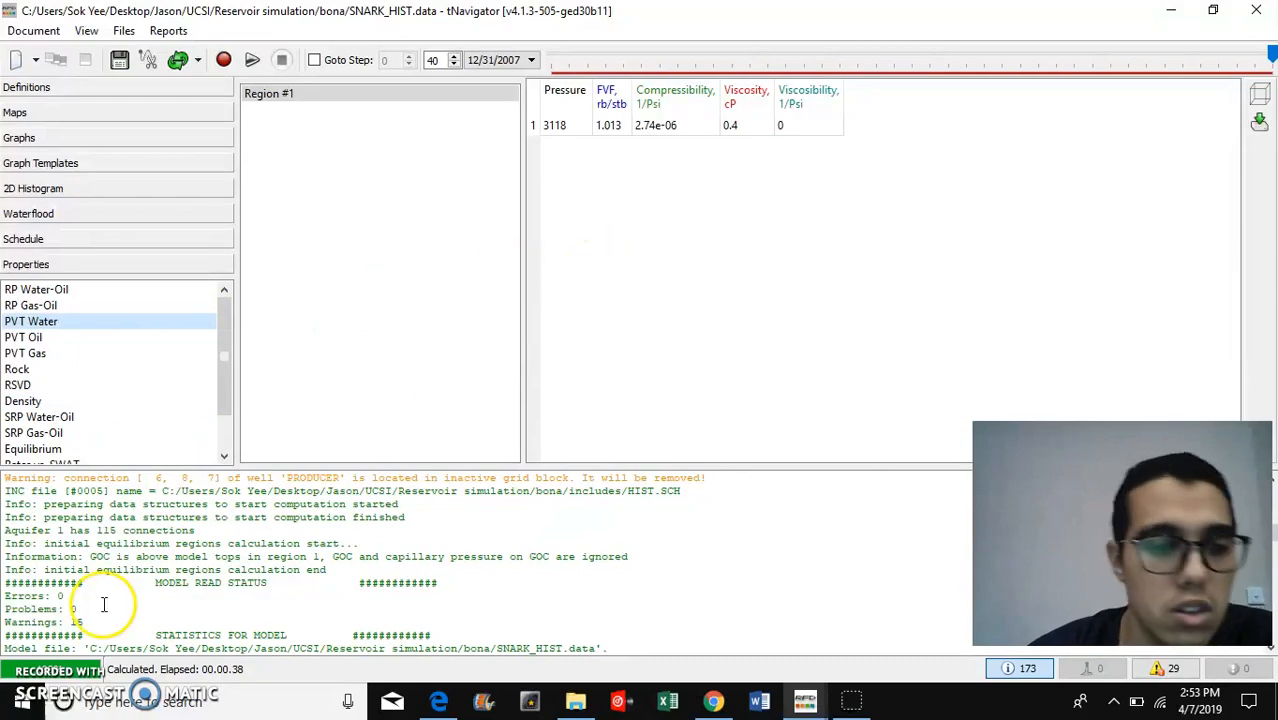